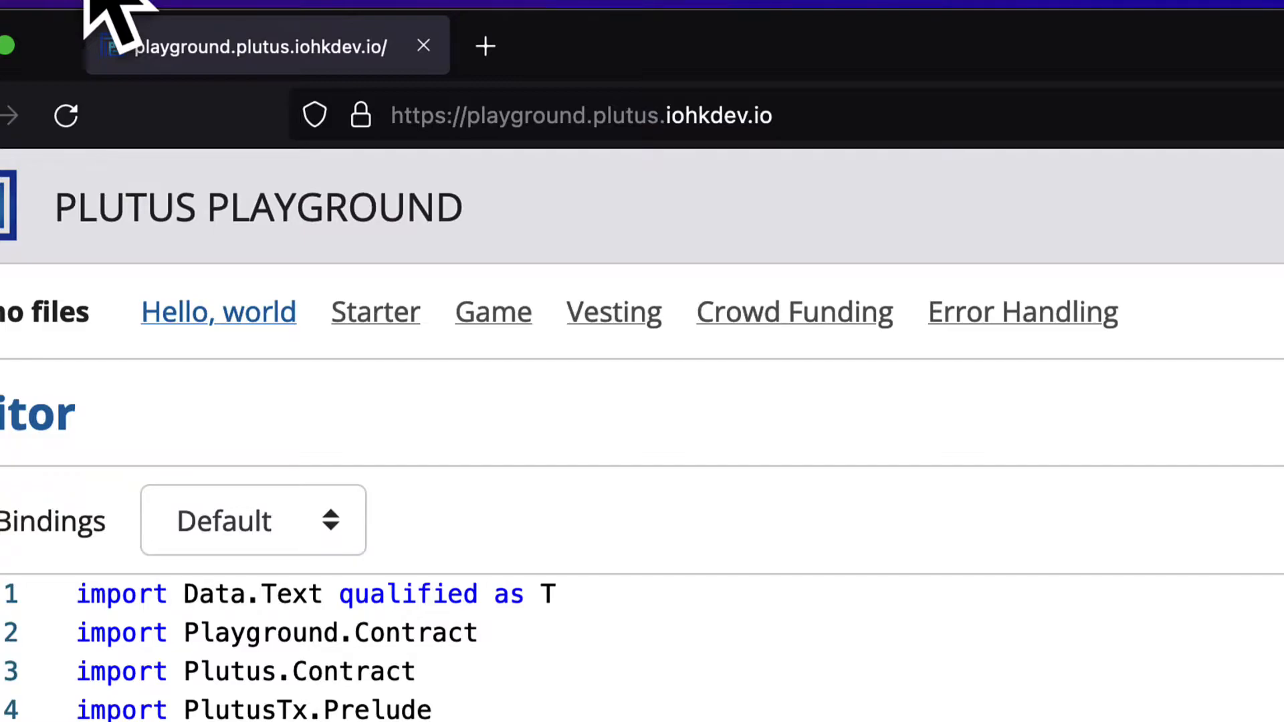
Delete the comment lines above the hello definition, leaving only the contract code
scroll(down, 3)
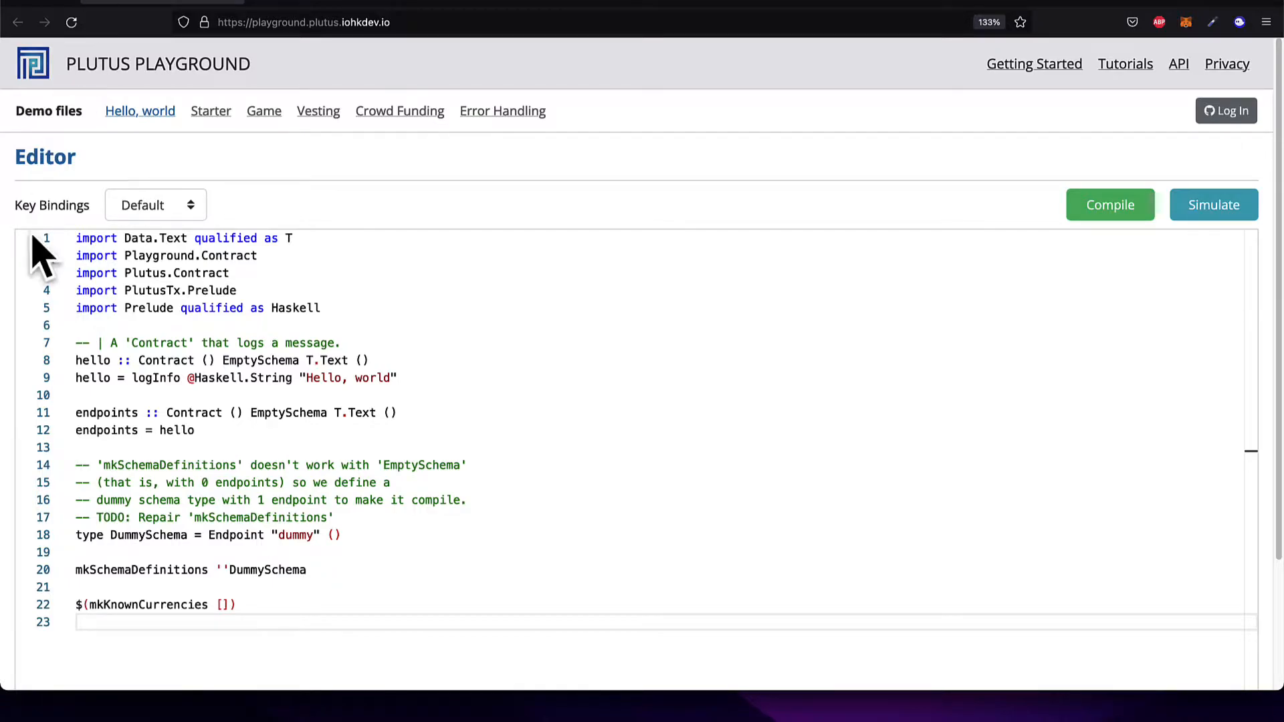
mouse_move(603, 616)
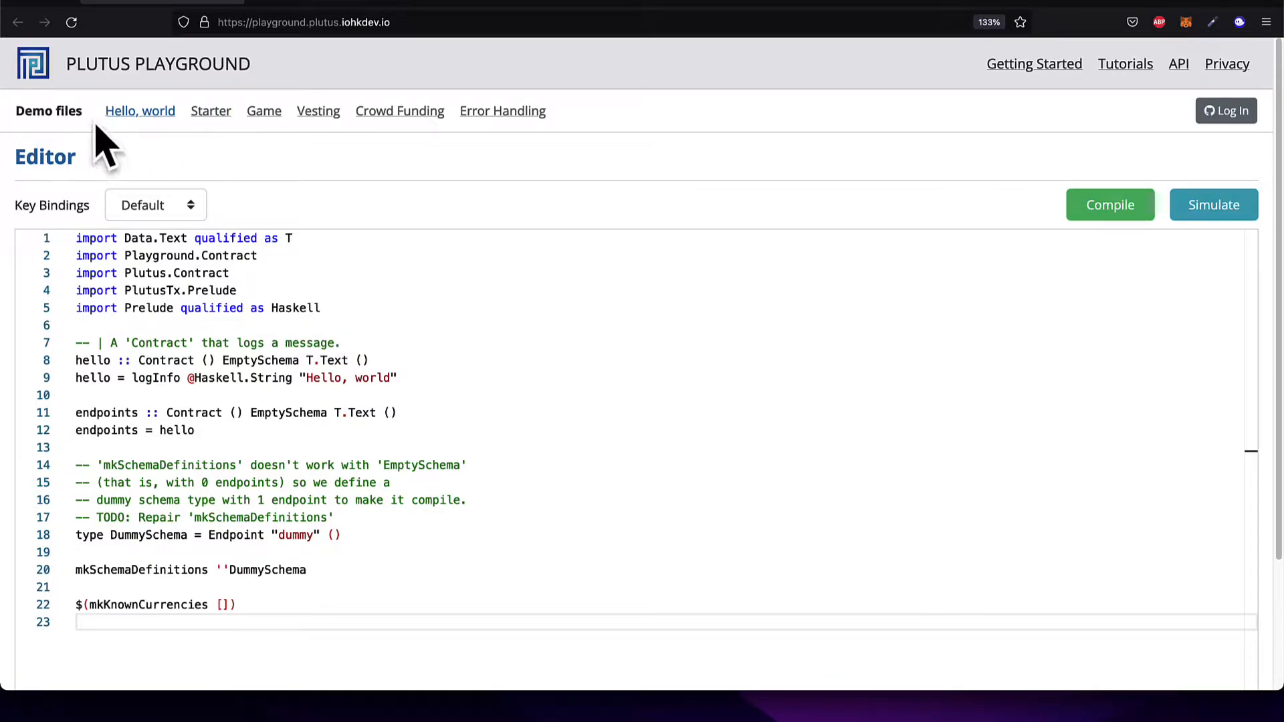
mouse_move(311, 570)
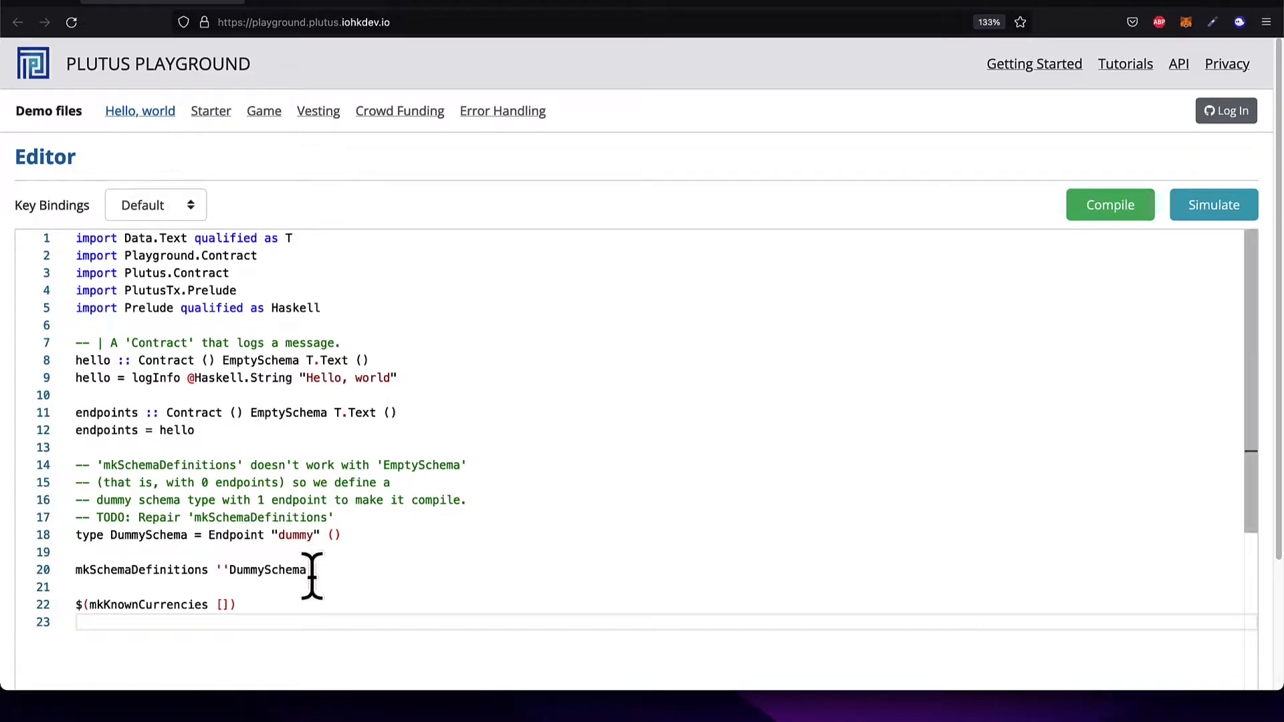
key(ctrl+a)
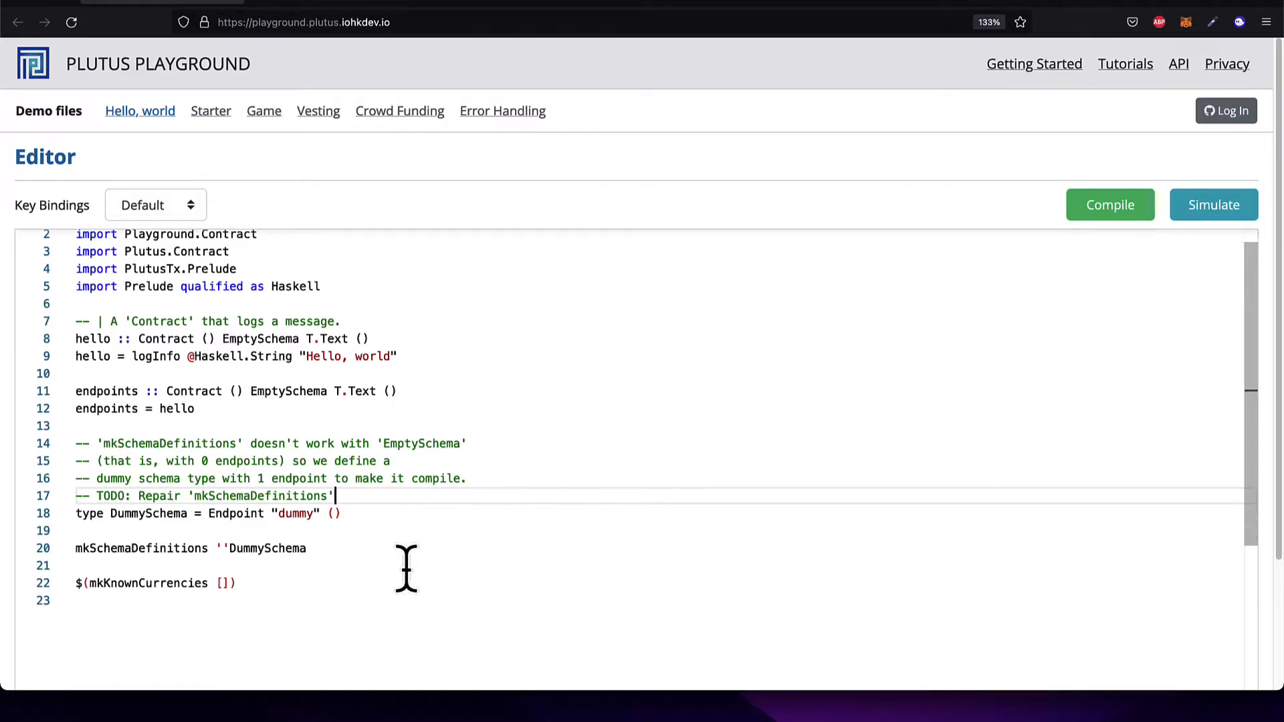
key(ctrl+a)
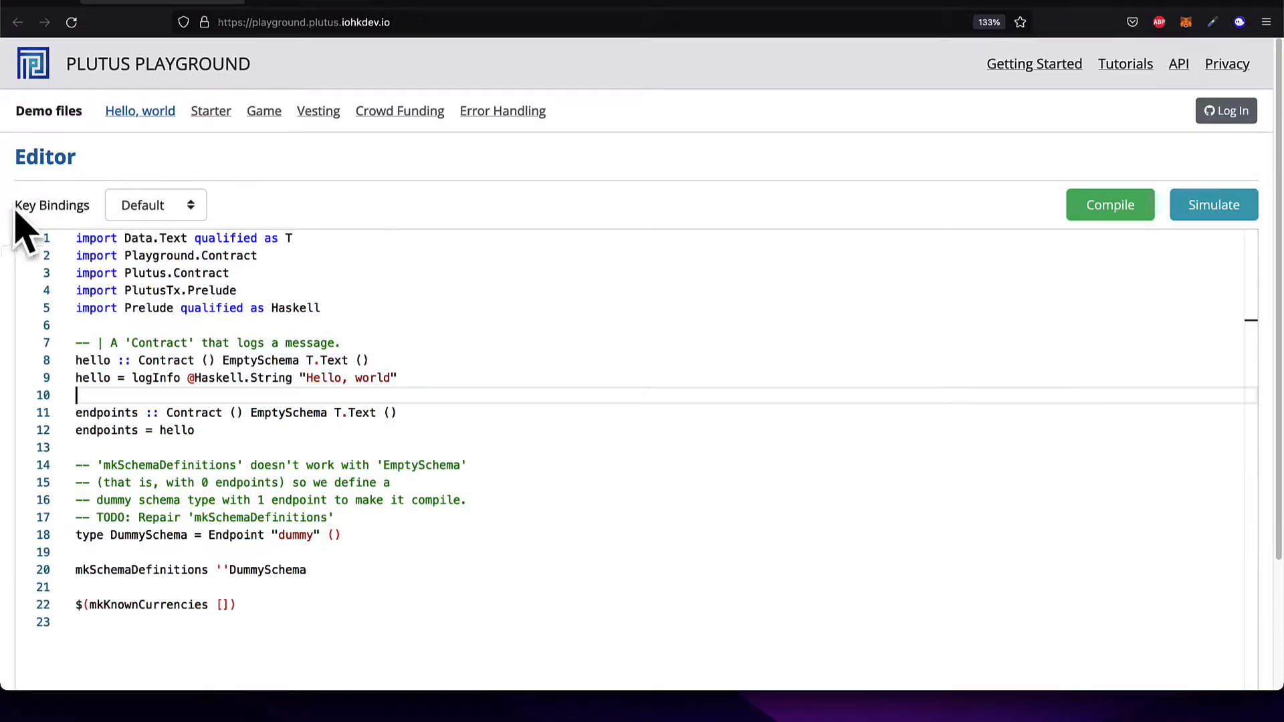
mouse_move(44, 541)
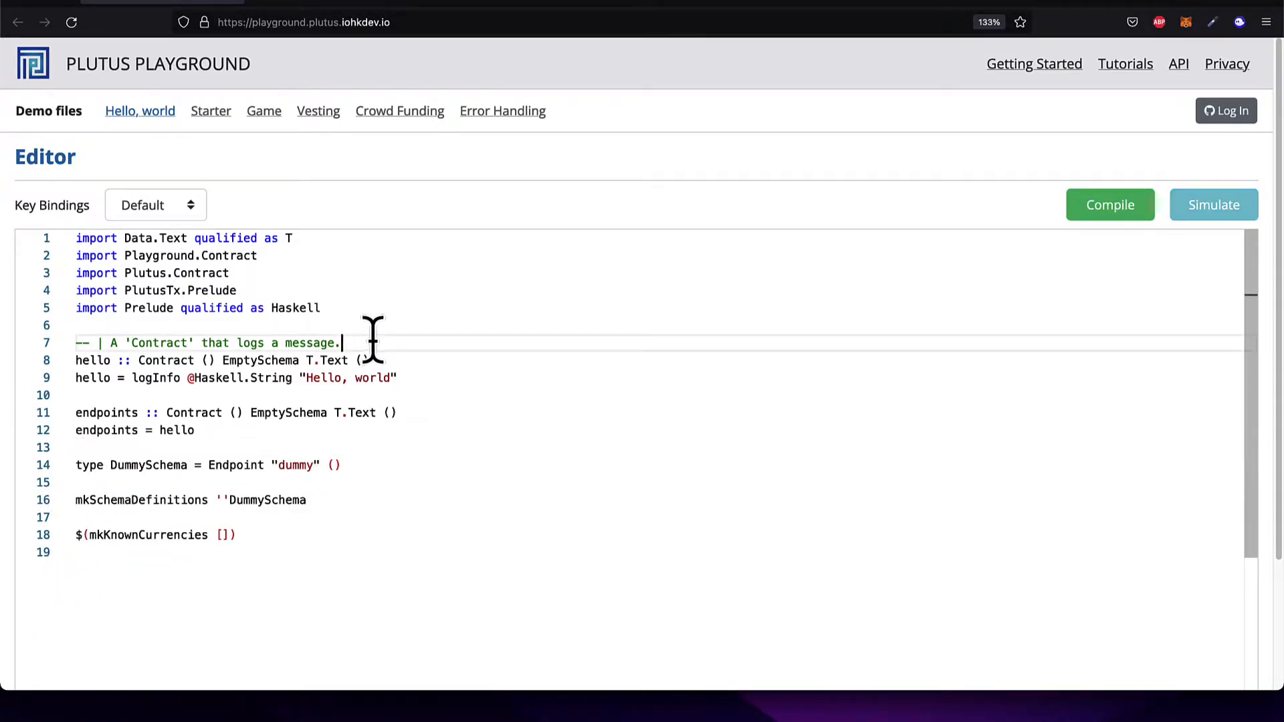
key(Backspace)
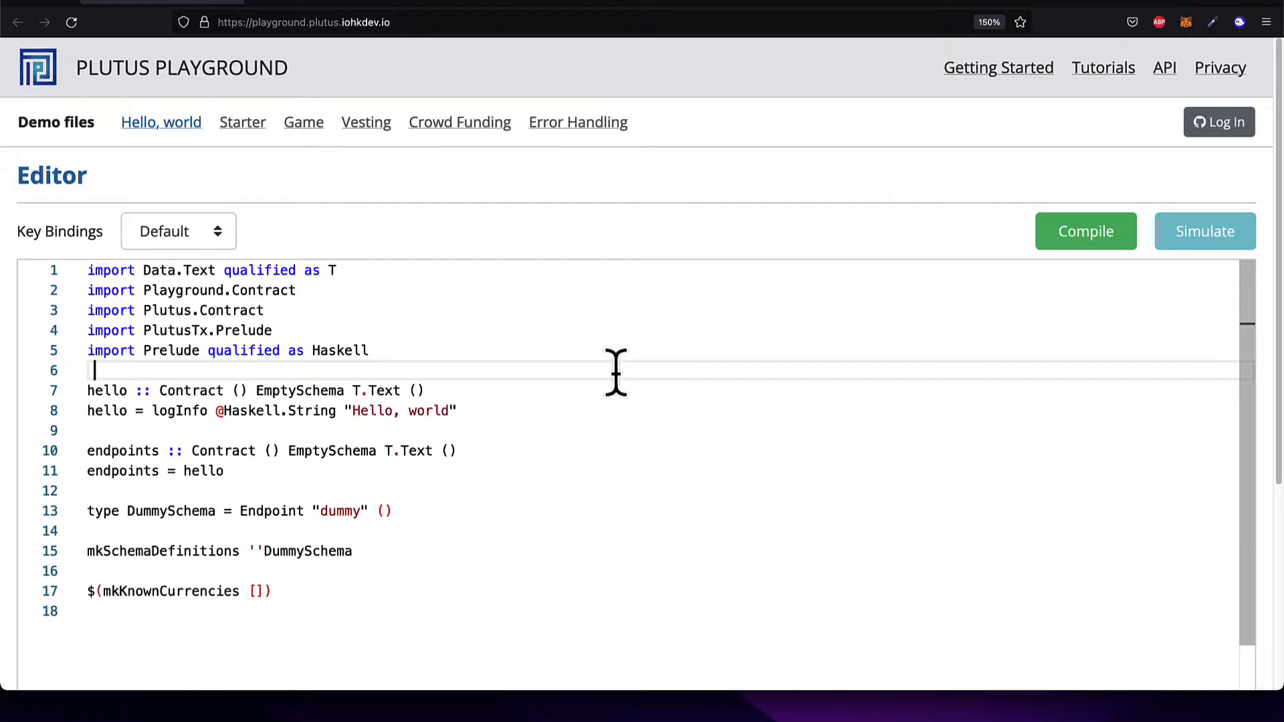
click(637, 610)
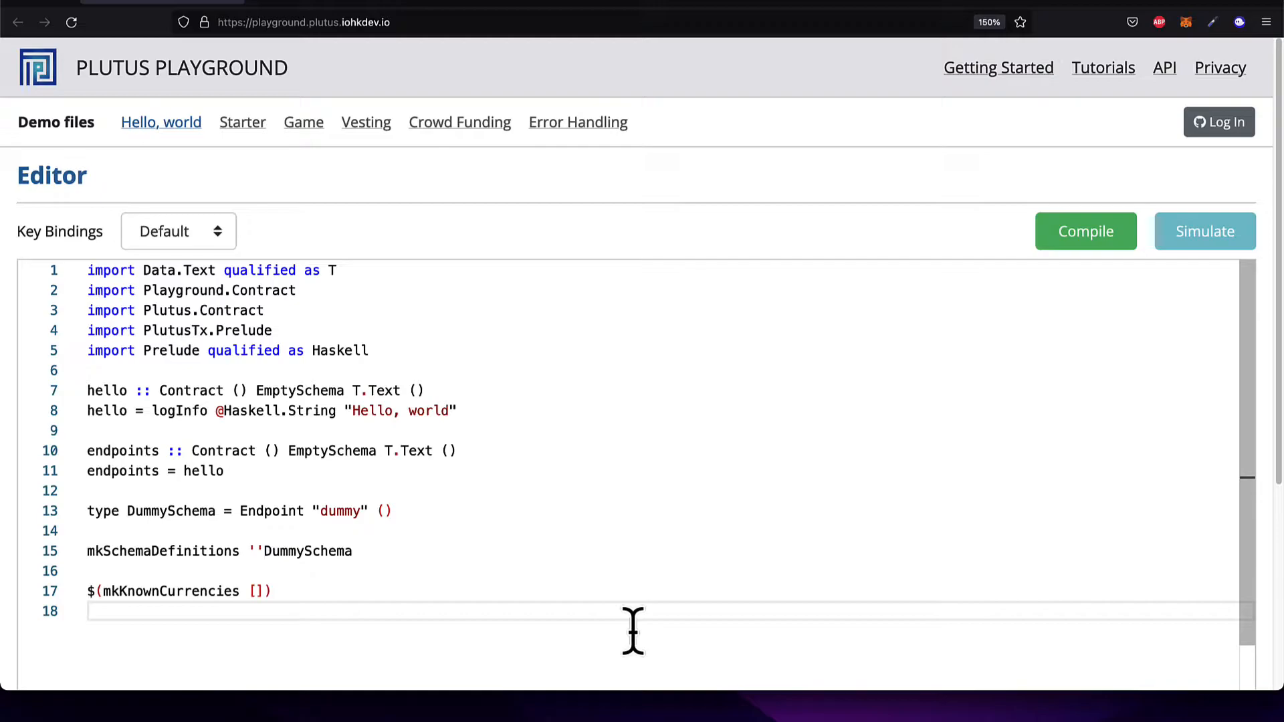
mouse_move(365, 270)
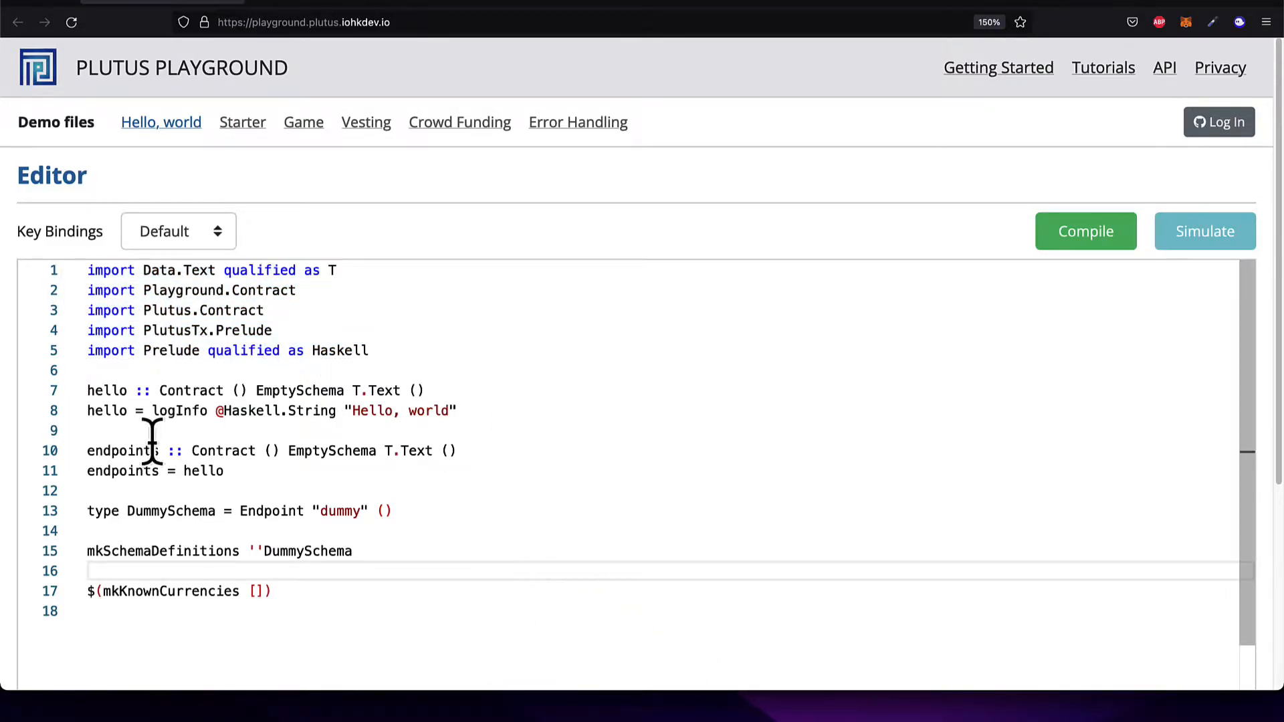
mouse_move(471, 376)
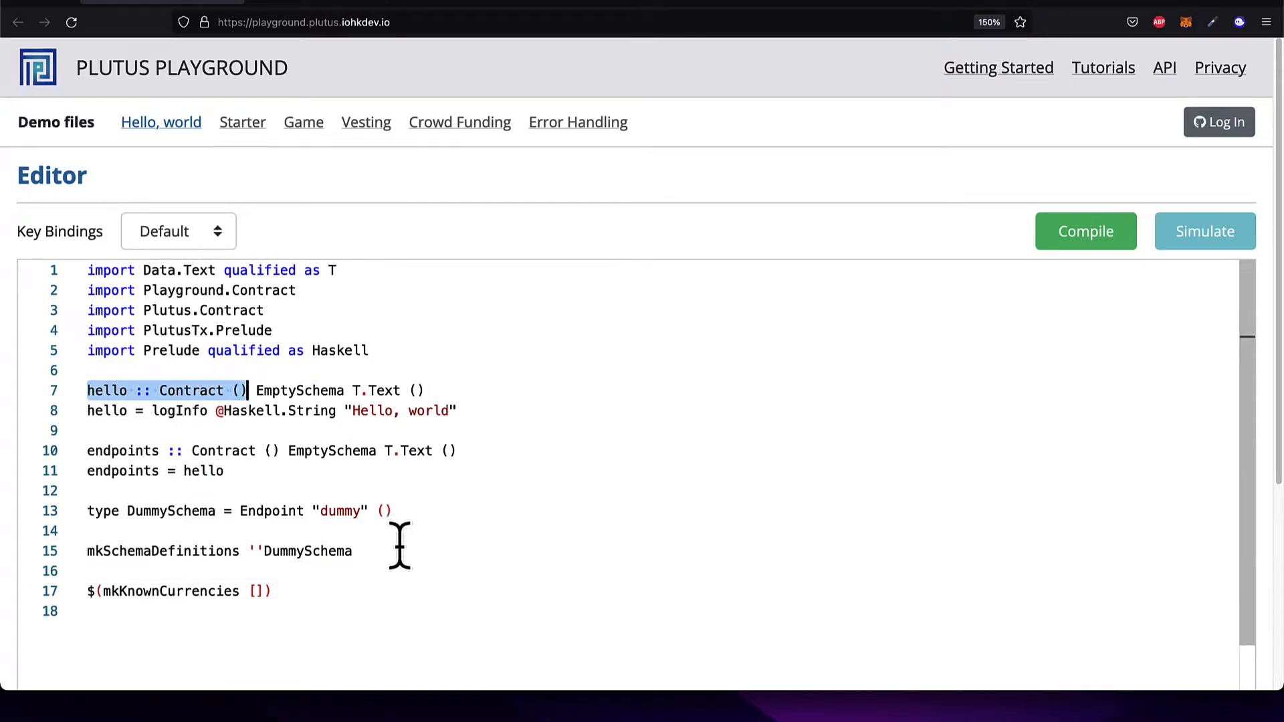
mouse_move(463, 617)
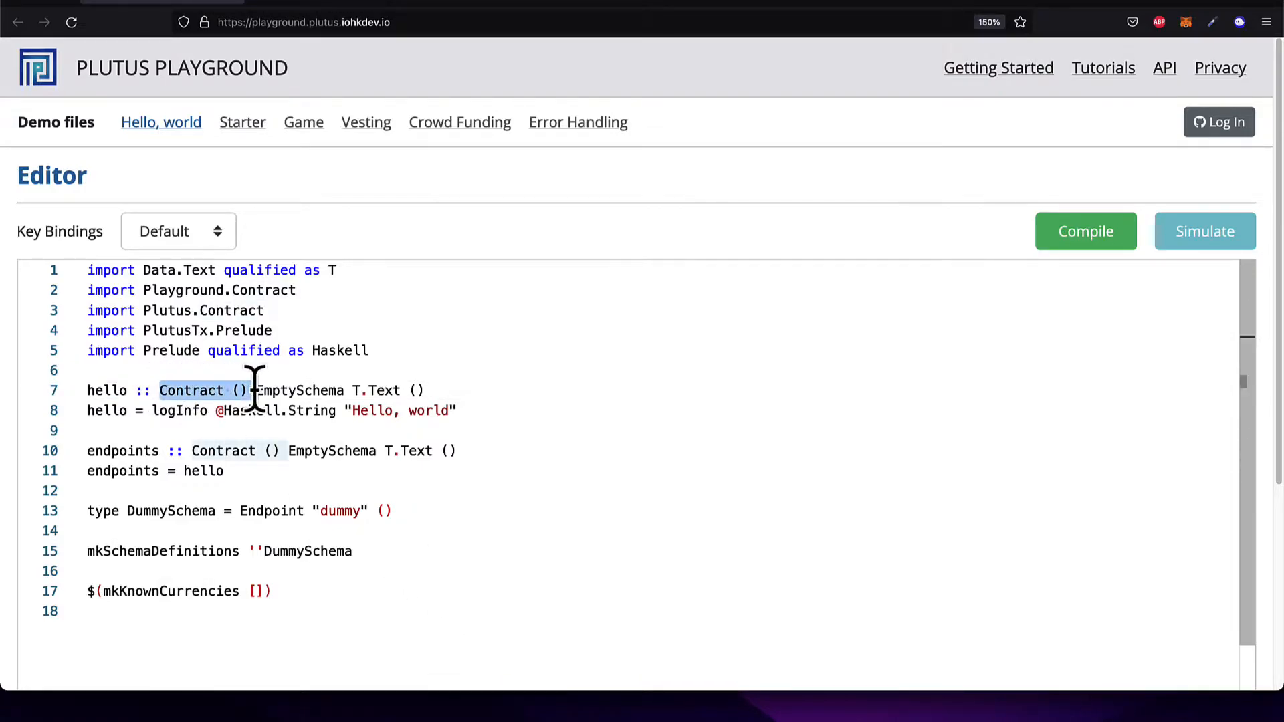
click(254, 390)
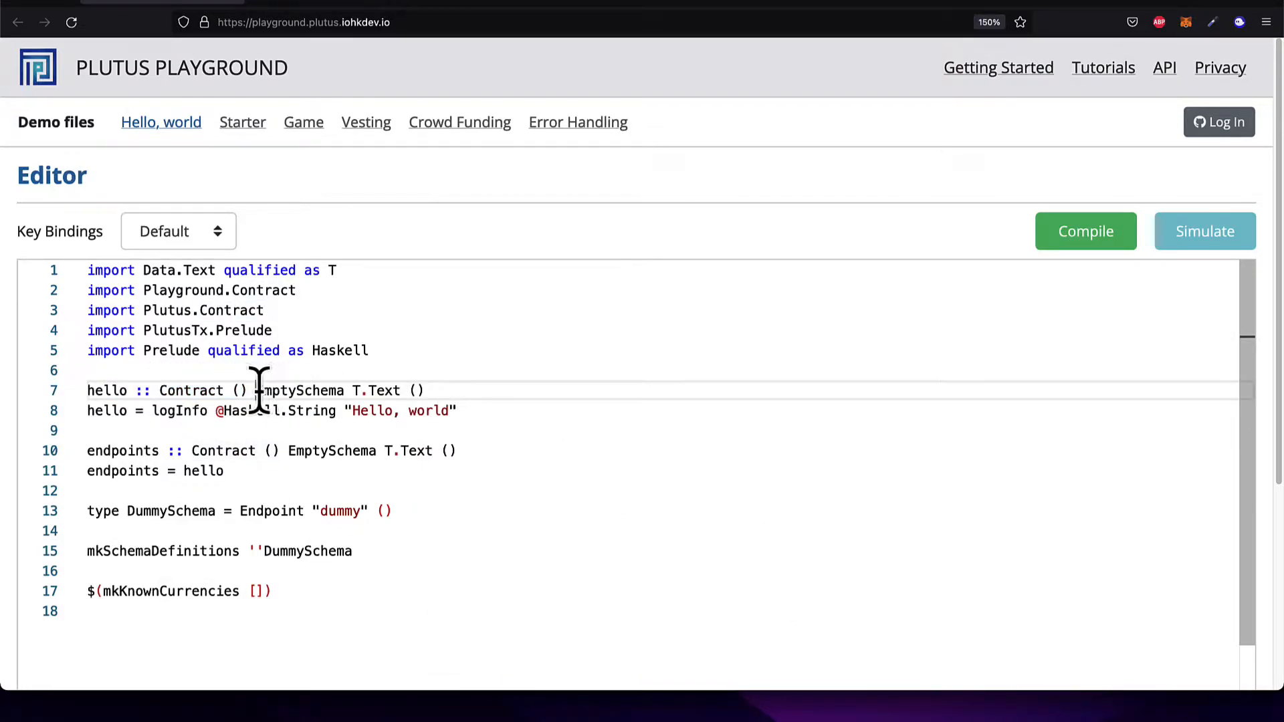
double_click(300, 390)
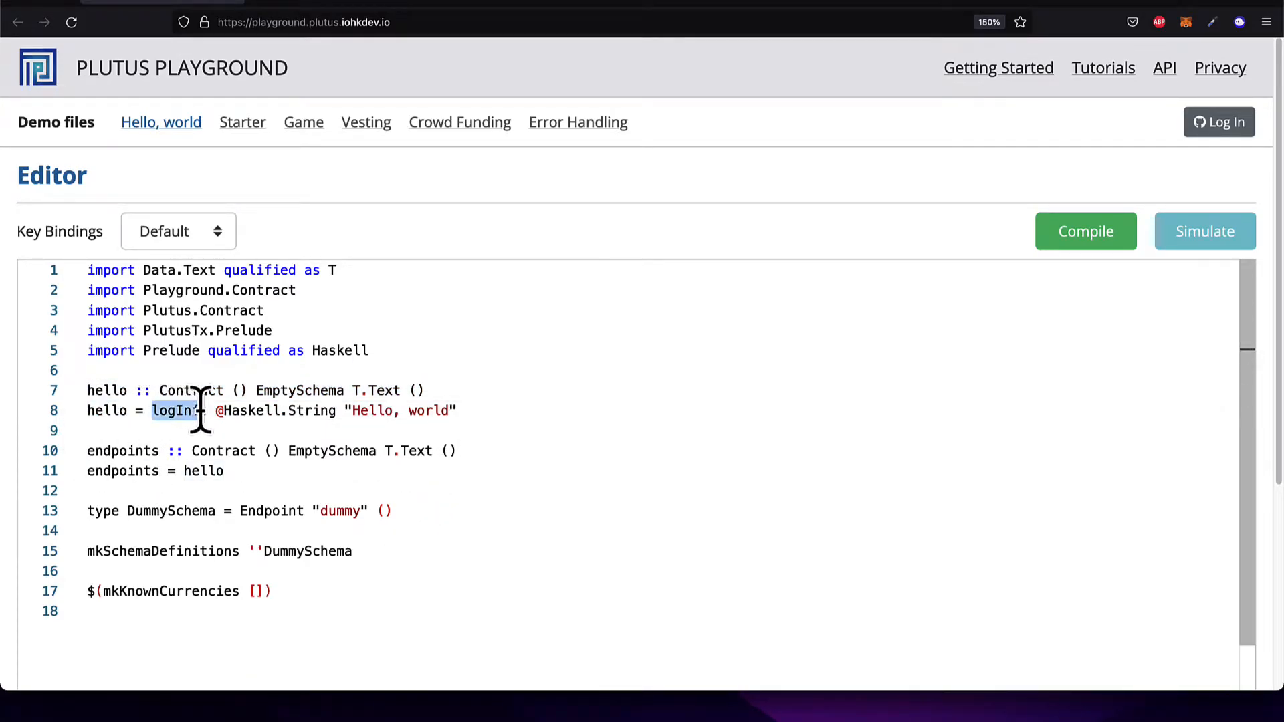
text(fo)
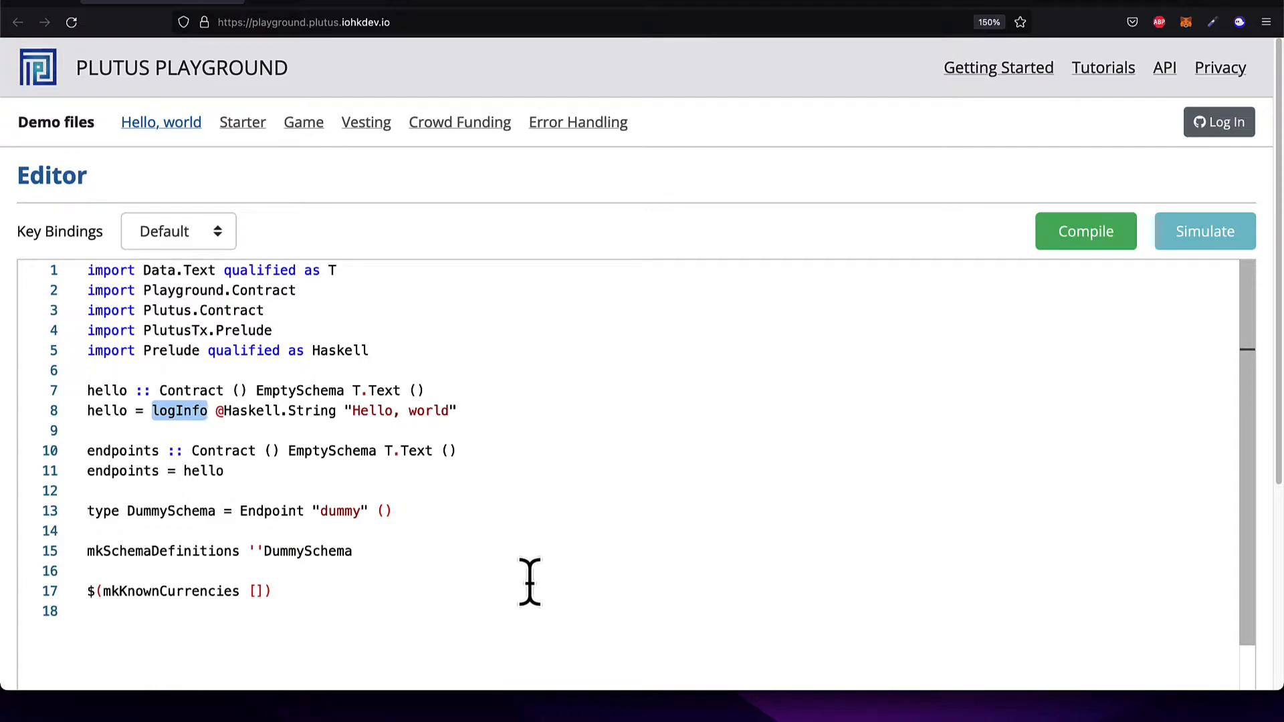
mouse_move(522, 584)
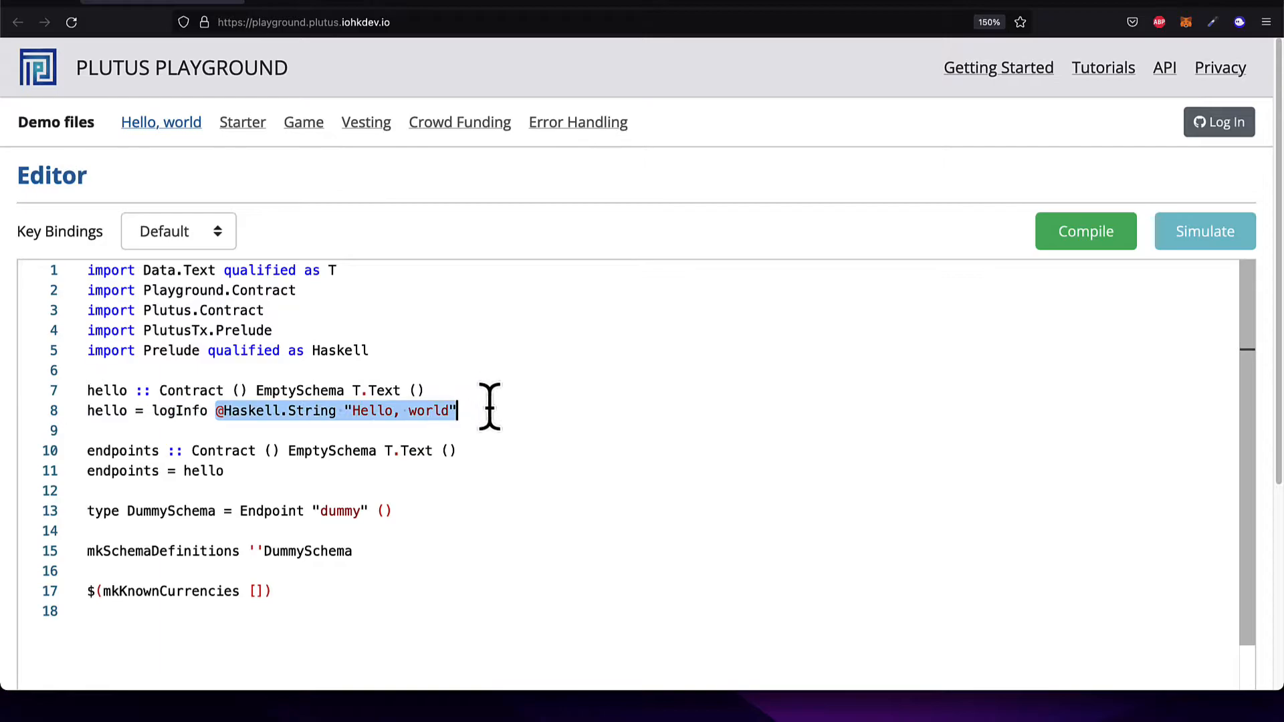
mouse_move(721, 539)
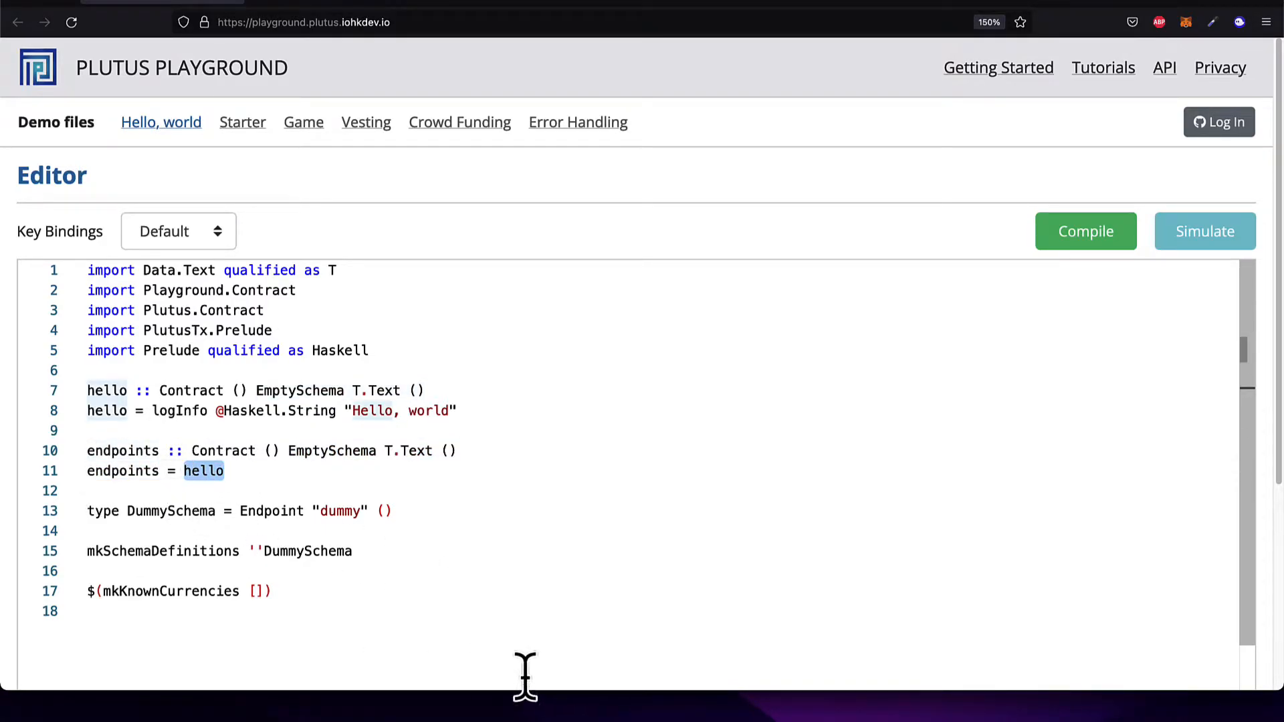
mouse_move(221, 510)
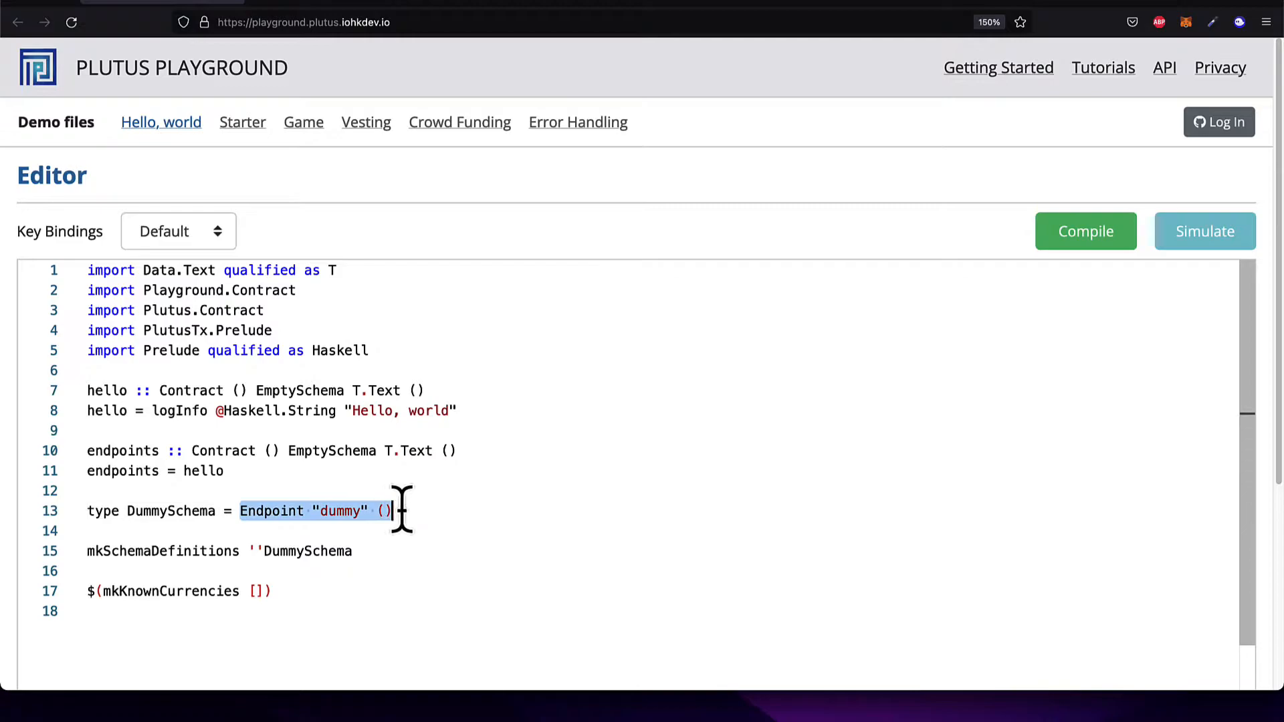
mouse_move(614, 675)
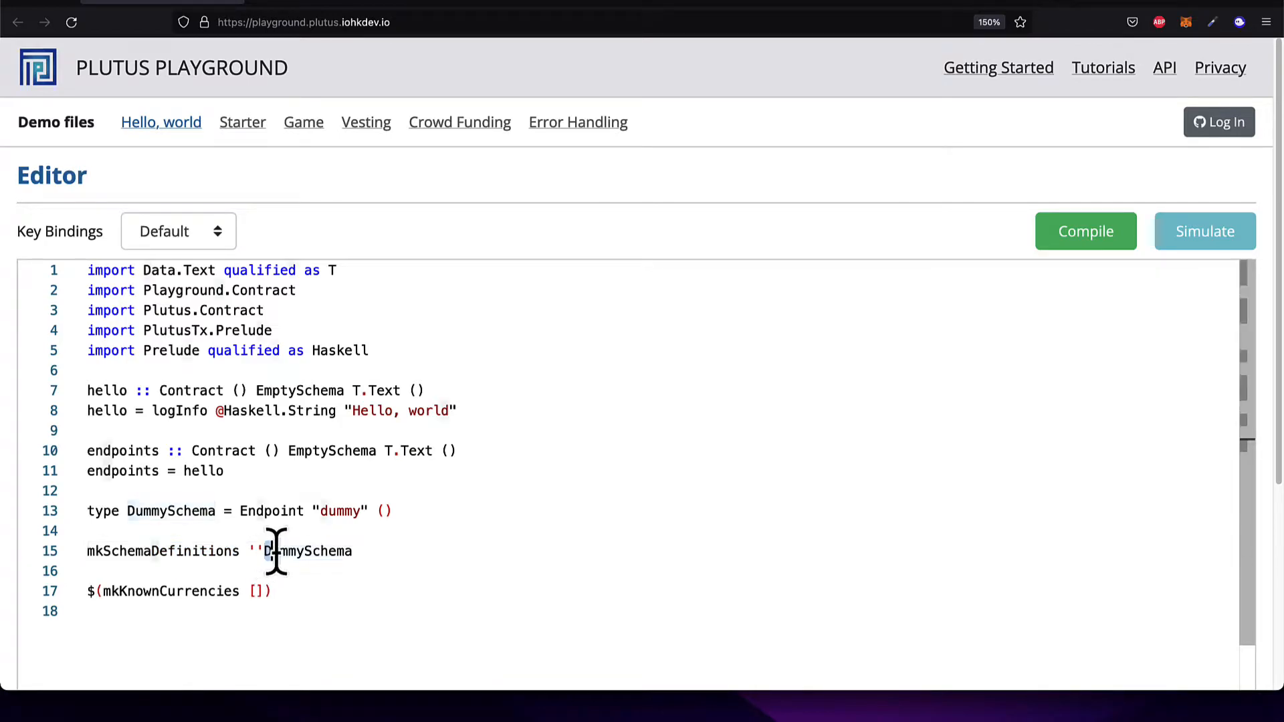
double_click(307, 551)
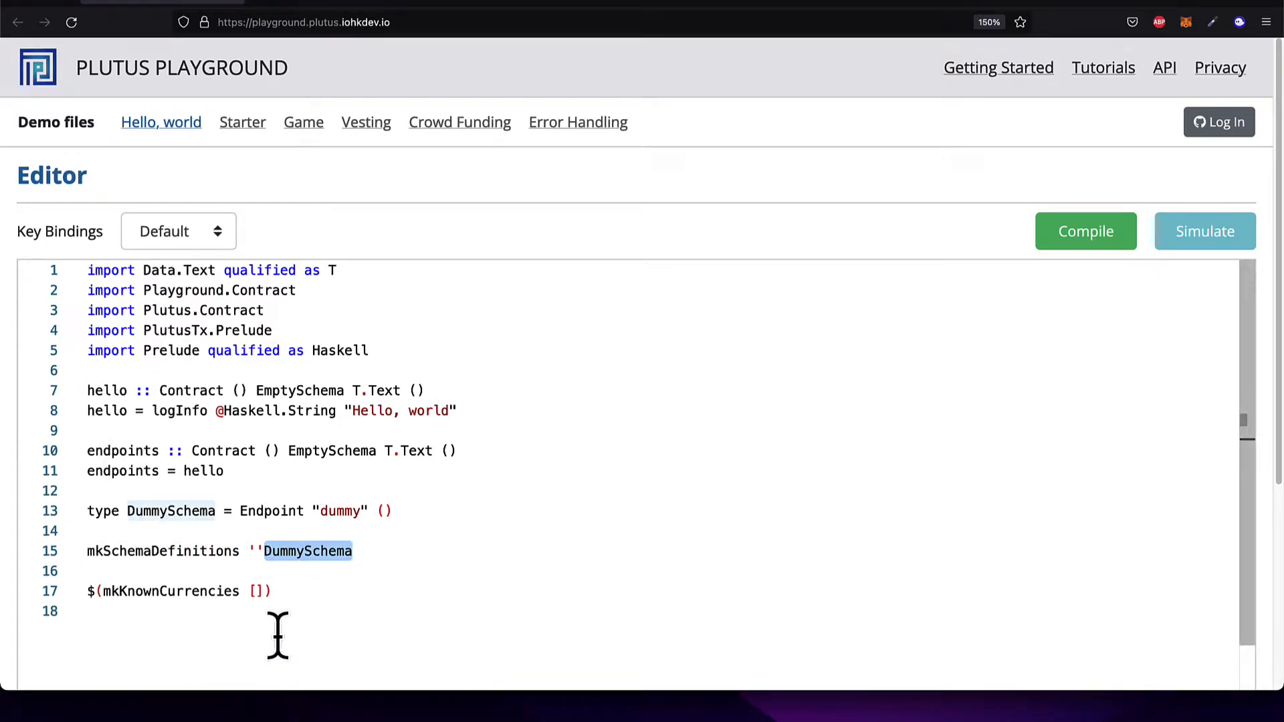
double_click(123, 590)
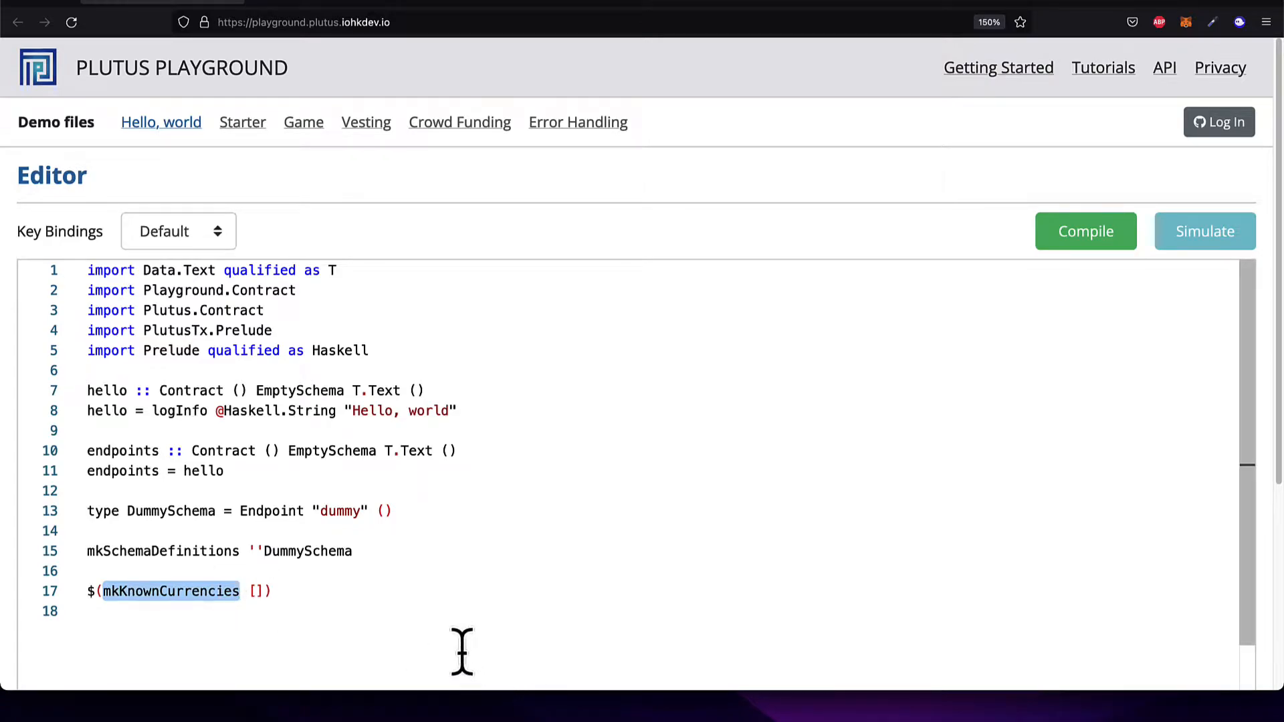
mouse_move(437, 642)
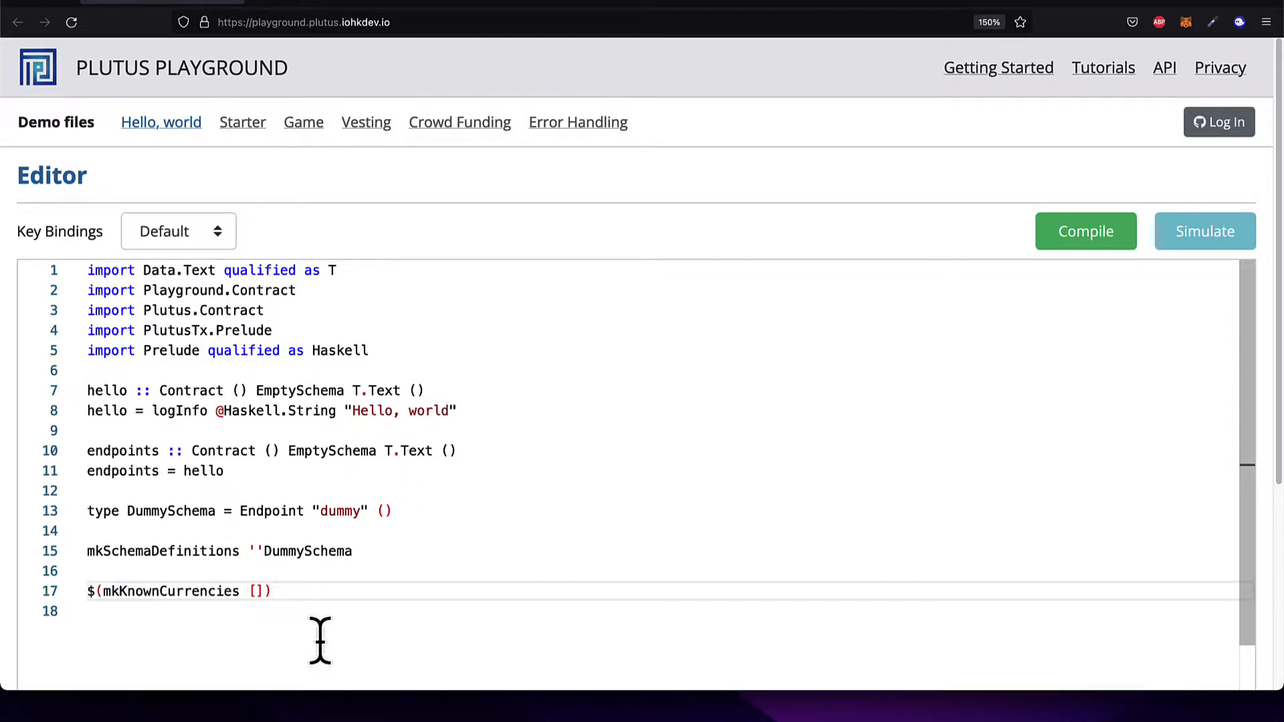
mouse_move(394, 664)
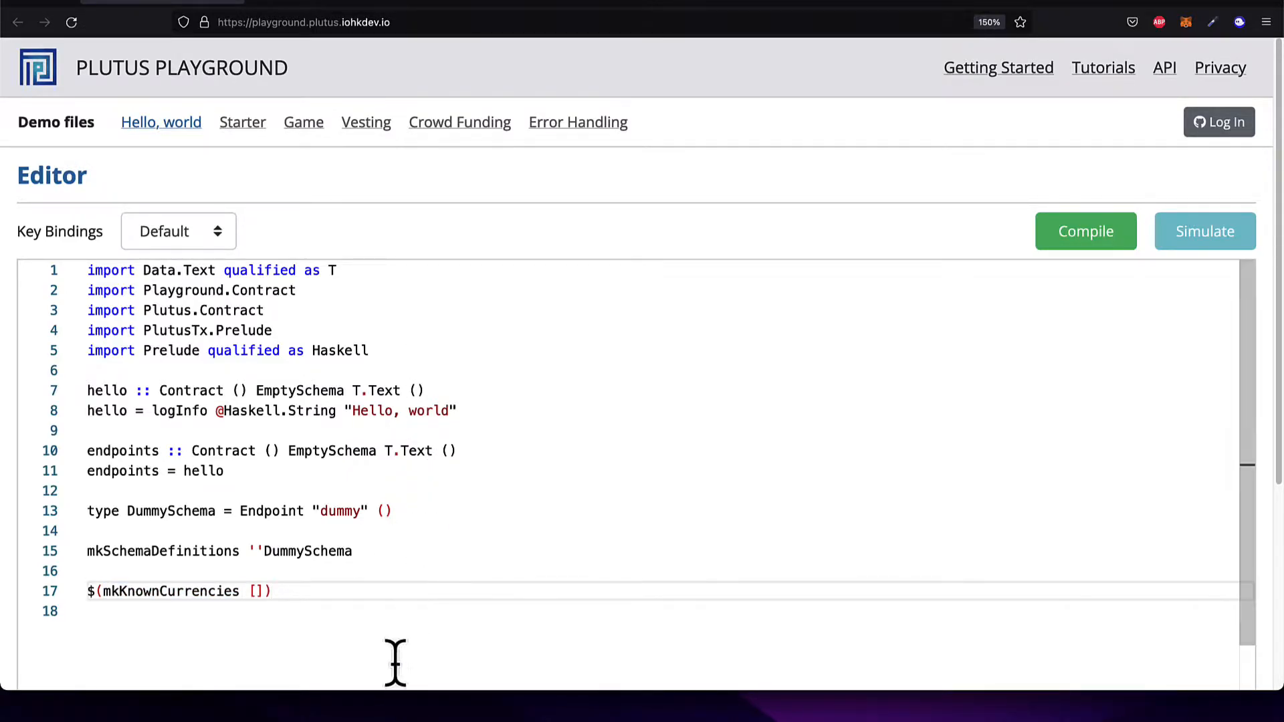
mouse_move(393, 319)
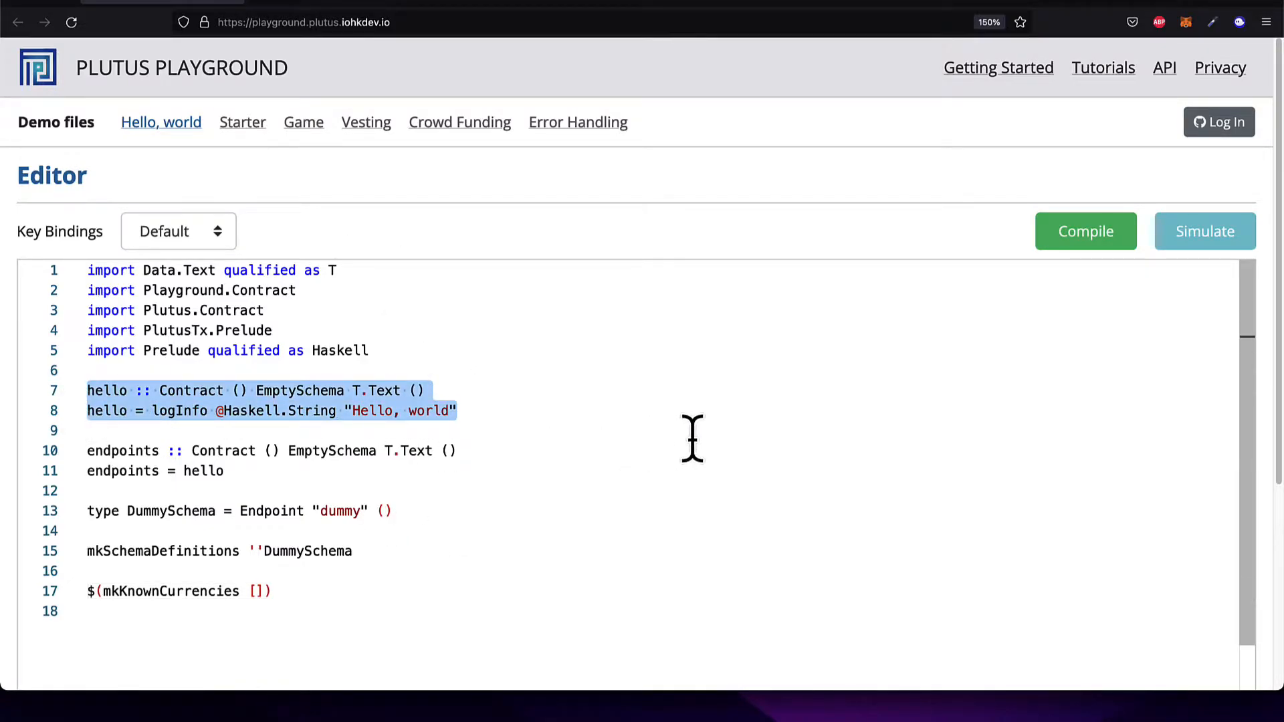
mouse_move(455, 409)
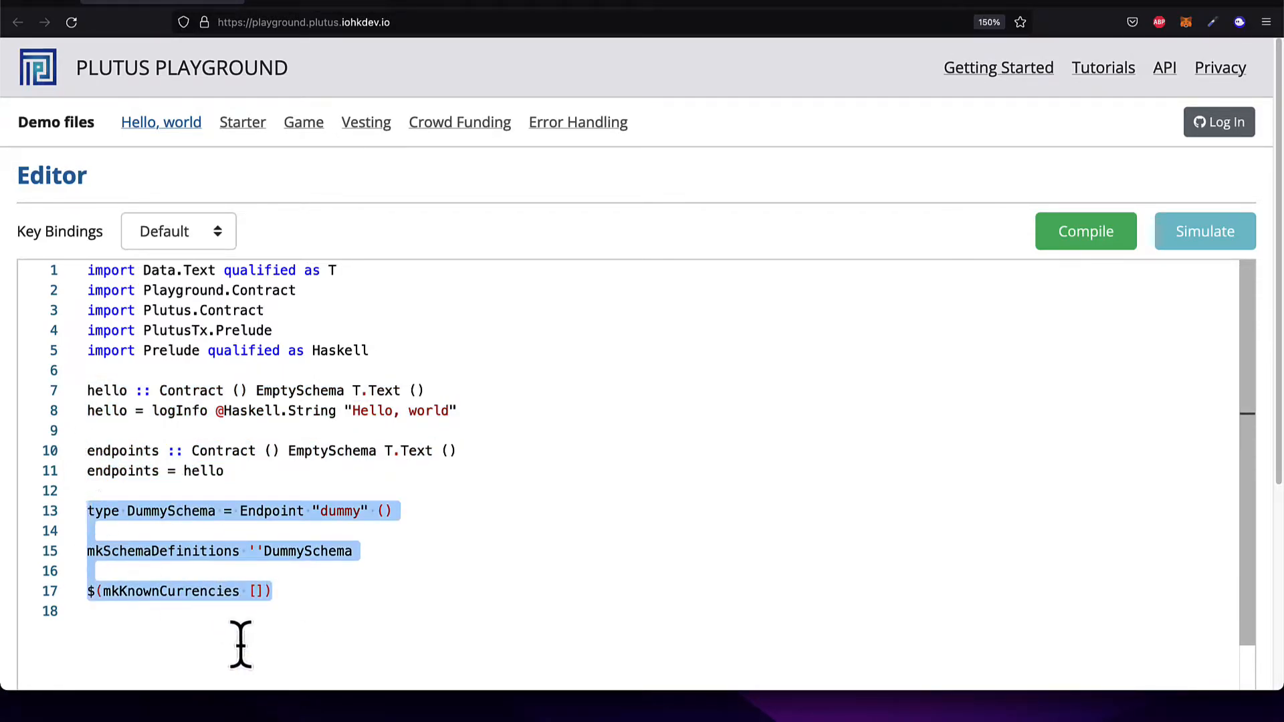
click(94, 491)
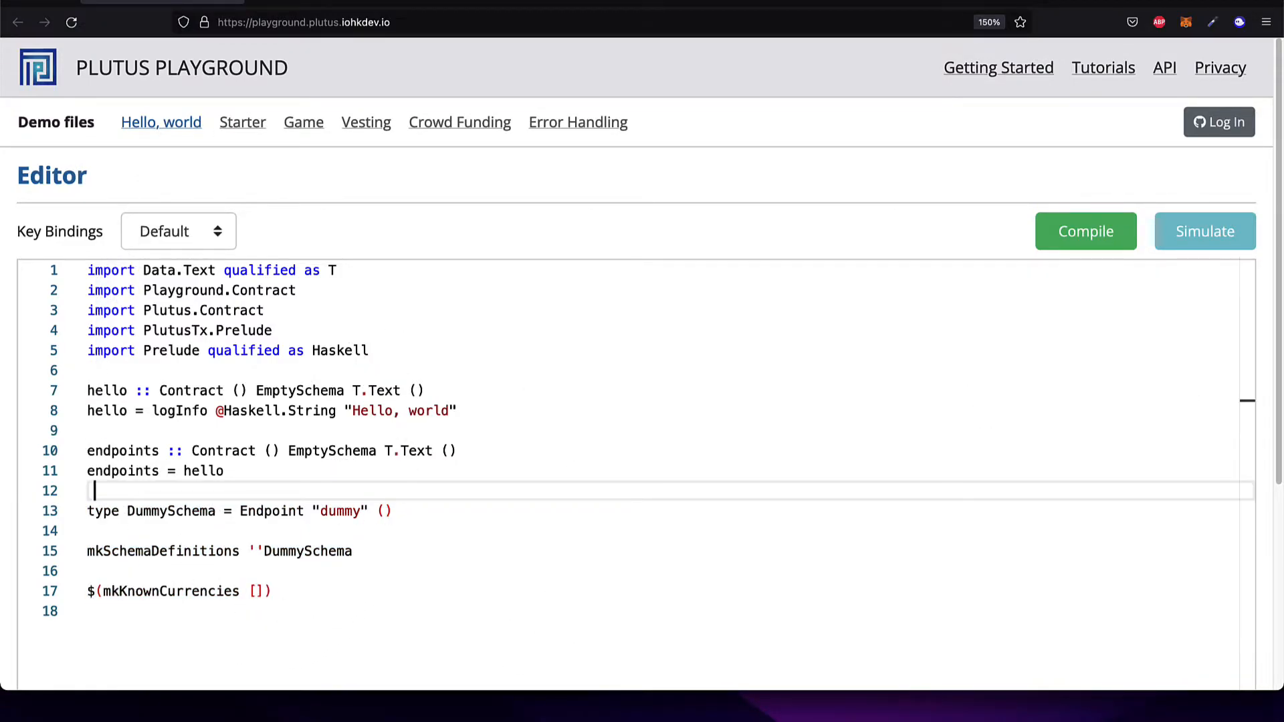
Compile the comment-free Hello, world contract and scroll back to the top
click(1085, 231)
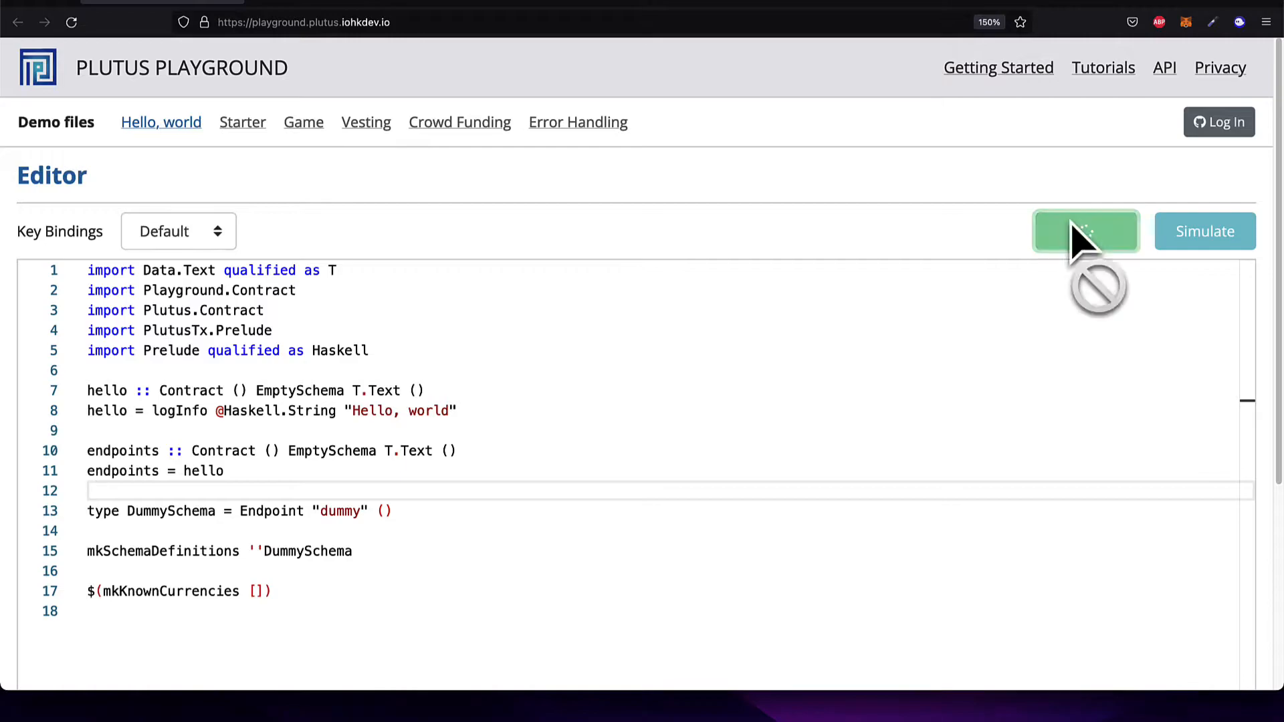
click(1085, 231)
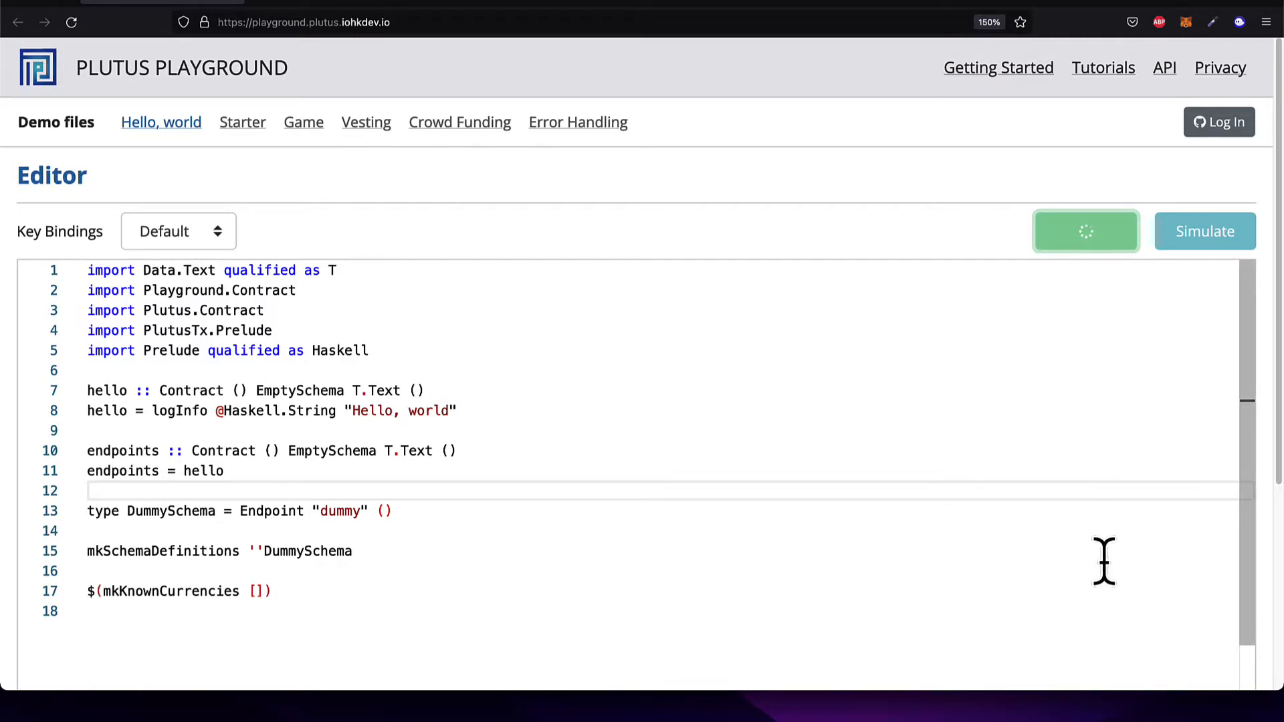
mouse_move(457, 615)
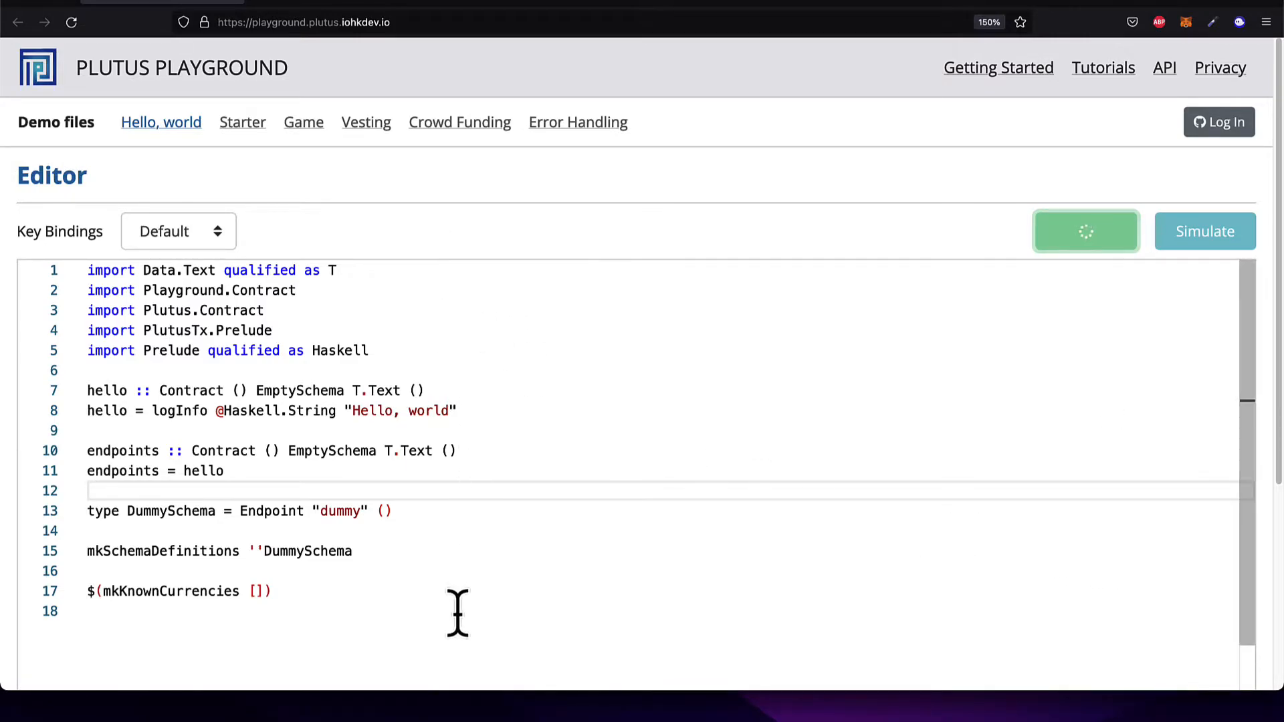
mouse_move(530, 606)
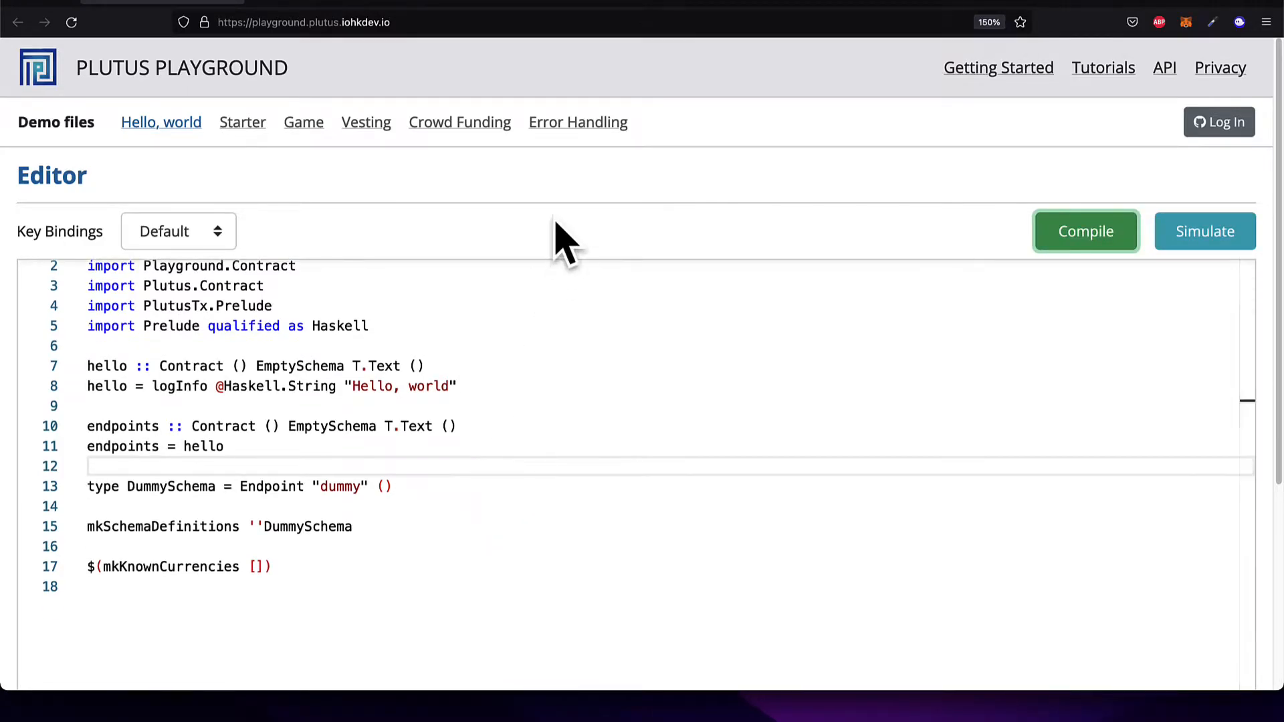
scroll(up, 3)
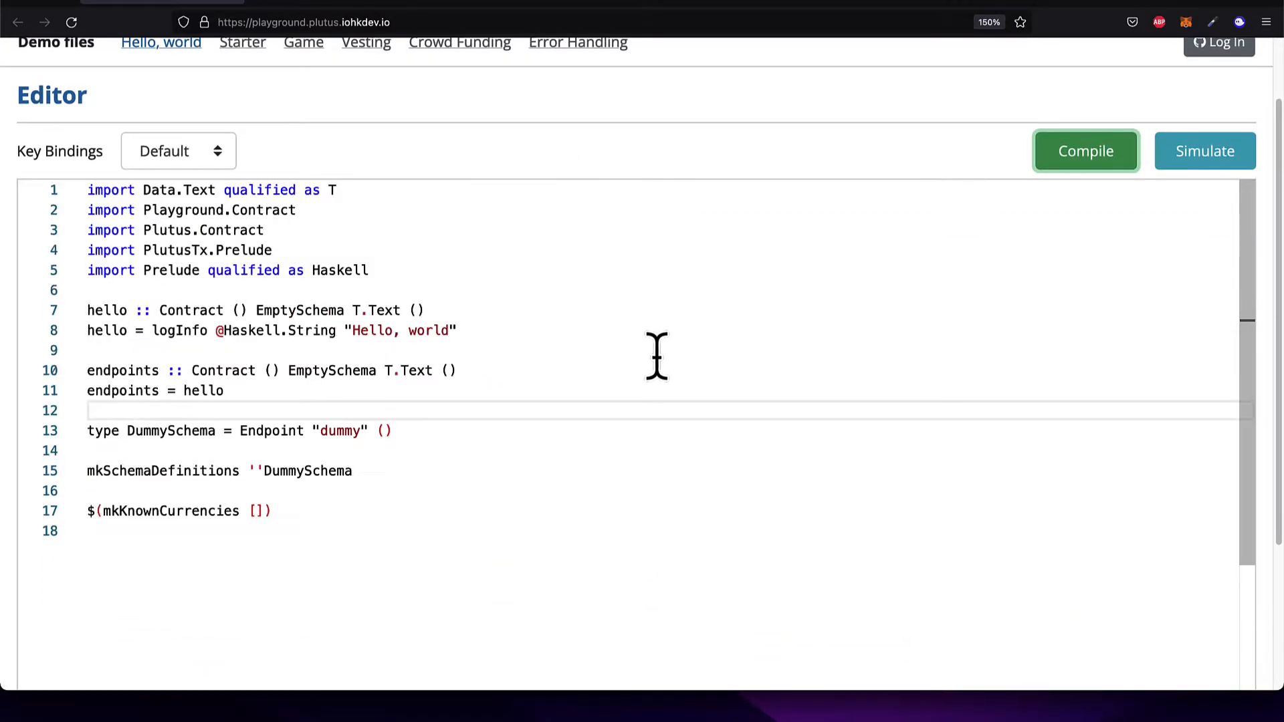
scroll(up, 3)
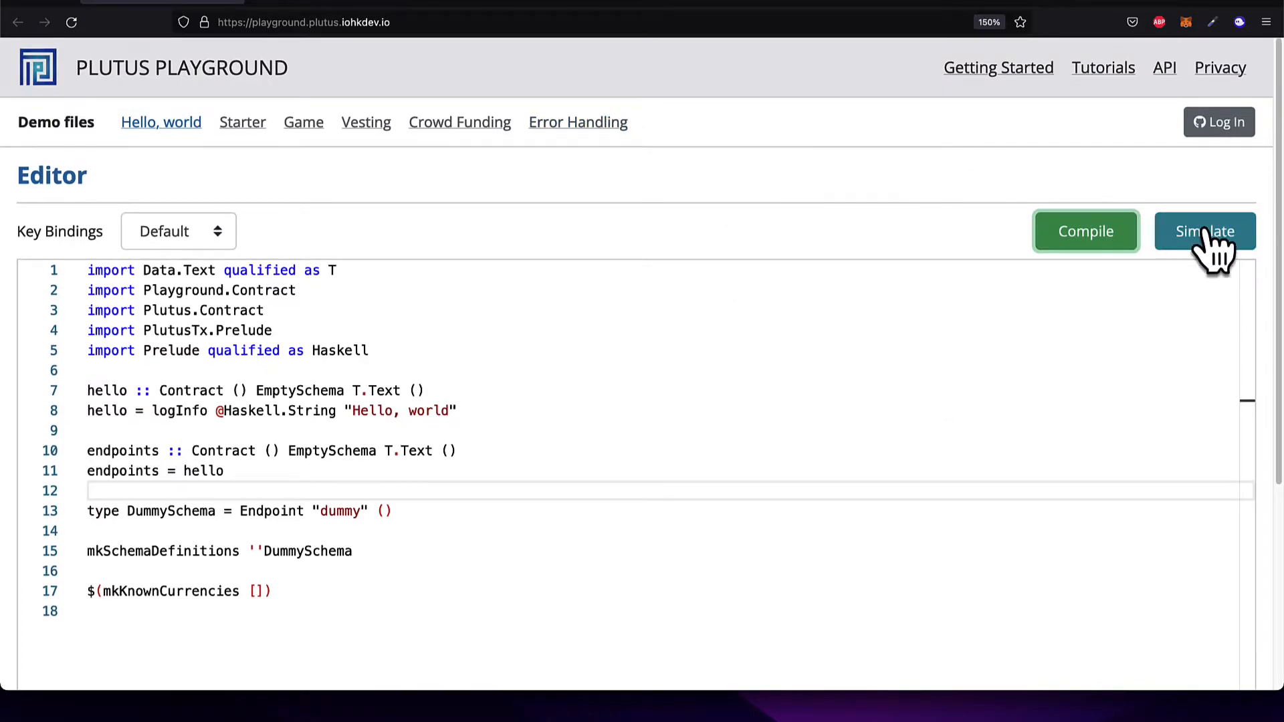
Open the Simulator and evaluate the two-wallet Hello, world simulation
click(1204, 231)
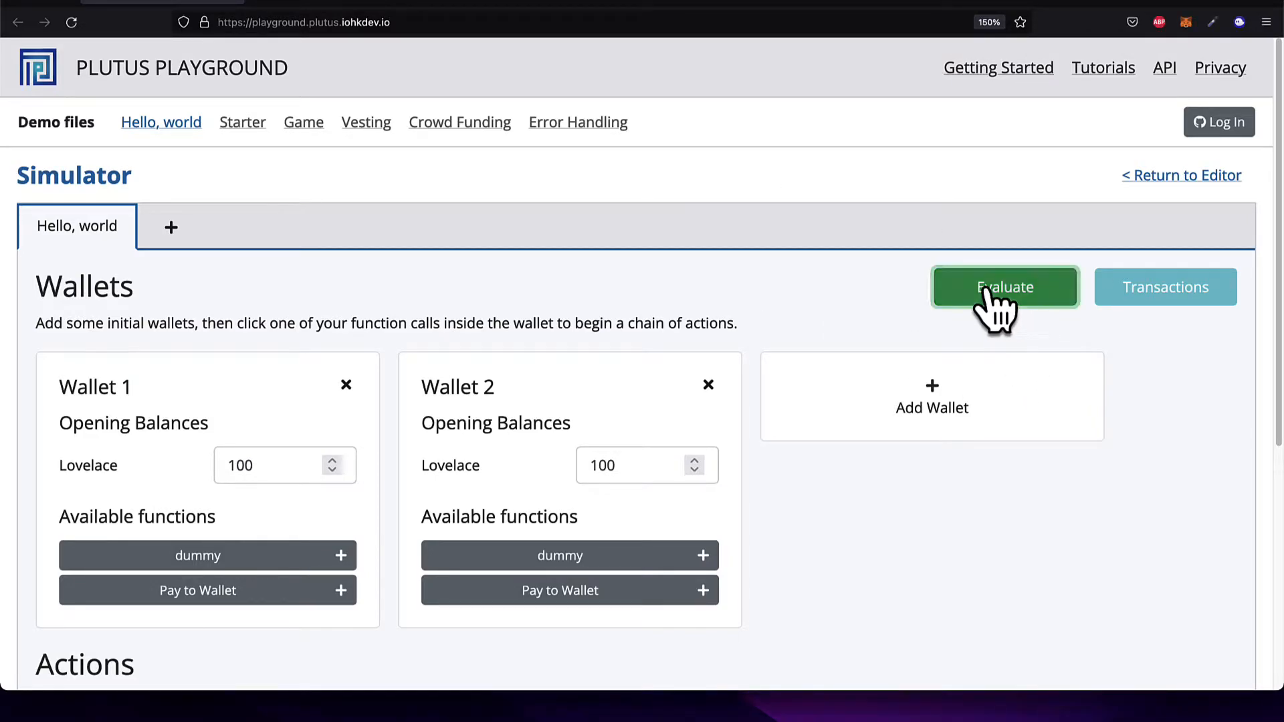
click(1005, 287)
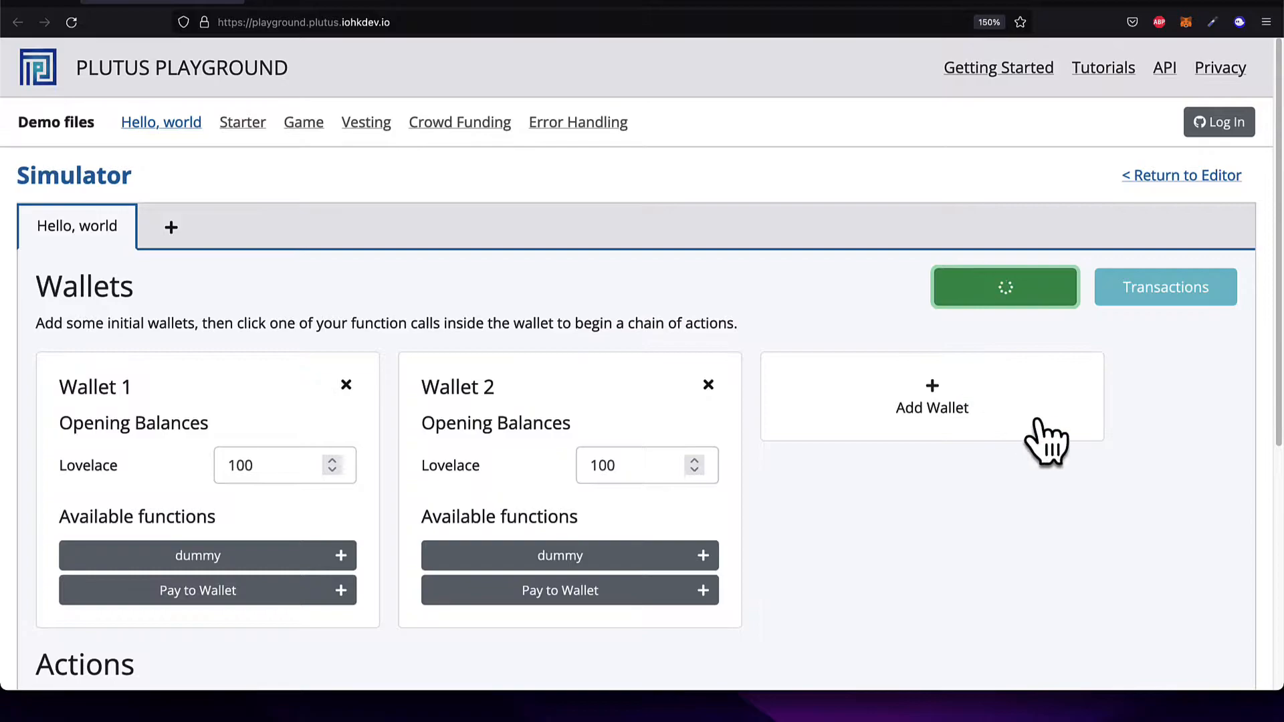
mouse_move(583, 282)
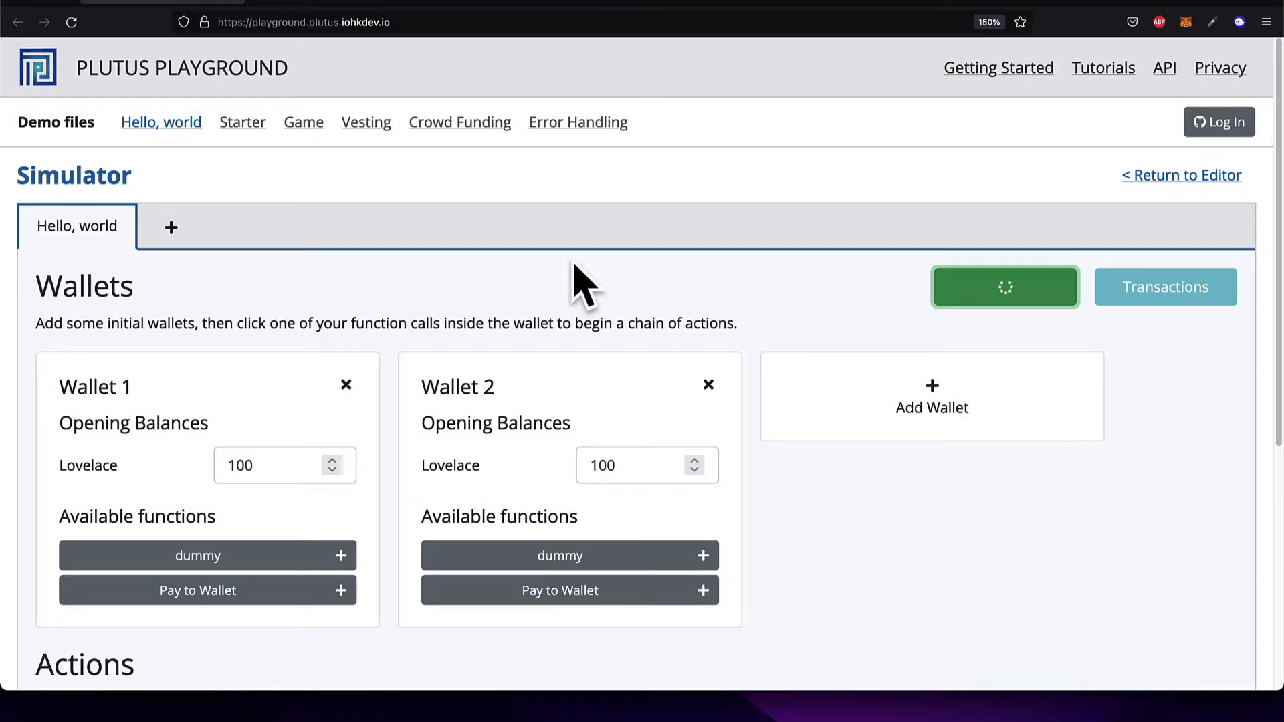
mouse_move(746, 606)
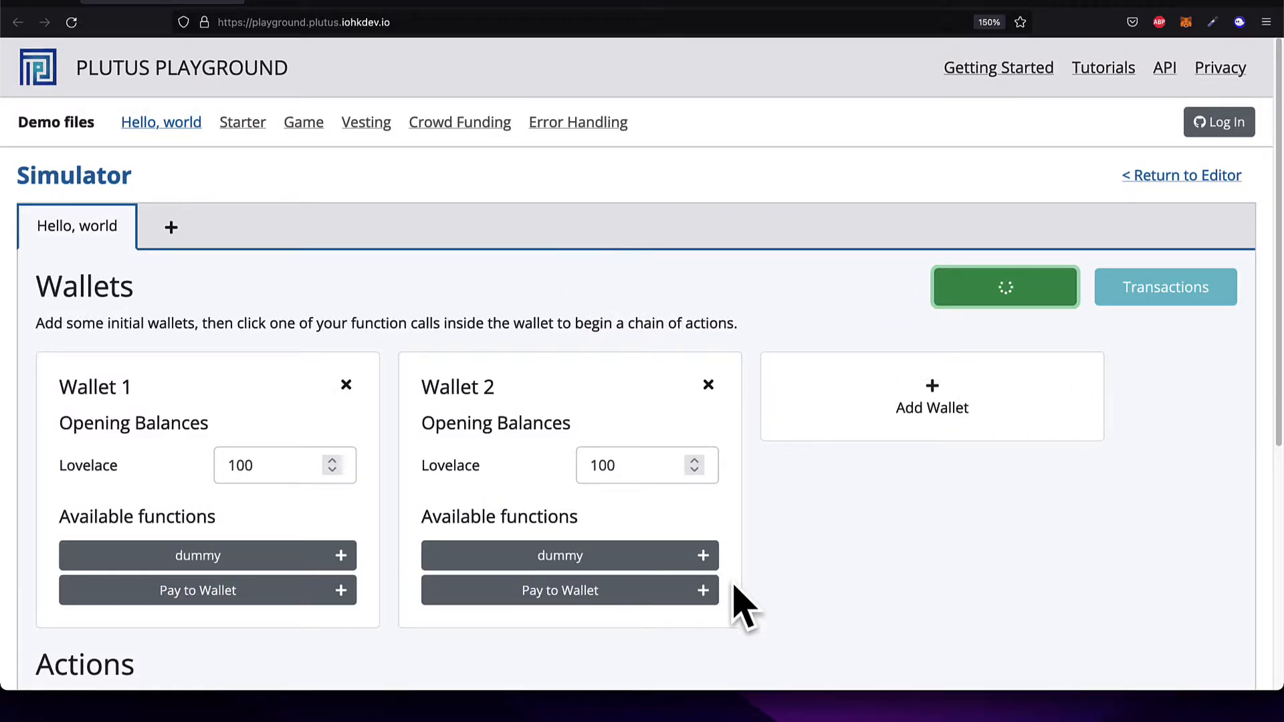
mouse_move(871, 465)
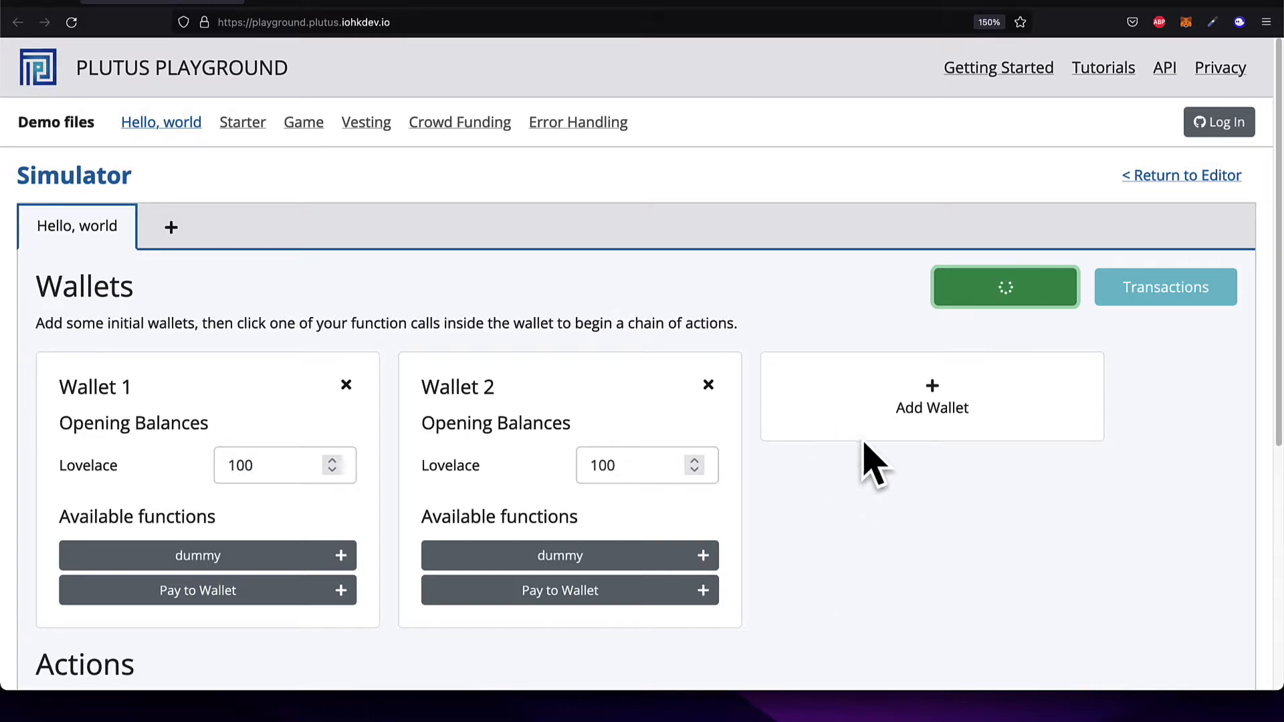
mouse_move(899, 528)
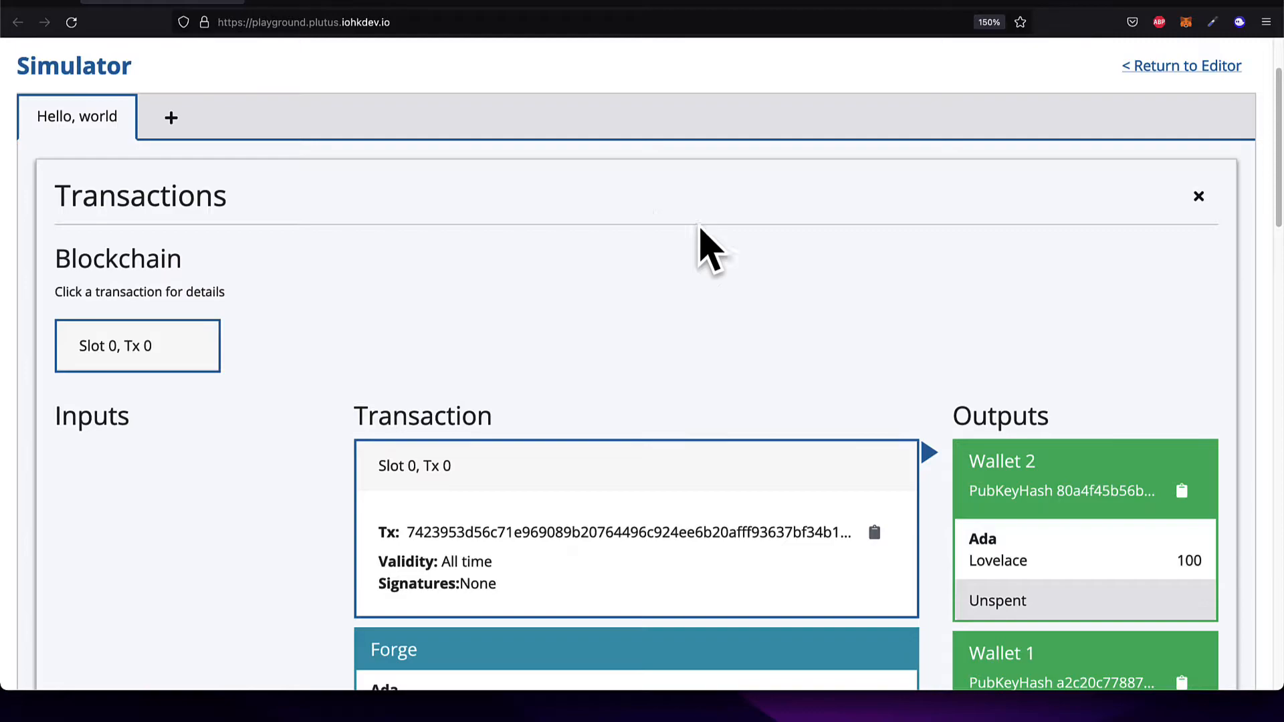
scroll(down, 3)
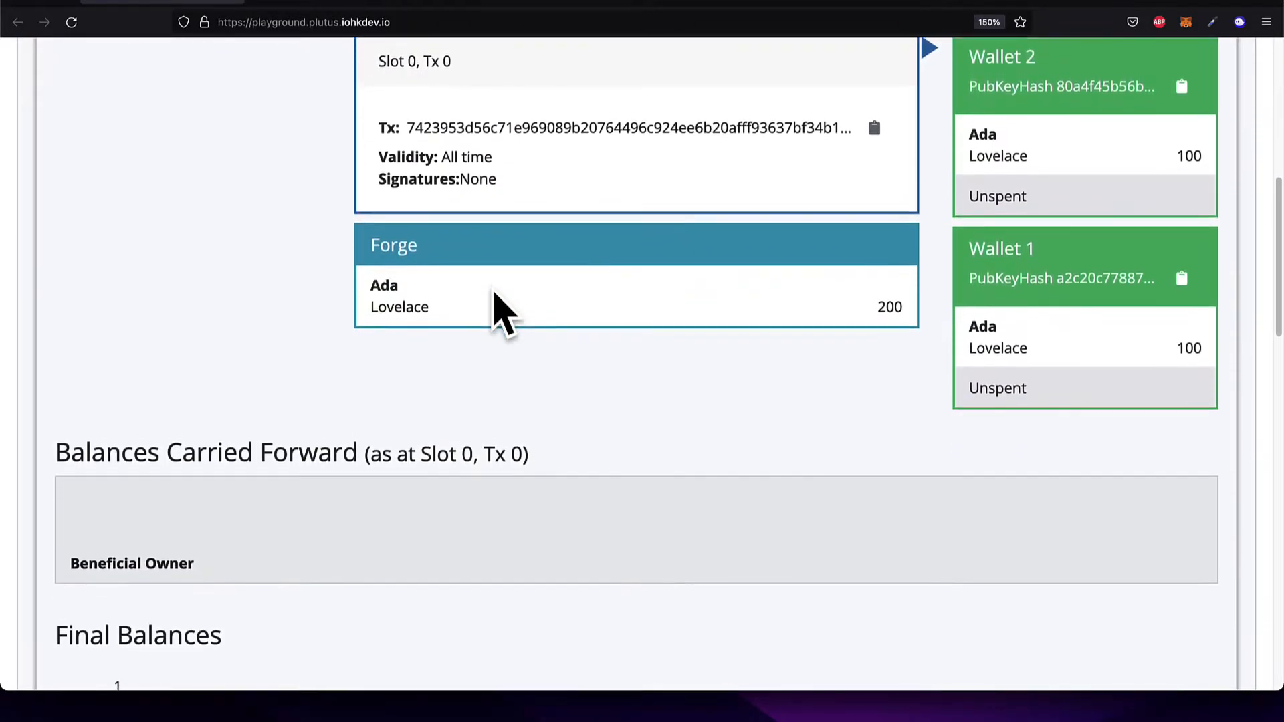
scroll(down, 3)
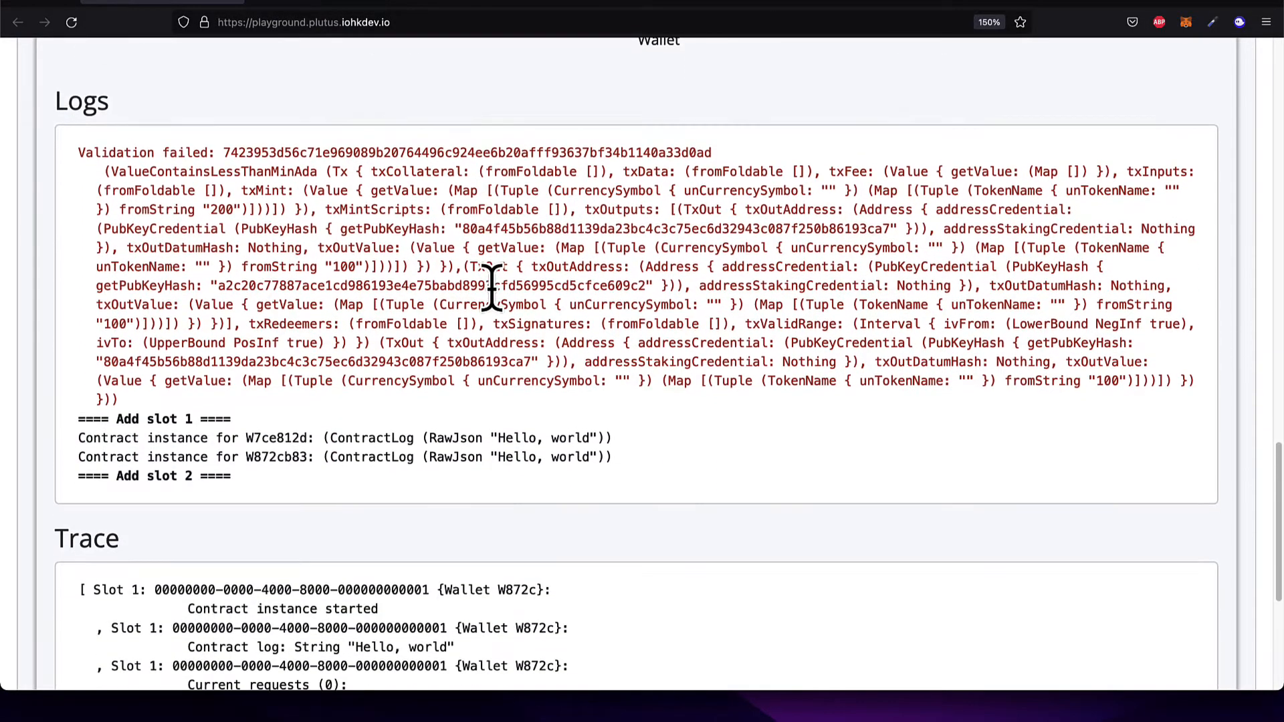
scroll(down, 3)
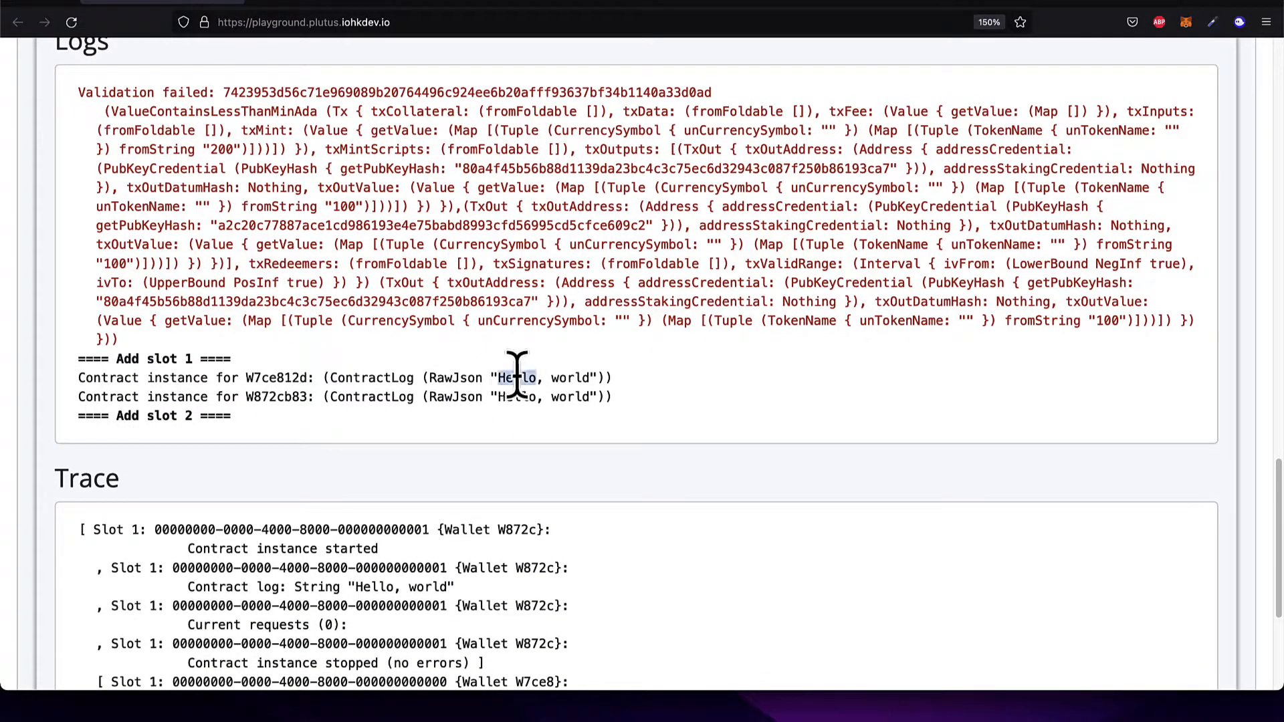
scroll(down, 3)
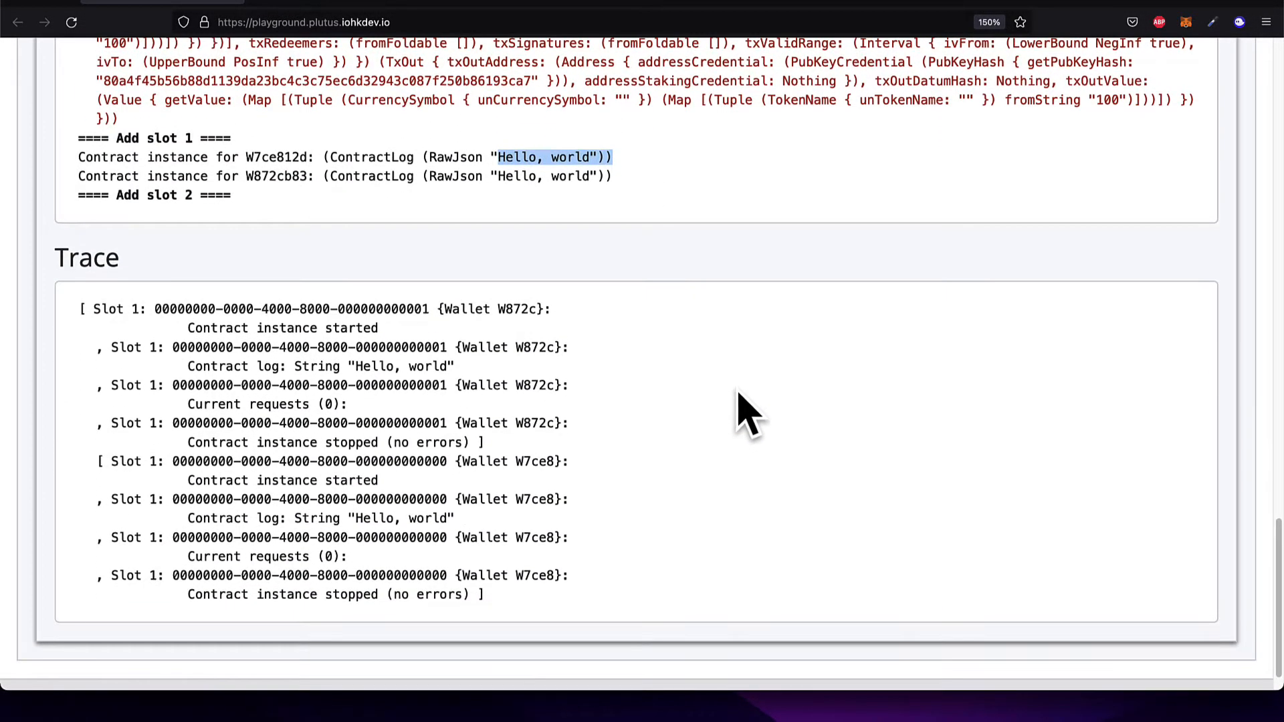
scroll(up, 3)
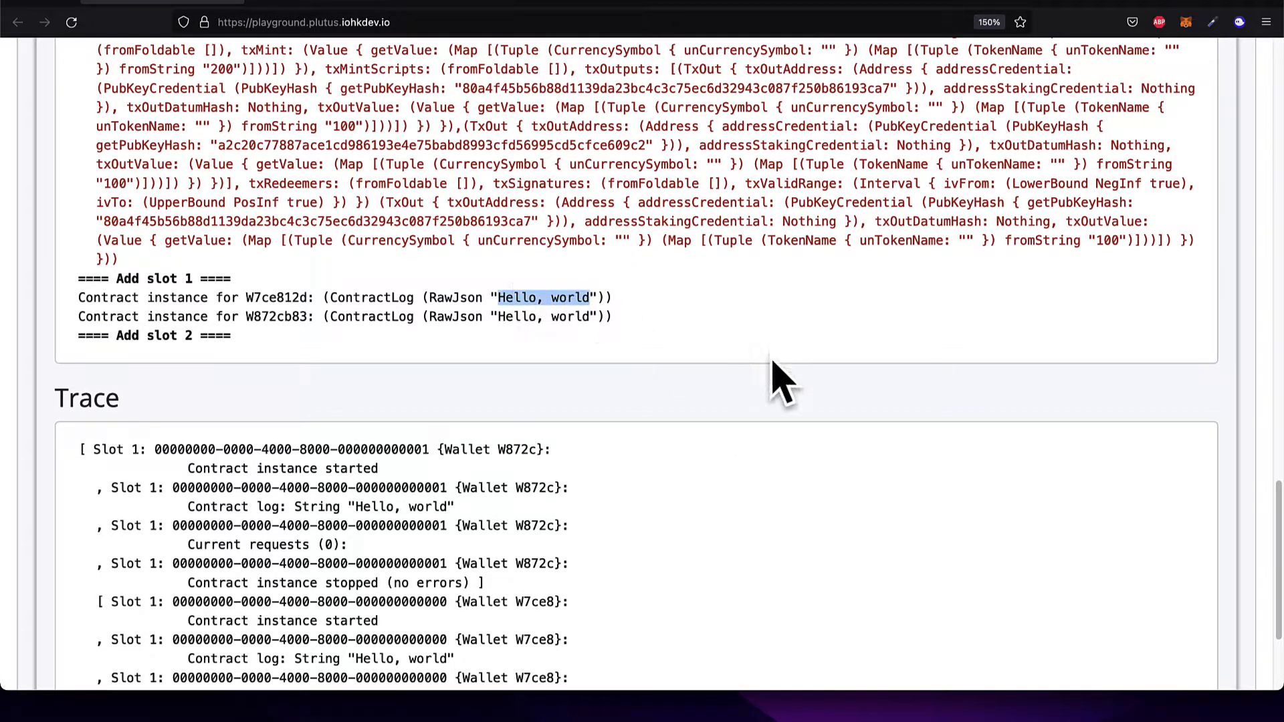
scroll(up, 3)
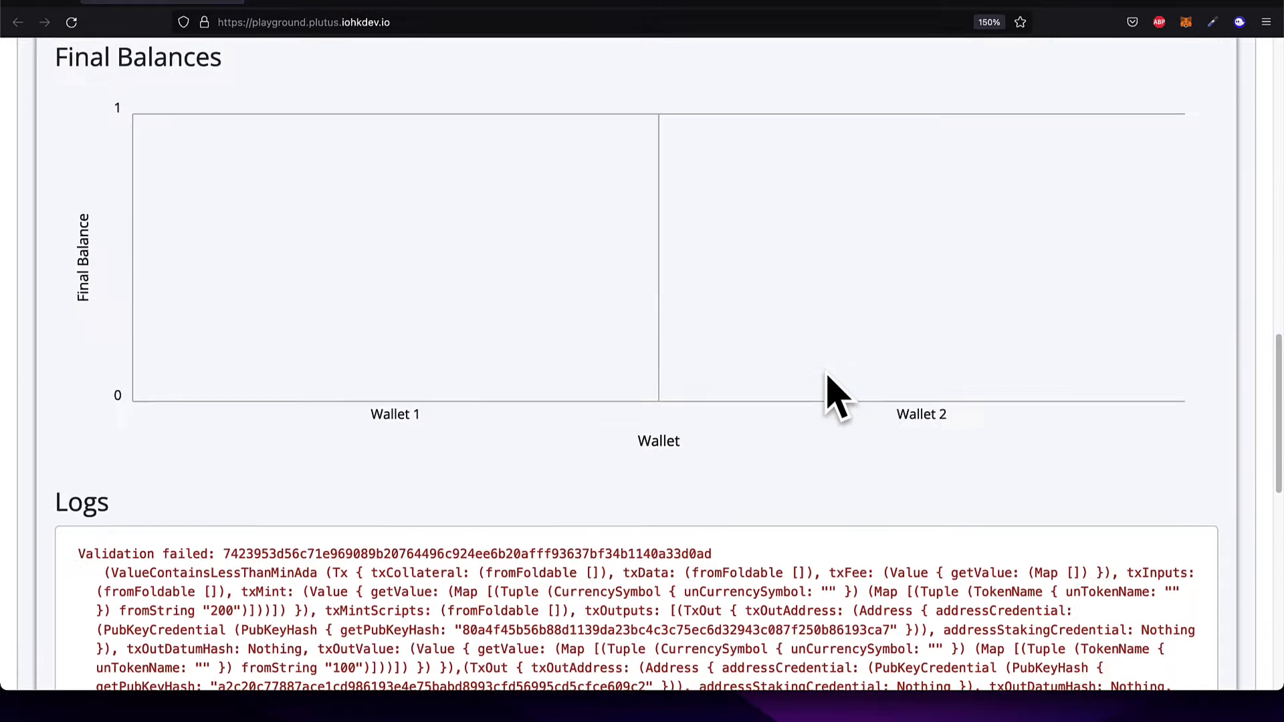
scroll(up, 3)
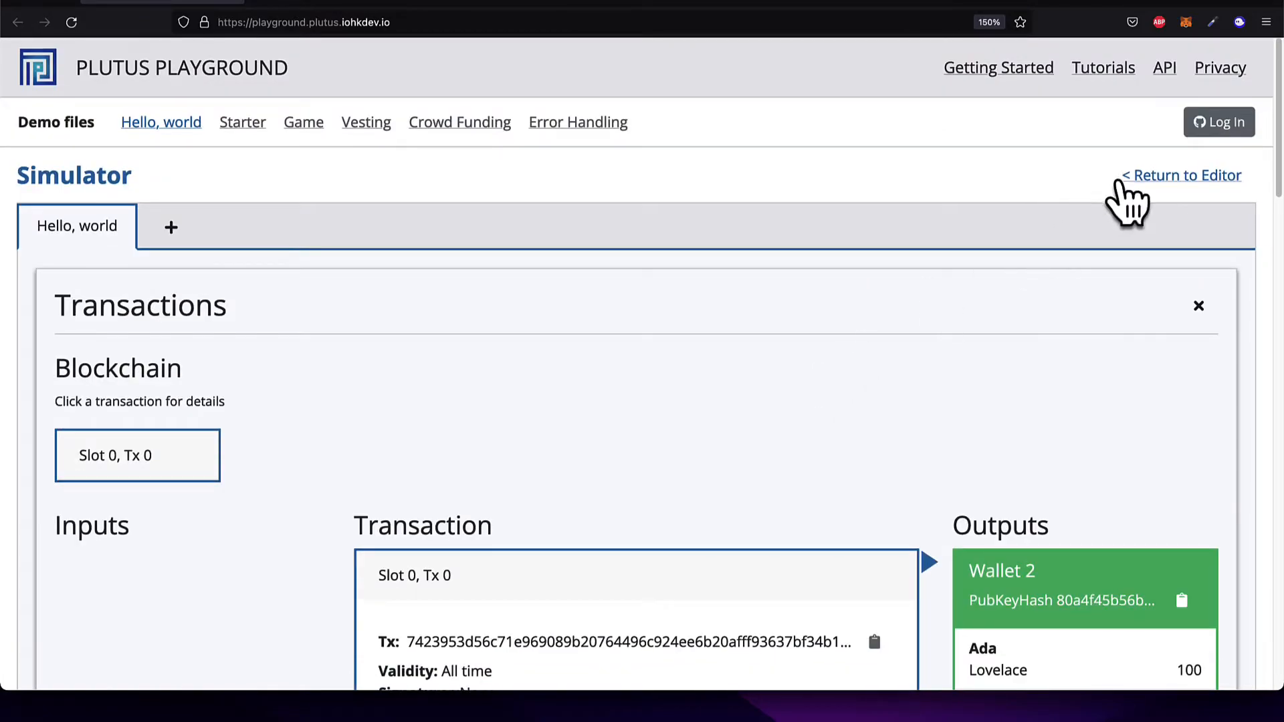
Replace the 'Hello, world' message with 'Mammoth interactive', recompile, and open the simulator
click(1182, 175)
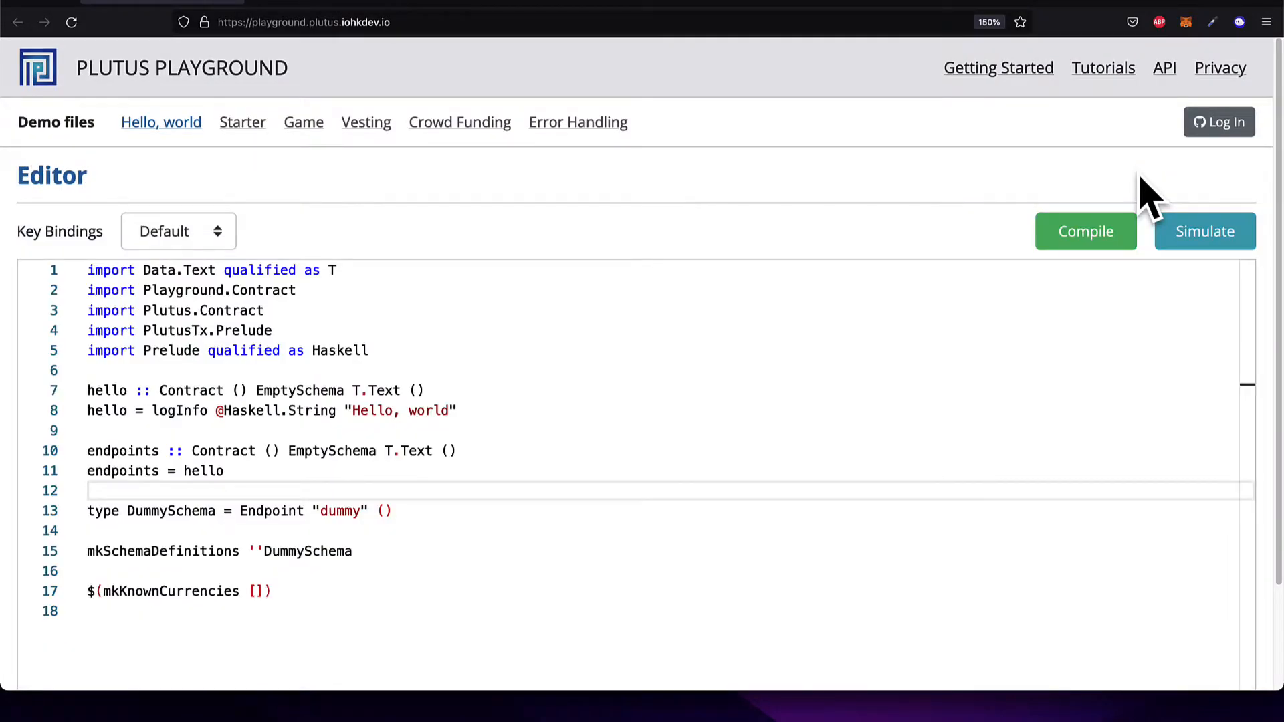
double_click(401, 410)
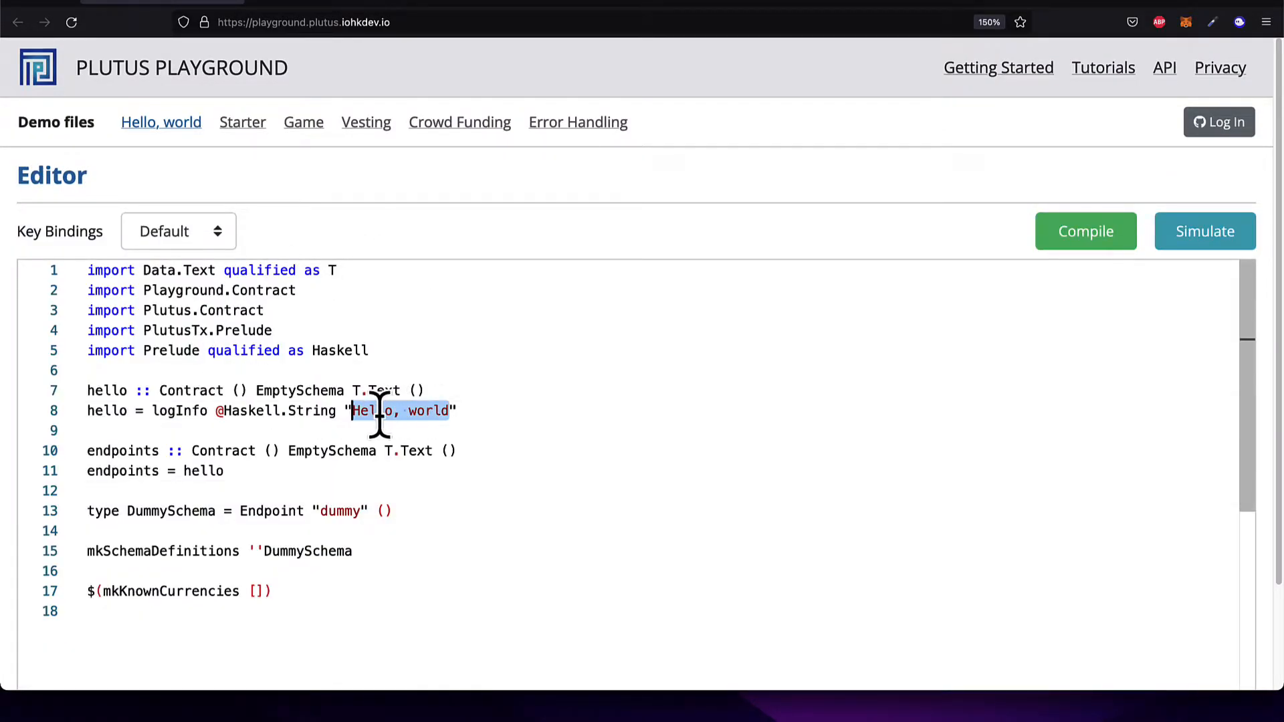
text(Mammoth intera)
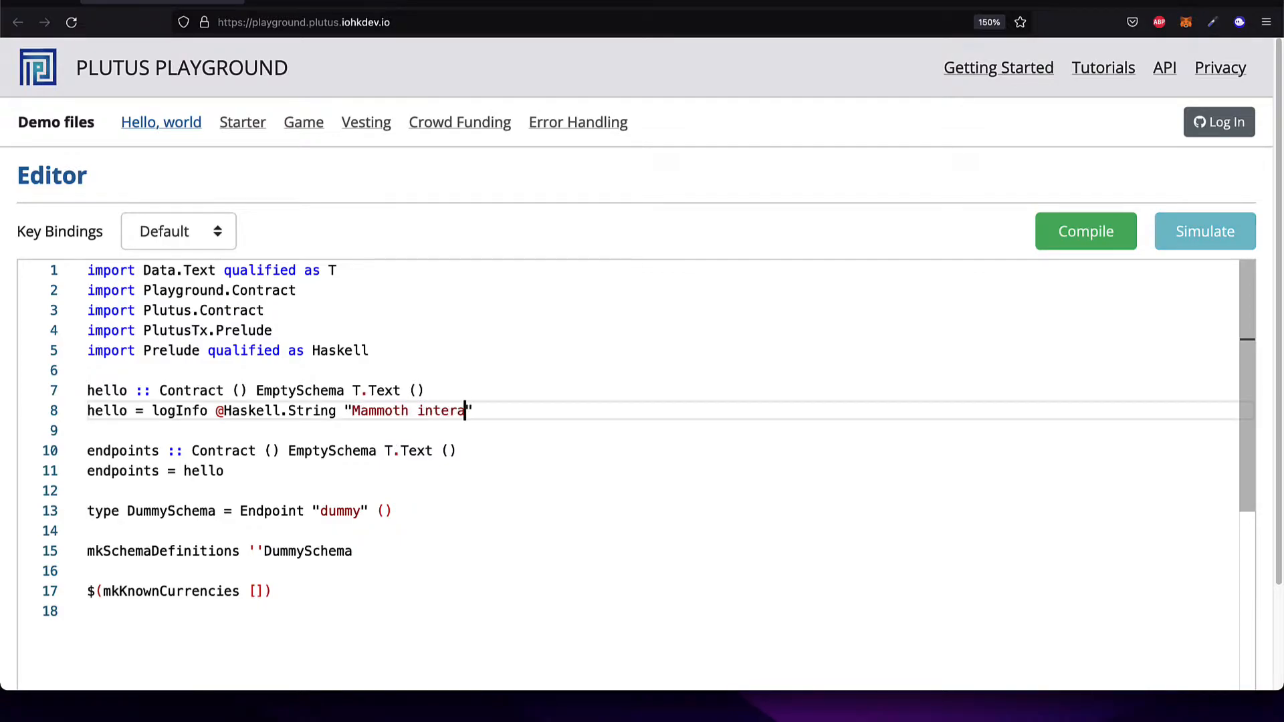
click(1085, 231)
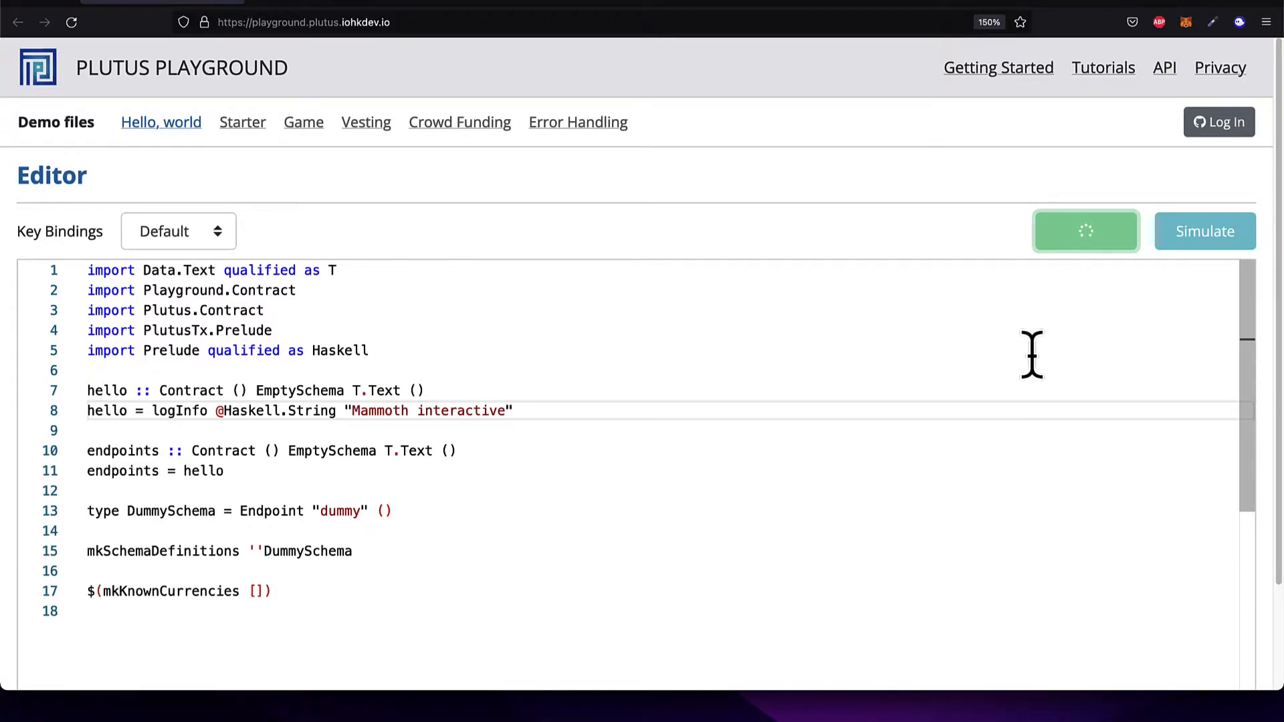
mouse_move(1022, 349)
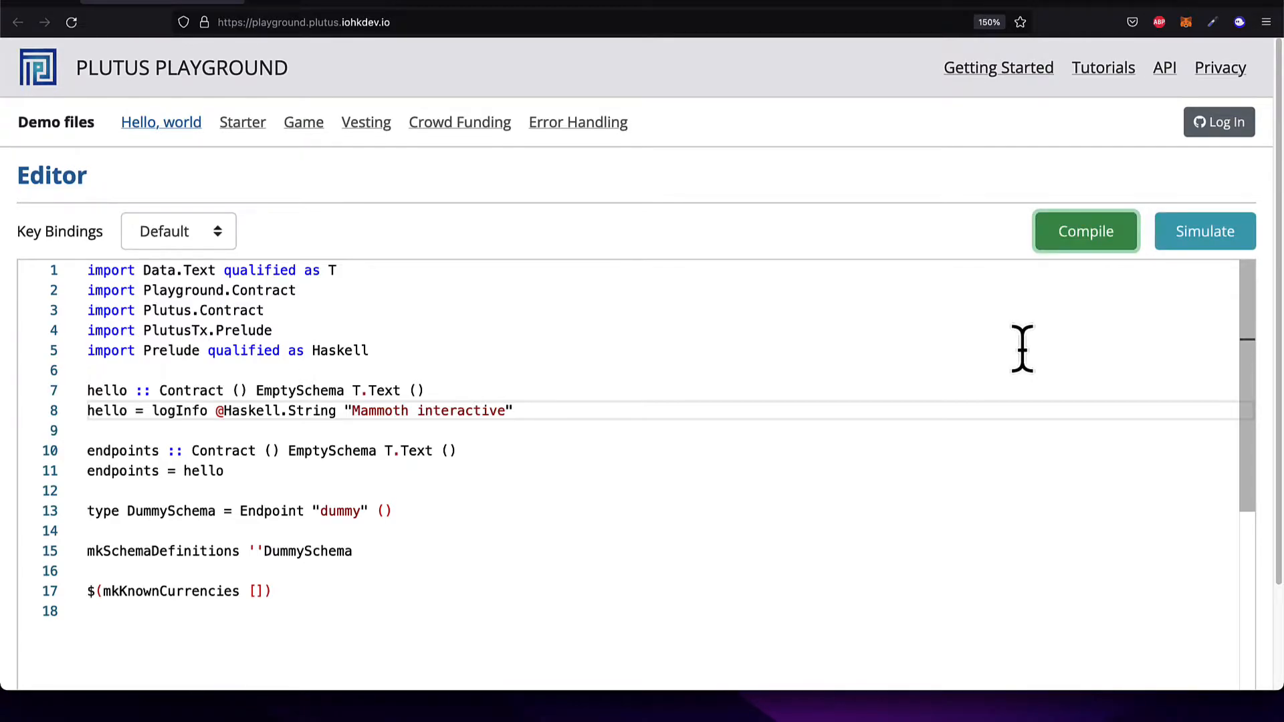
click(1204, 230)
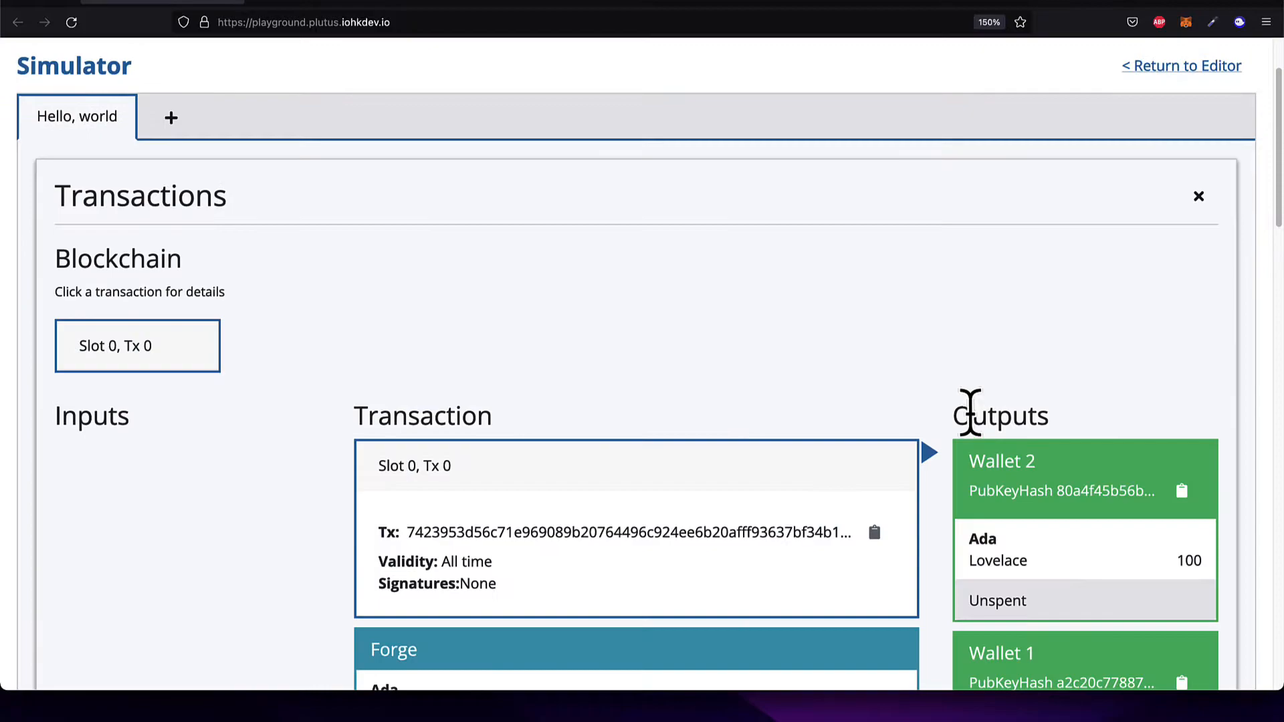
Check both wallets log 'Mammoth interactive' in Logs and Trace, then return to the editor
scroll(down, 3)
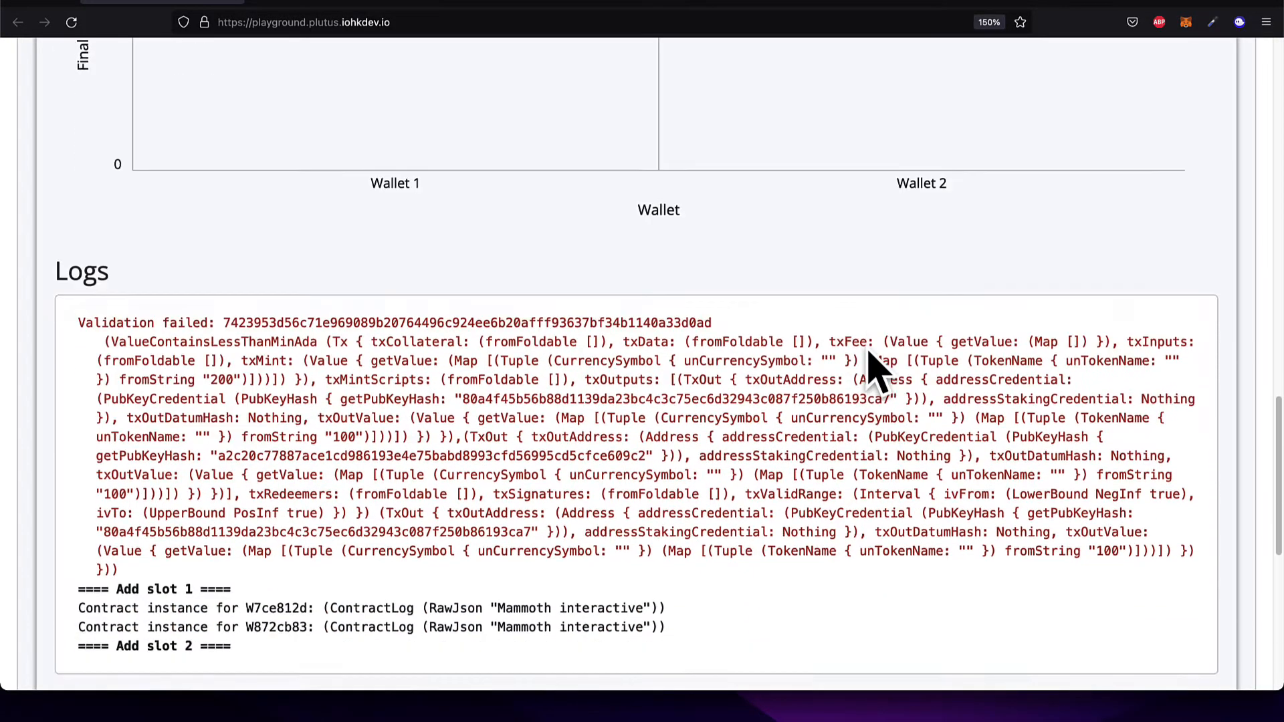
scroll(down, 3)
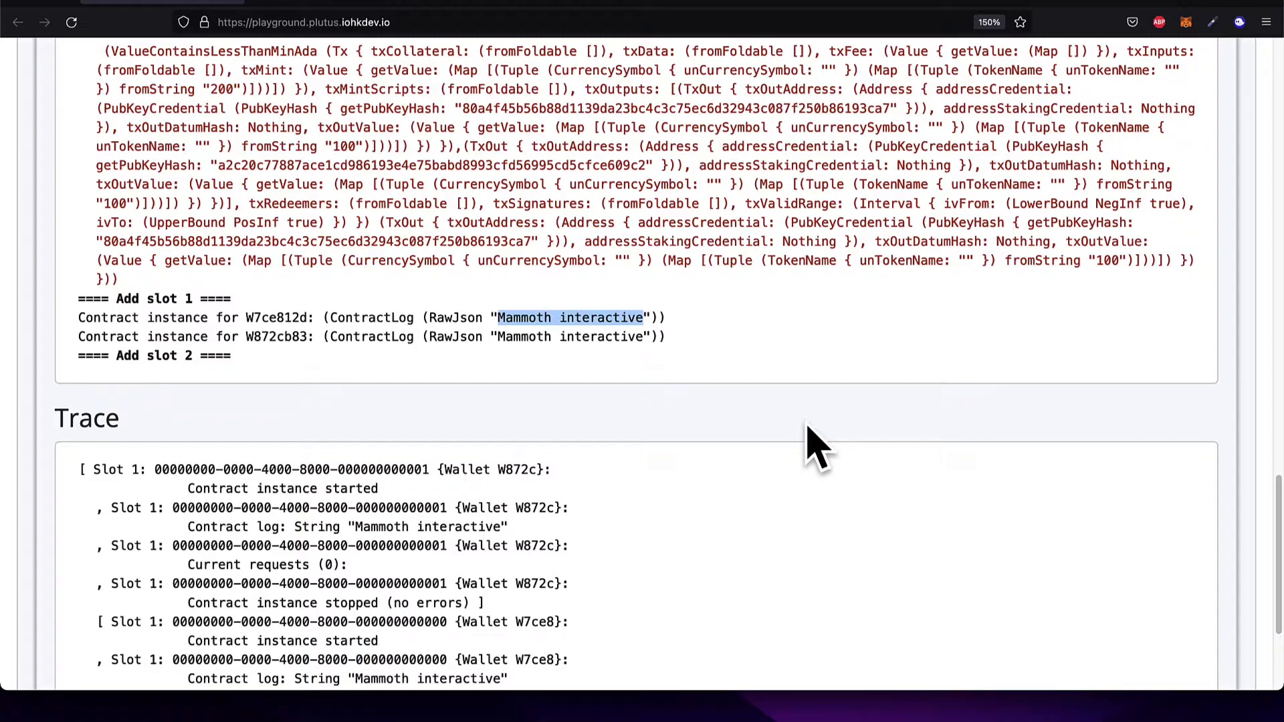
scroll(up, 3)
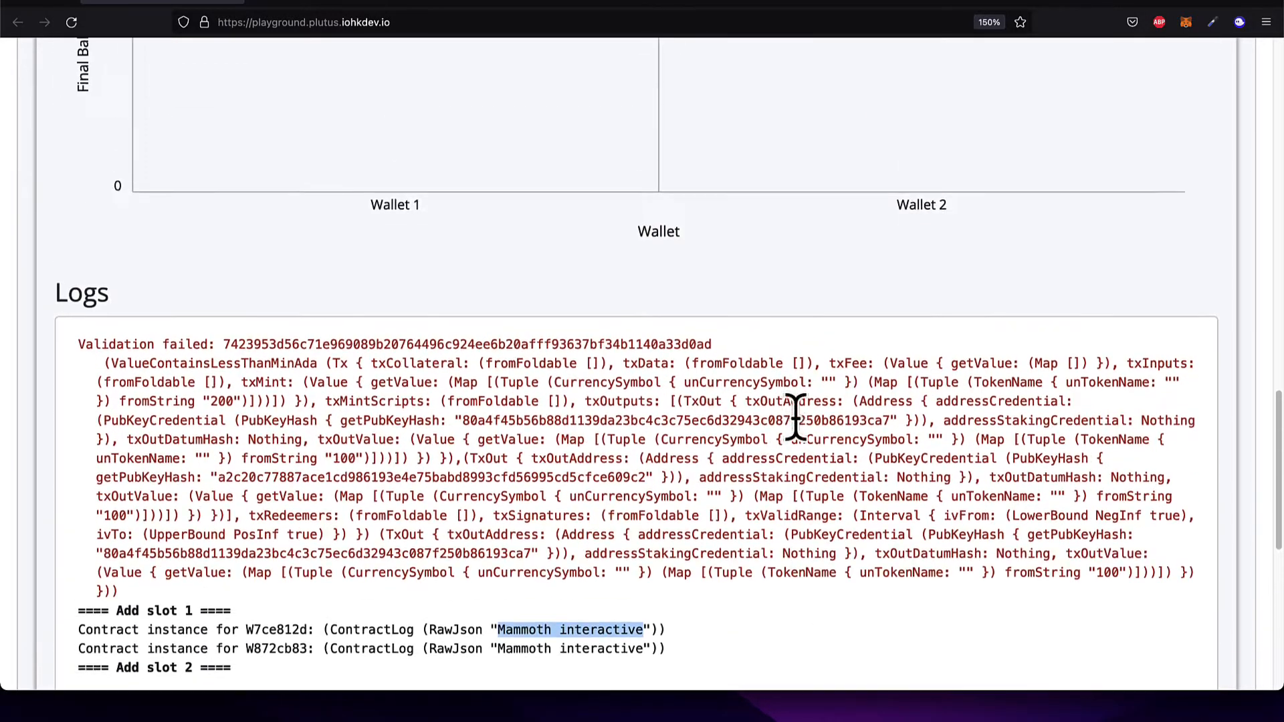
scroll(up, 3)
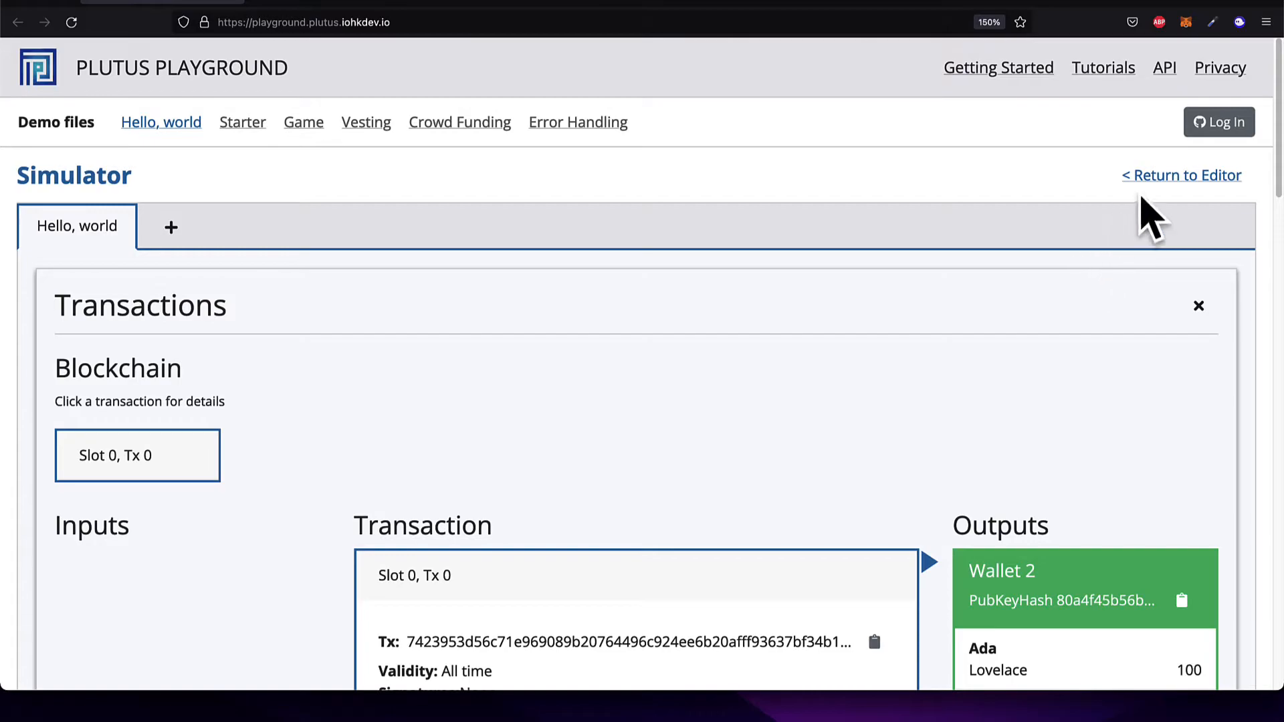
click(1181, 175)
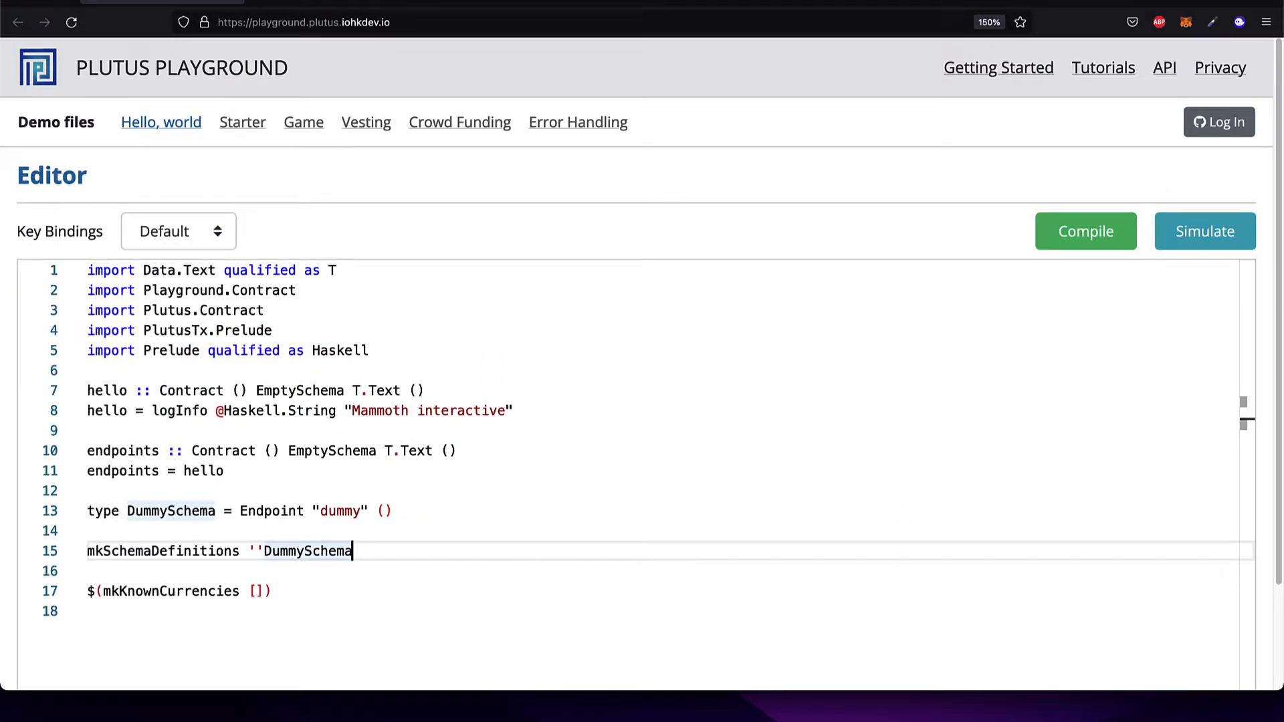
click(1203, 231)
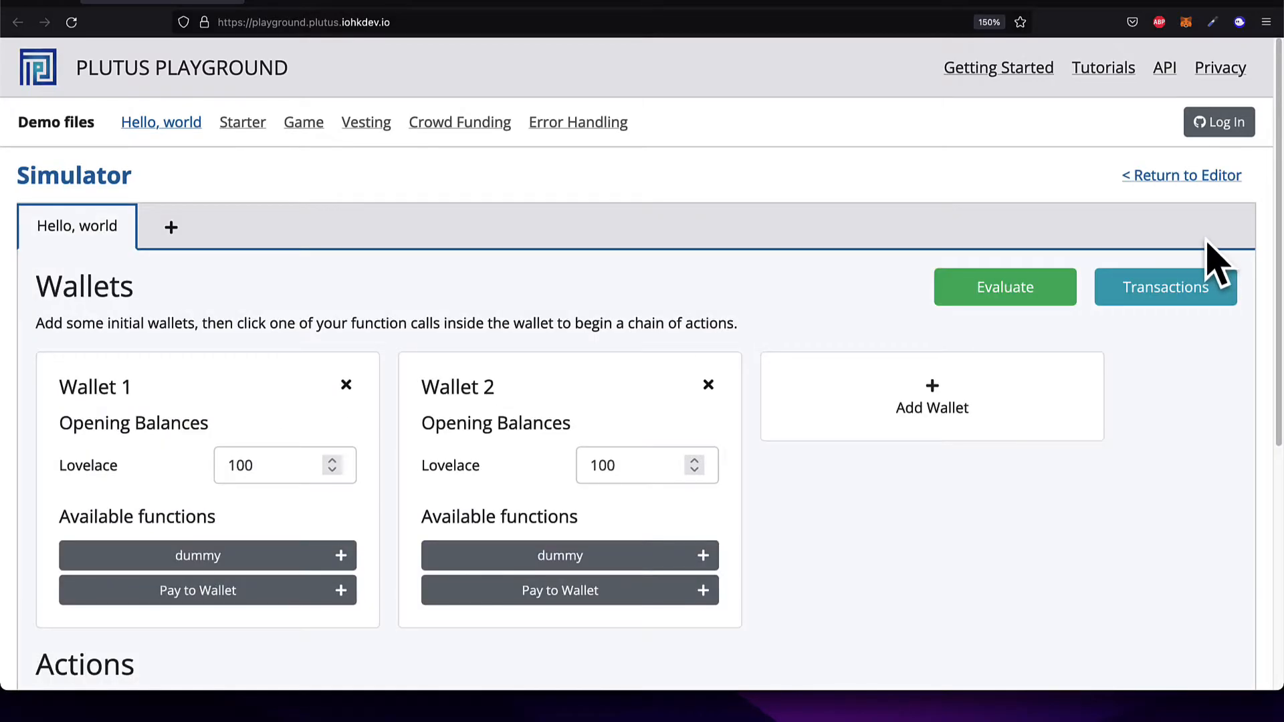
click(1182, 175)
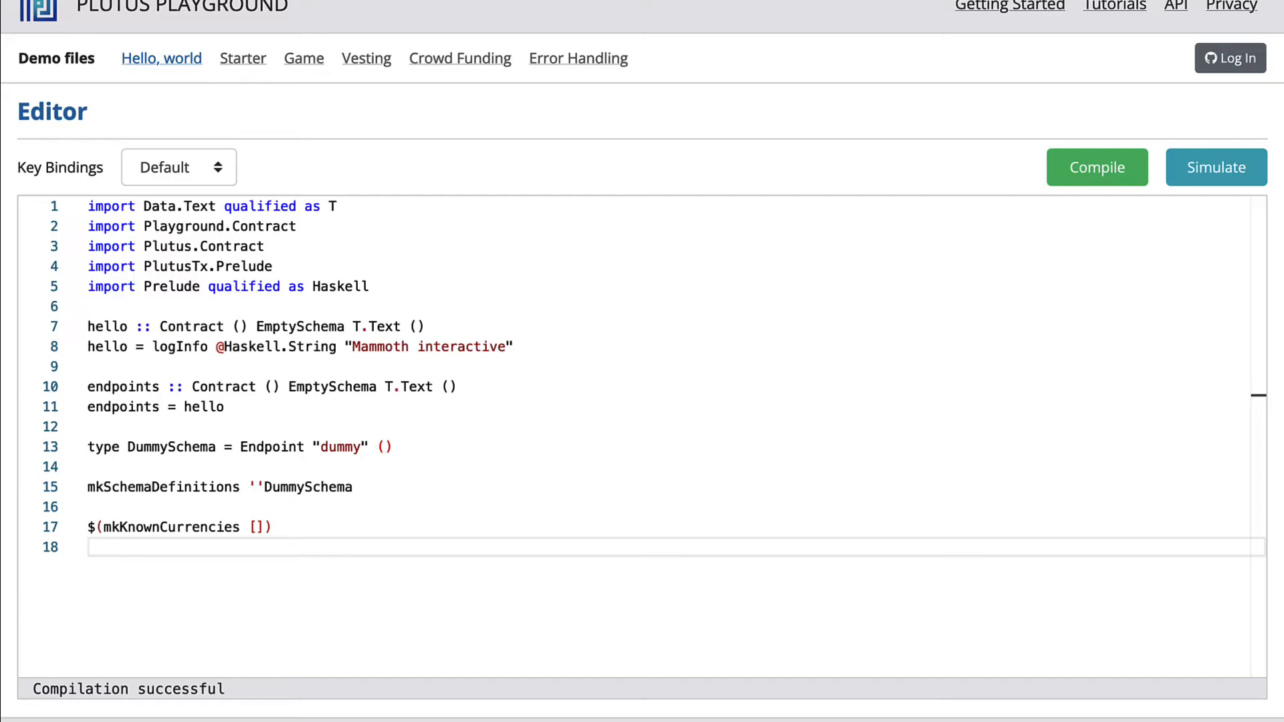
mouse_move(966, 391)
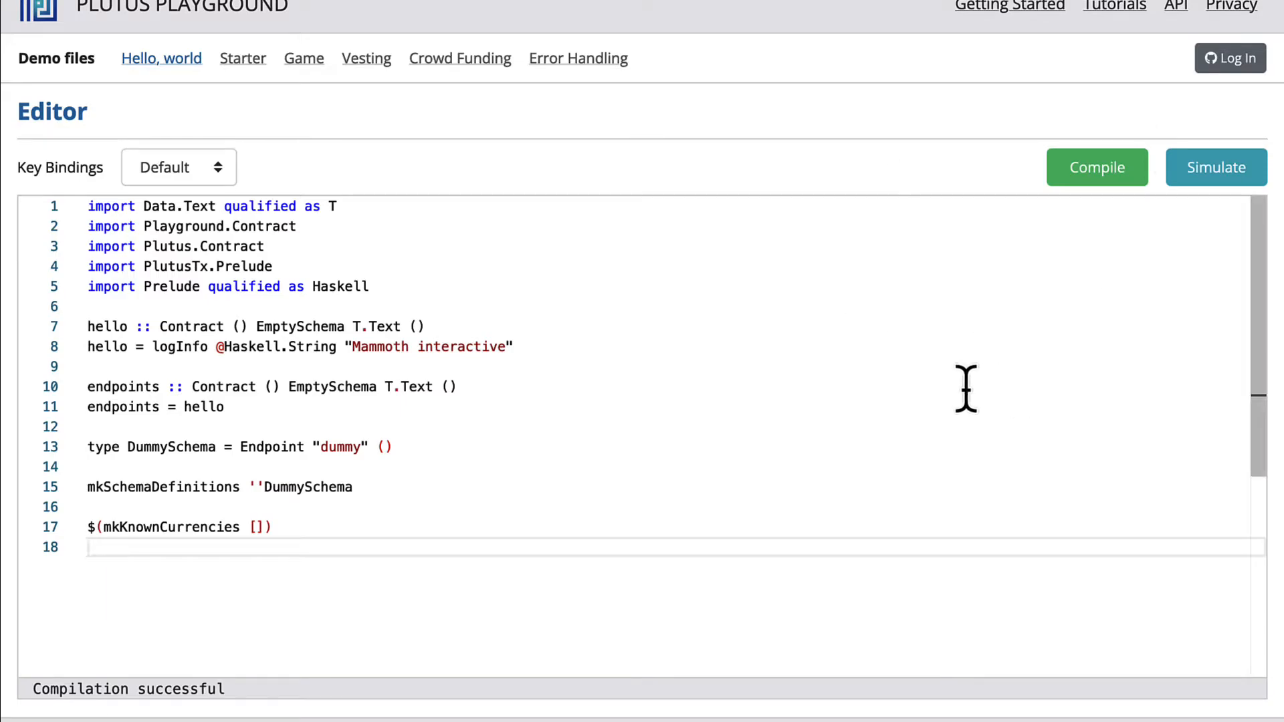
mouse_move(612, 656)
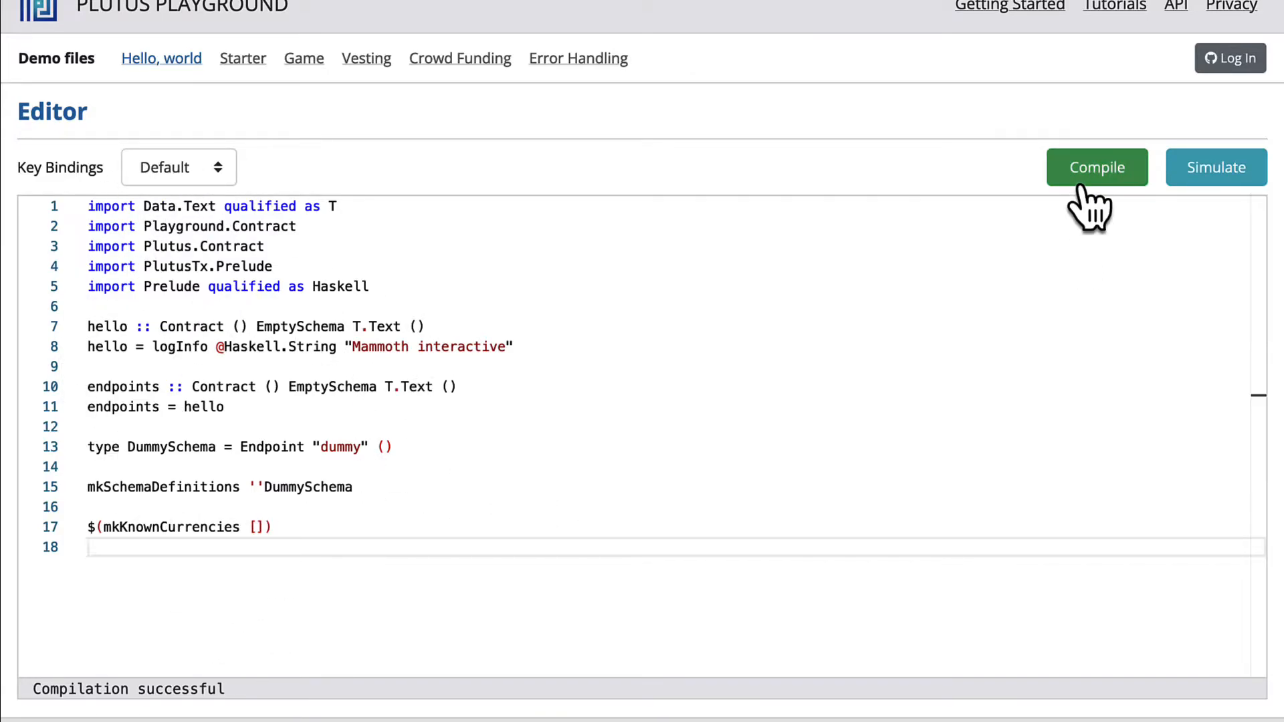
click(1215, 167)
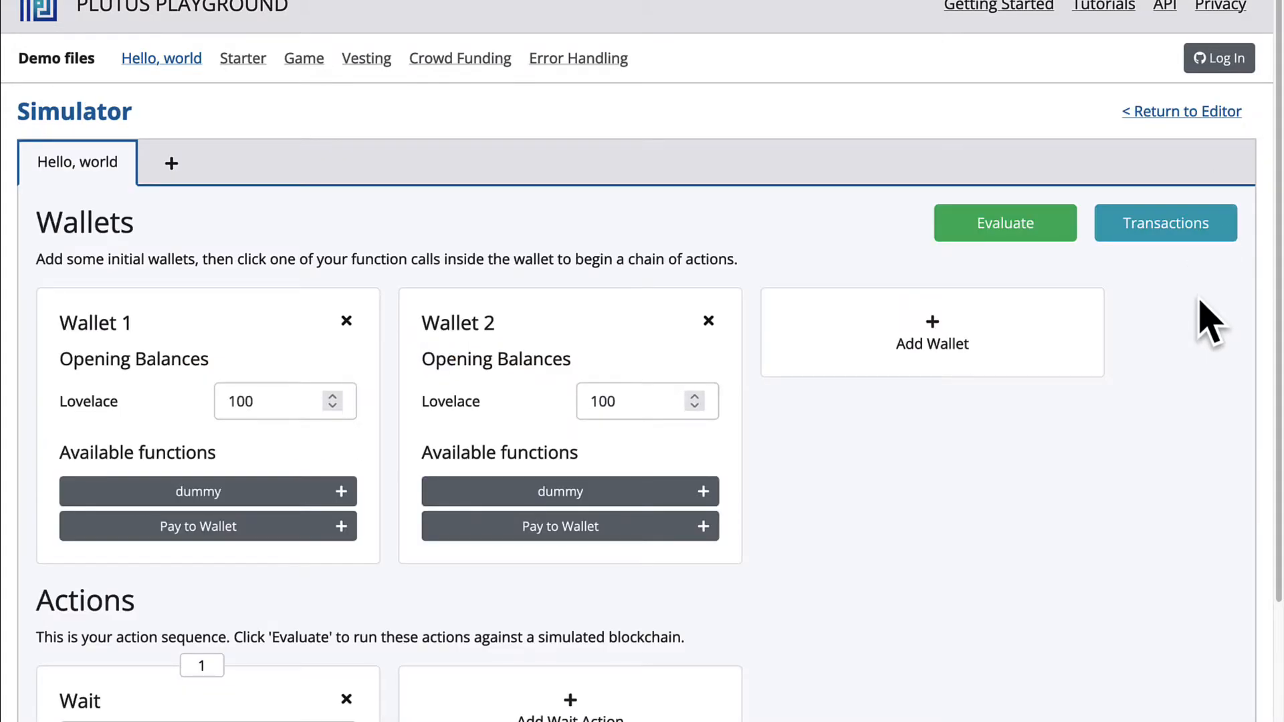
mouse_move(1200, 336)
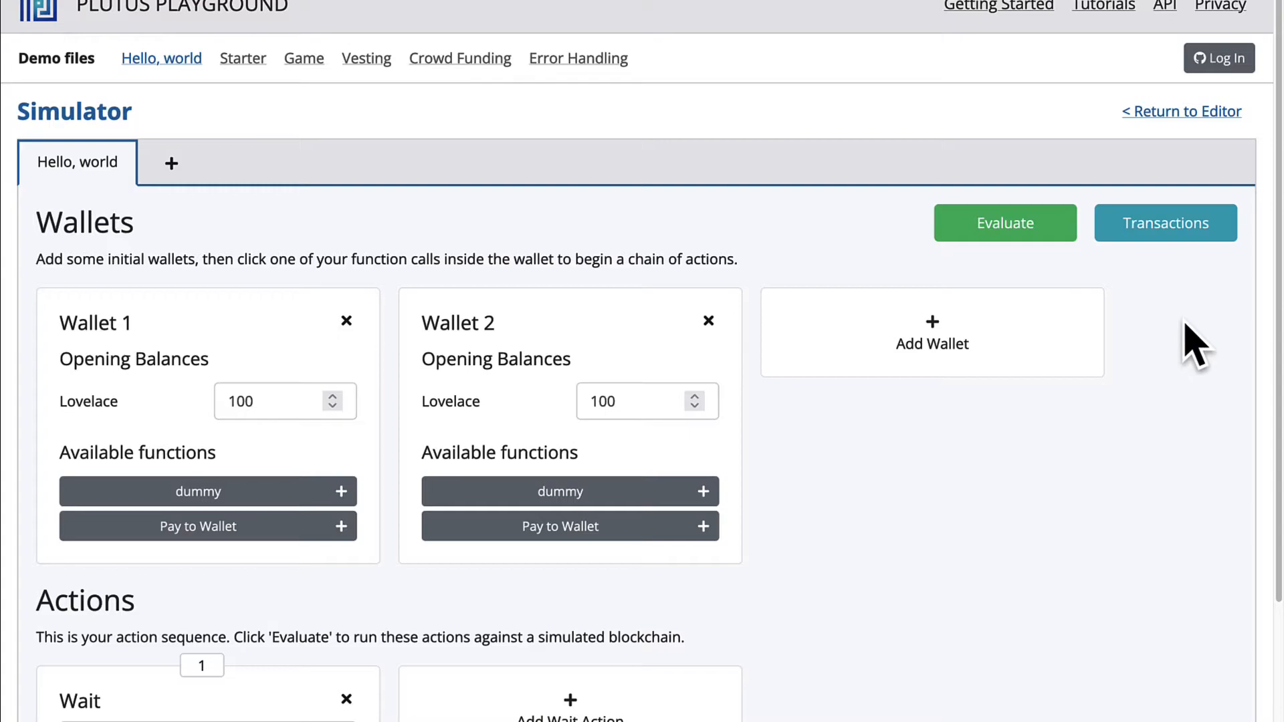
mouse_move(393, 577)
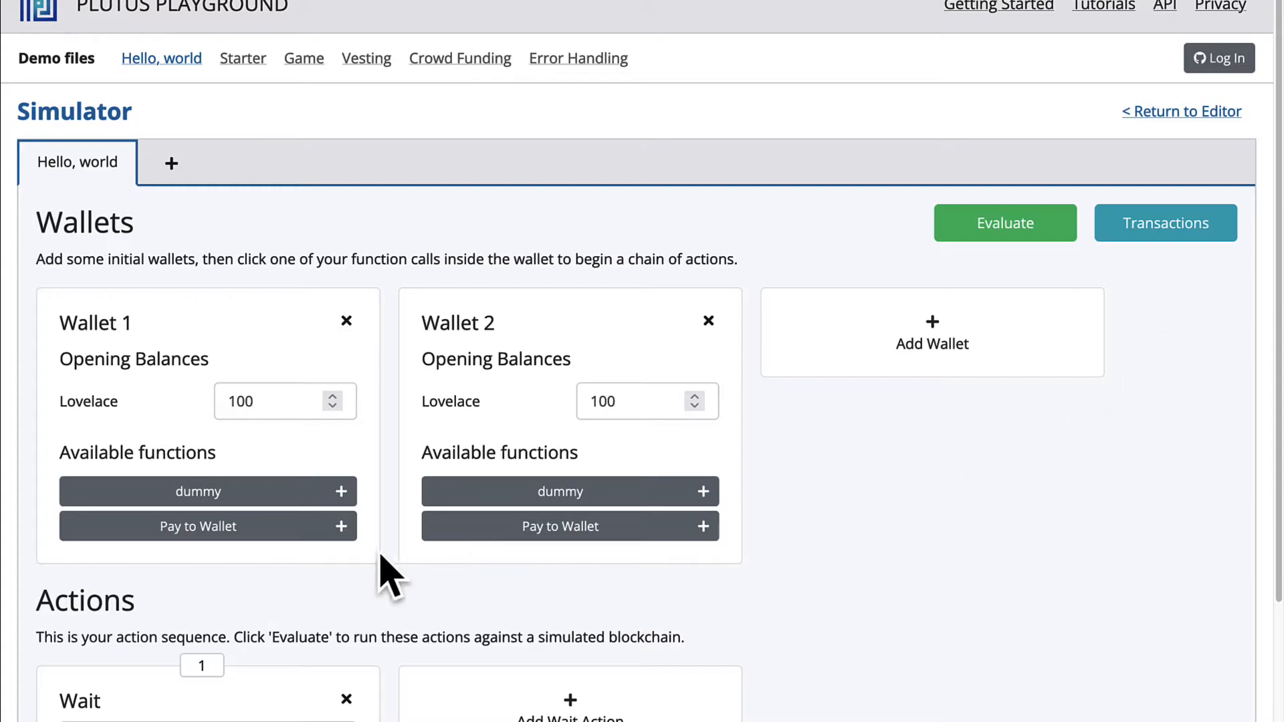
mouse_move(488, 586)
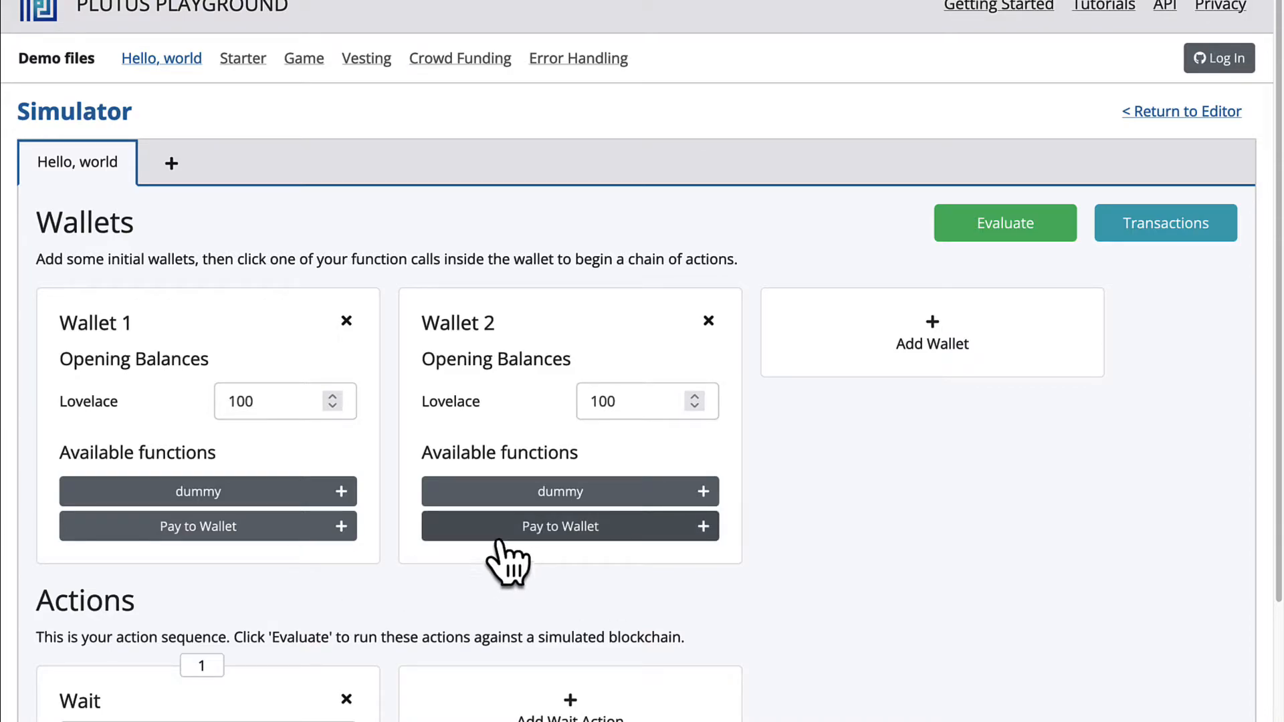
mouse_move(1064, 262)
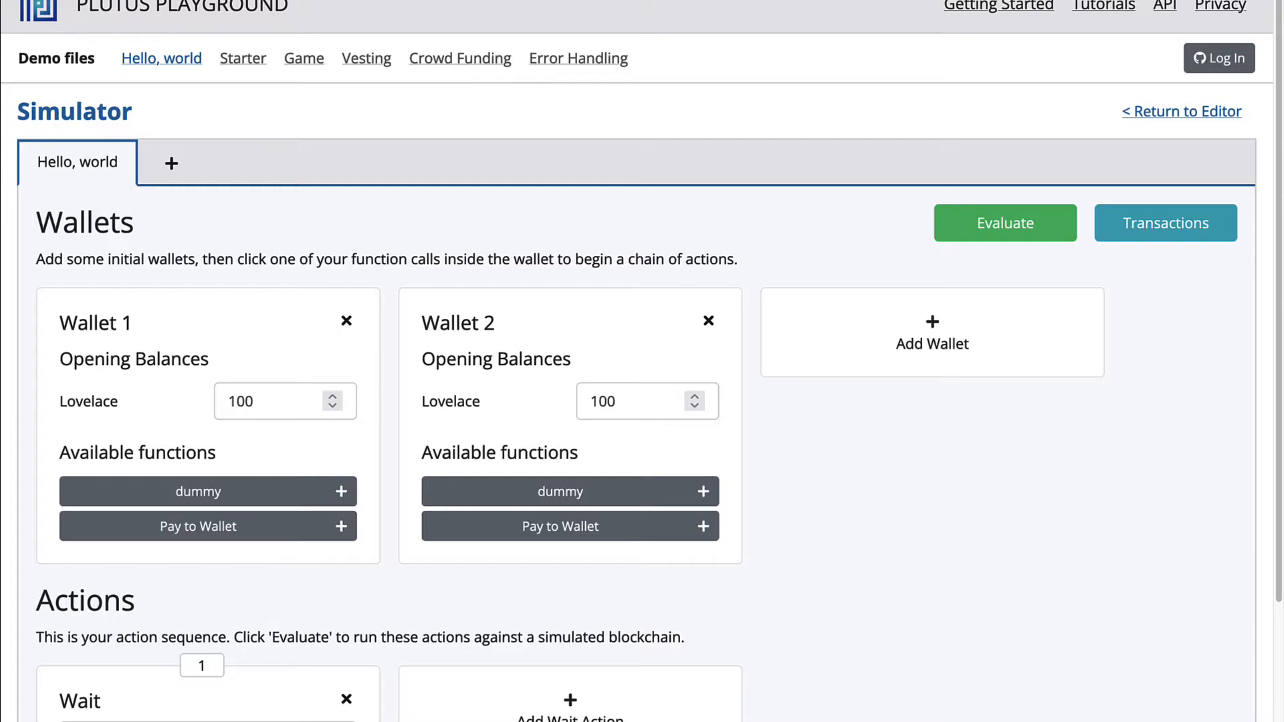
mouse_move(973, 249)
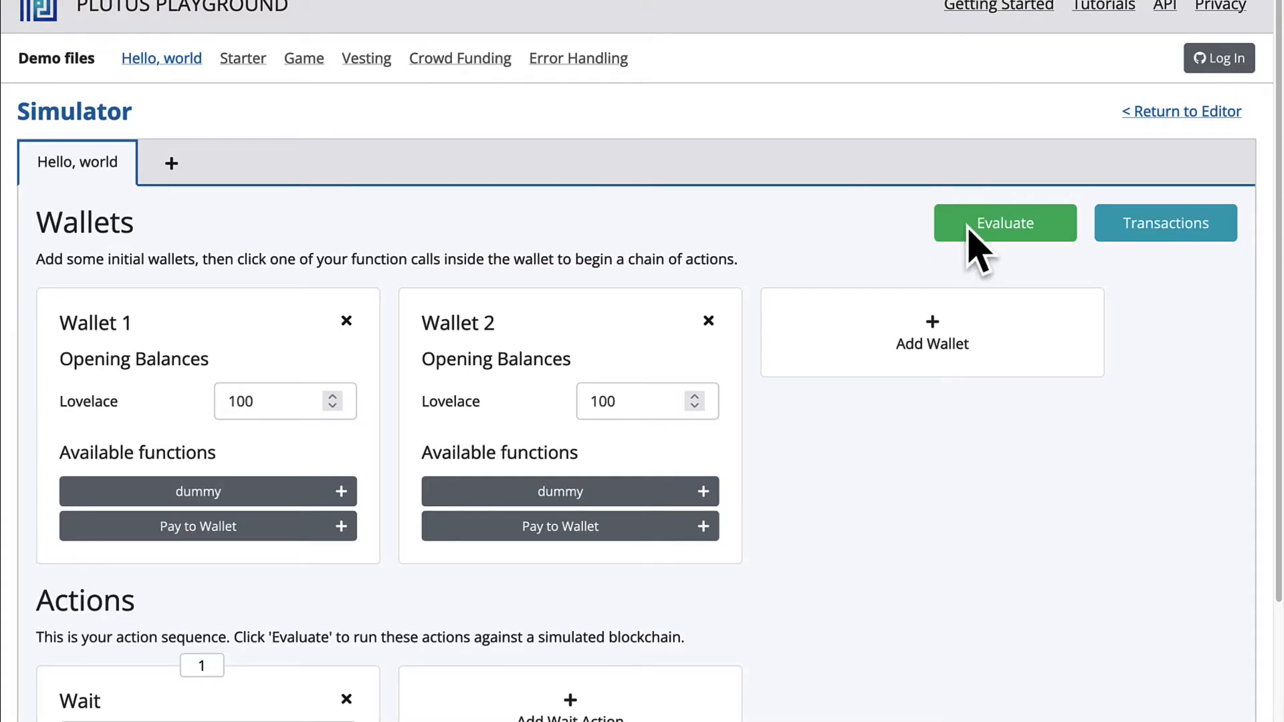
mouse_move(979, 282)
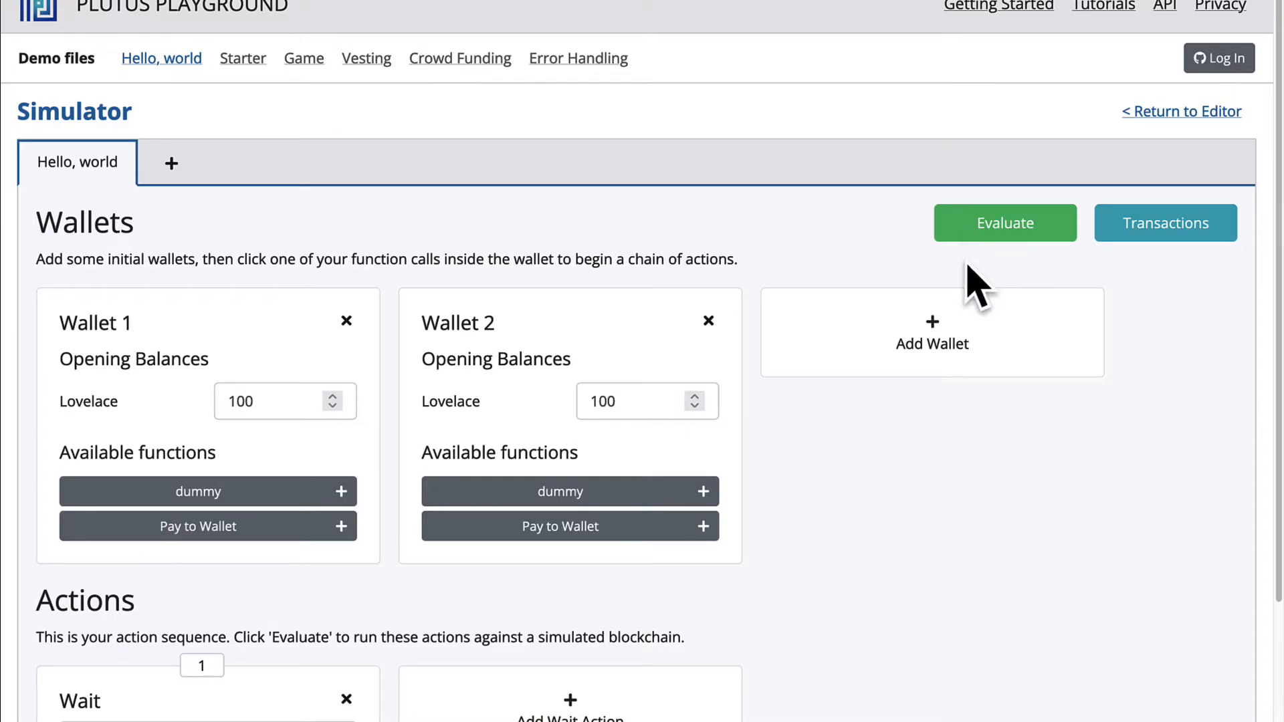
Evaluate and review Slot 0 Tx 0 forging 200 lovelace into two 100-lovelace outputs
click(1004, 223)
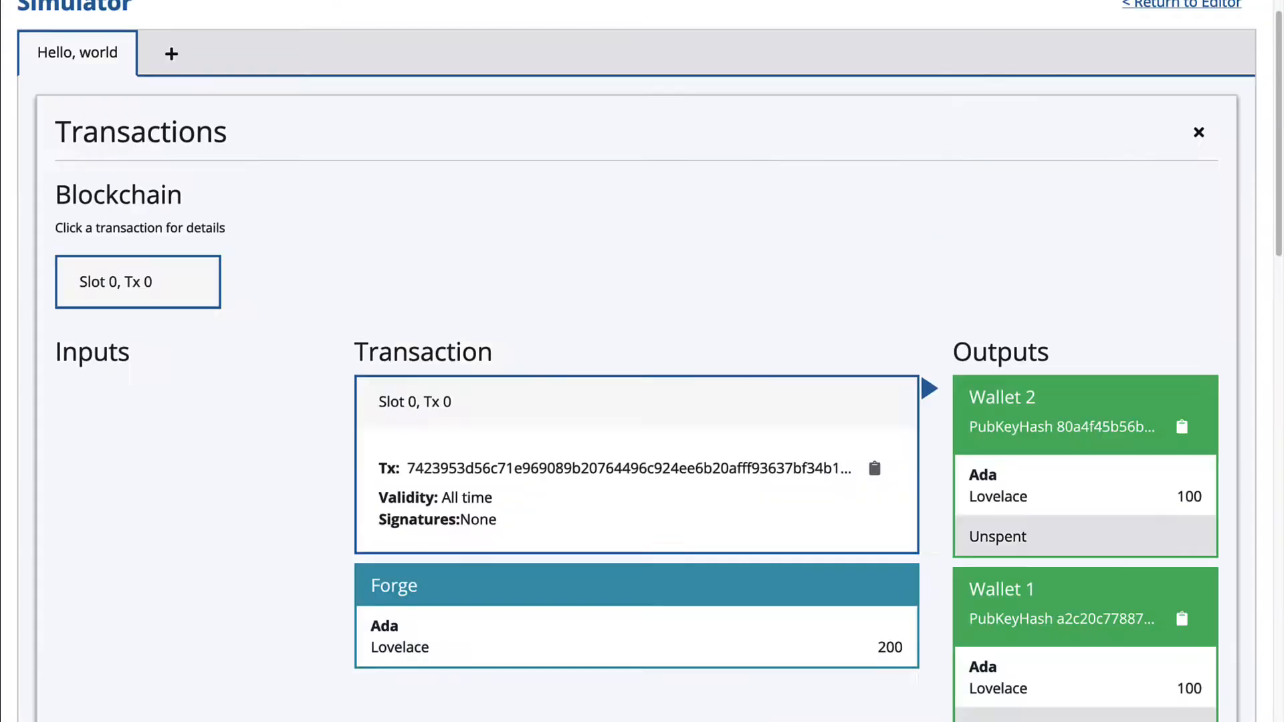
scroll(down, 3)
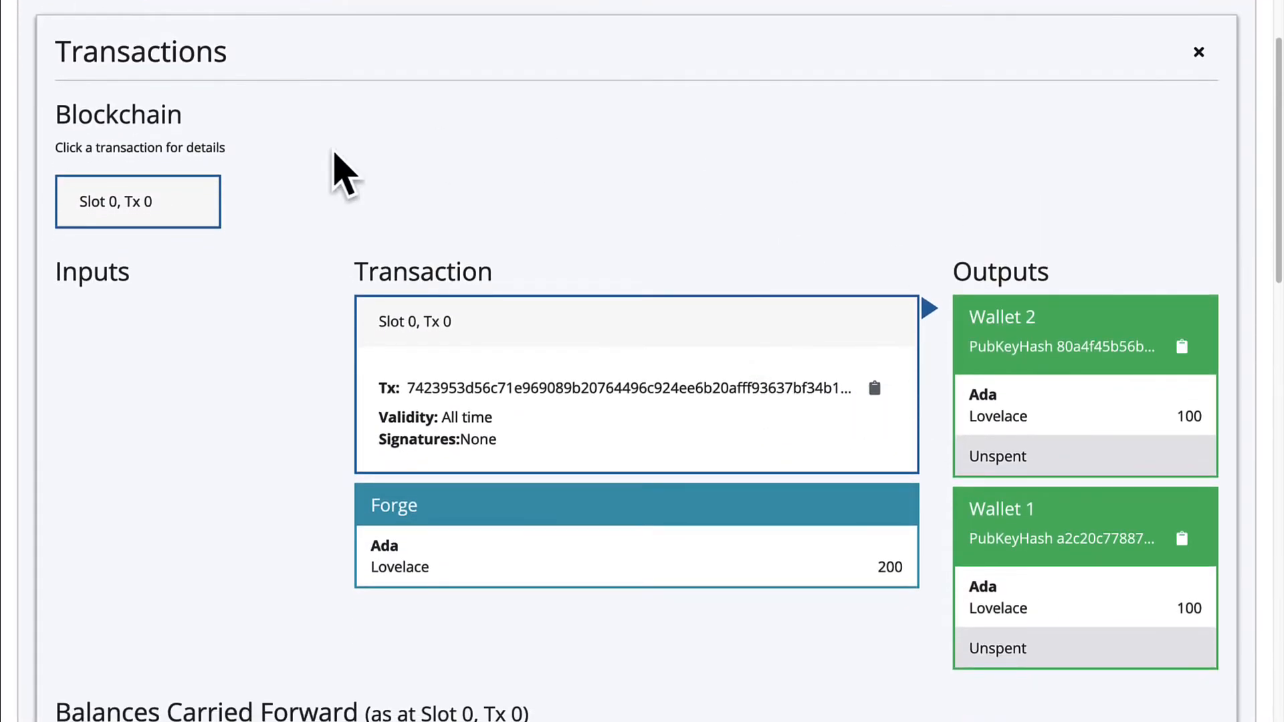
scroll(down, 3)
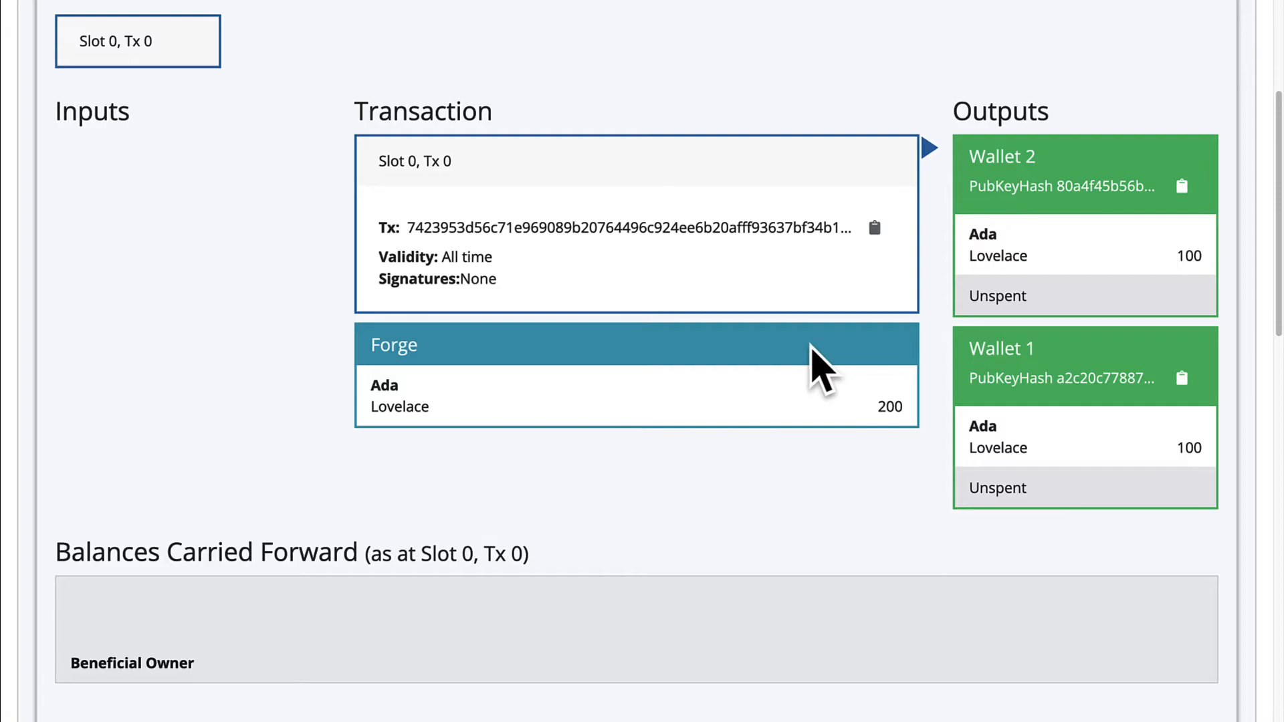
scroll(down, 3)
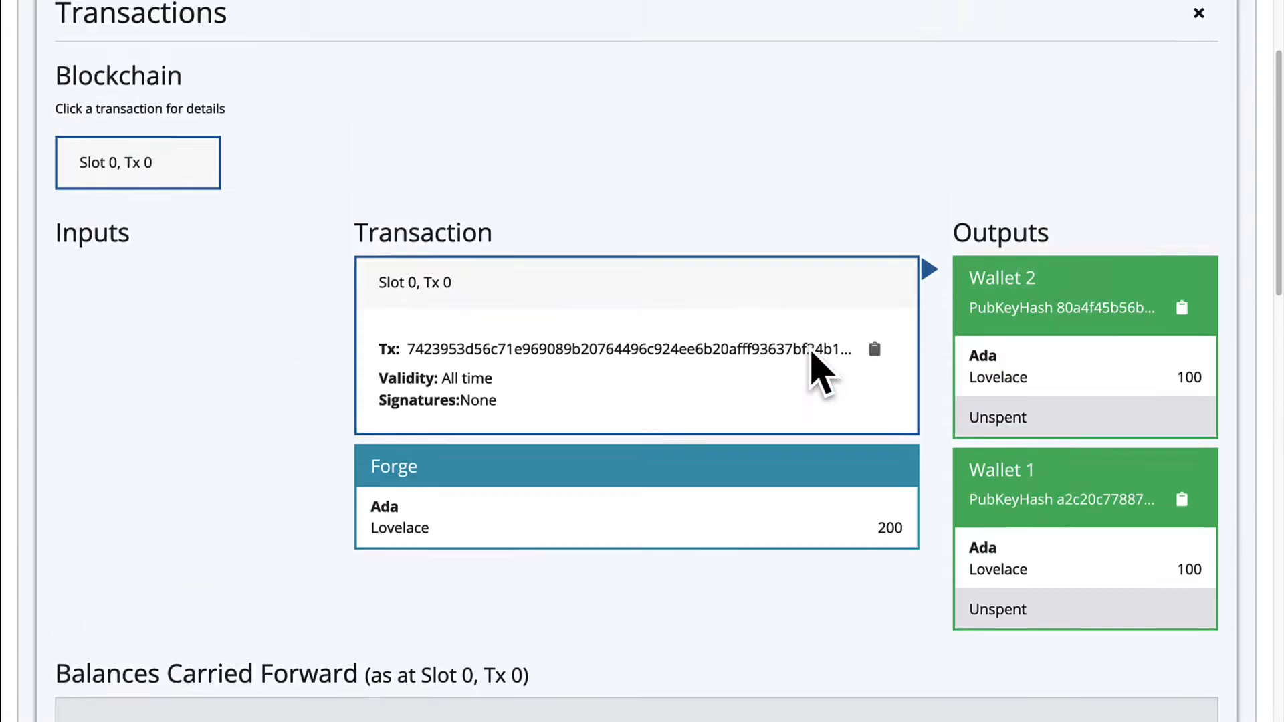
scroll(down, 3)
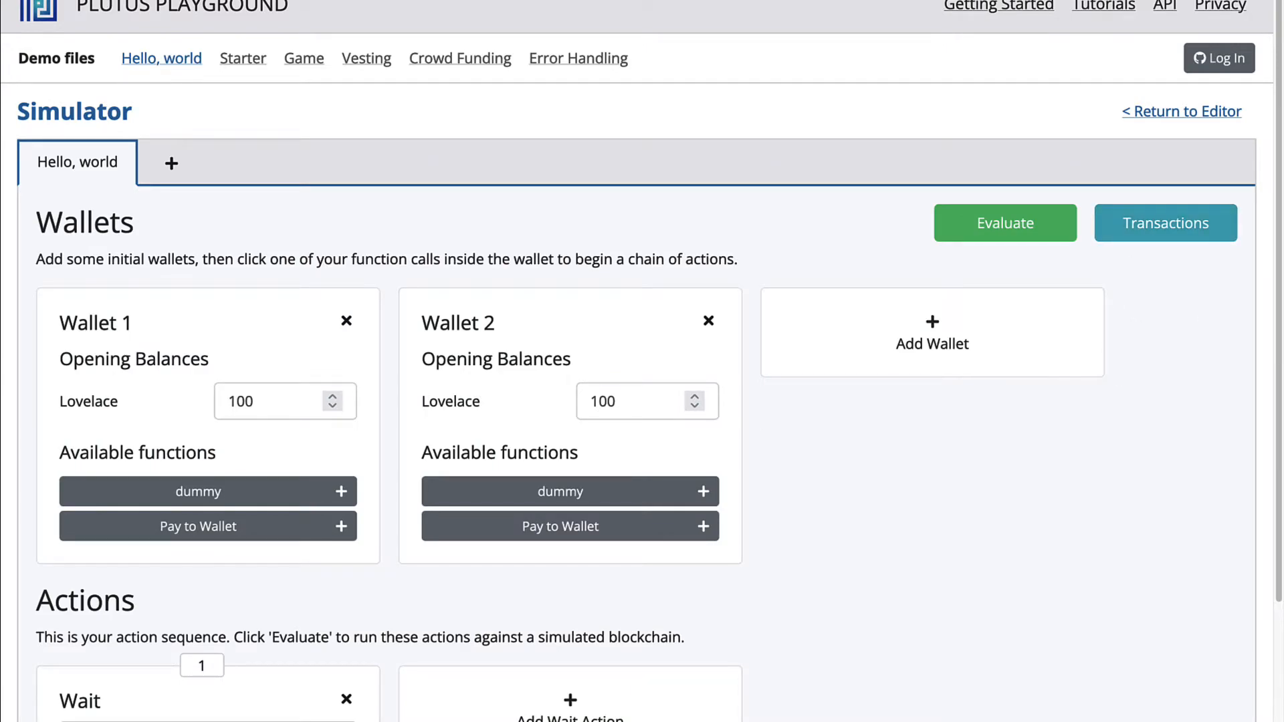
mouse_move(347, 291)
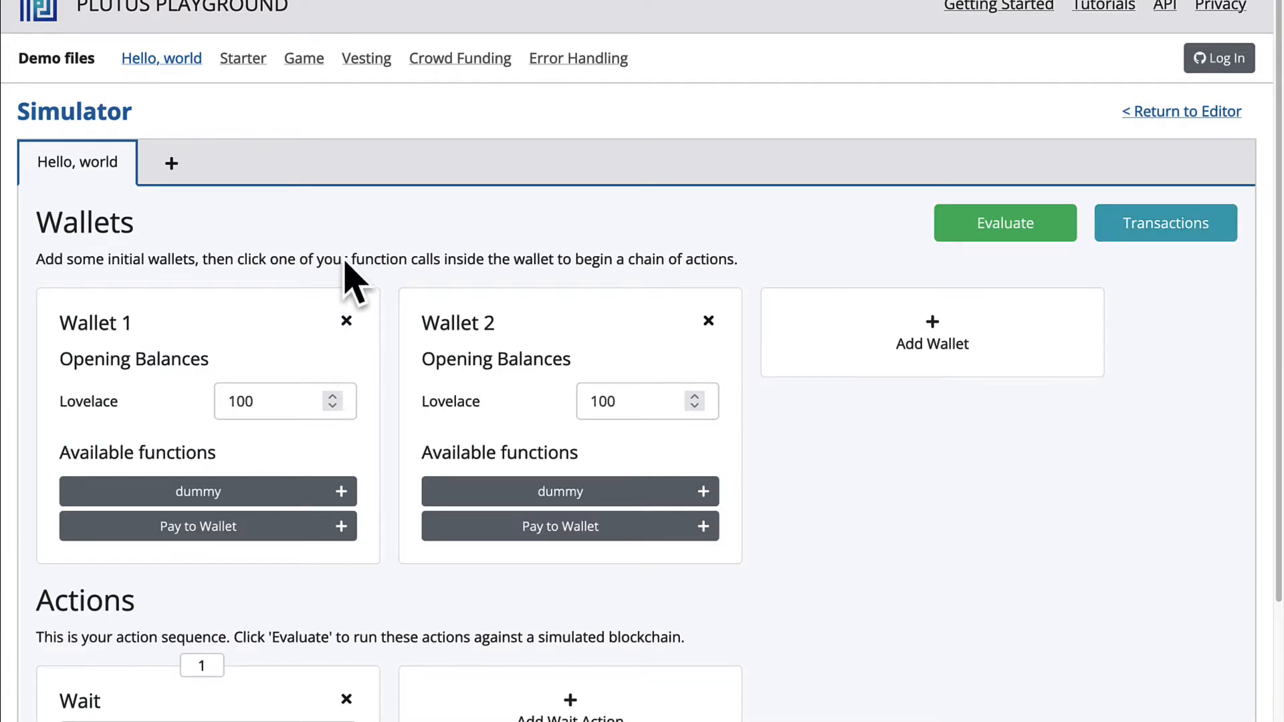
mouse_move(582, 500)
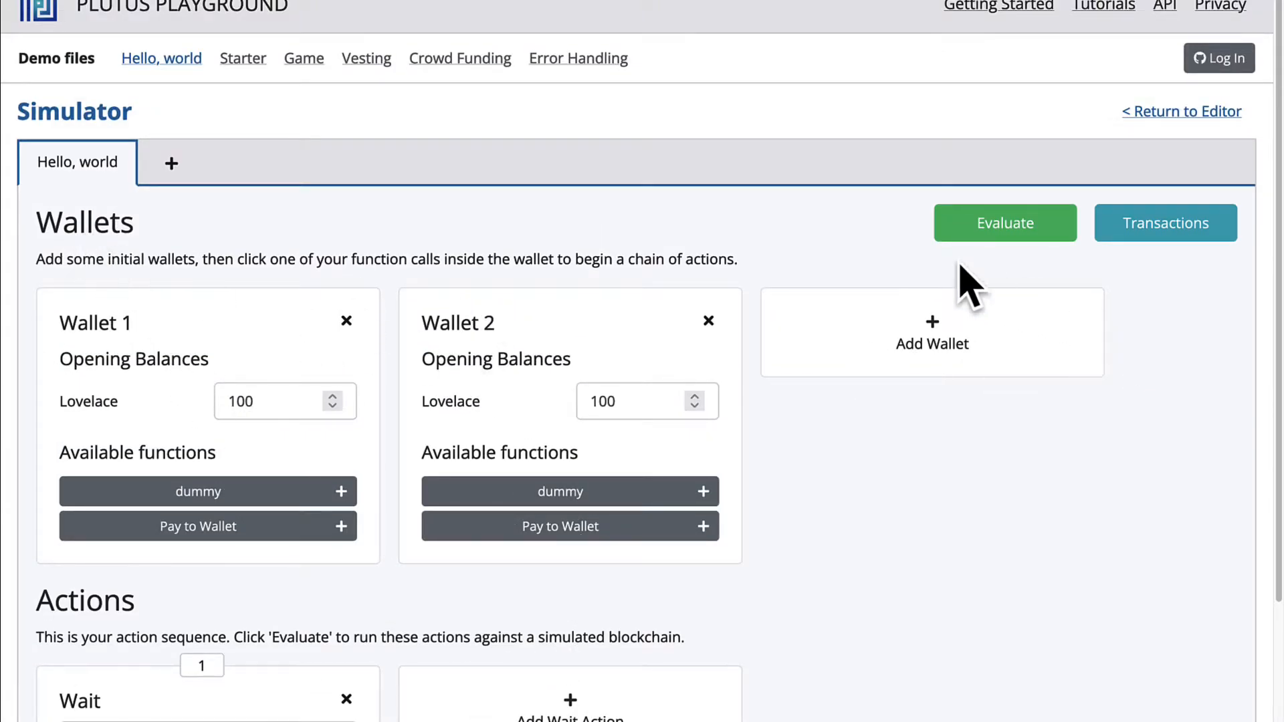
mouse_move(41, 278)
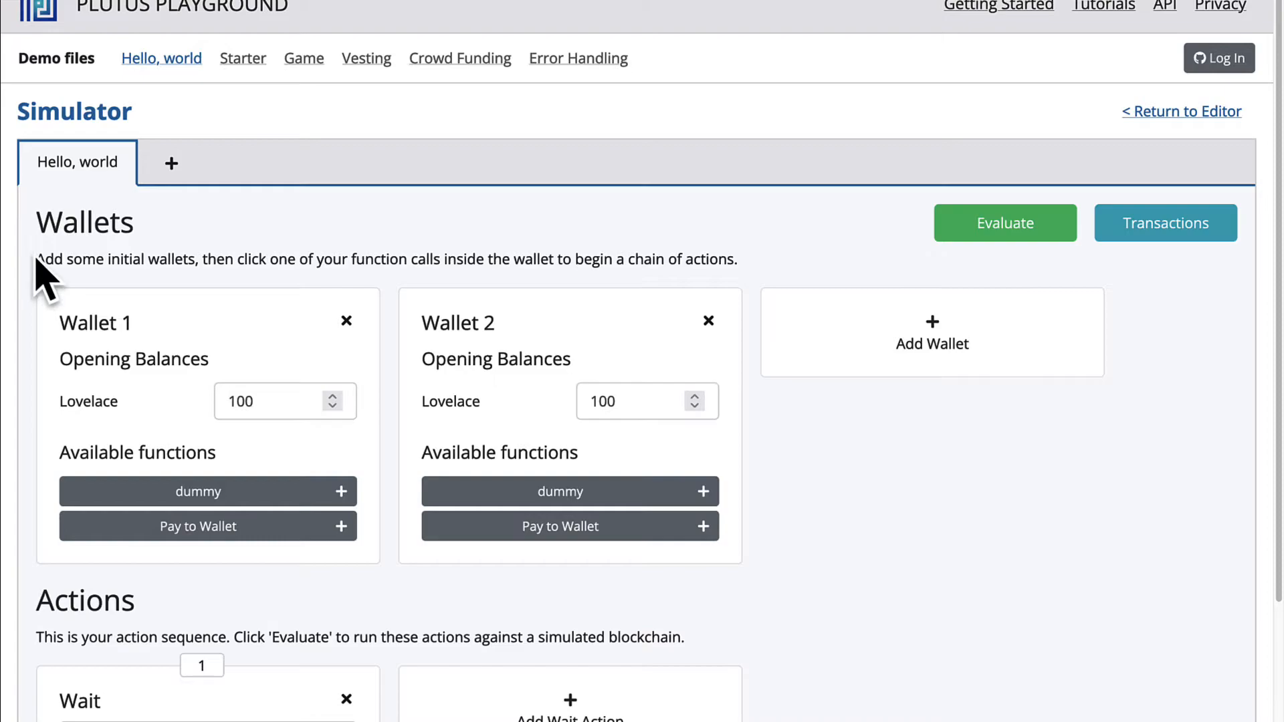
mouse_move(245, 311)
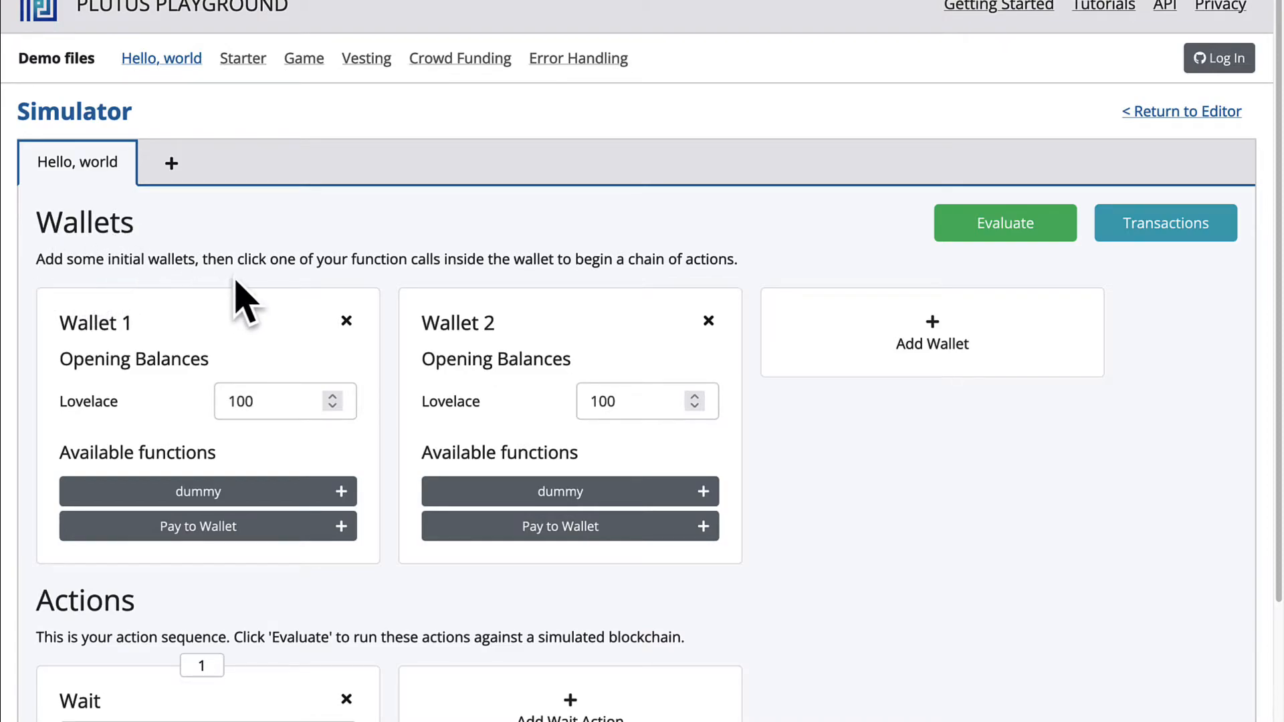
mouse_move(442, 319)
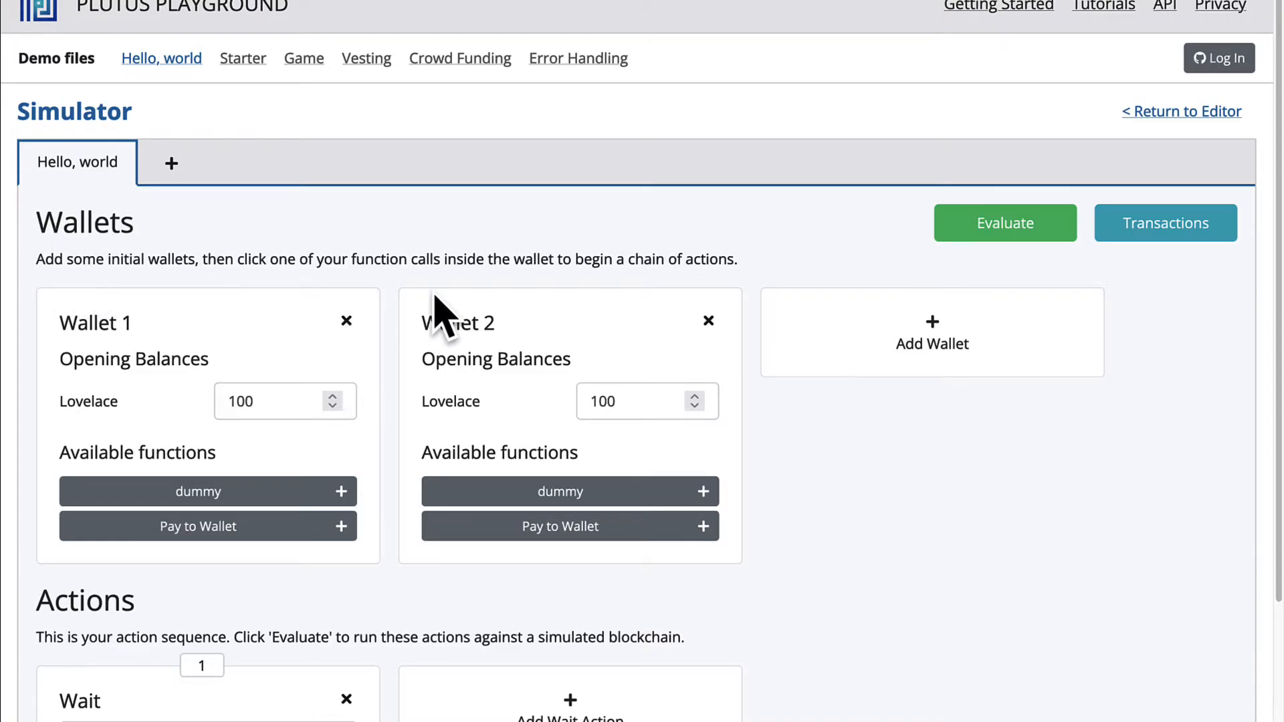
mouse_move(712, 307)
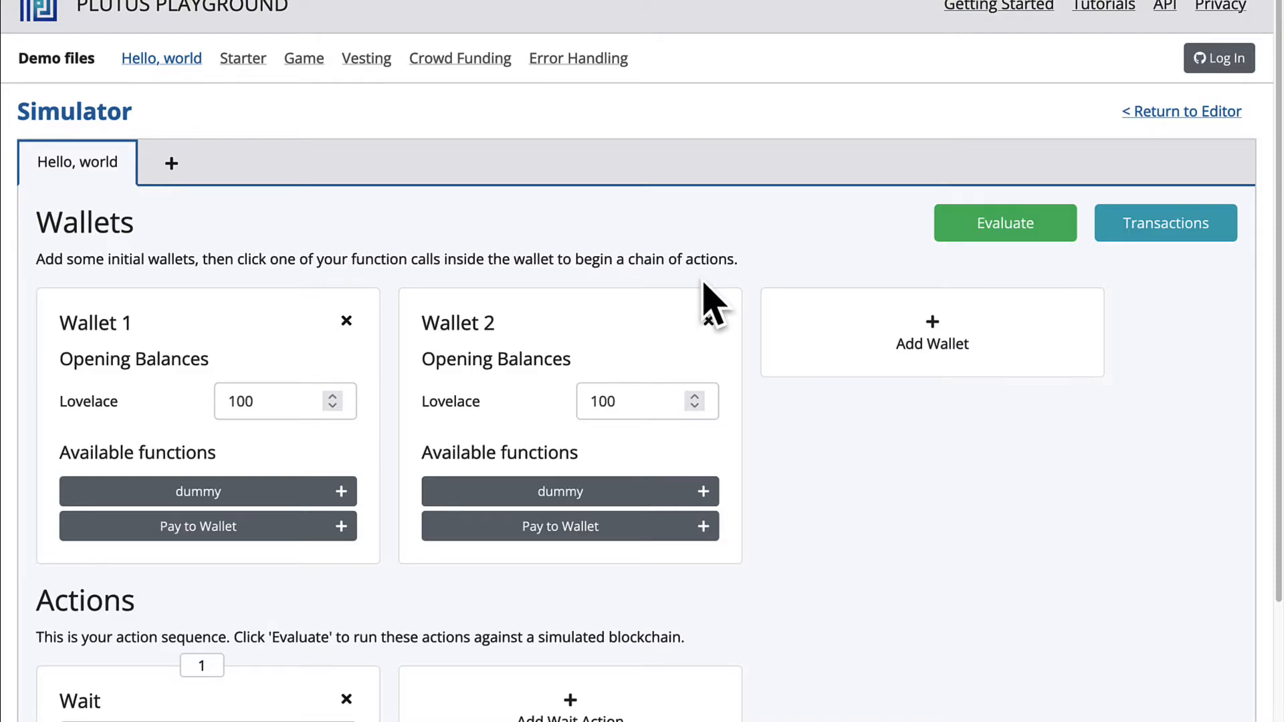
mouse_move(626, 447)
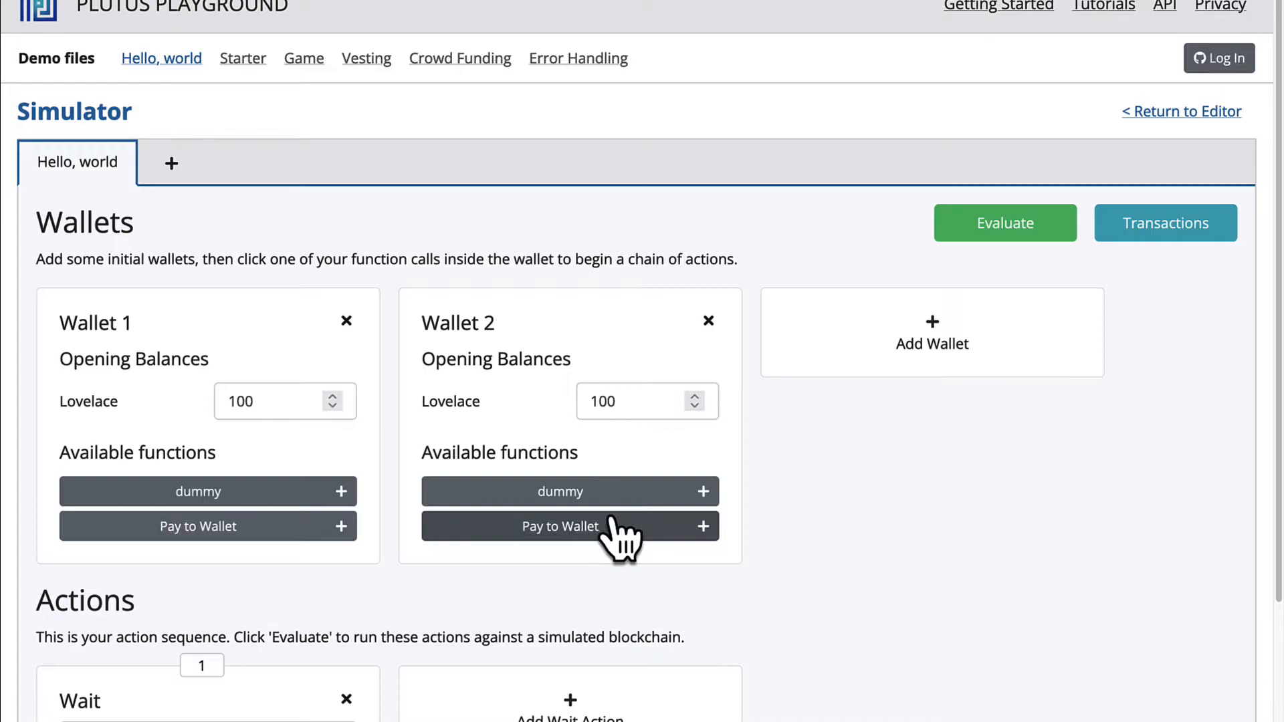
mouse_move(818, 548)
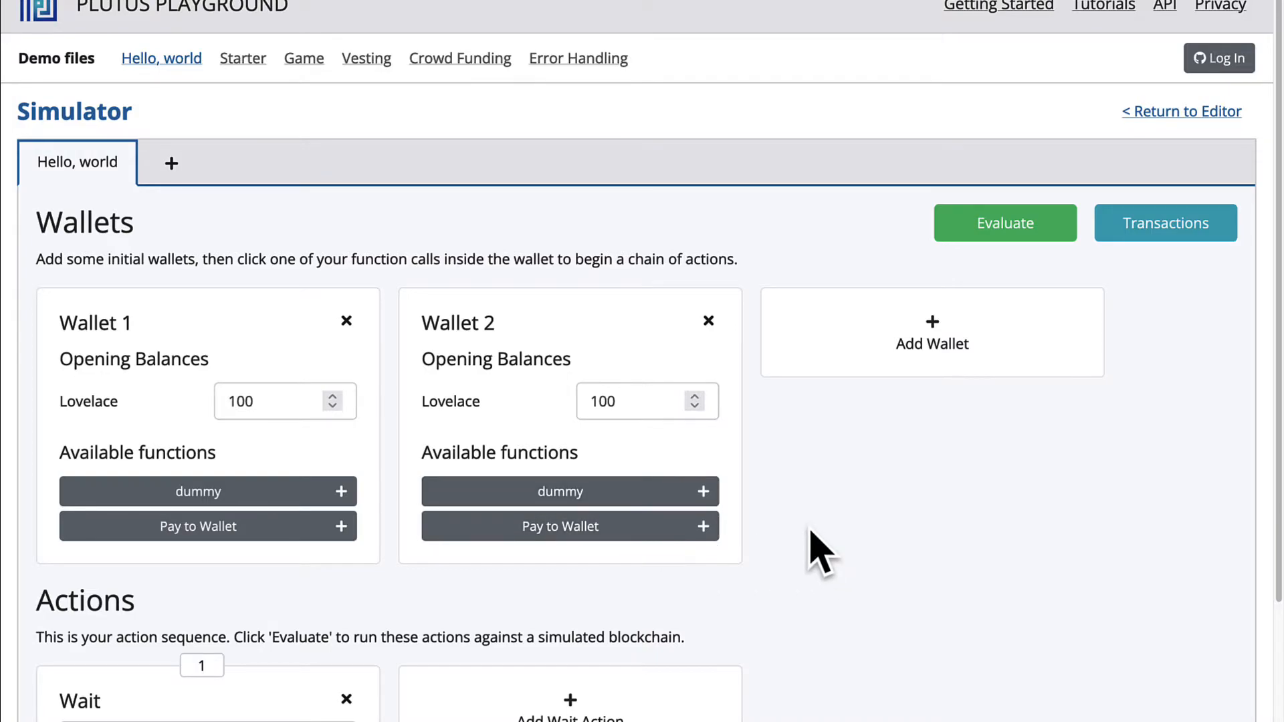
Try adding then removing a third wallet and a Wallet 1 payment action
click(931, 332)
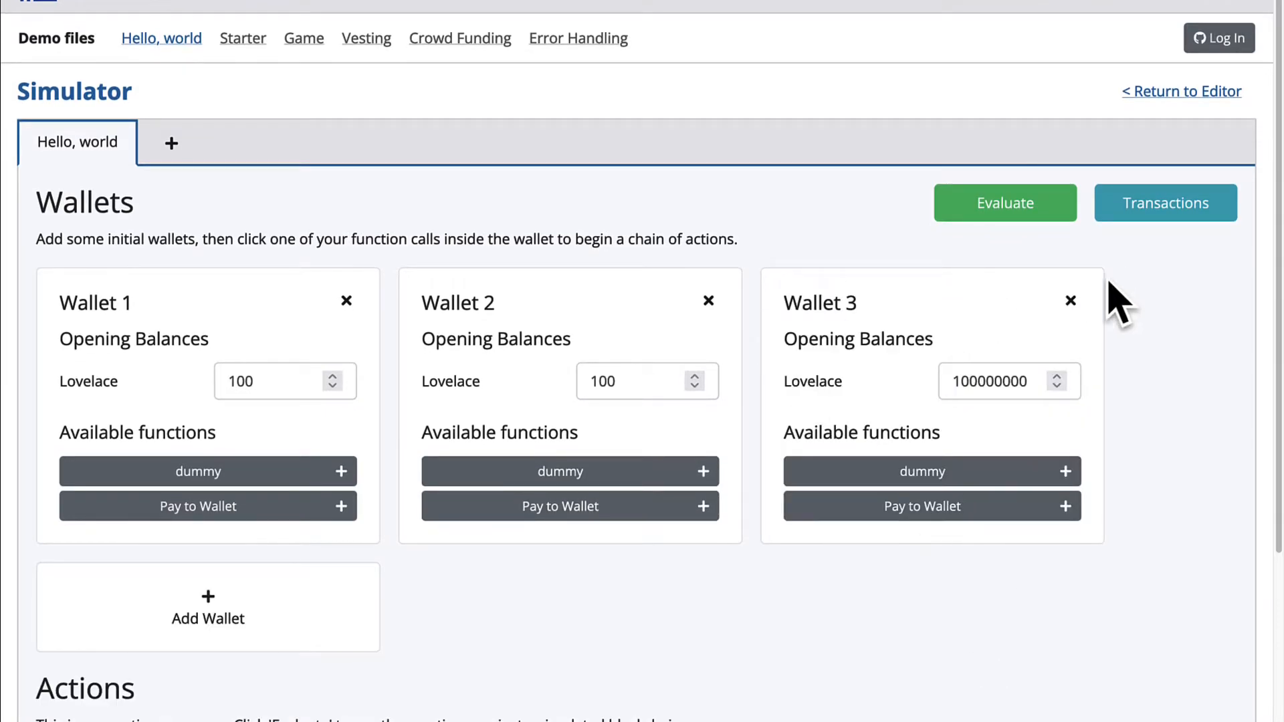
click(1070, 300)
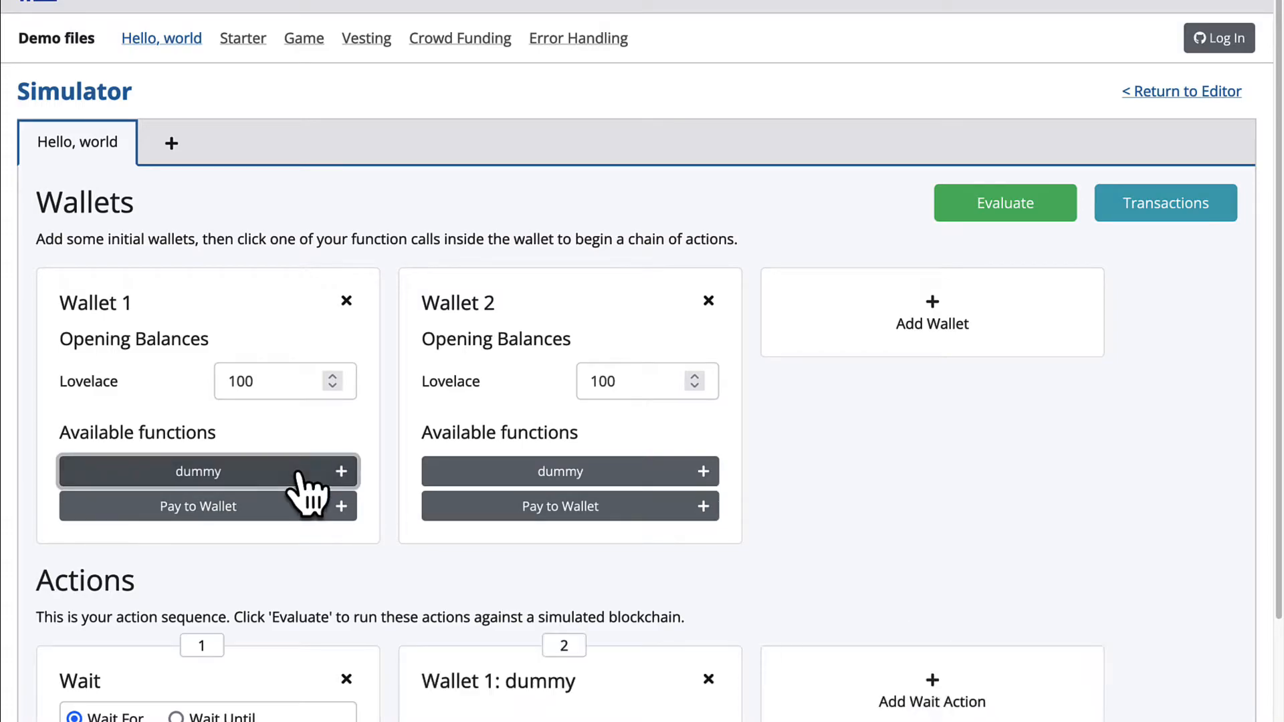
click(196, 506)
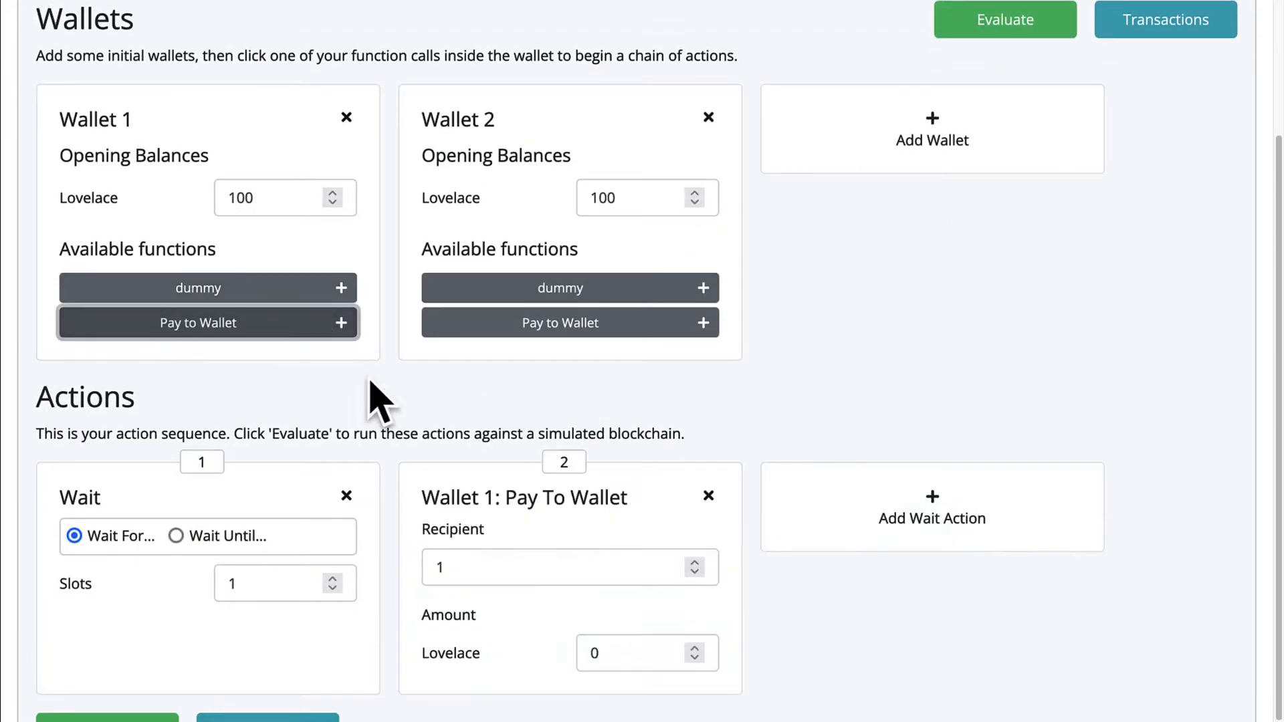
mouse_move(708, 497)
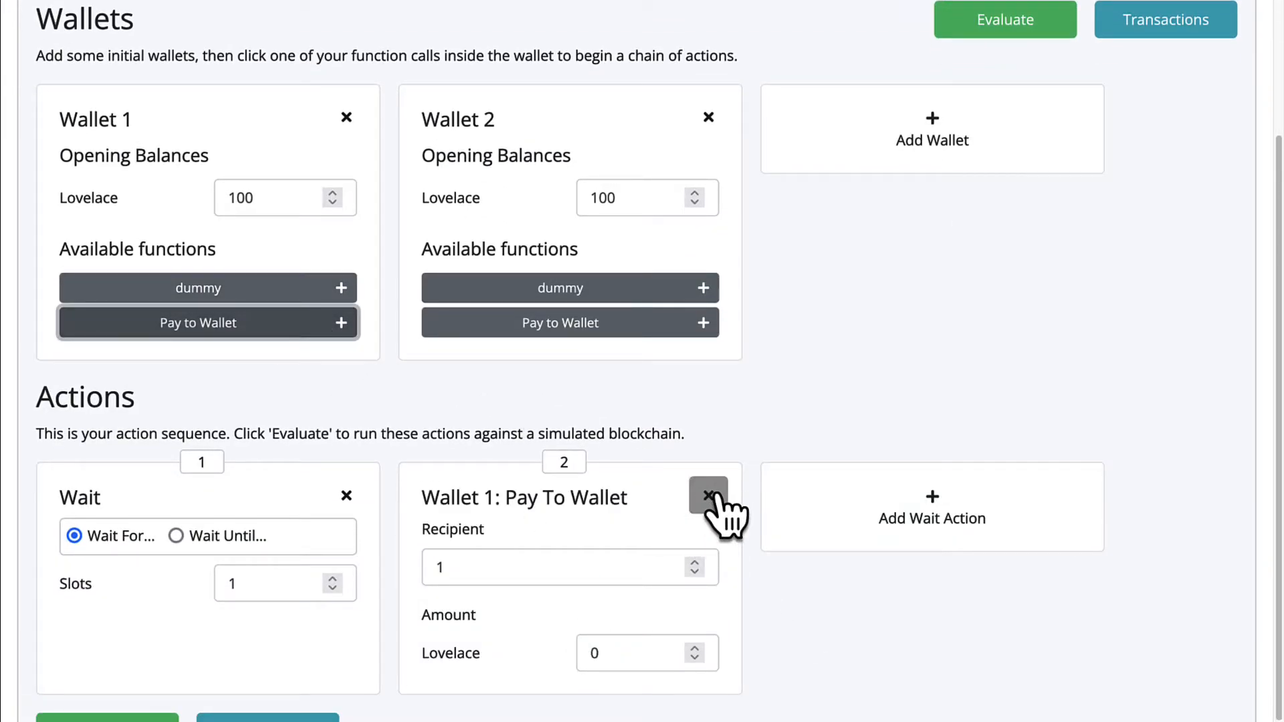
click(708, 495)
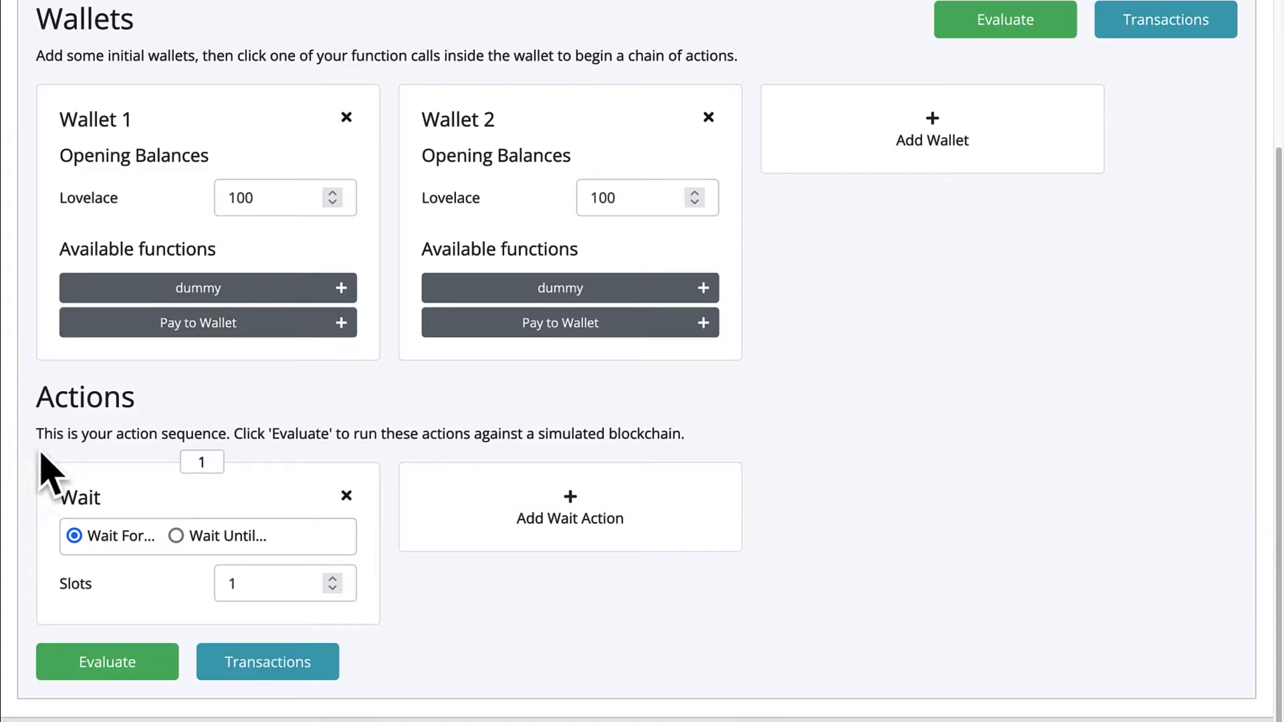
mouse_move(376, 442)
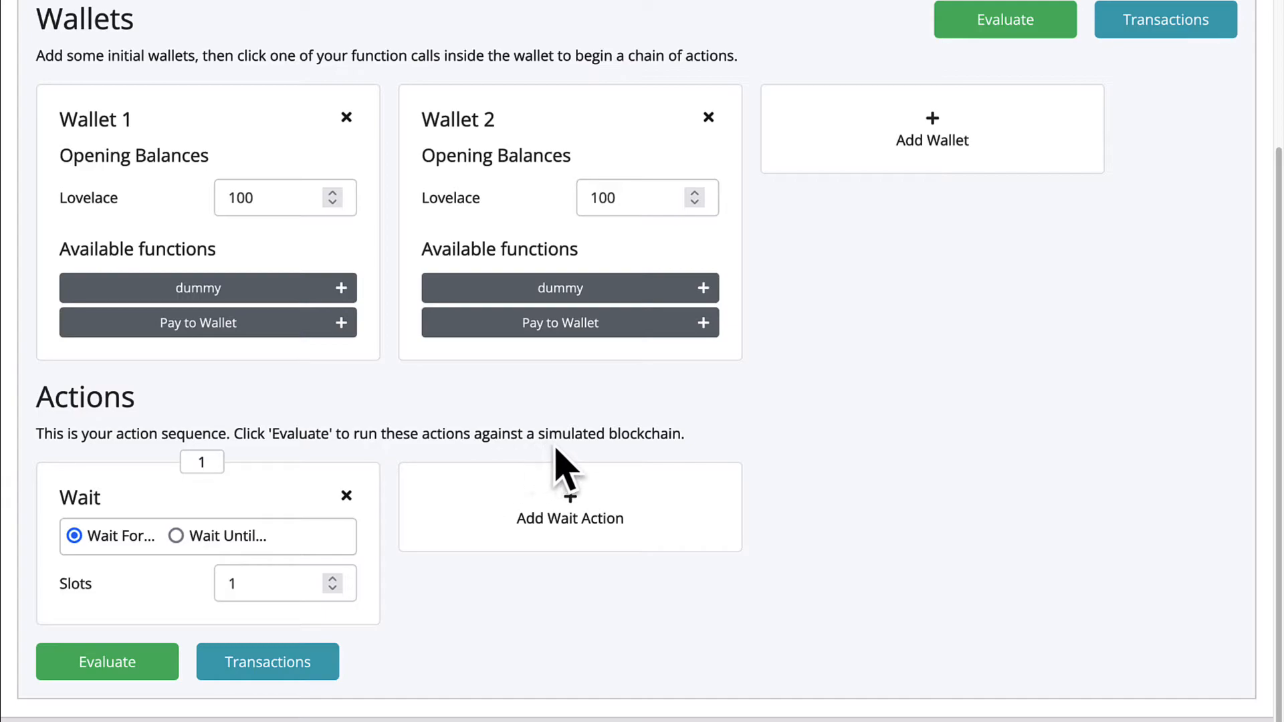
mouse_move(438, 385)
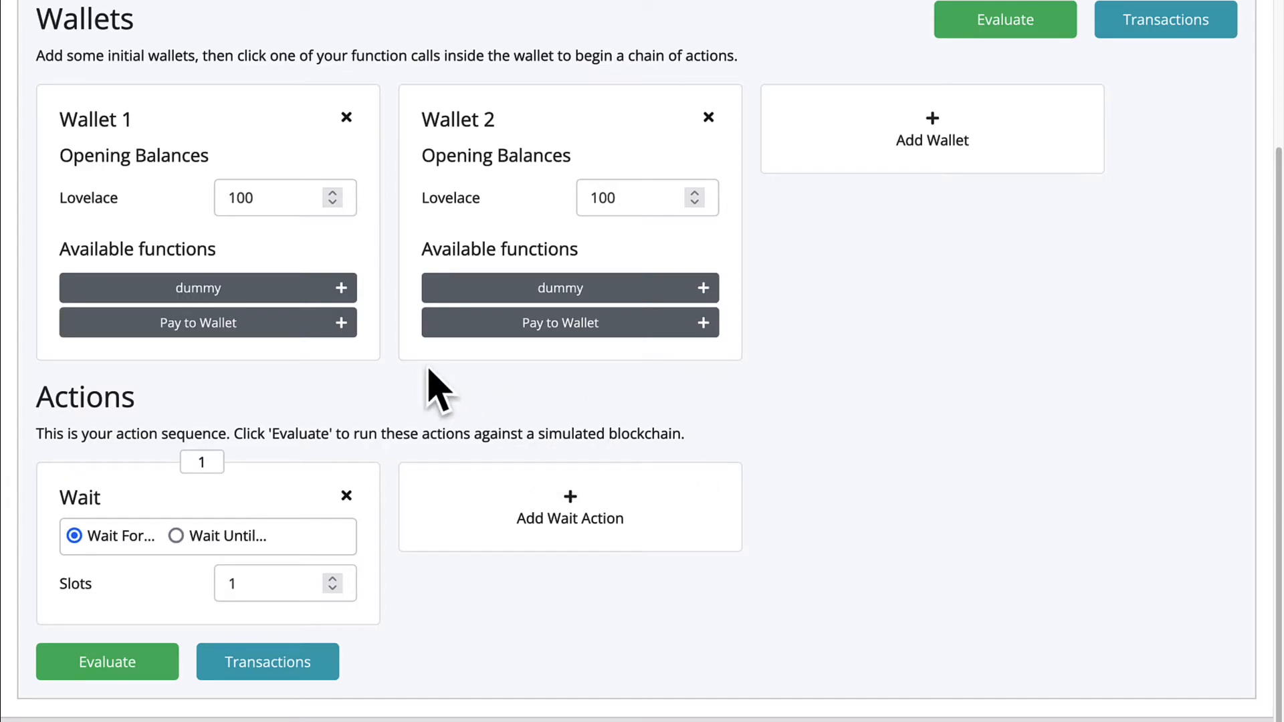
Add a Wallet 1 payment of 4 lovelace to Wallet 2
click(197, 322)
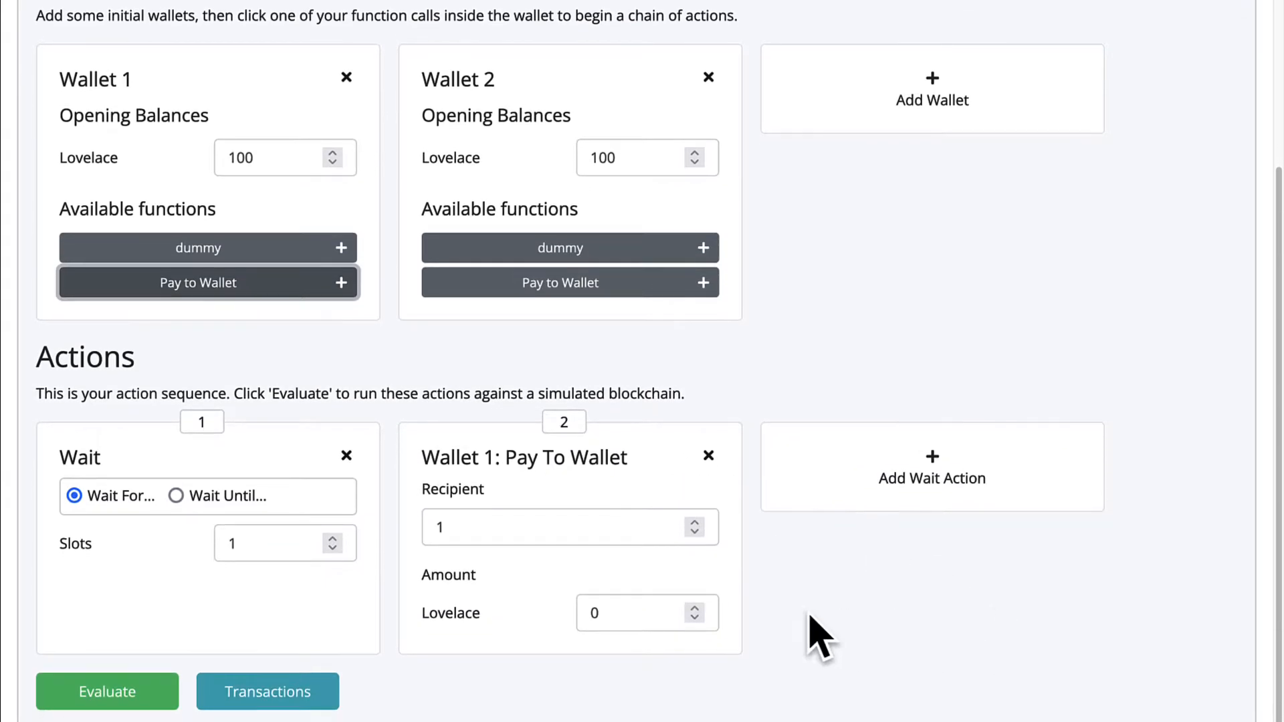
click(693, 606)
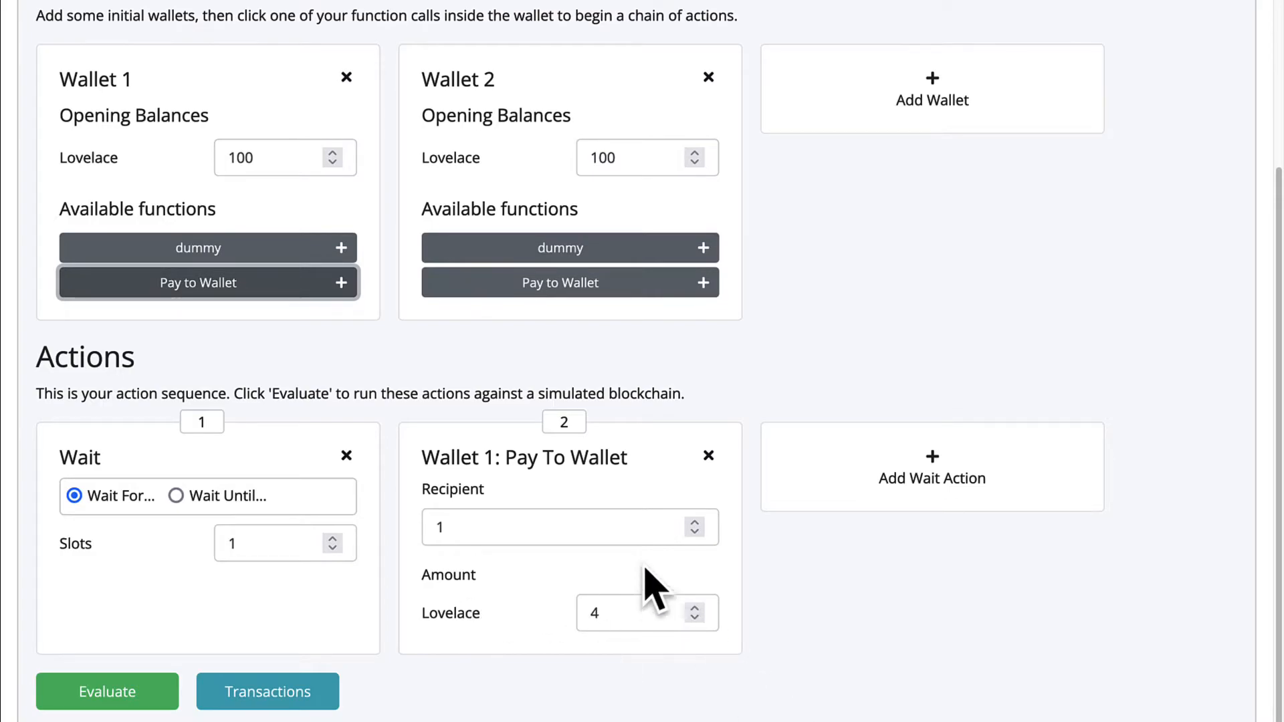
click(931, 466)
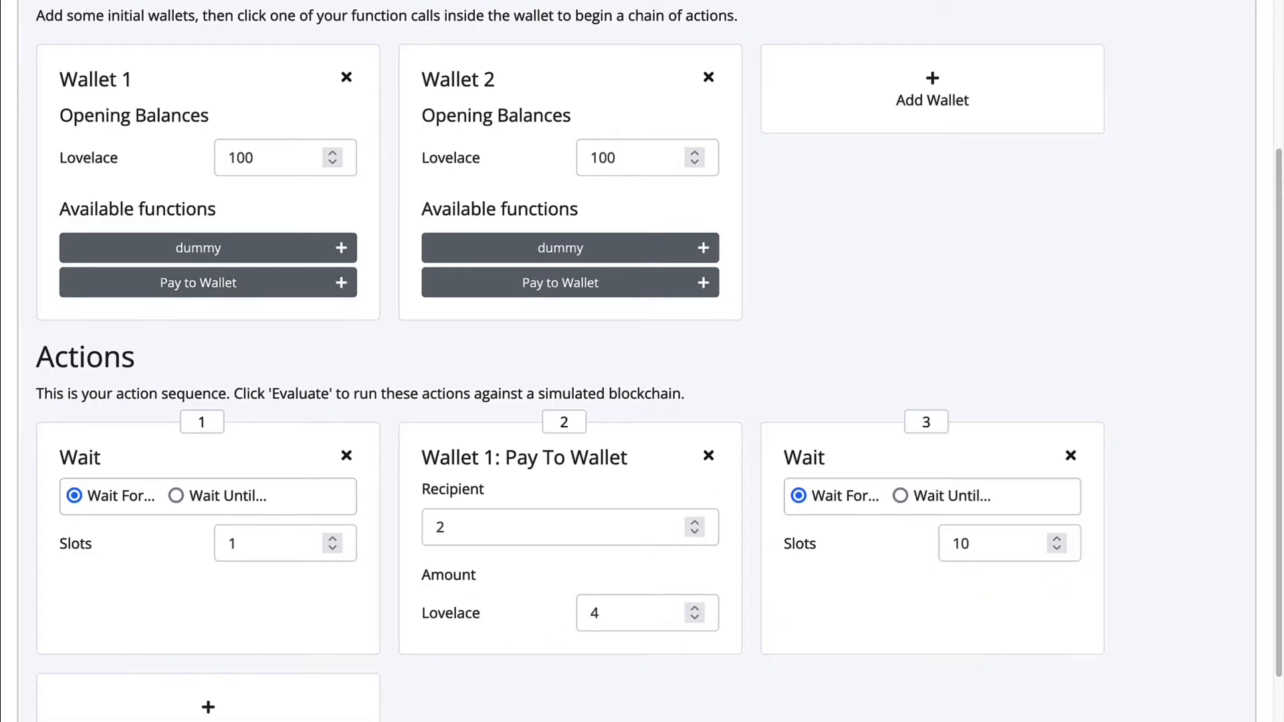
scroll(down, 3)
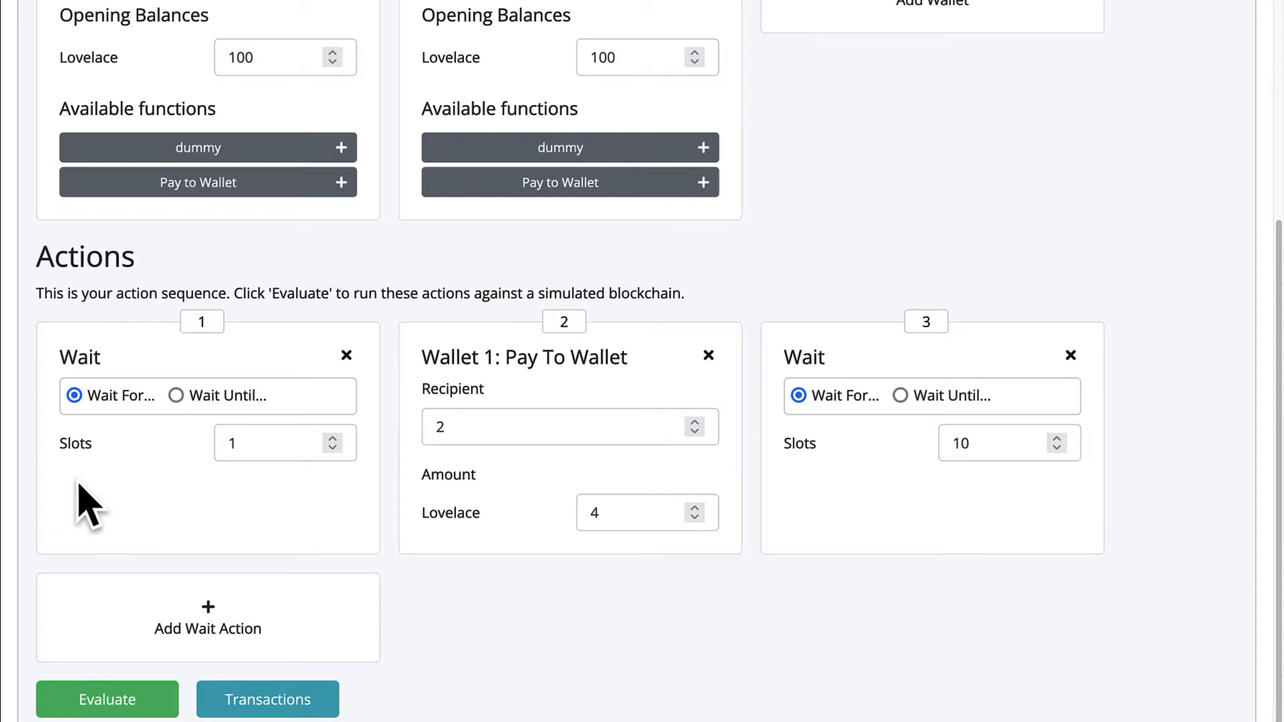
mouse_move(245, 663)
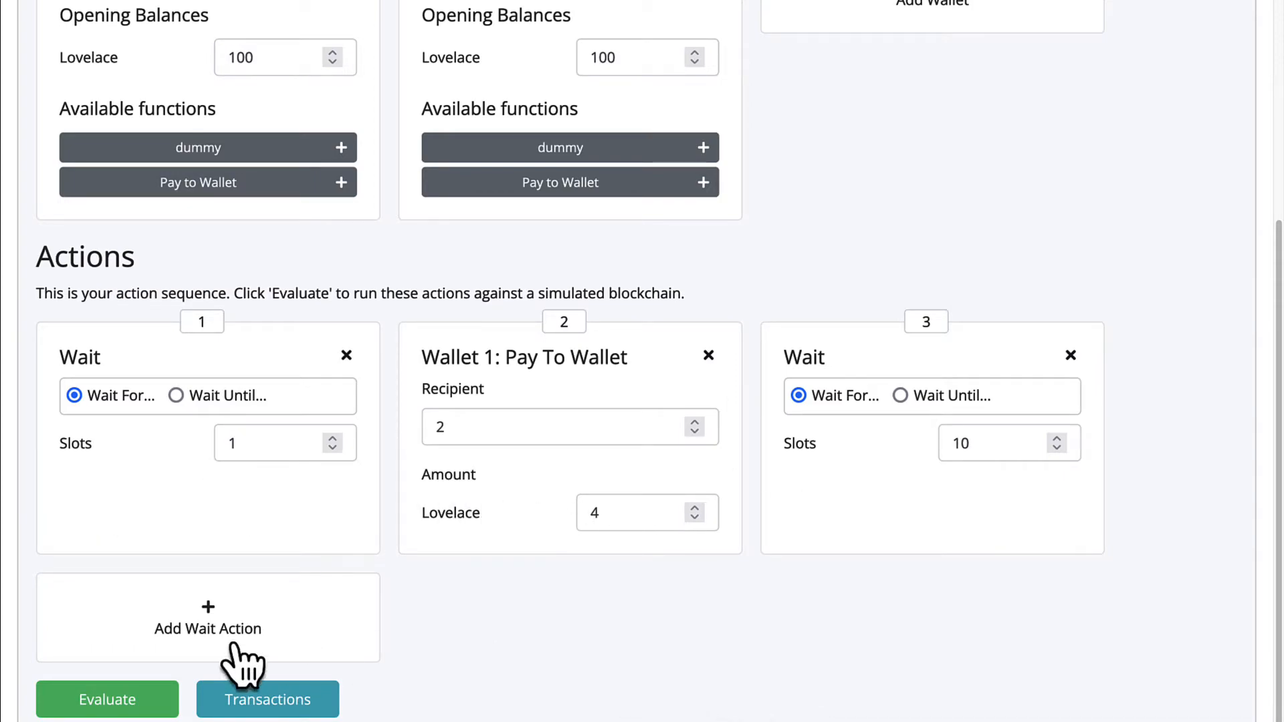
mouse_move(306, 596)
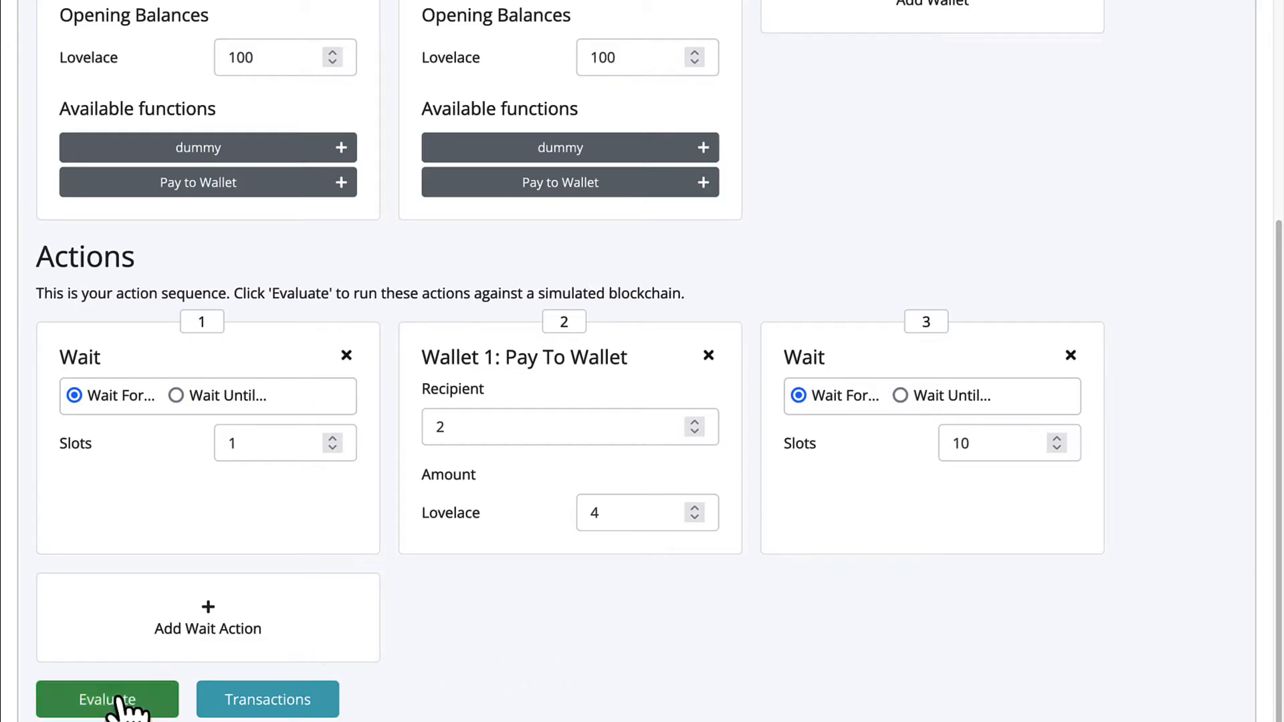
mouse_move(106, 704)
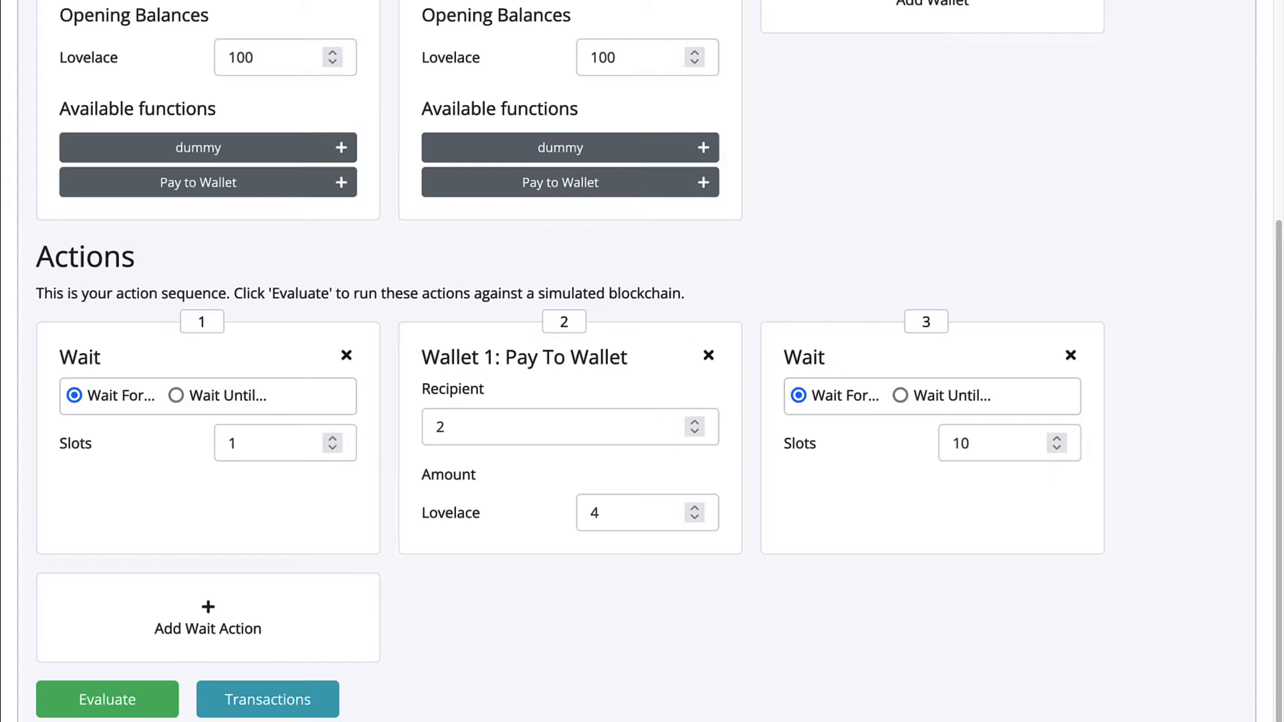
mouse_move(1249, 291)
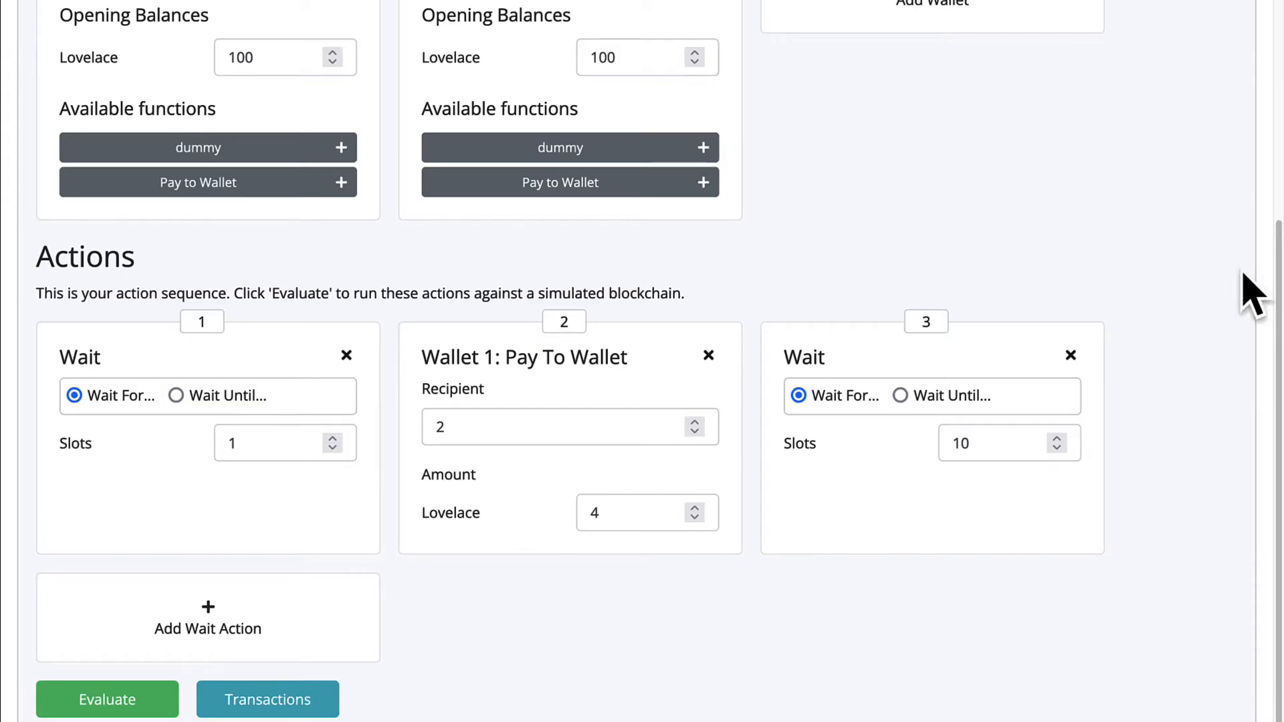
mouse_move(296, 492)
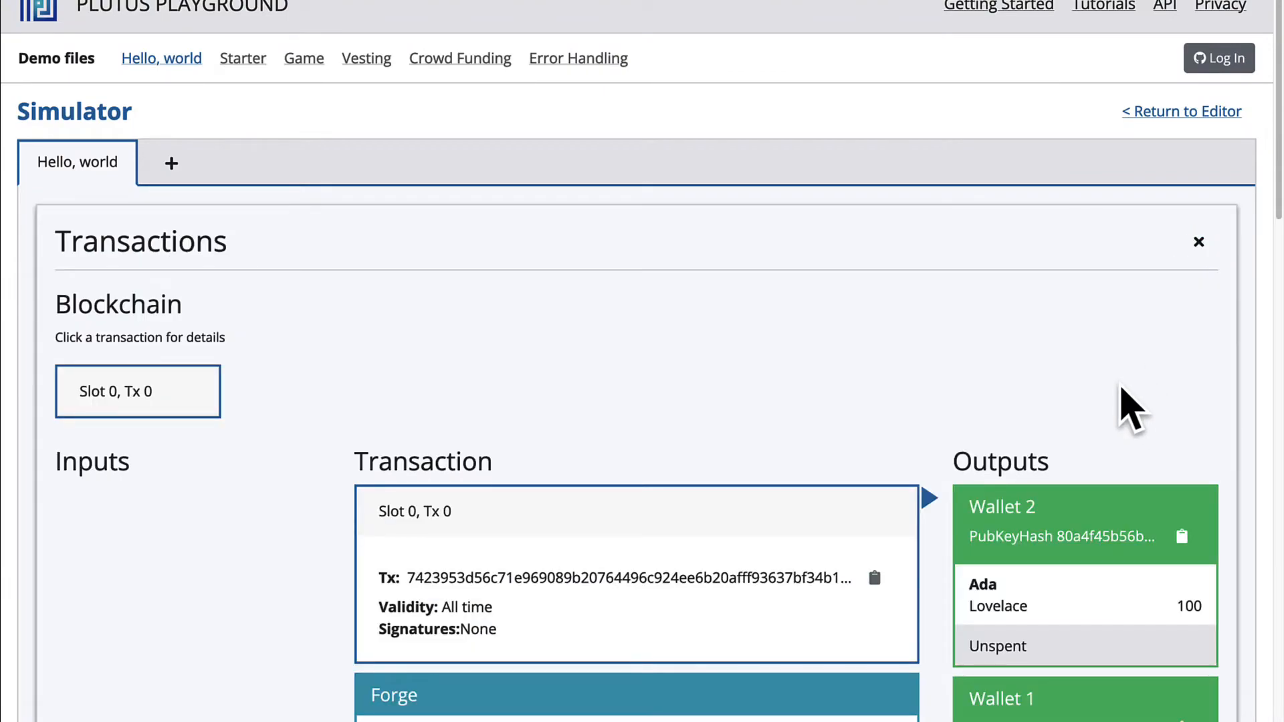
scroll(down, 3)
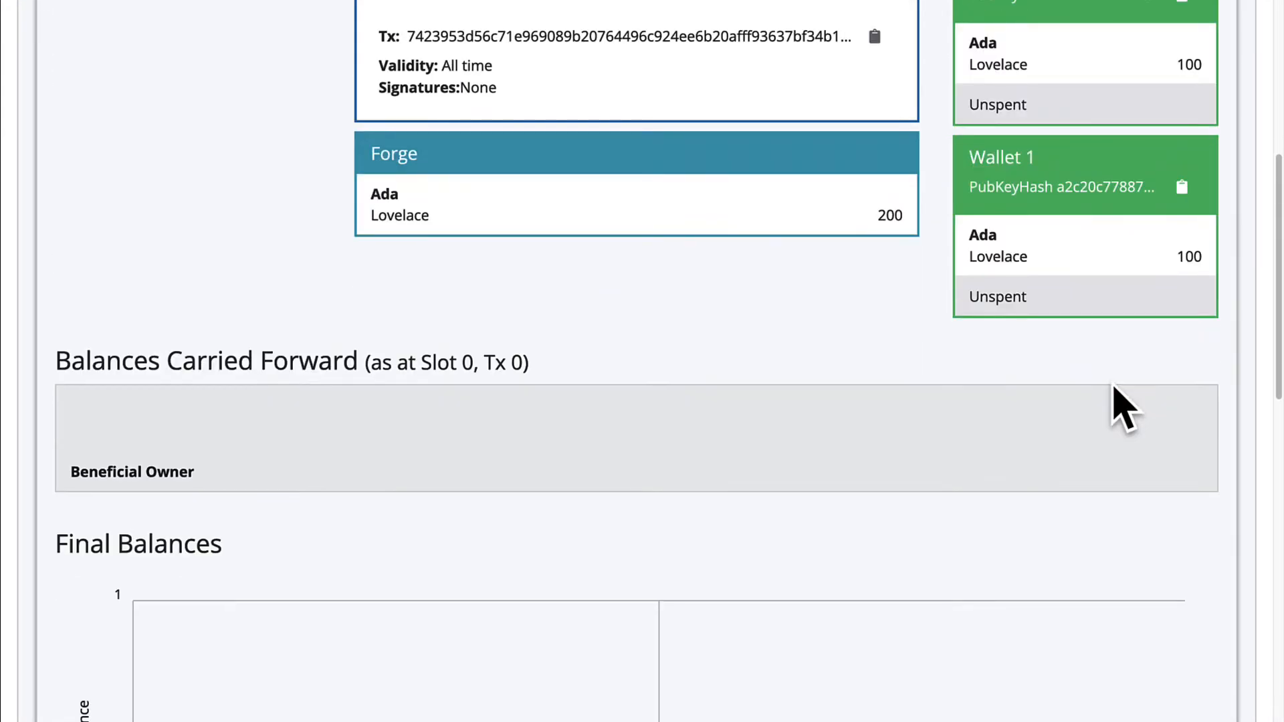
scroll(down, 3)
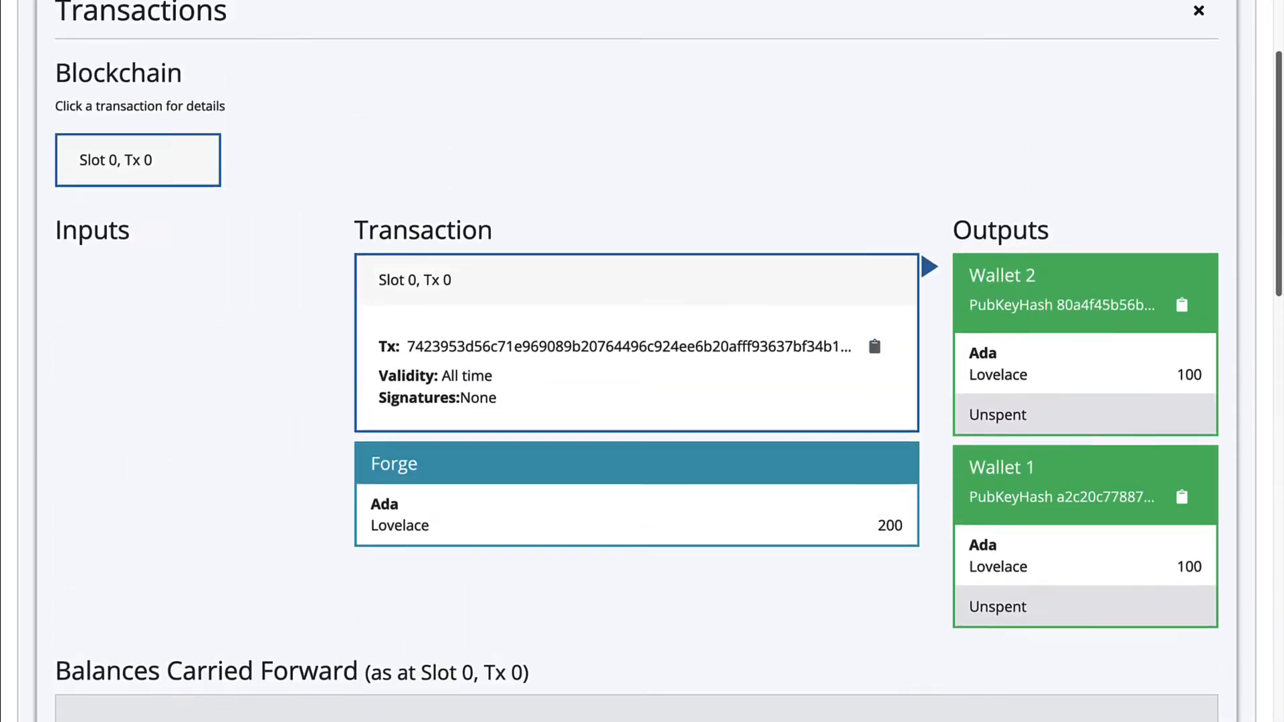
scroll(up, 3)
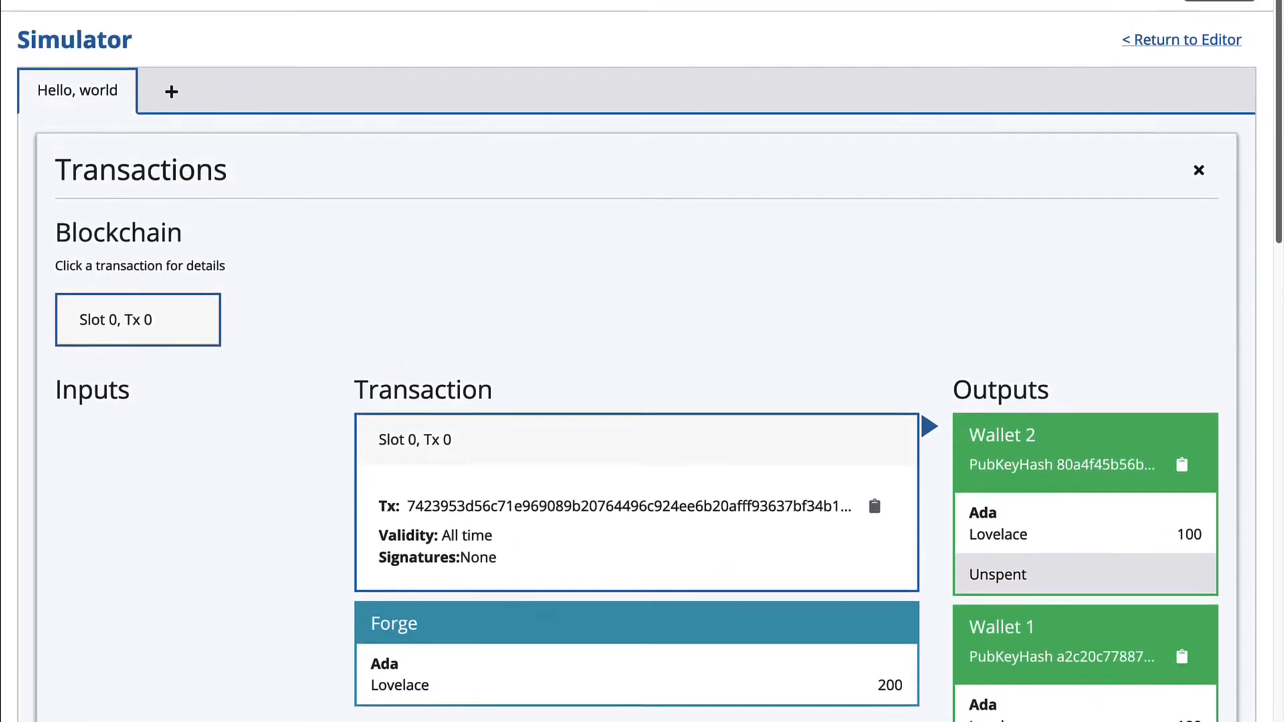
scroll(up, 3)
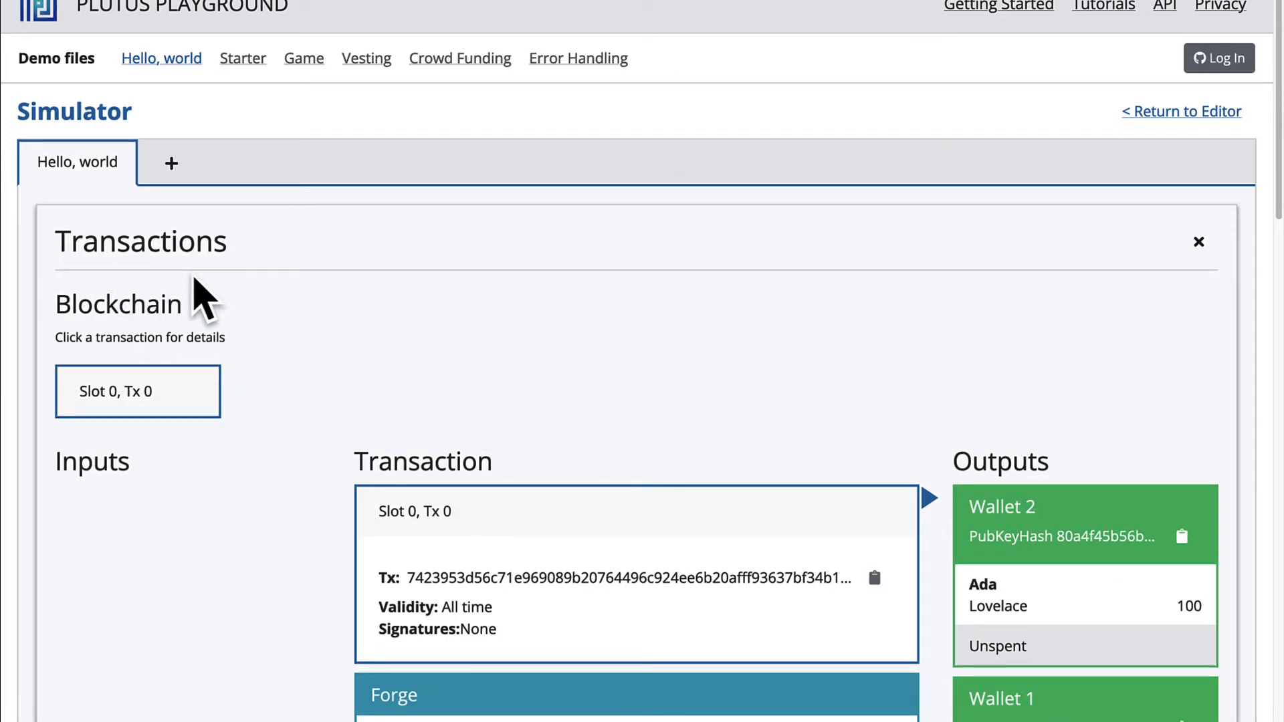
mouse_move(358, 402)
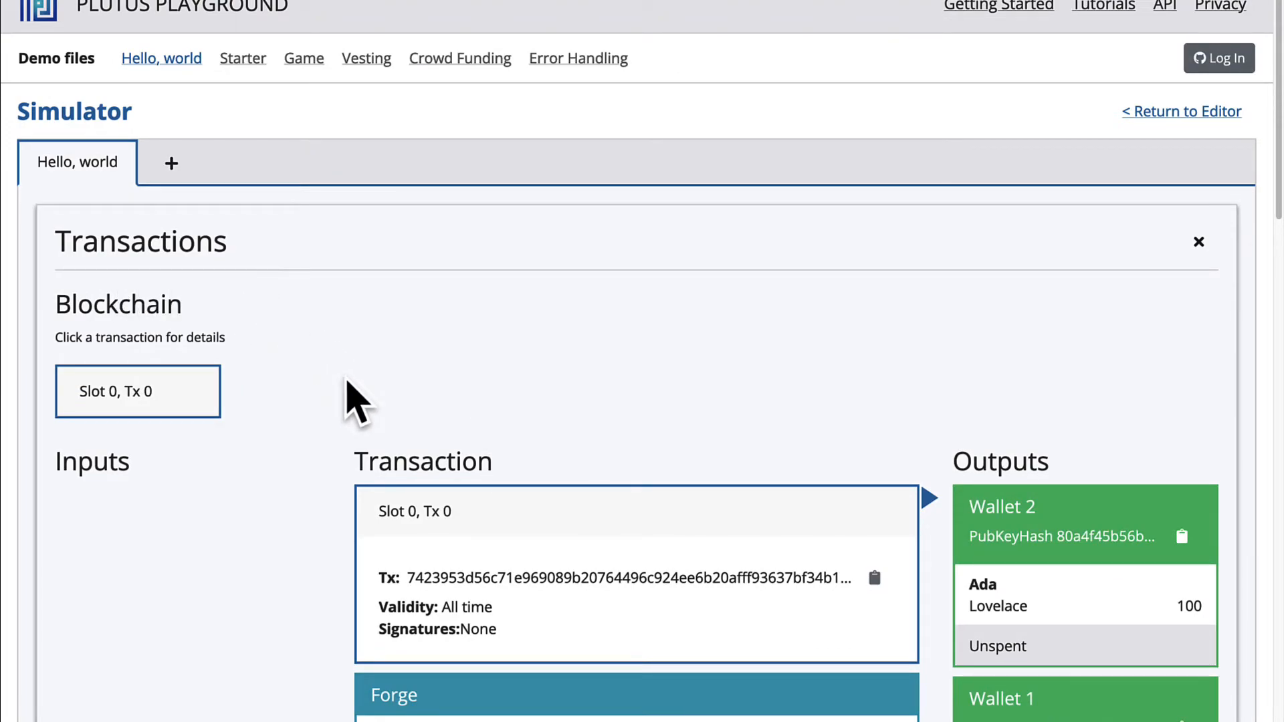
mouse_move(340, 405)
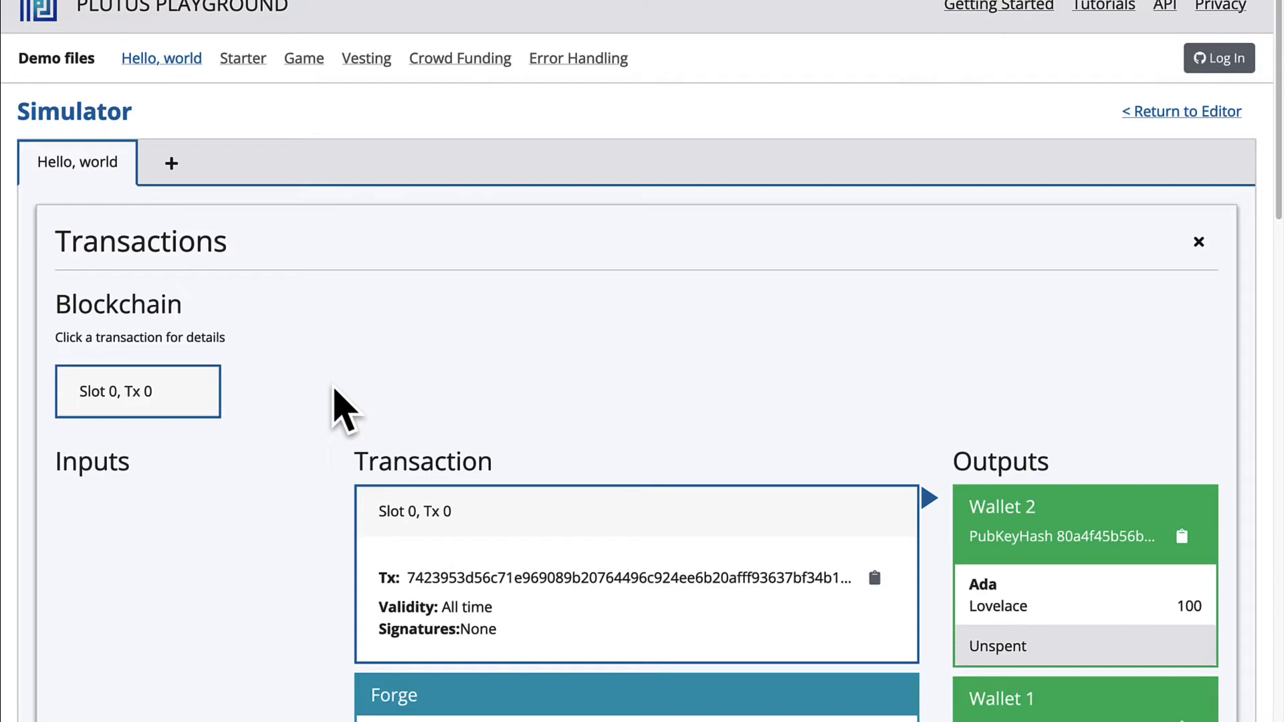
mouse_move(336, 409)
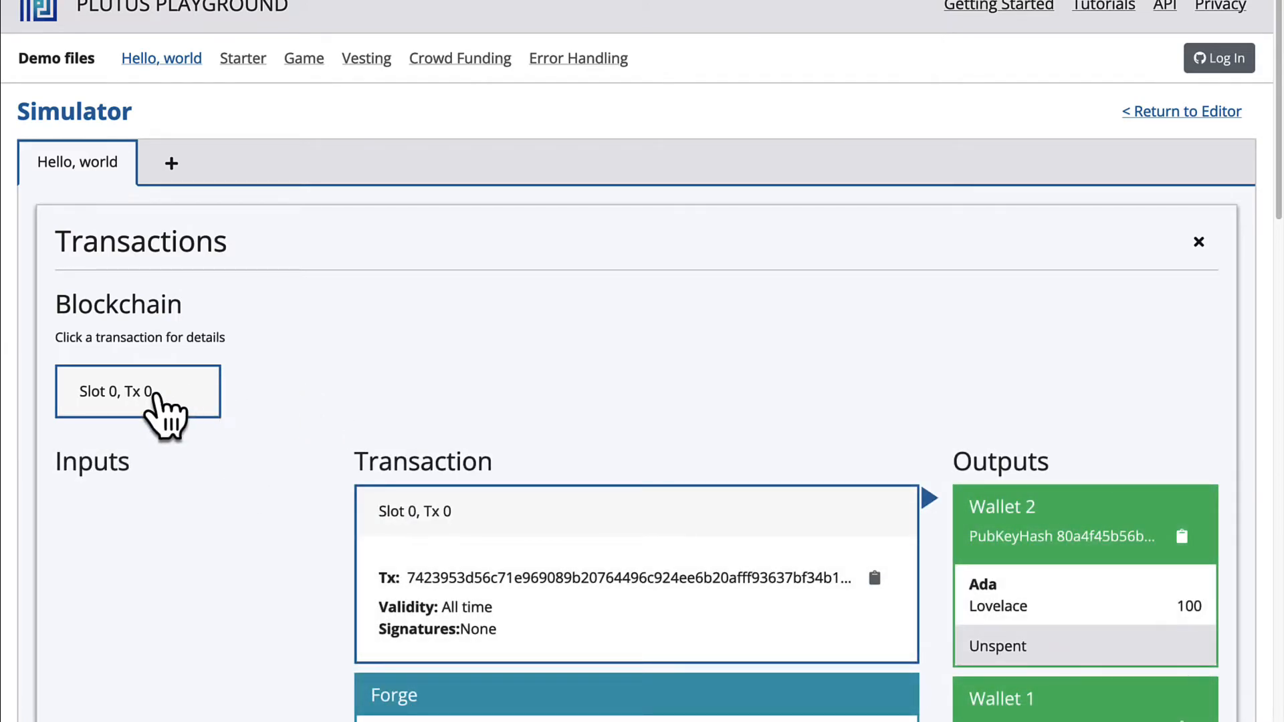
mouse_move(233, 479)
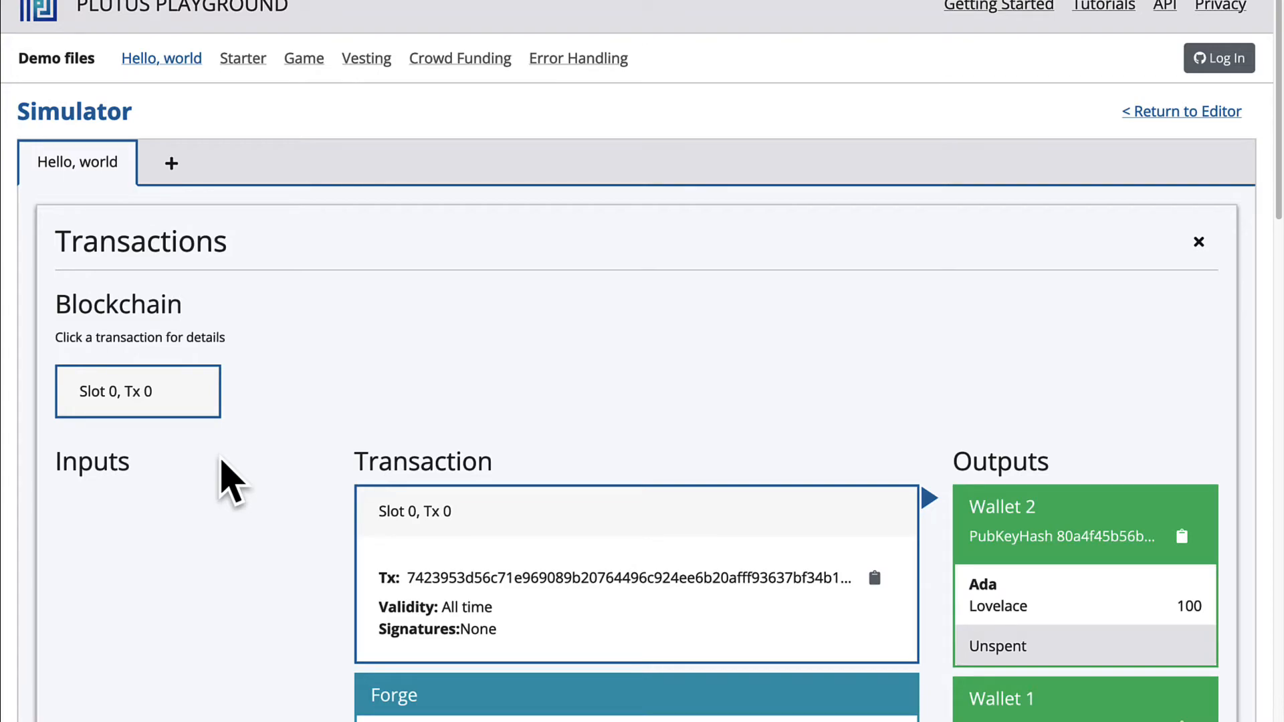
mouse_move(226, 483)
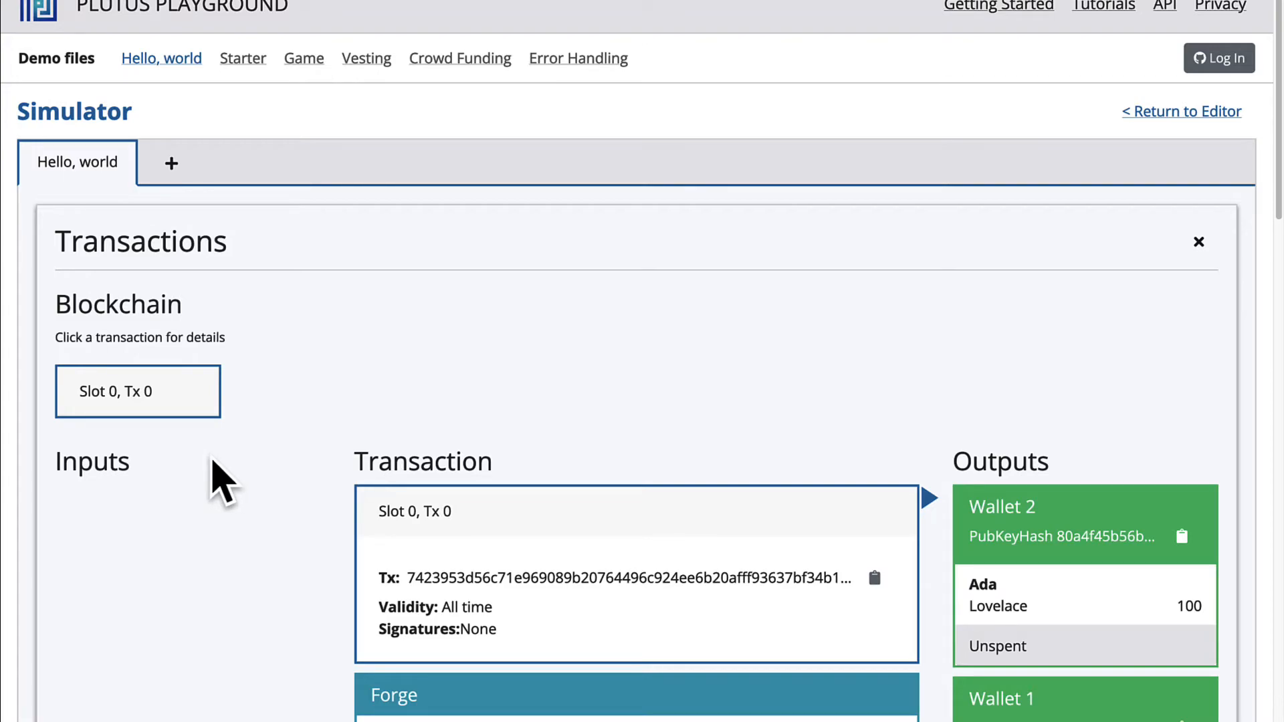
mouse_move(114, 442)
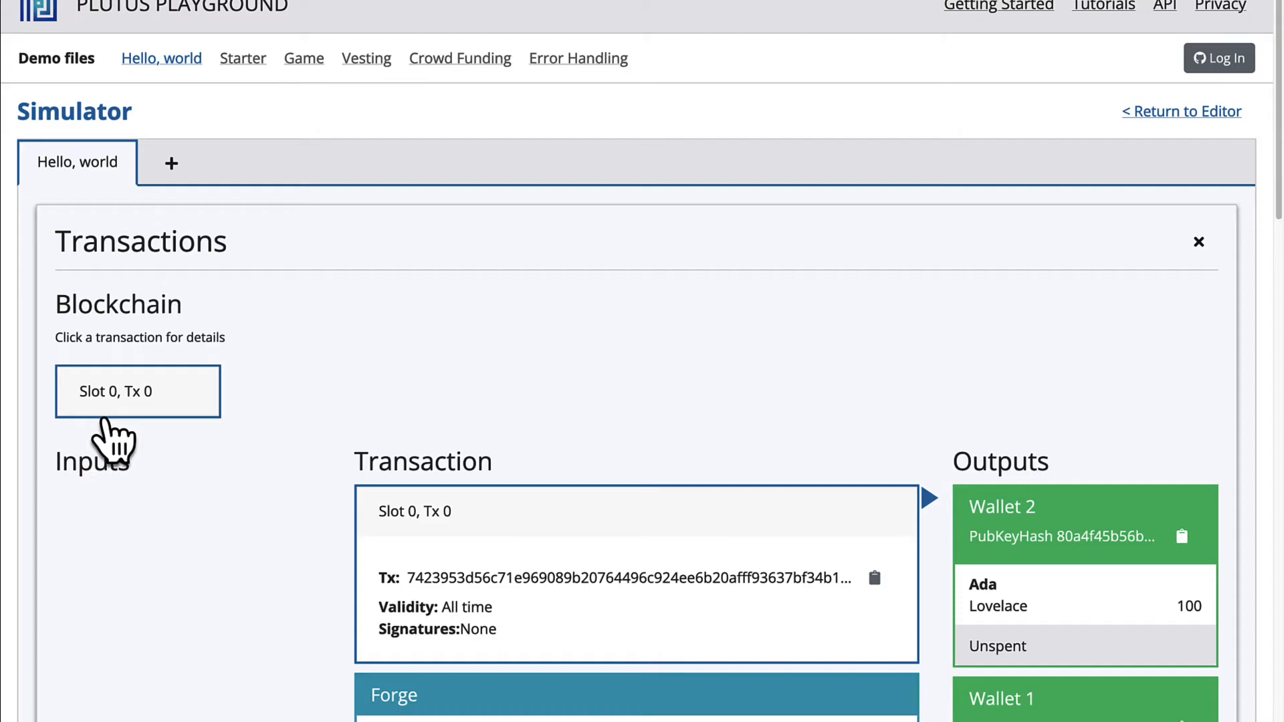
mouse_move(152, 446)
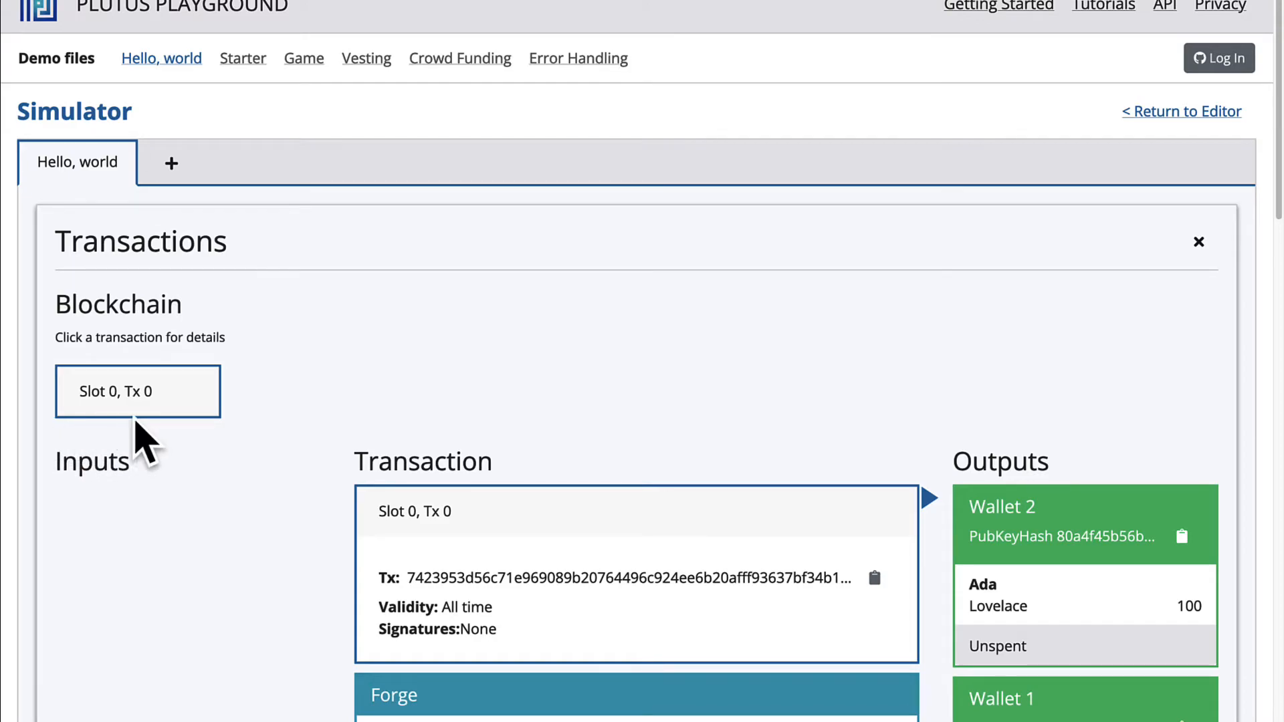
mouse_move(197, 455)
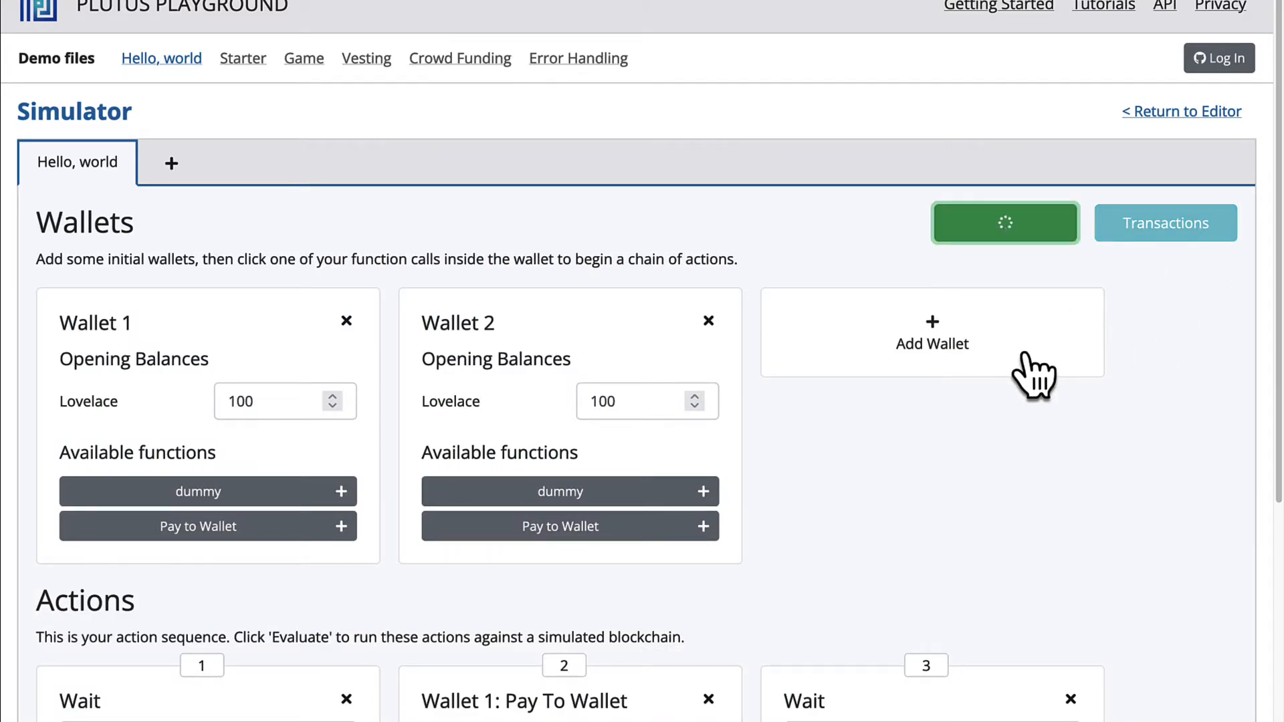
mouse_move(993, 361)
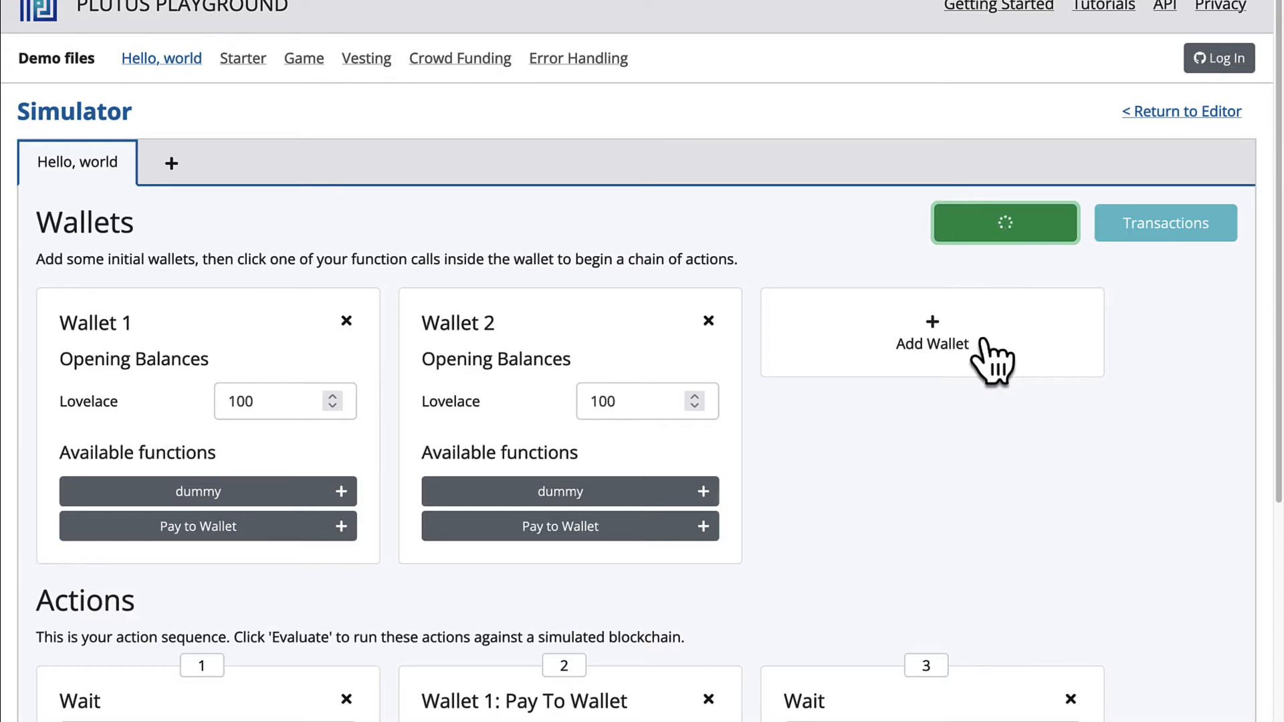
Review the final balances and min-Ada validation failure in the logs, then scroll back up
click(1164, 223)
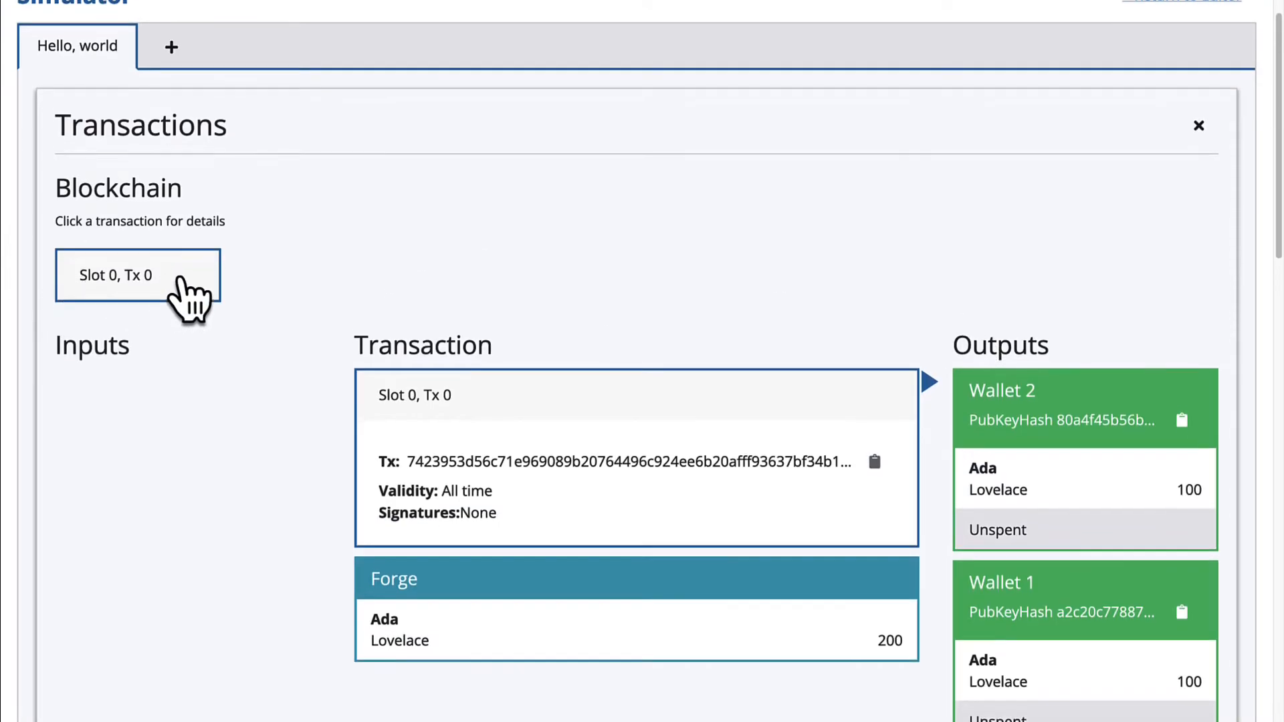
scroll(down, 3)
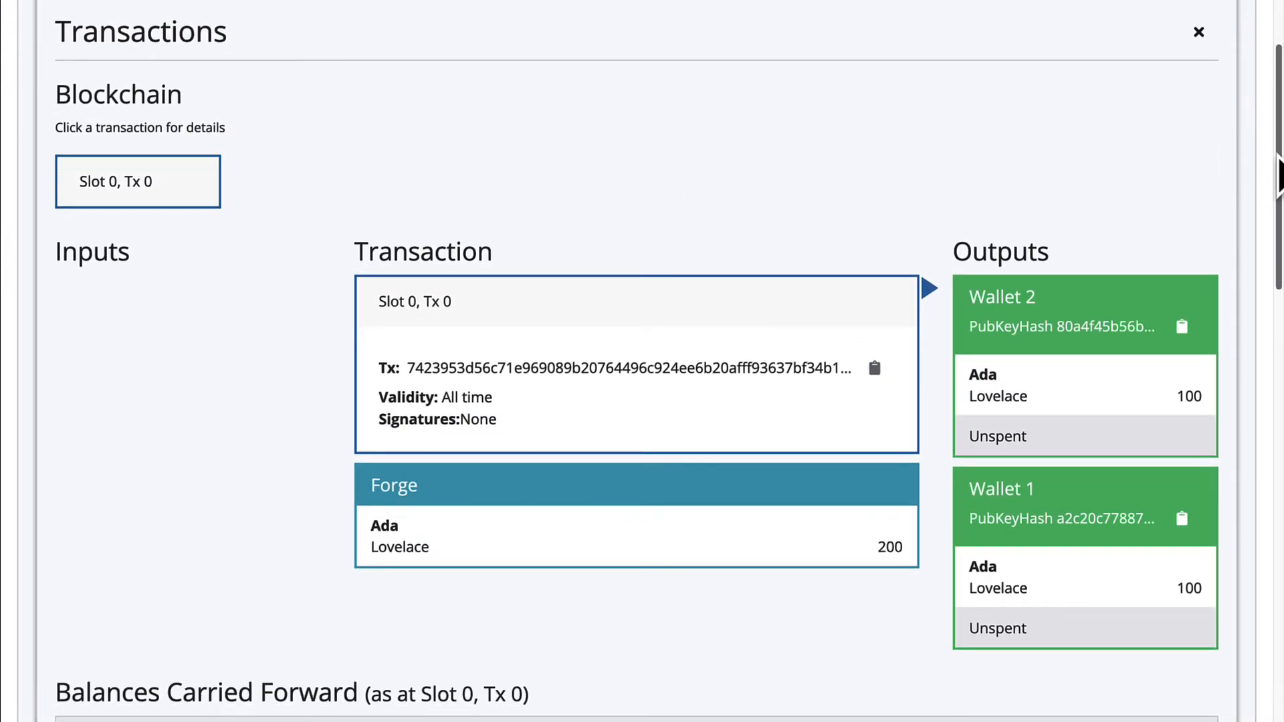
scroll(down, 3)
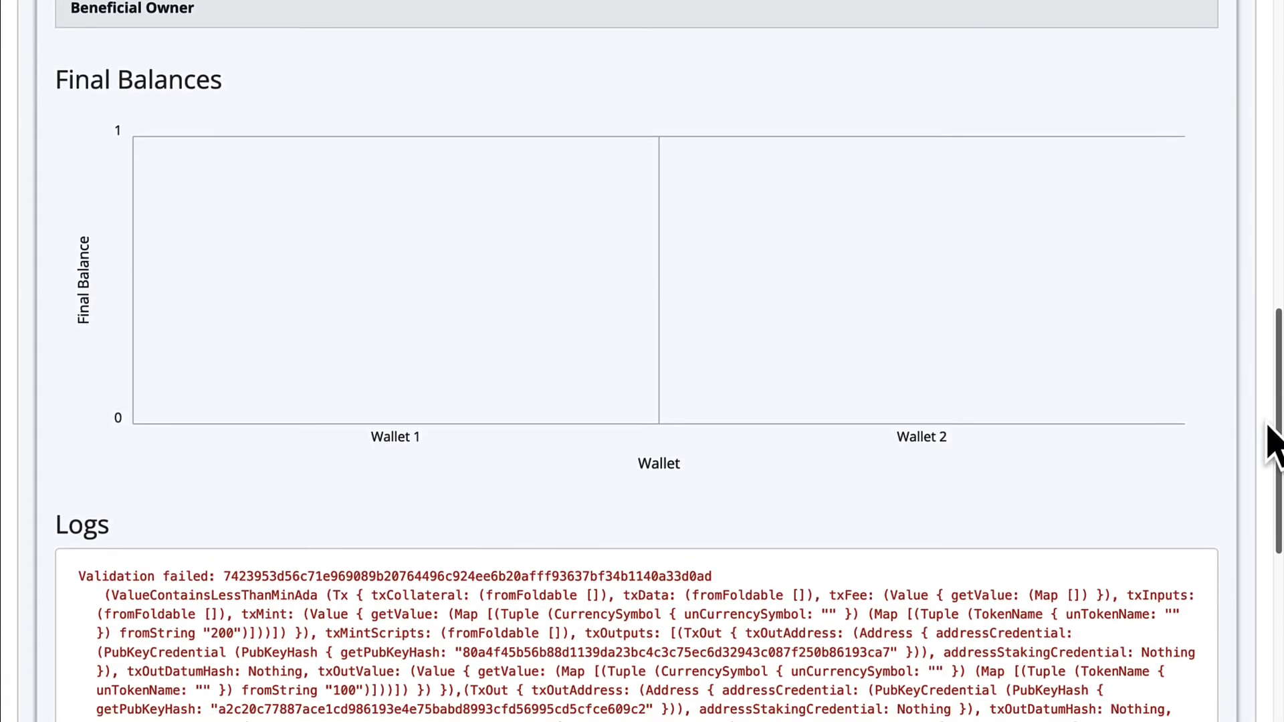
scroll(up, 3)
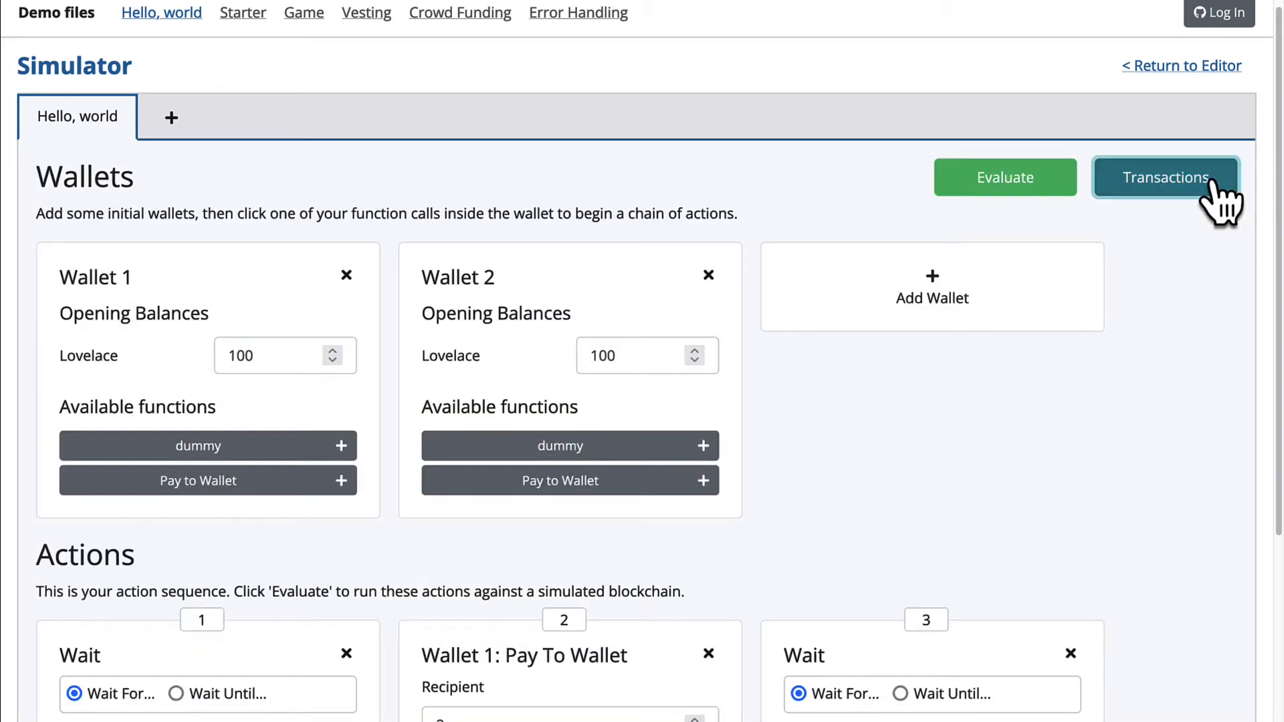
click(1163, 177)
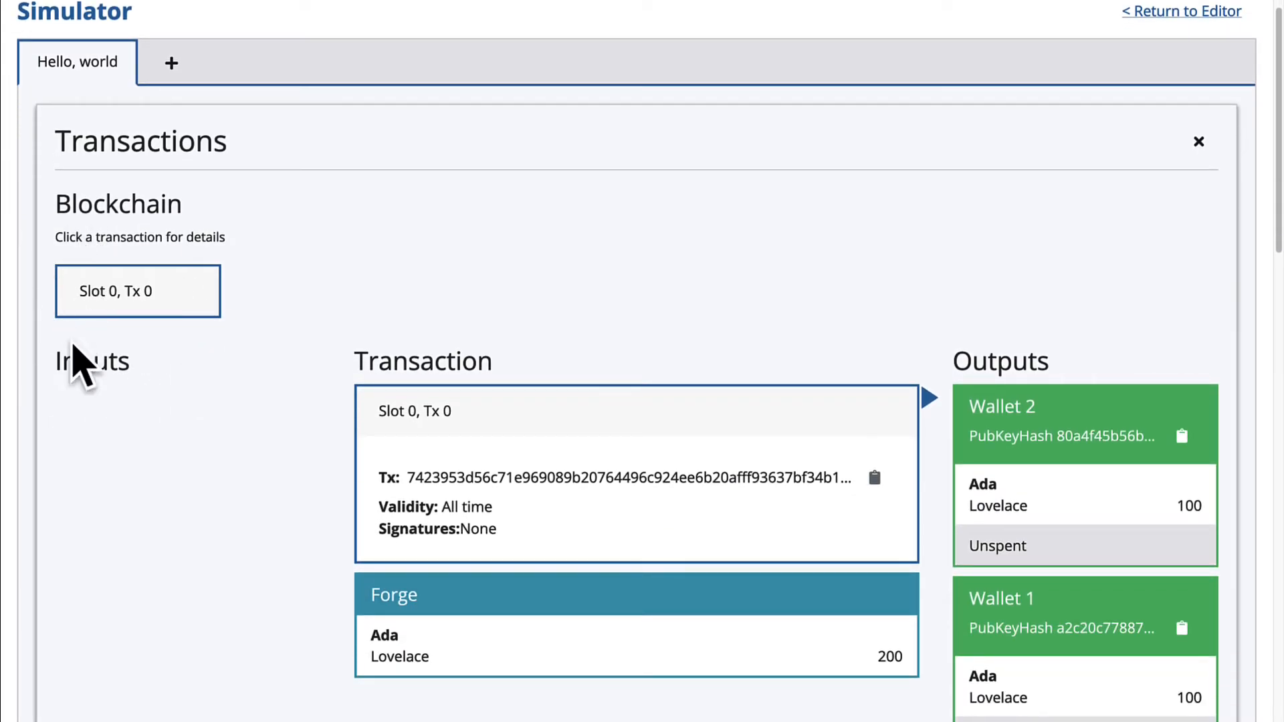
mouse_move(365, 365)
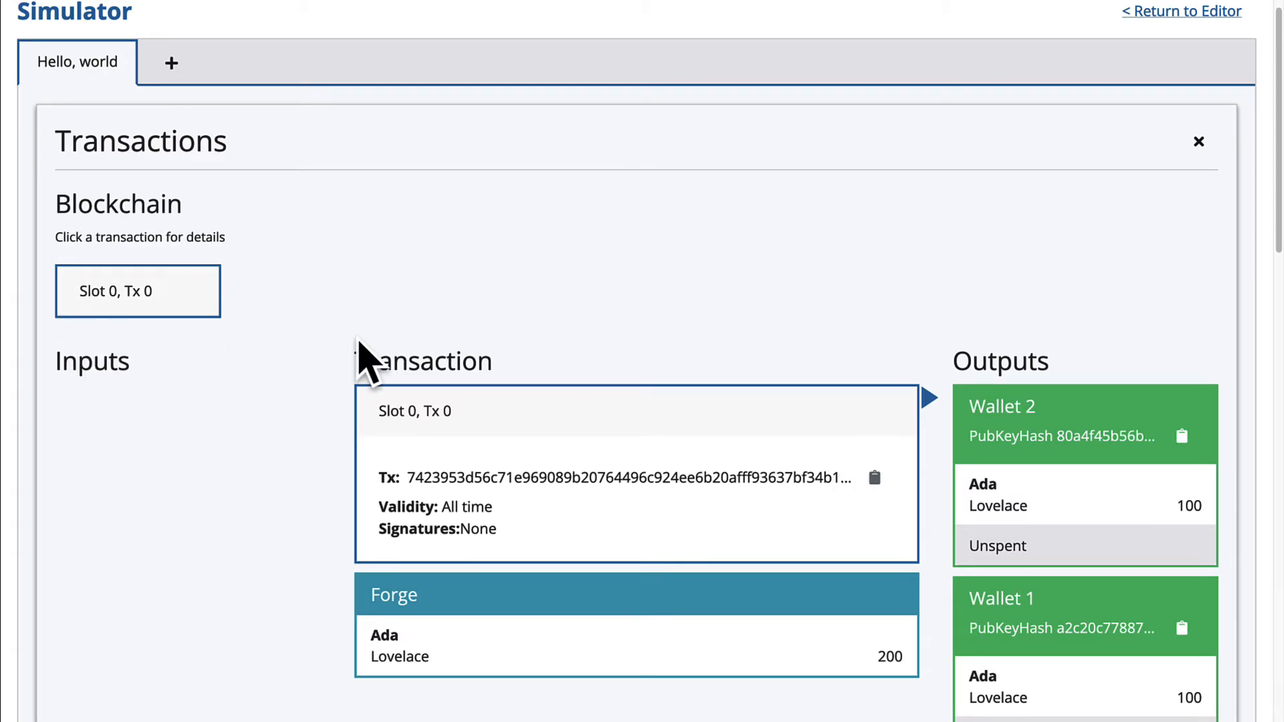
mouse_move(110, 303)
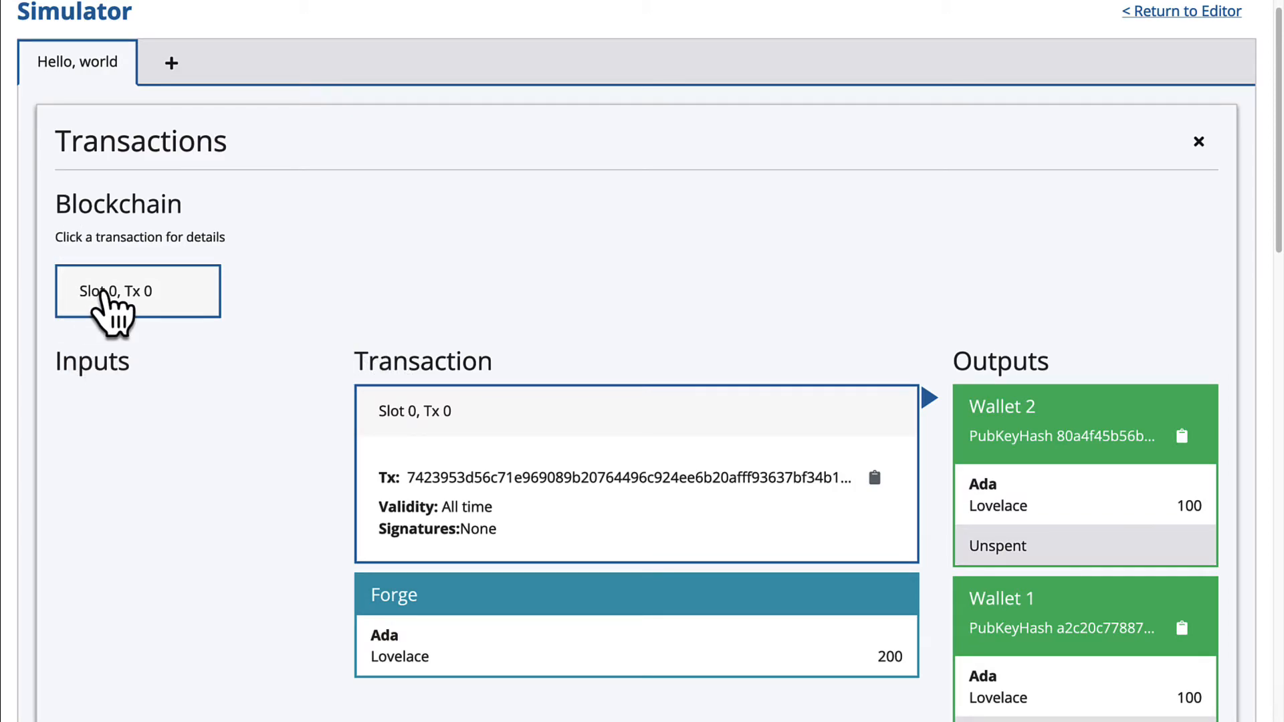
mouse_move(168, 331)
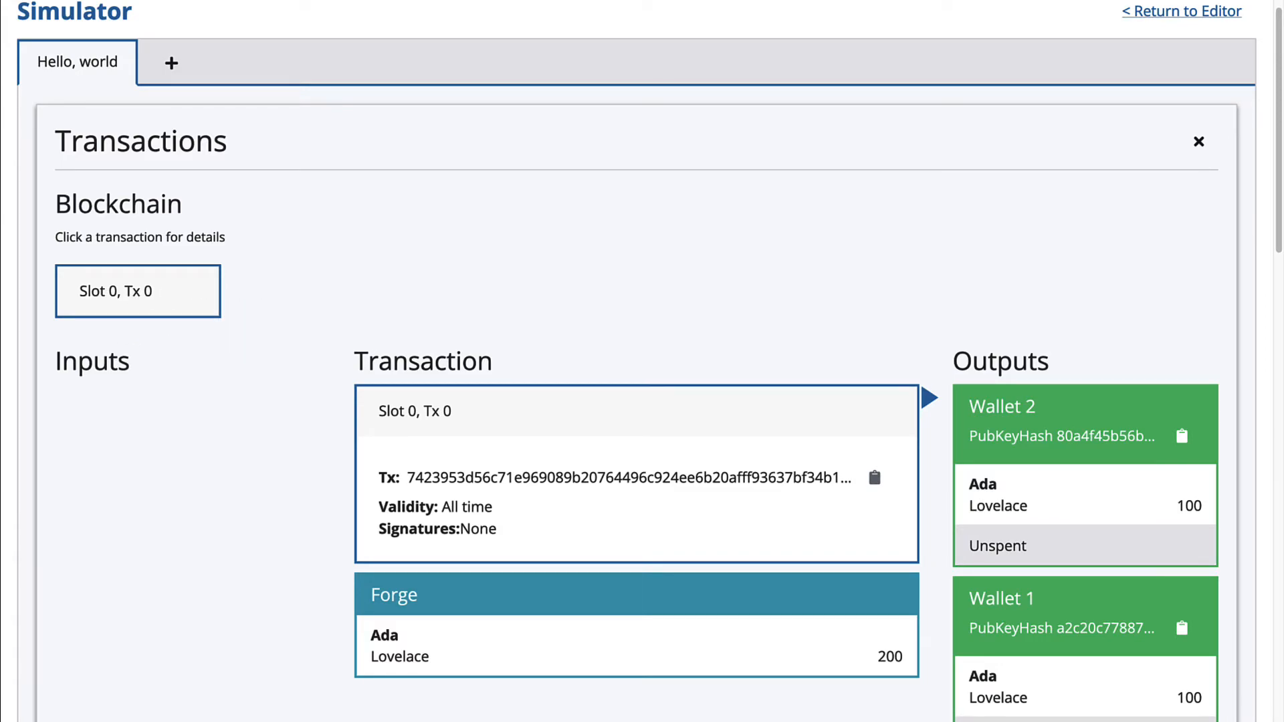
mouse_move(74, 270)
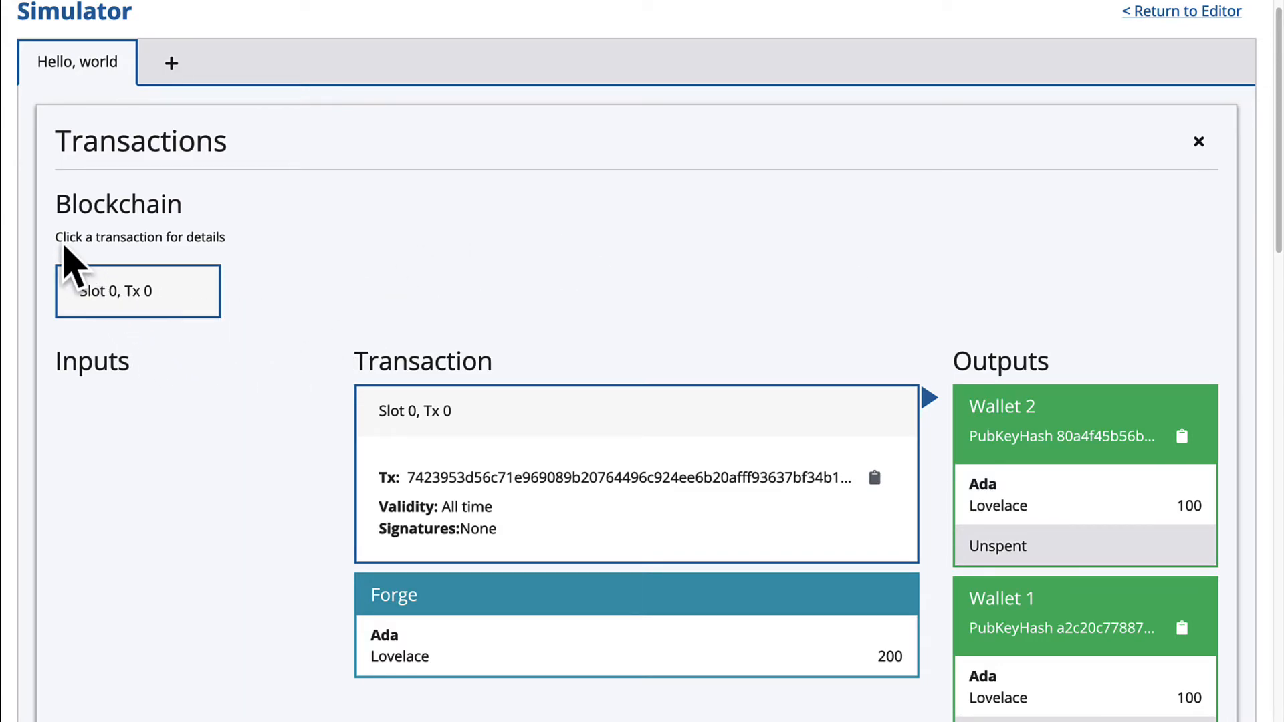
mouse_move(186, 354)
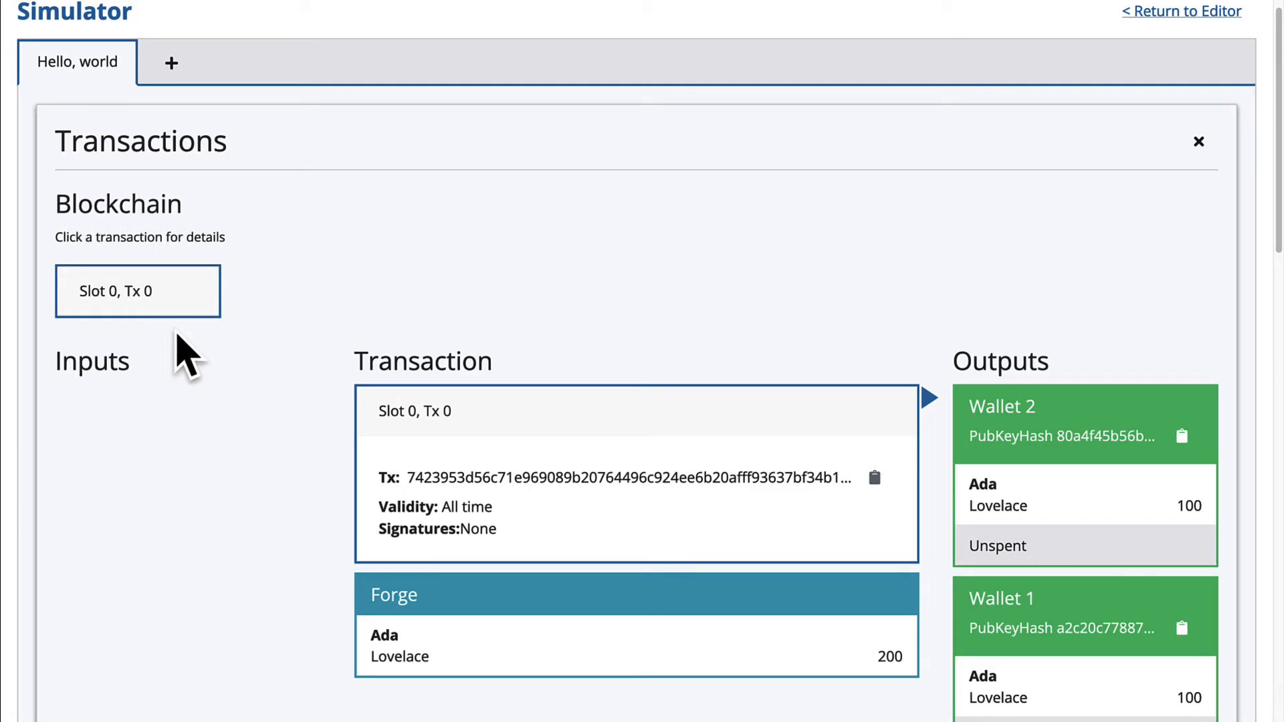
mouse_move(434, 320)
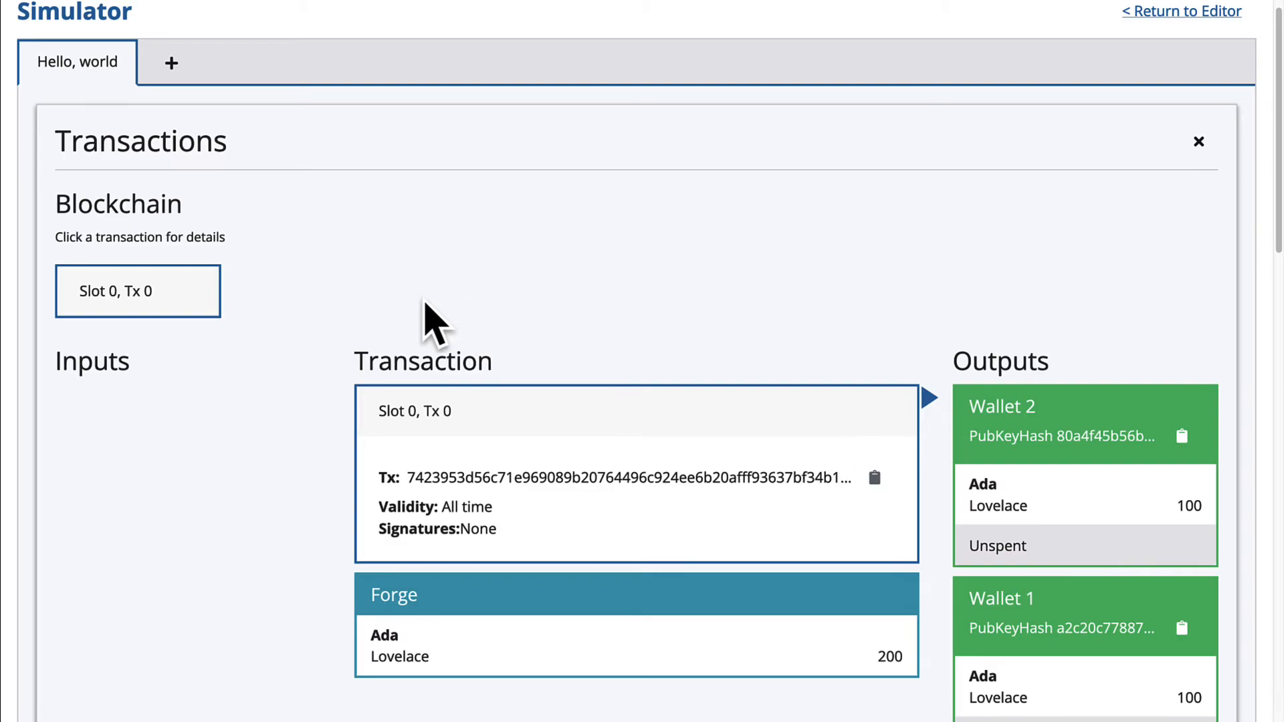
mouse_move(613, 285)
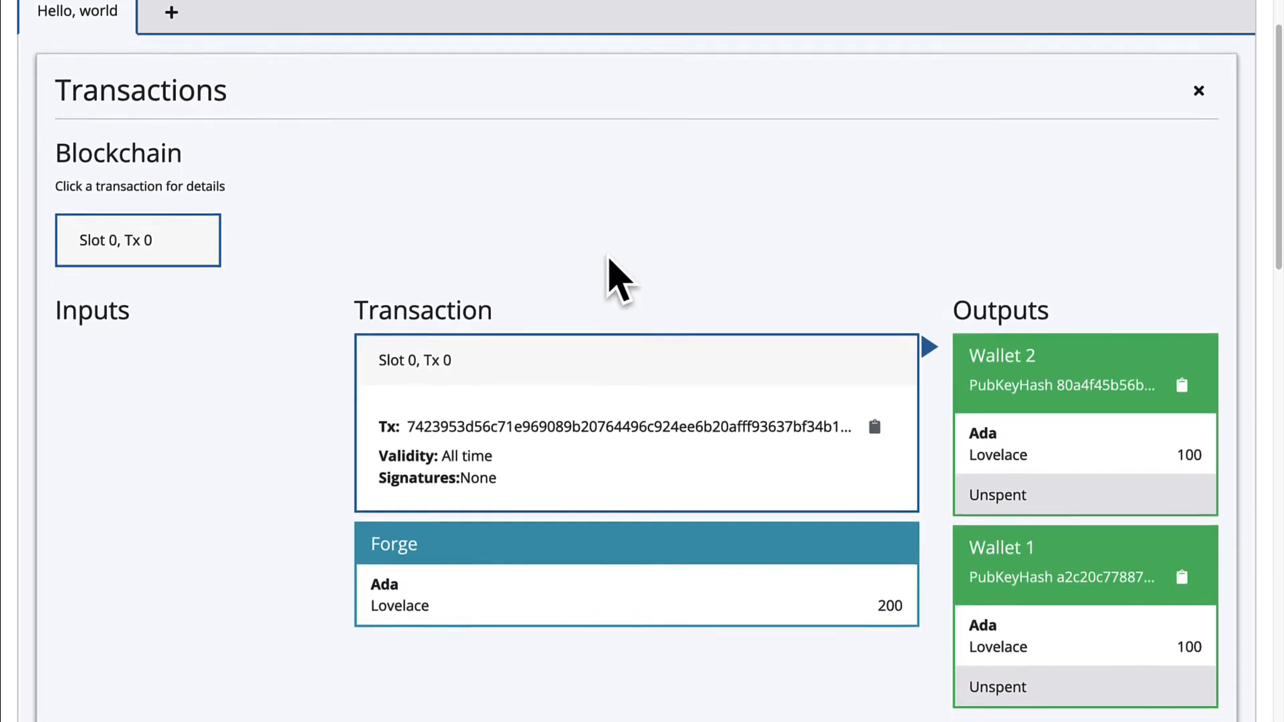
scroll(down, 3)
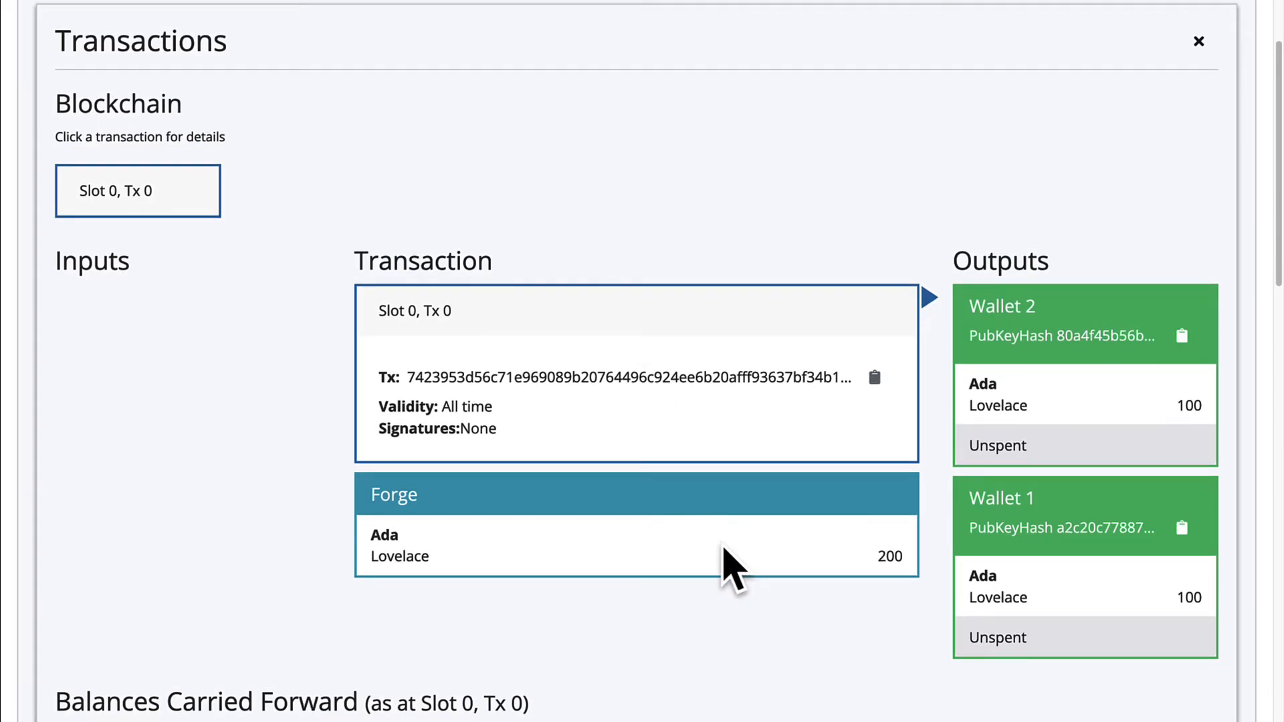
mouse_move(864, 311)
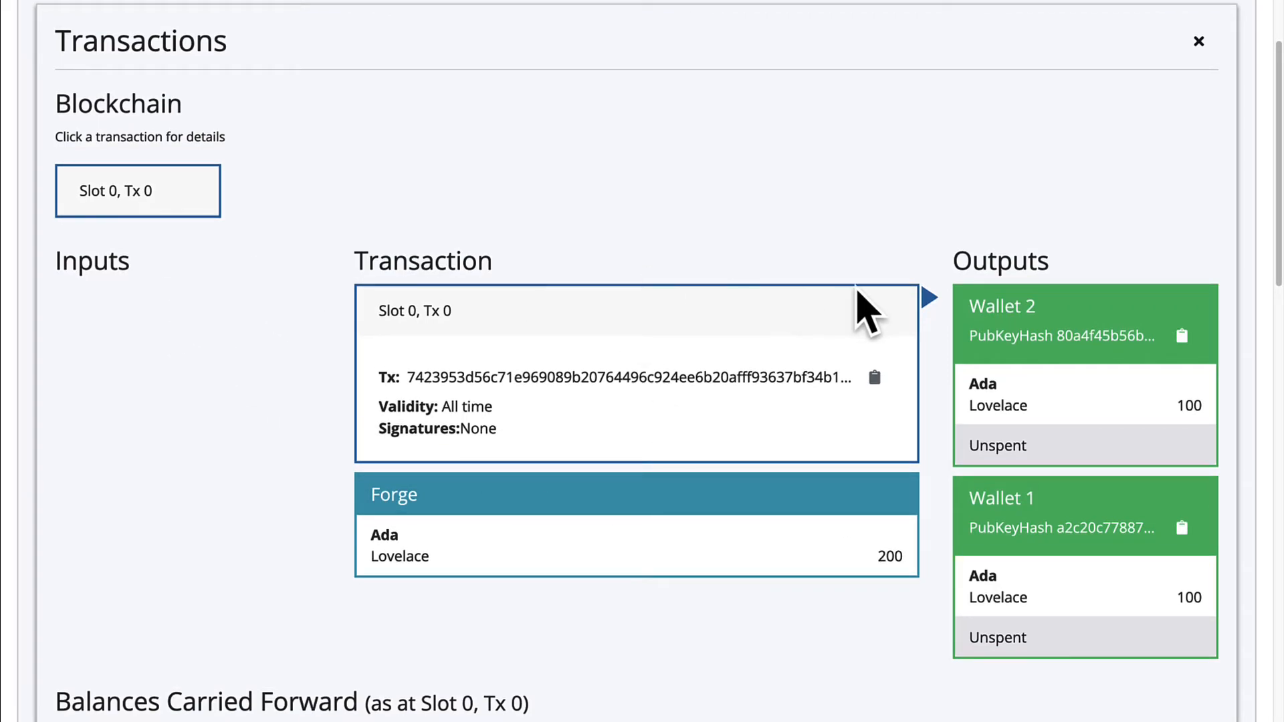
mouse_move(1241, 344)
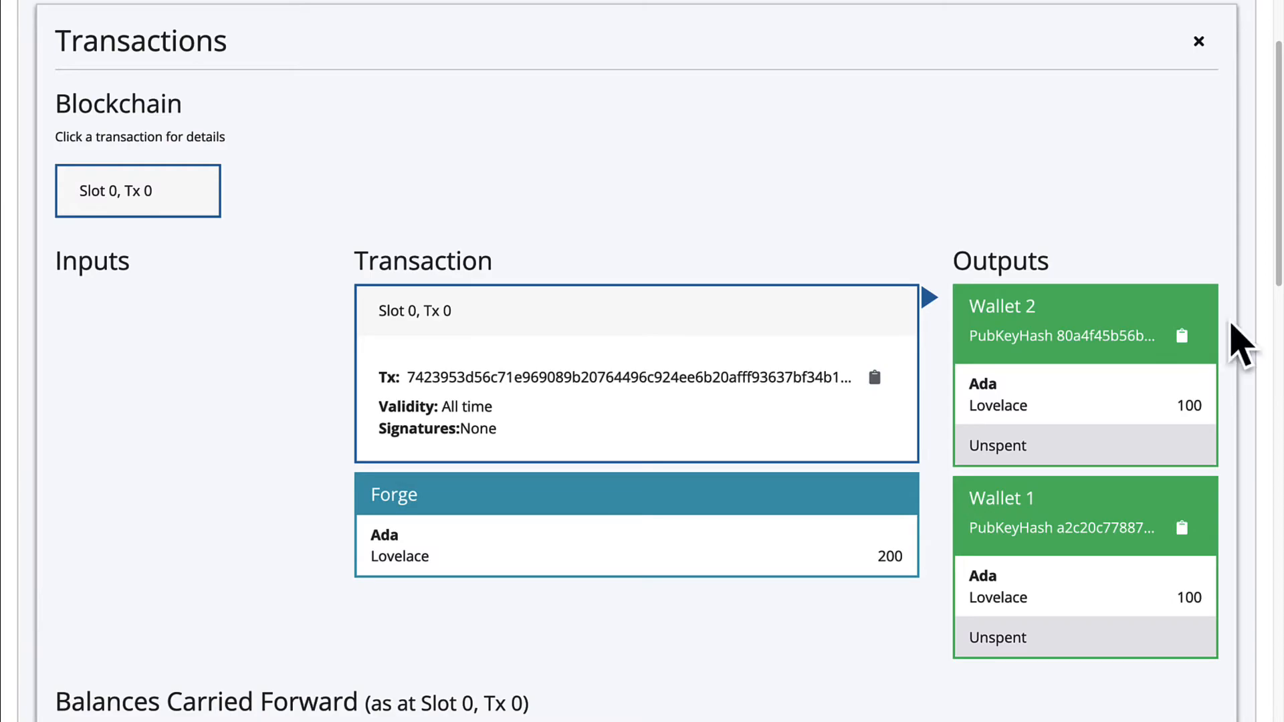
mouse_move(741, 426)
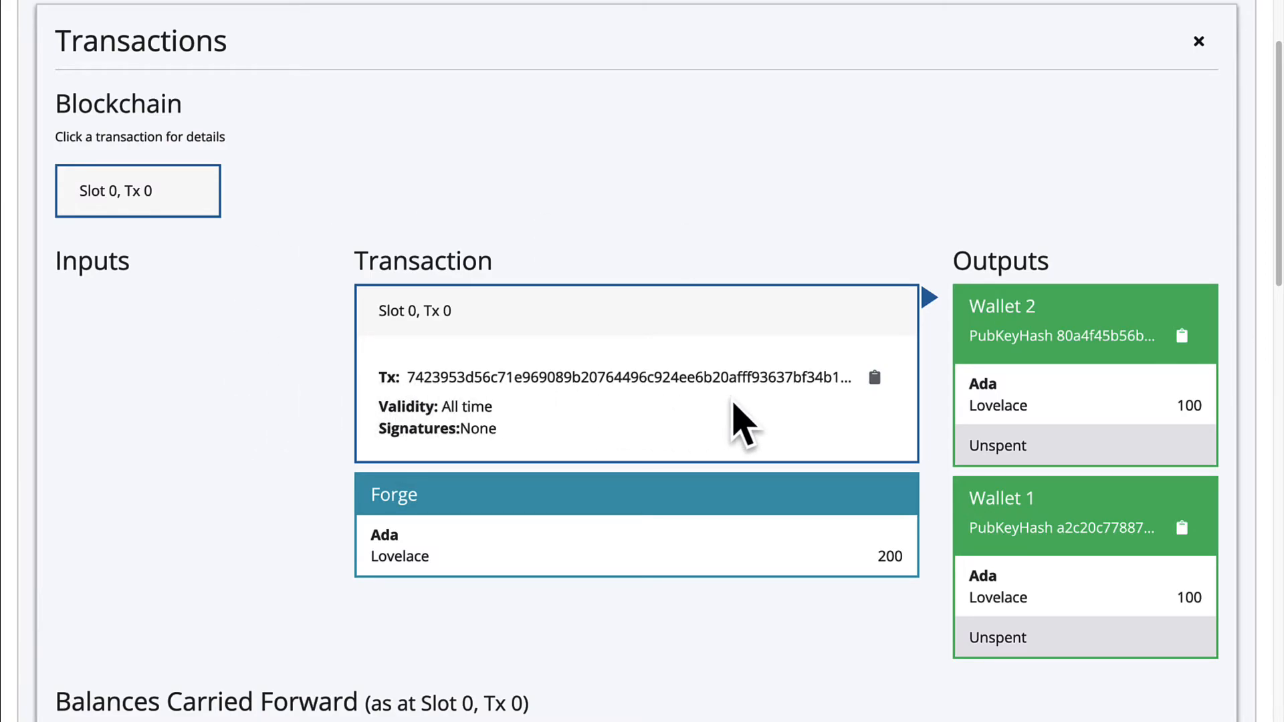
mouse_move(544, 548)
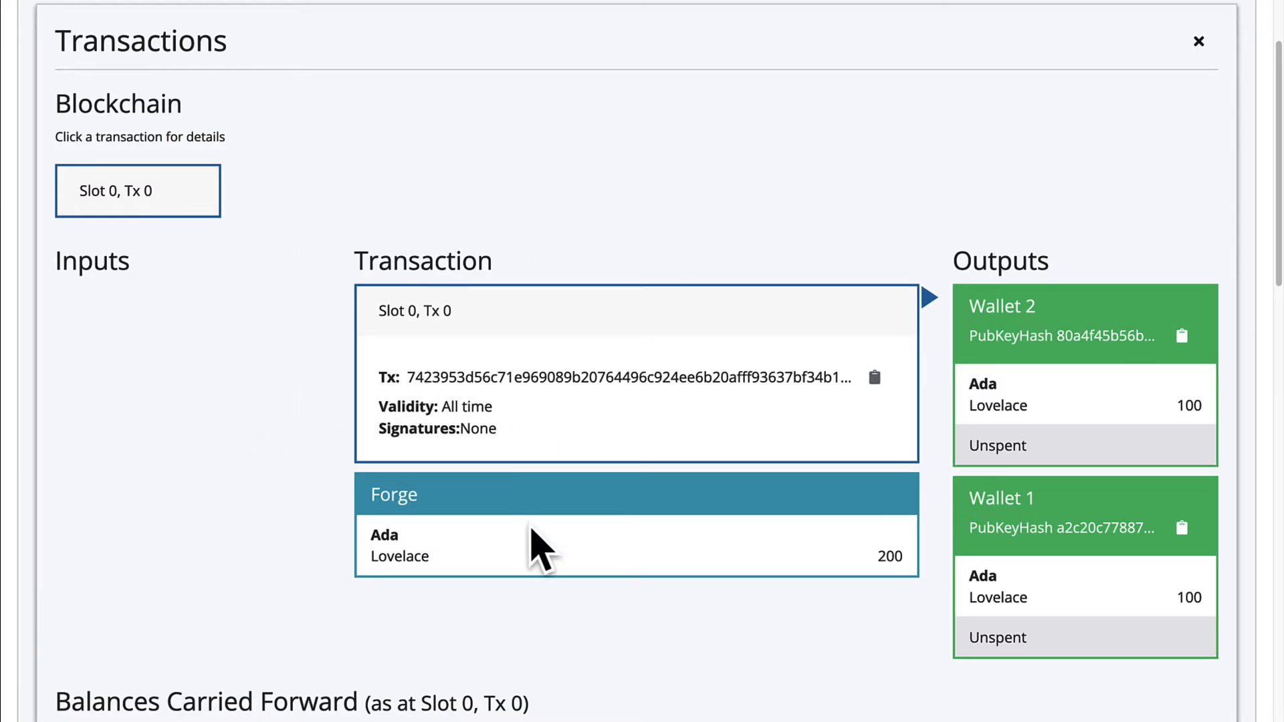
mouse_move(440, 573)
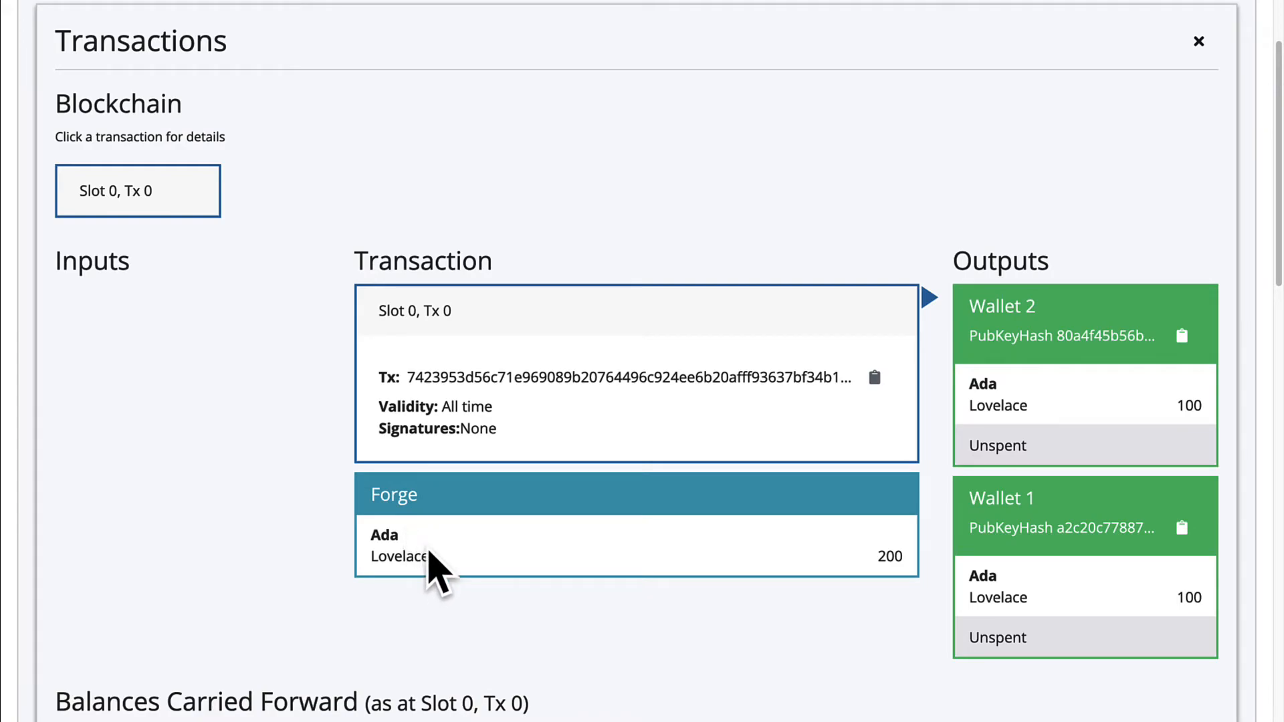
mouse_move(1102, 442)
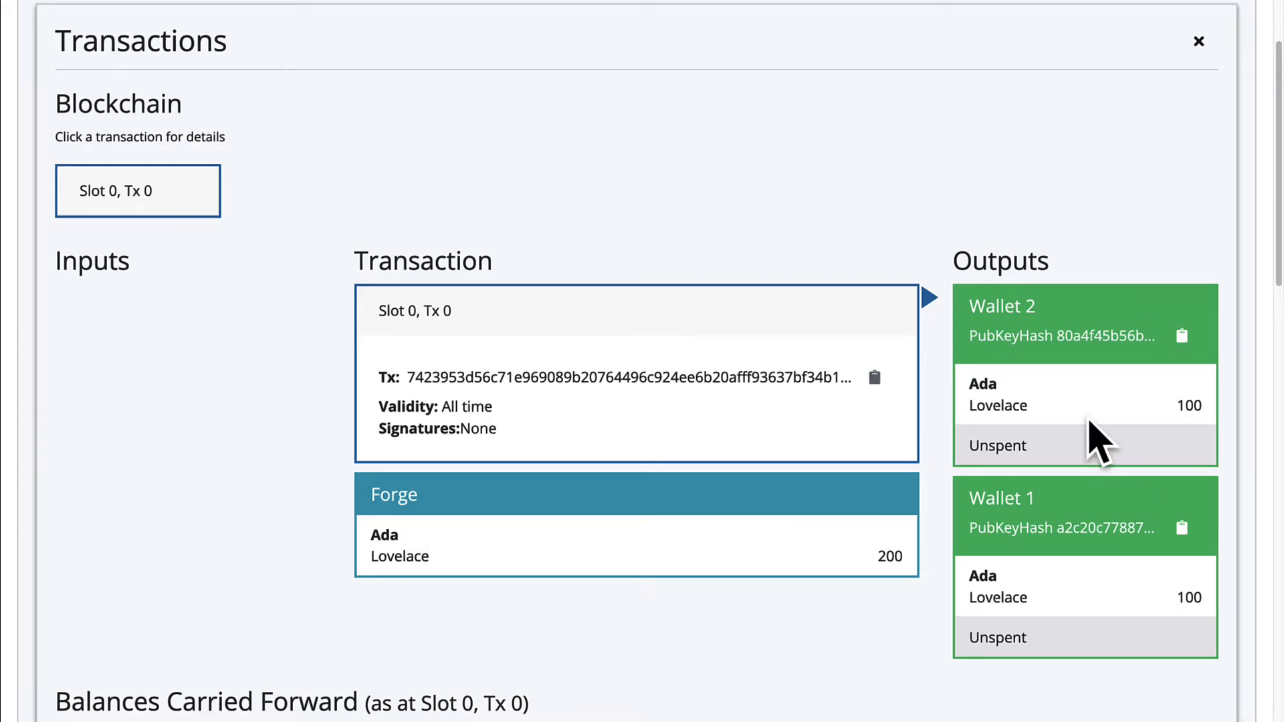
scroll(down, 3)
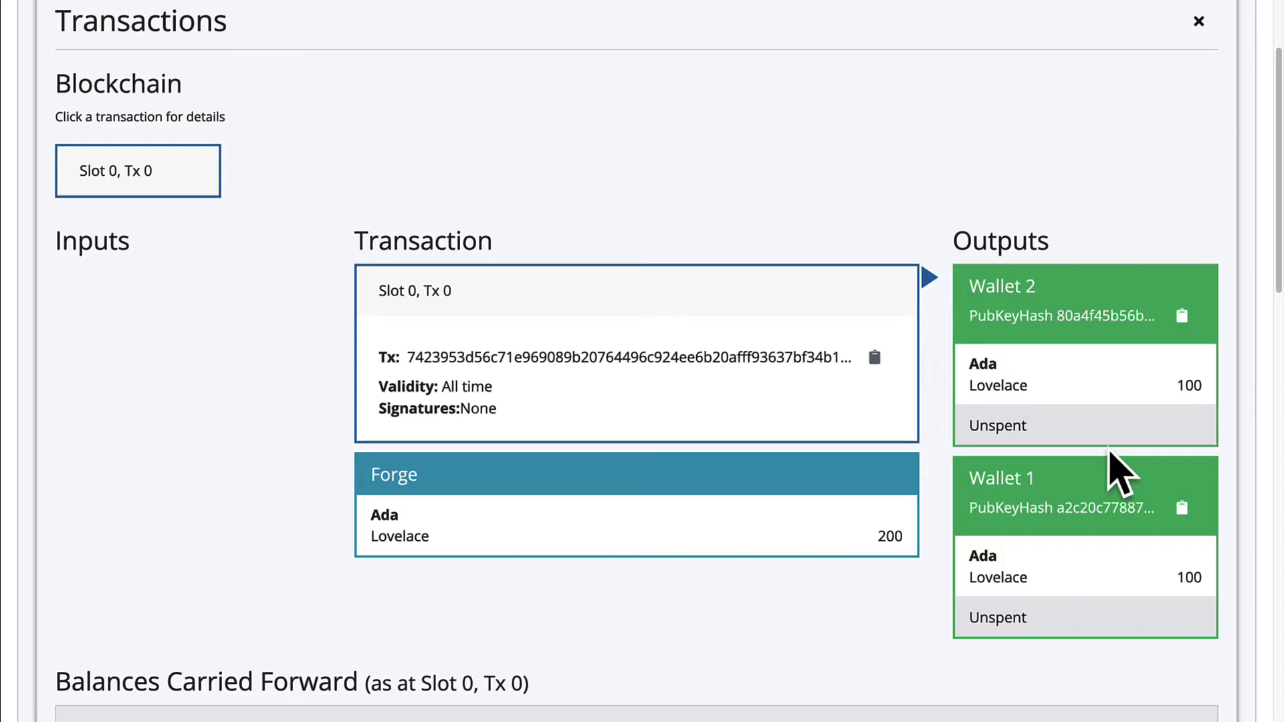
scroll(down, 3)
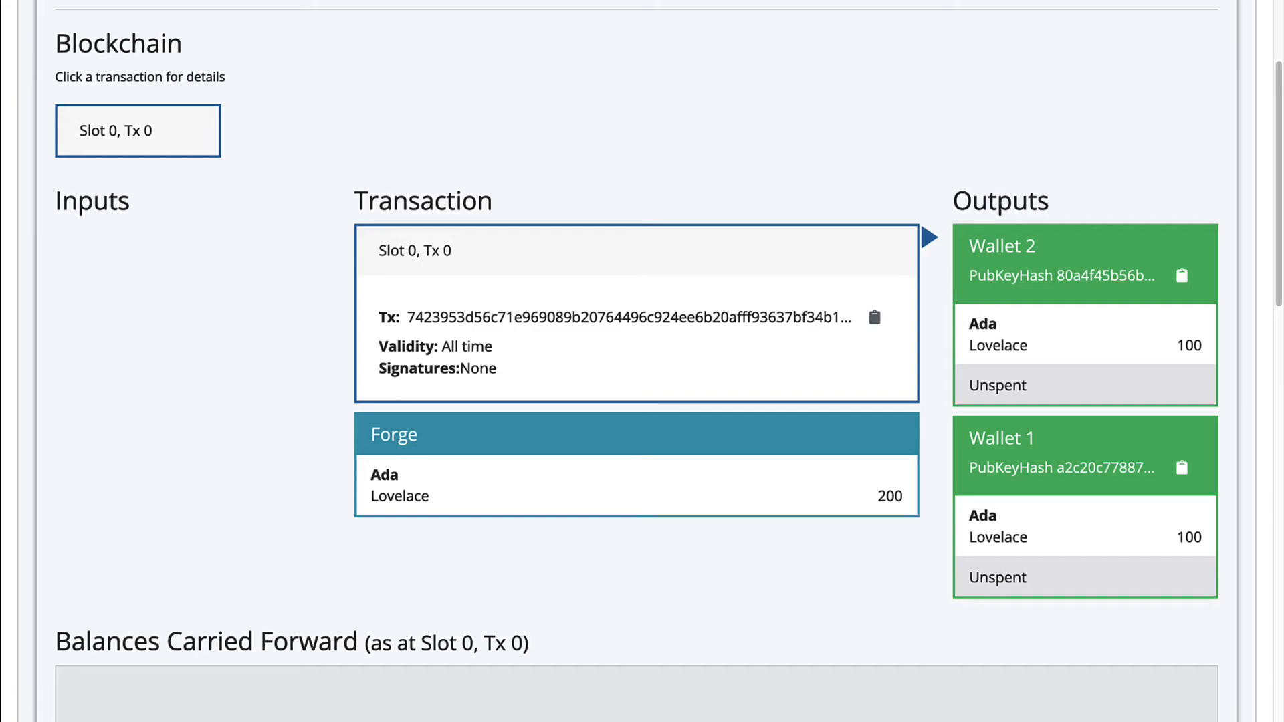
scroll(down, 3)
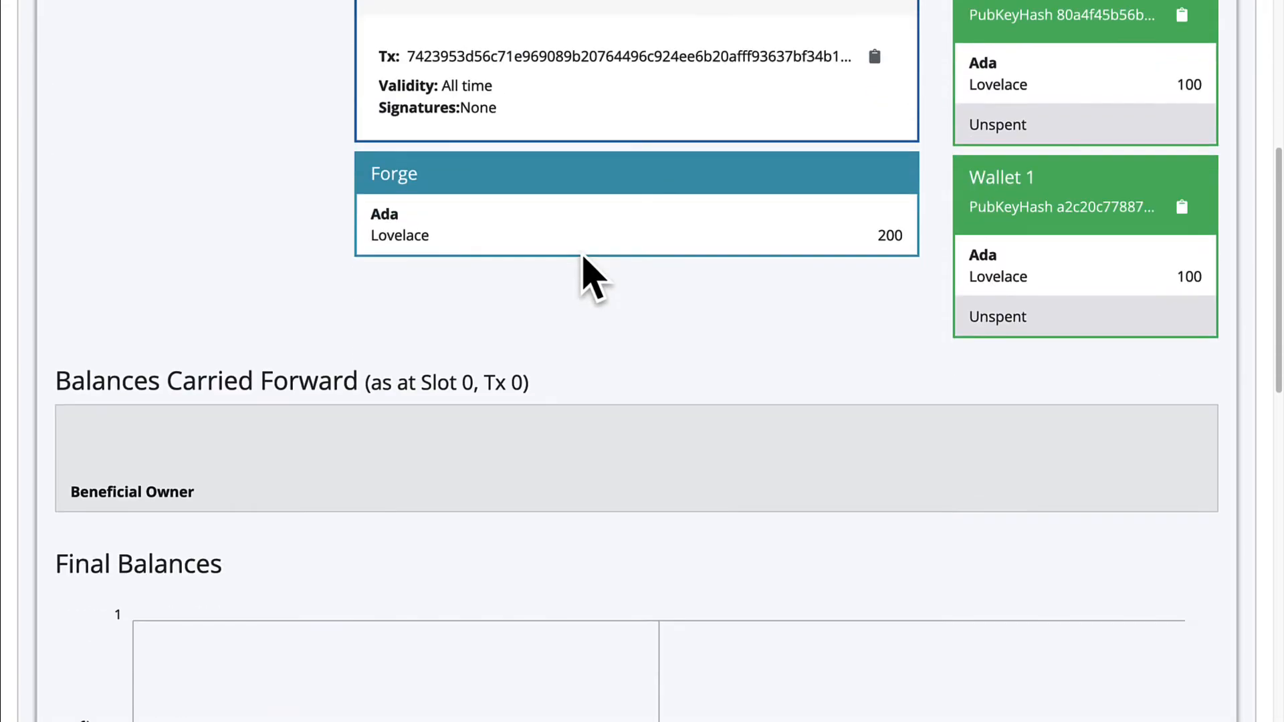
scroll(down, 3)
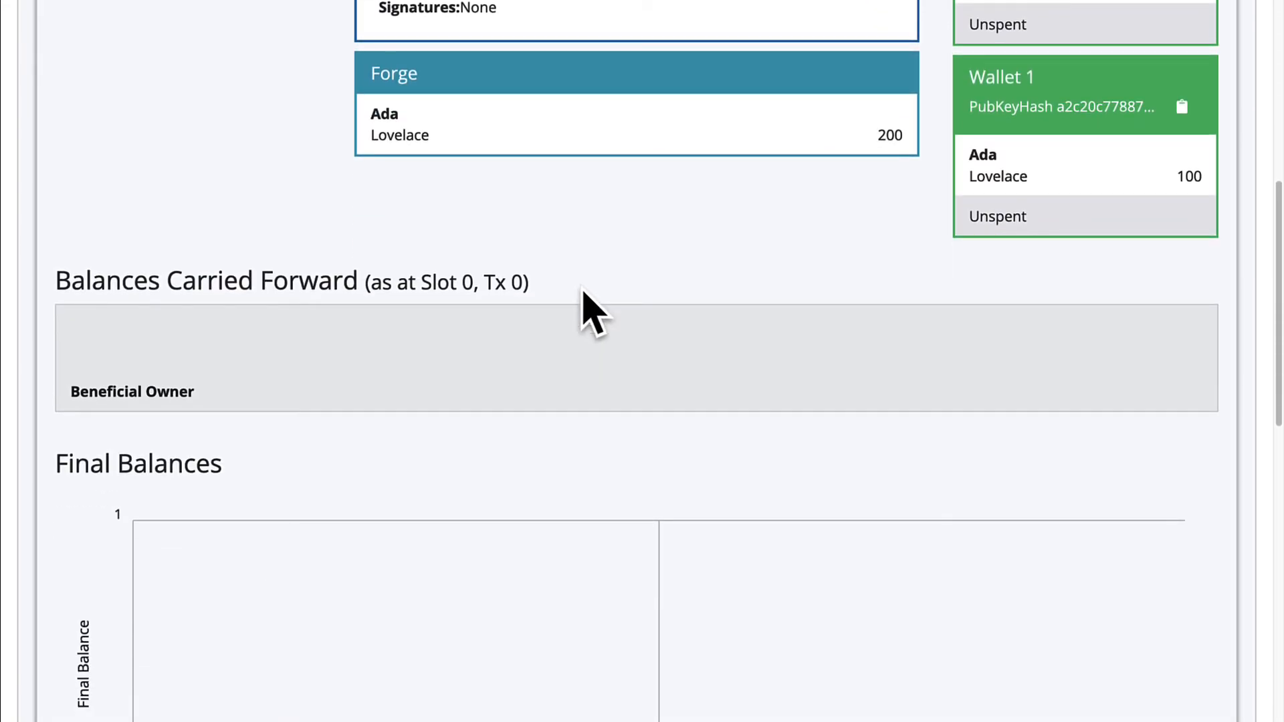
scroll(down, 3)
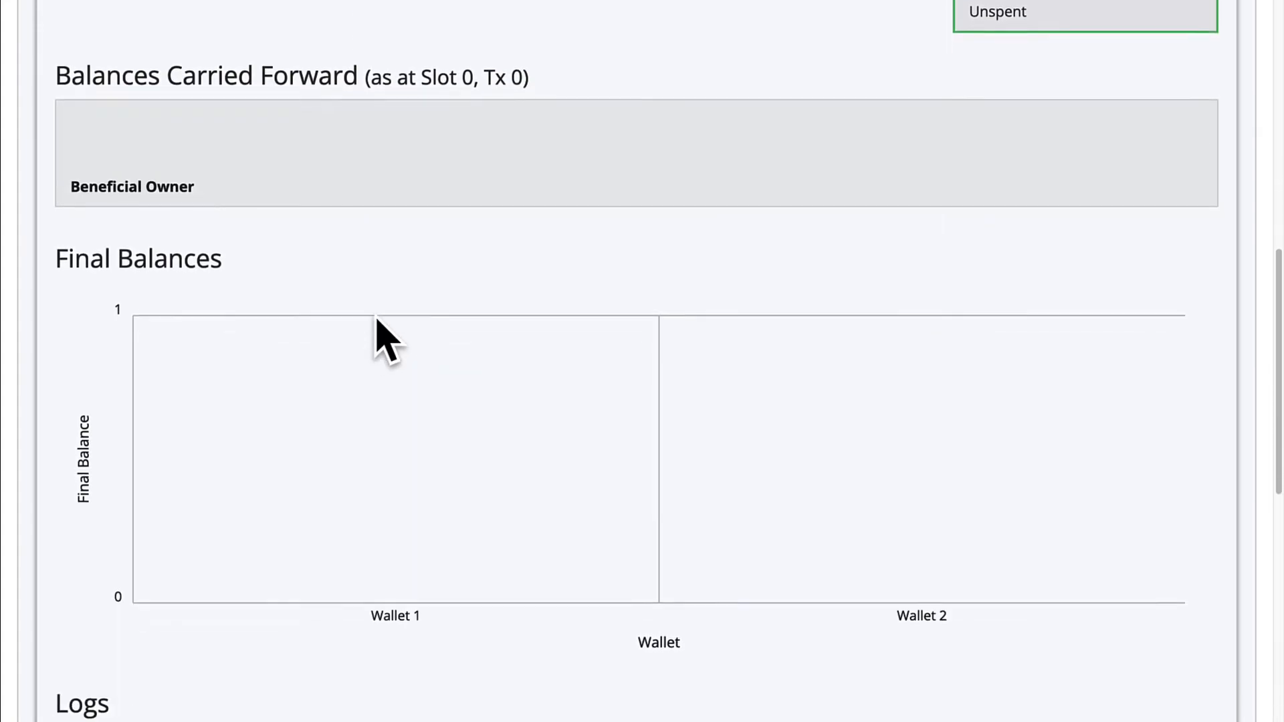
scroll(down, 3)
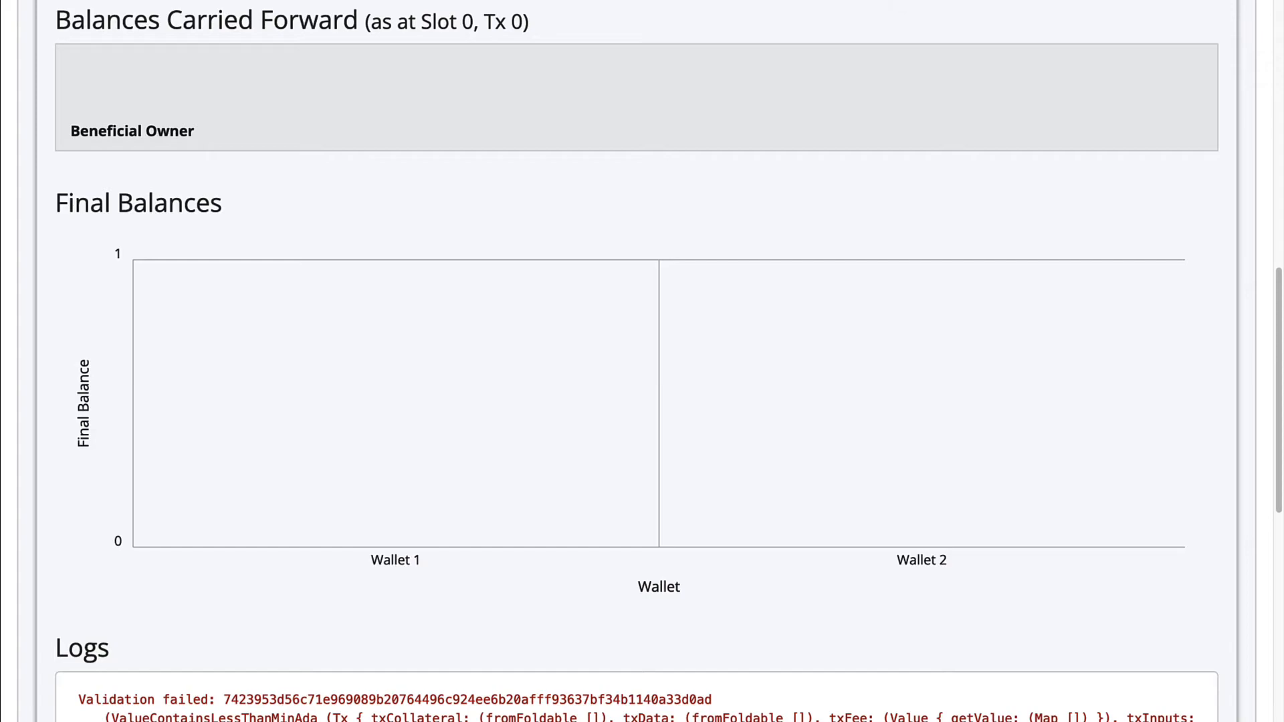
scroll(down, 3)
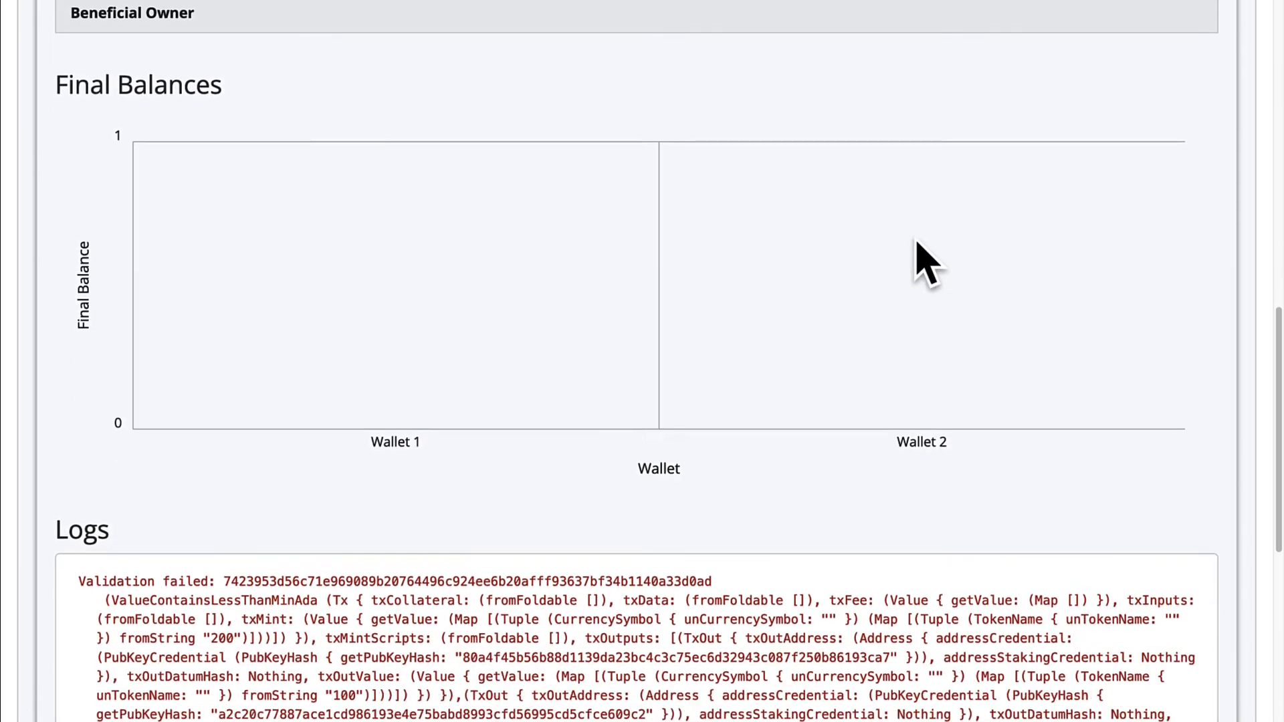
scroll(down, 3)
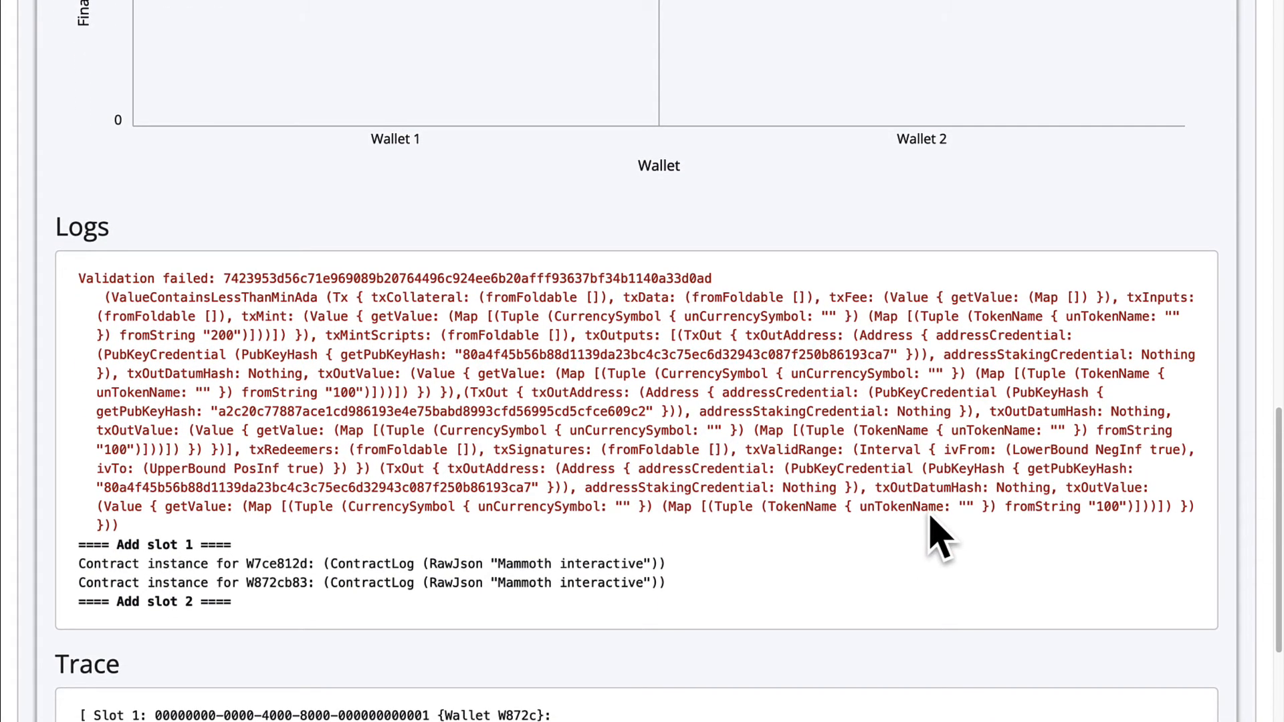
mouse_move(958, 610)
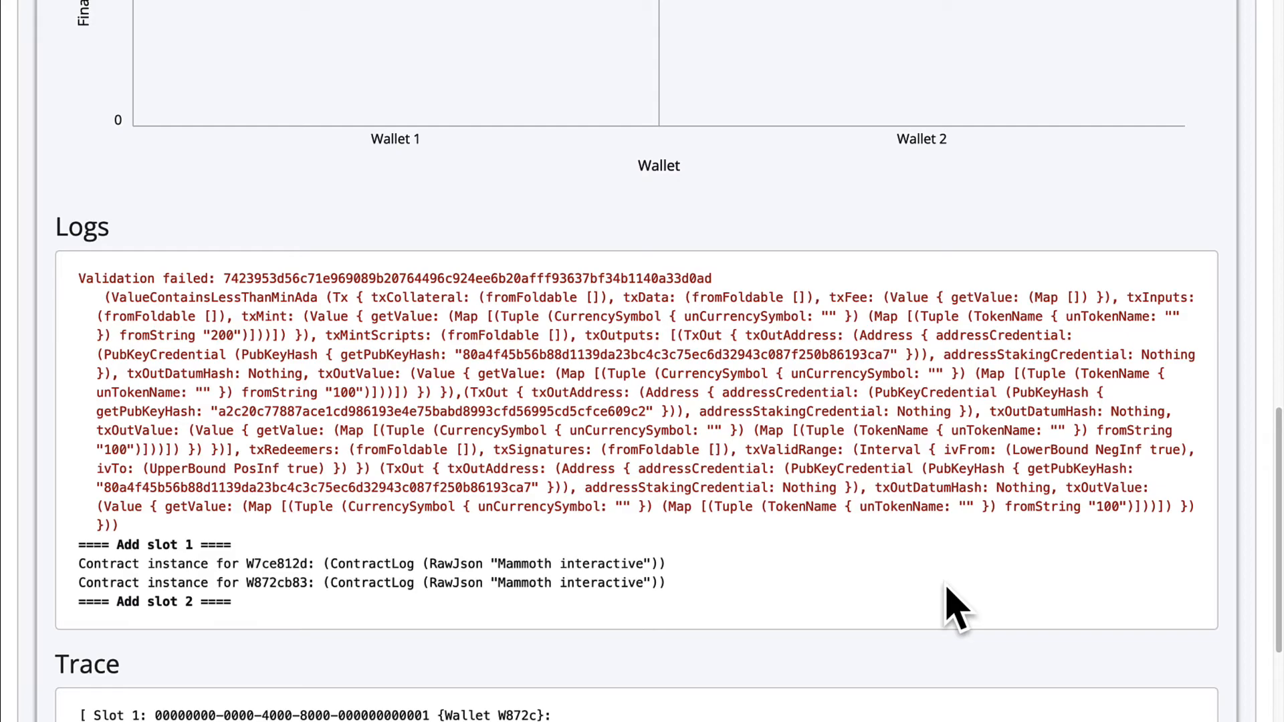
mouse_move(856, 586)
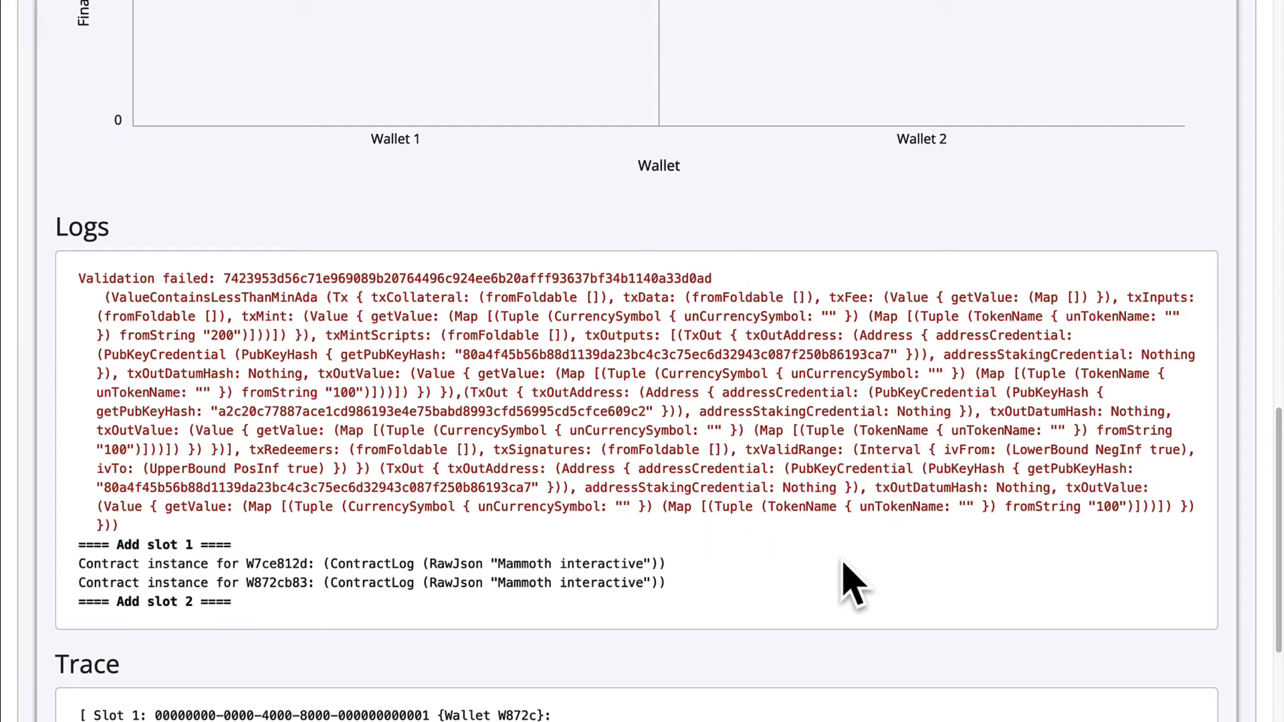
mouse_move(307, 586)
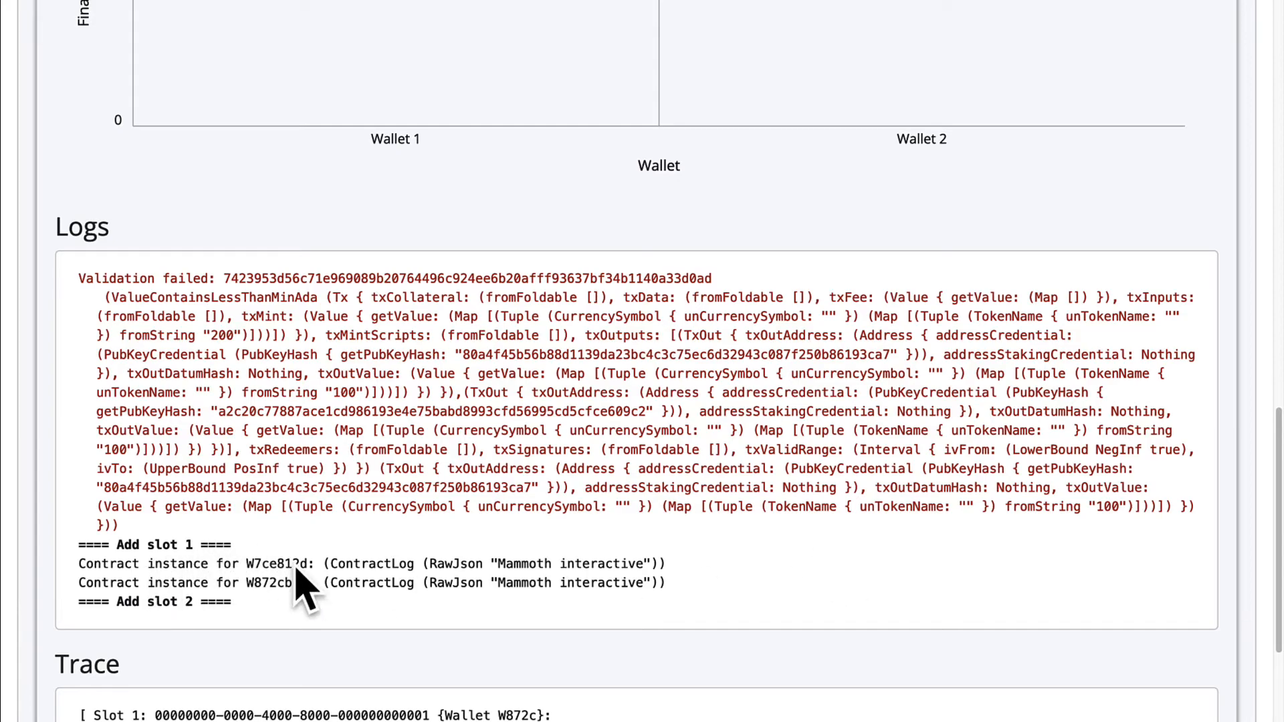
mouse_move(433, 641)
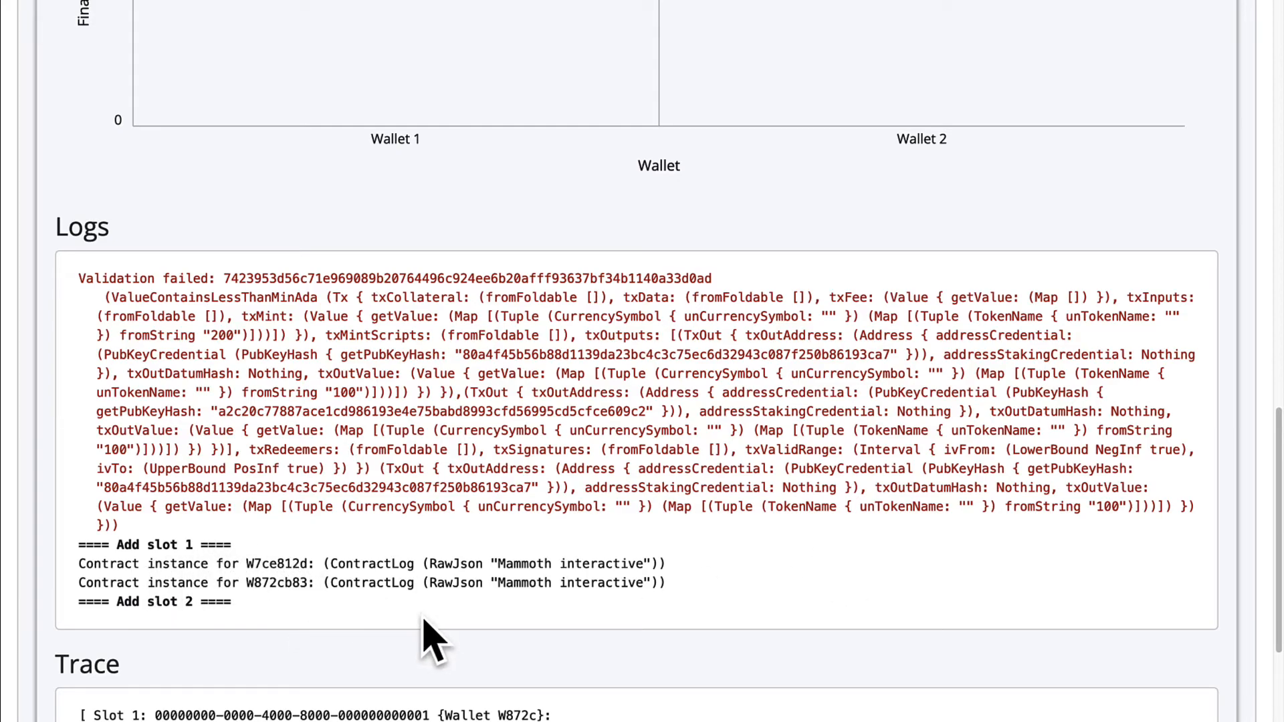
mouse_move(397, 639)
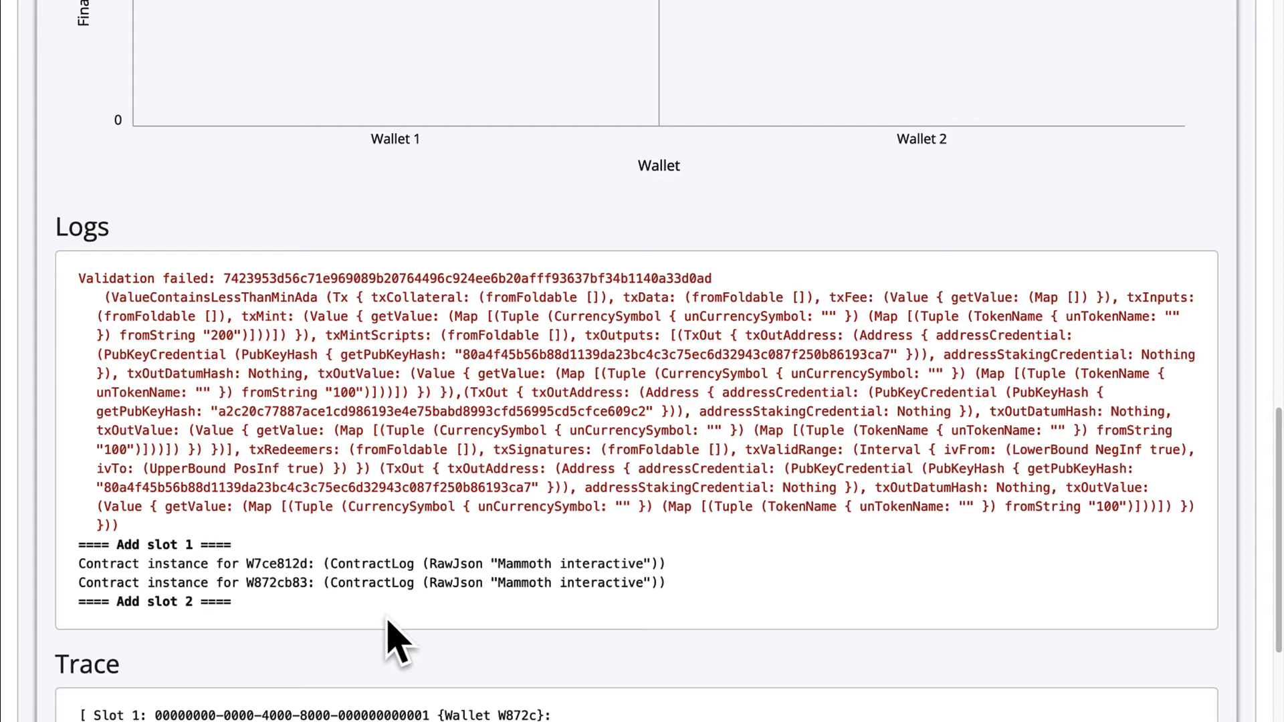
mouse_move(515, 581)
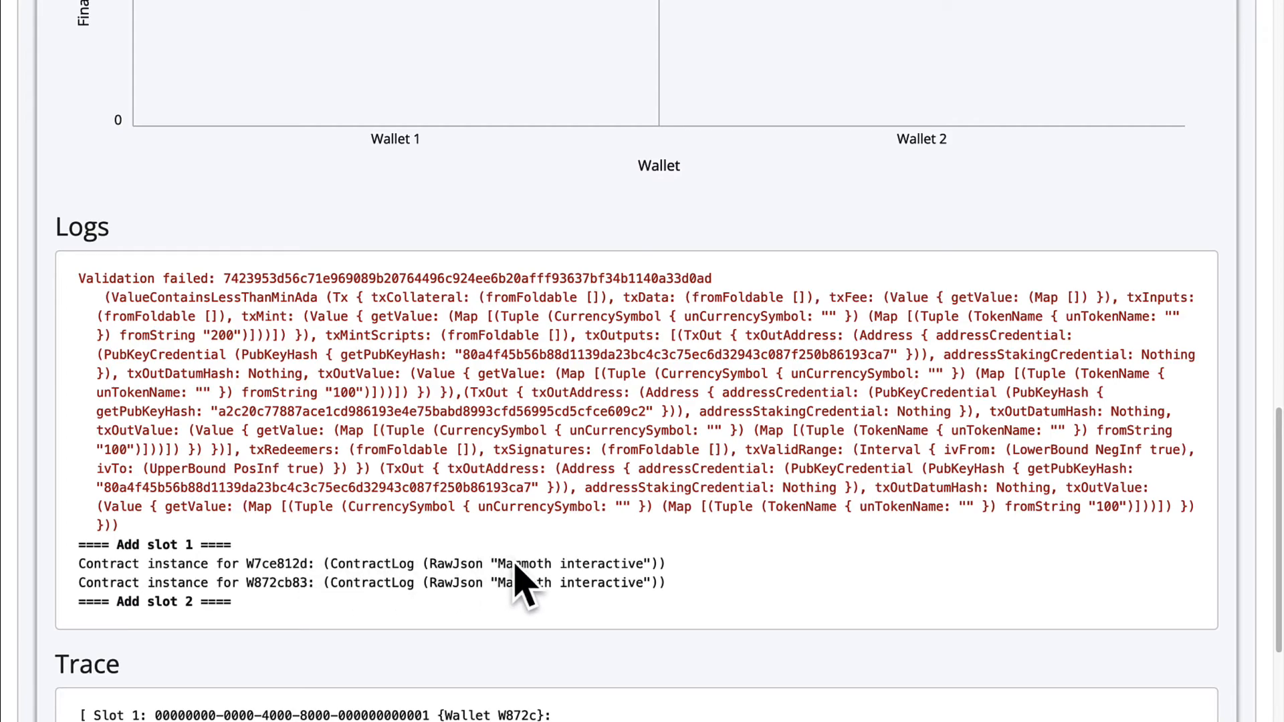
mouse_move(623, 563)
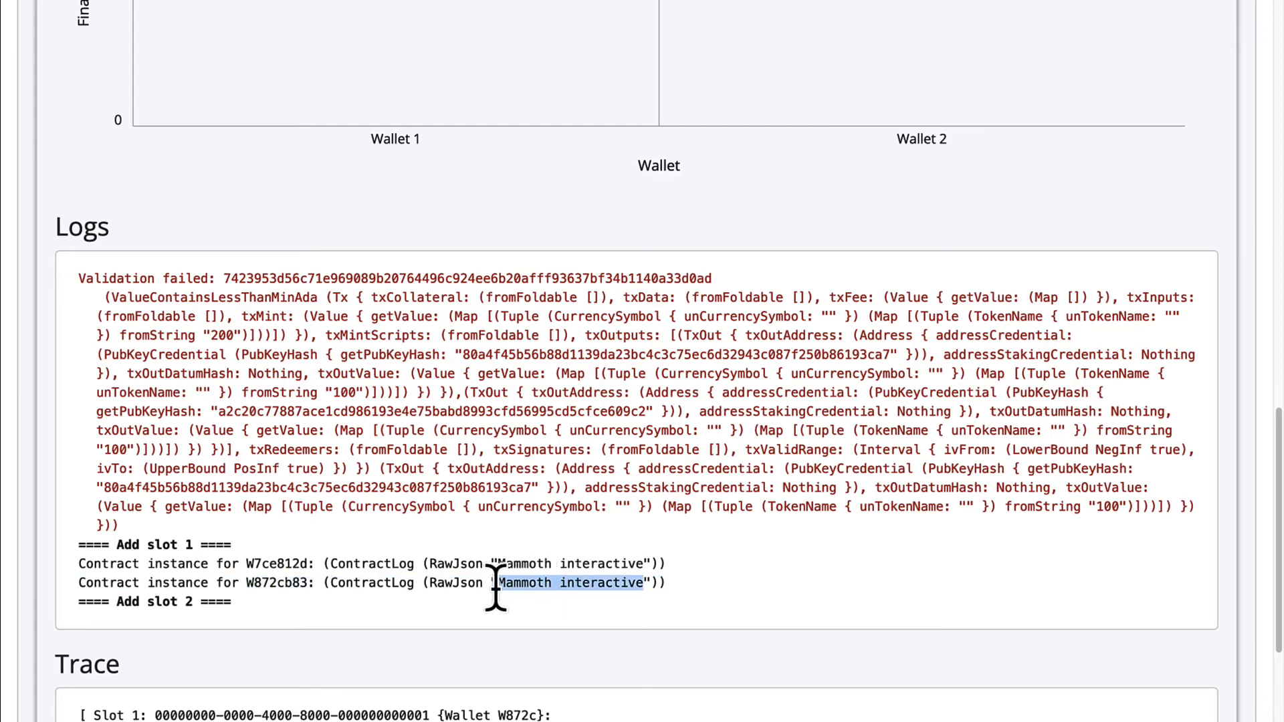
mouse_move(708, 598)
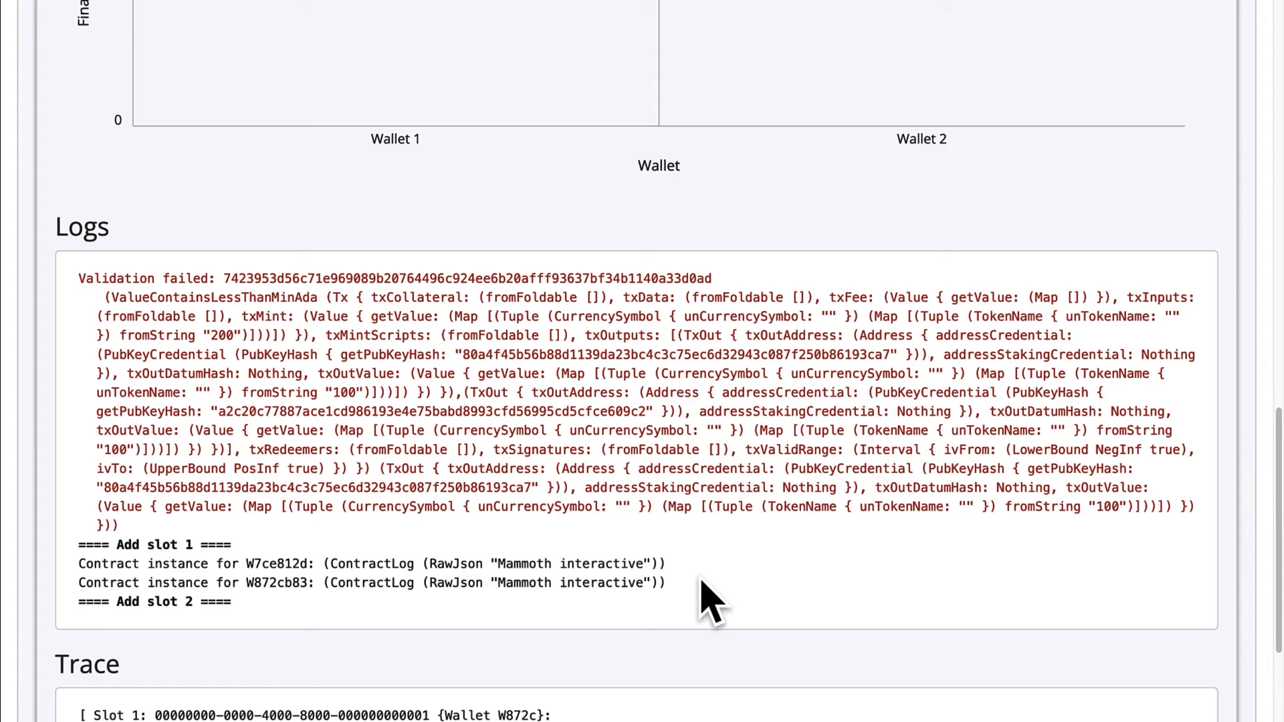
mouse_move(671, 565)
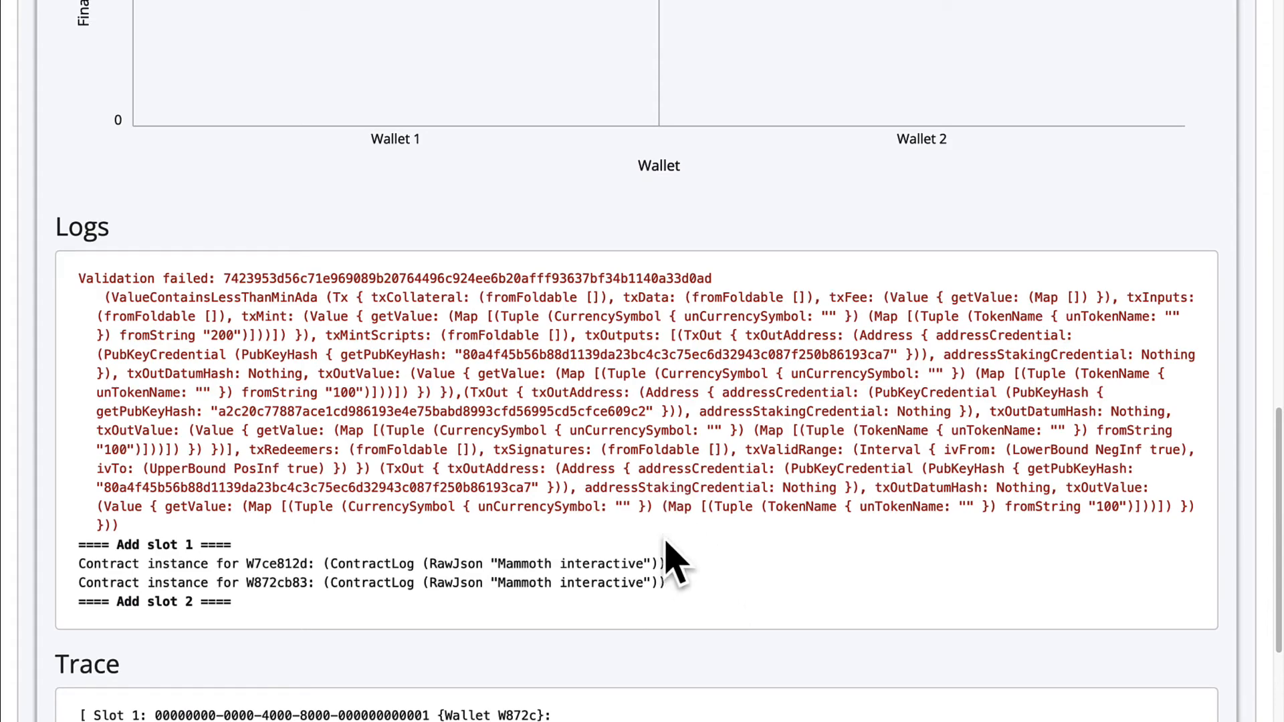
mouse_move(180, 320)
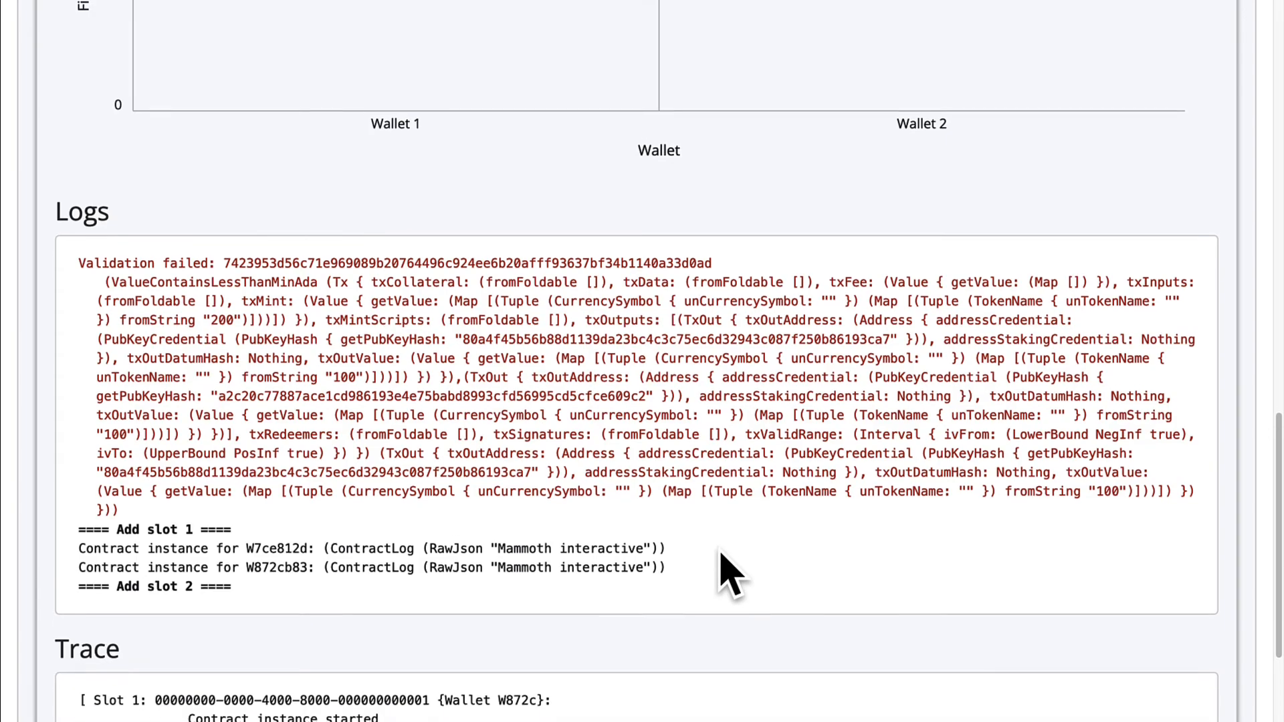
scroll(down, 3)
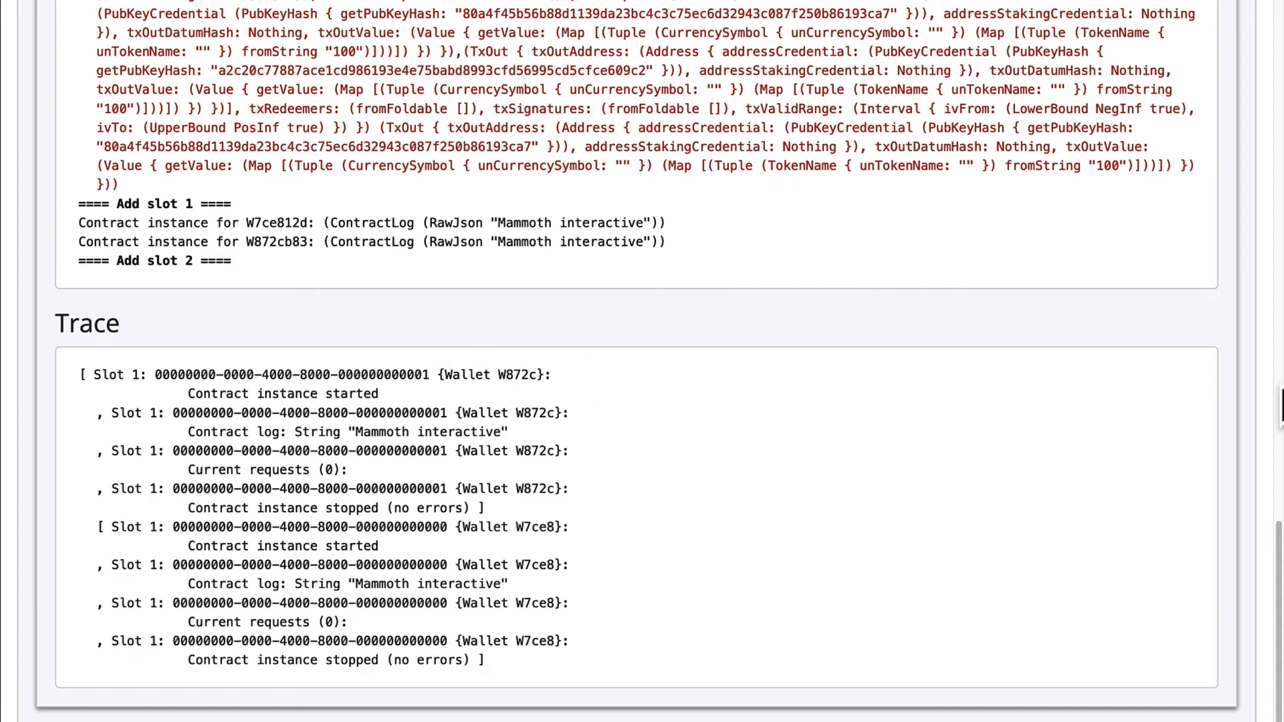
mouse_move(1235, 311)
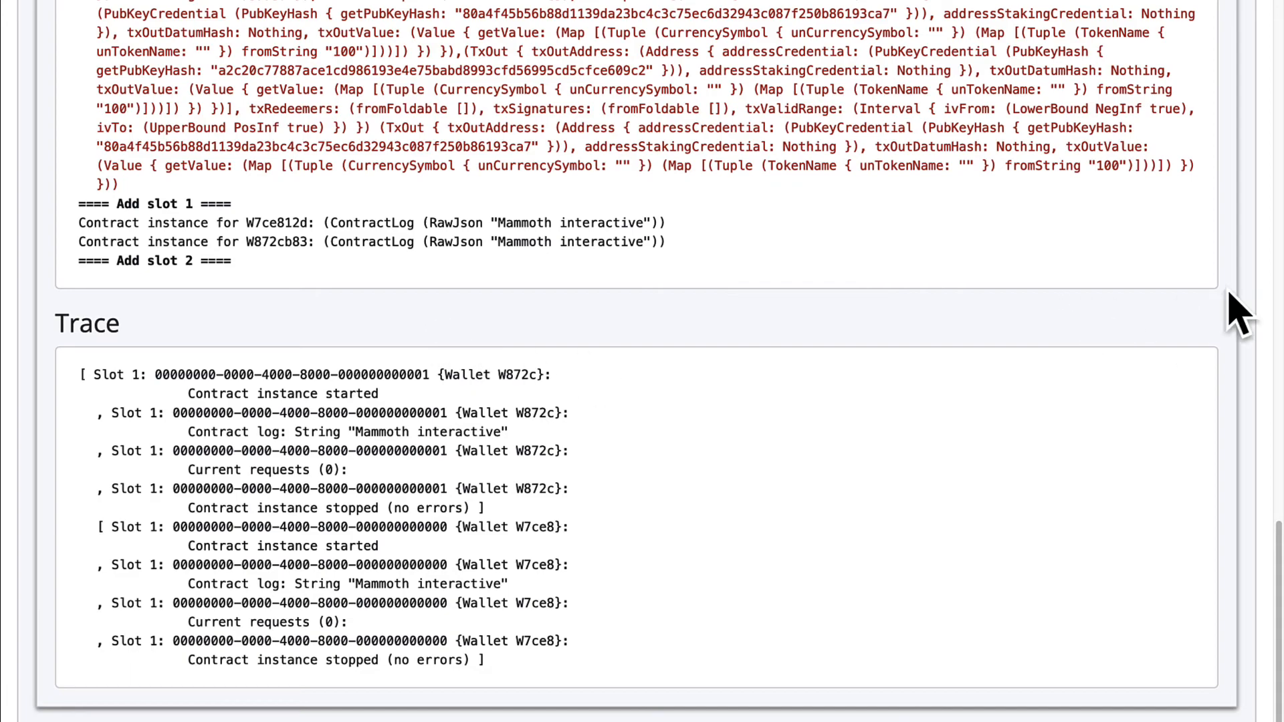
mouse_move(598, 263)
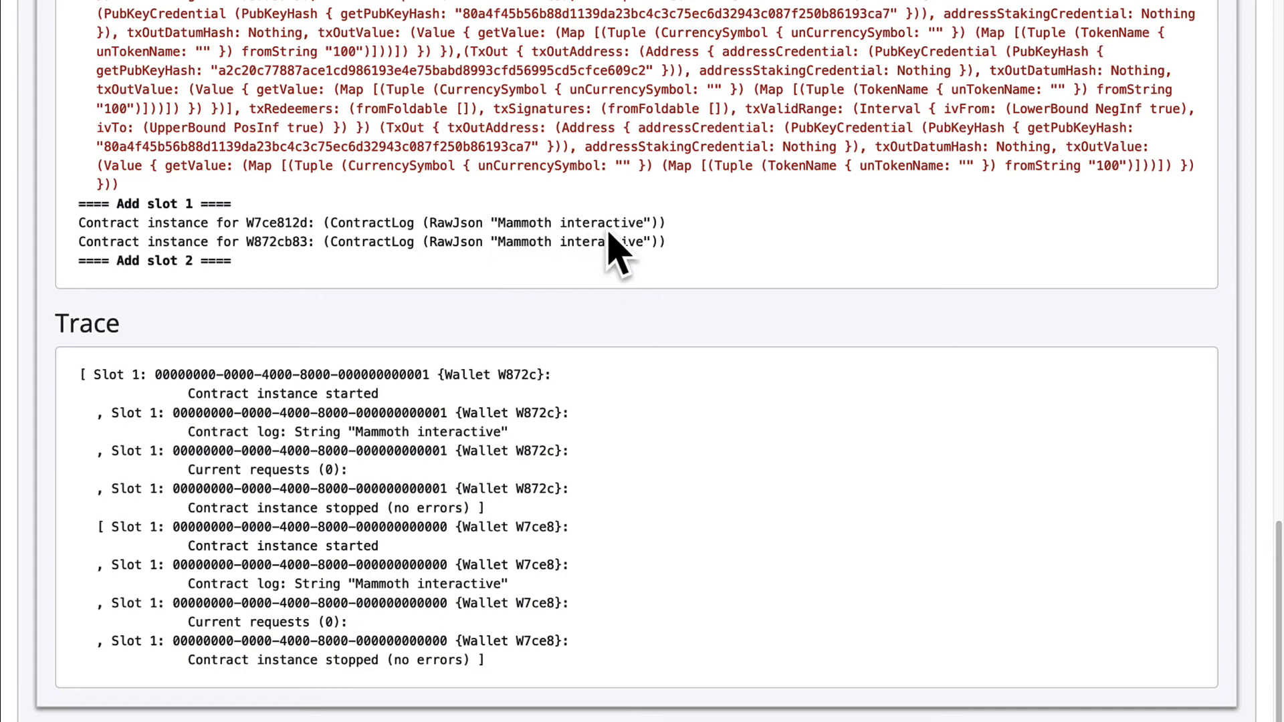
mouse_move(586, 278)
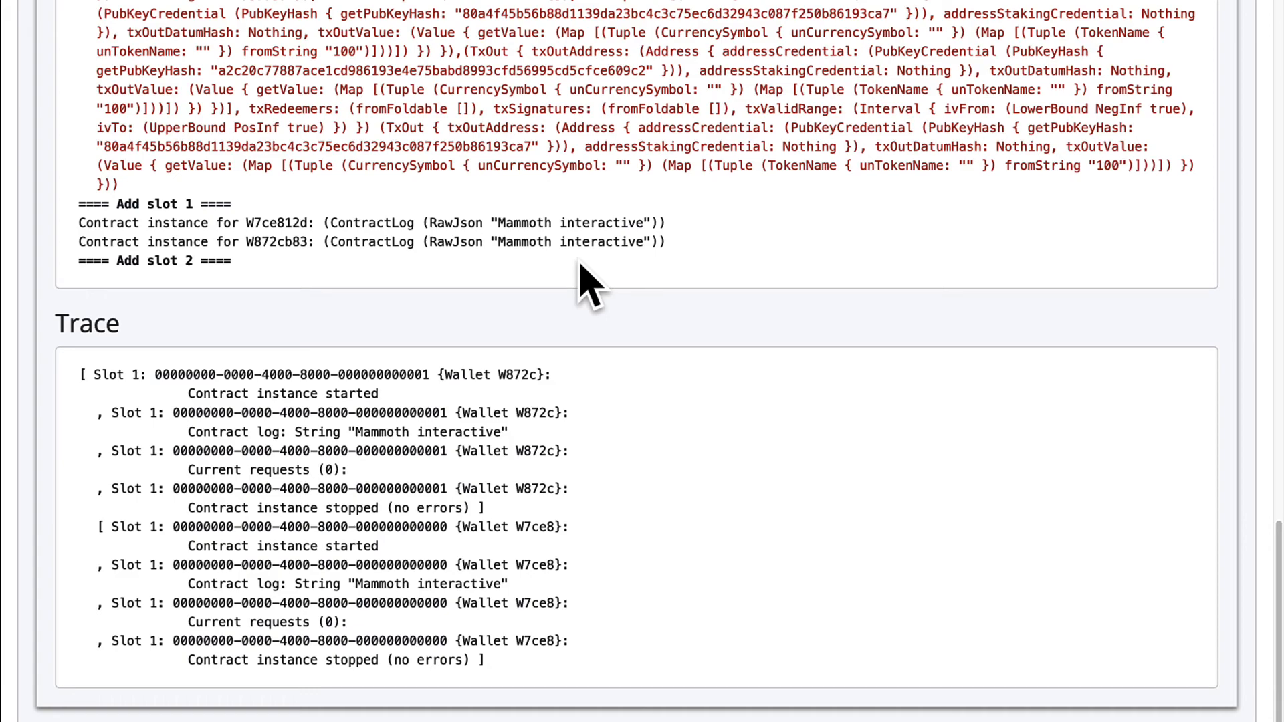
mouse_move(647, 241)
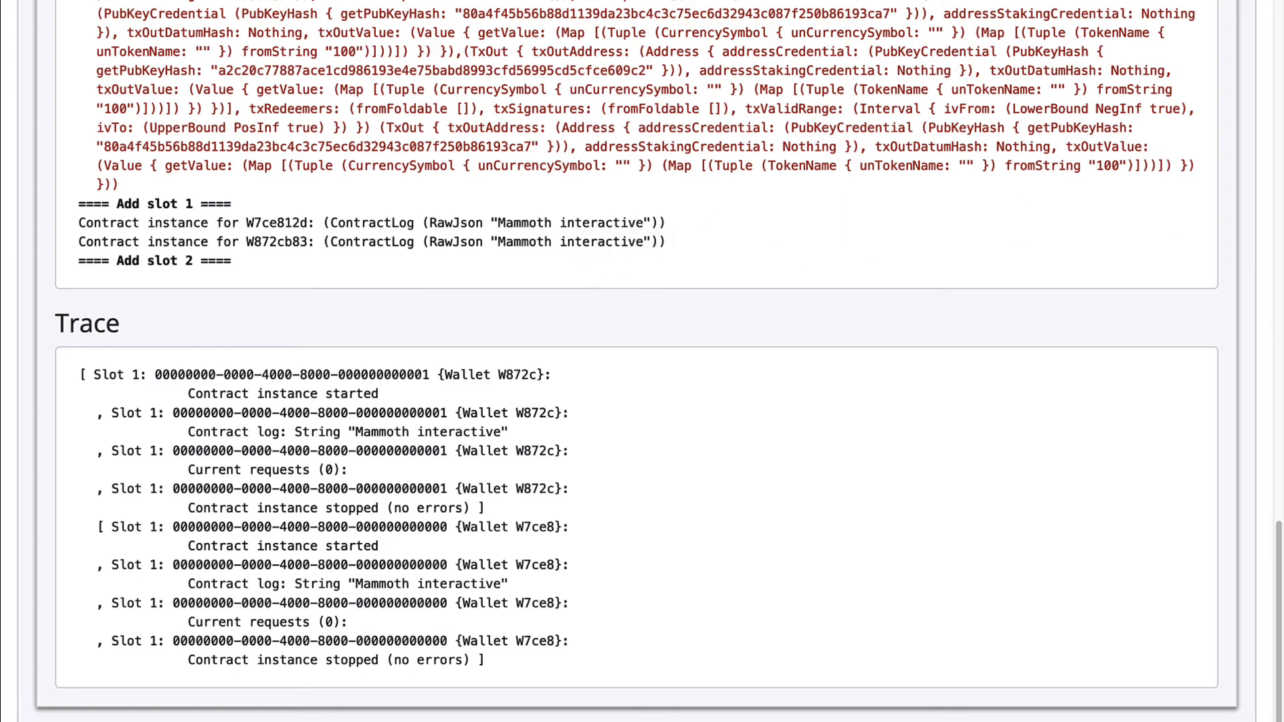
mouse_move(1155, 278)
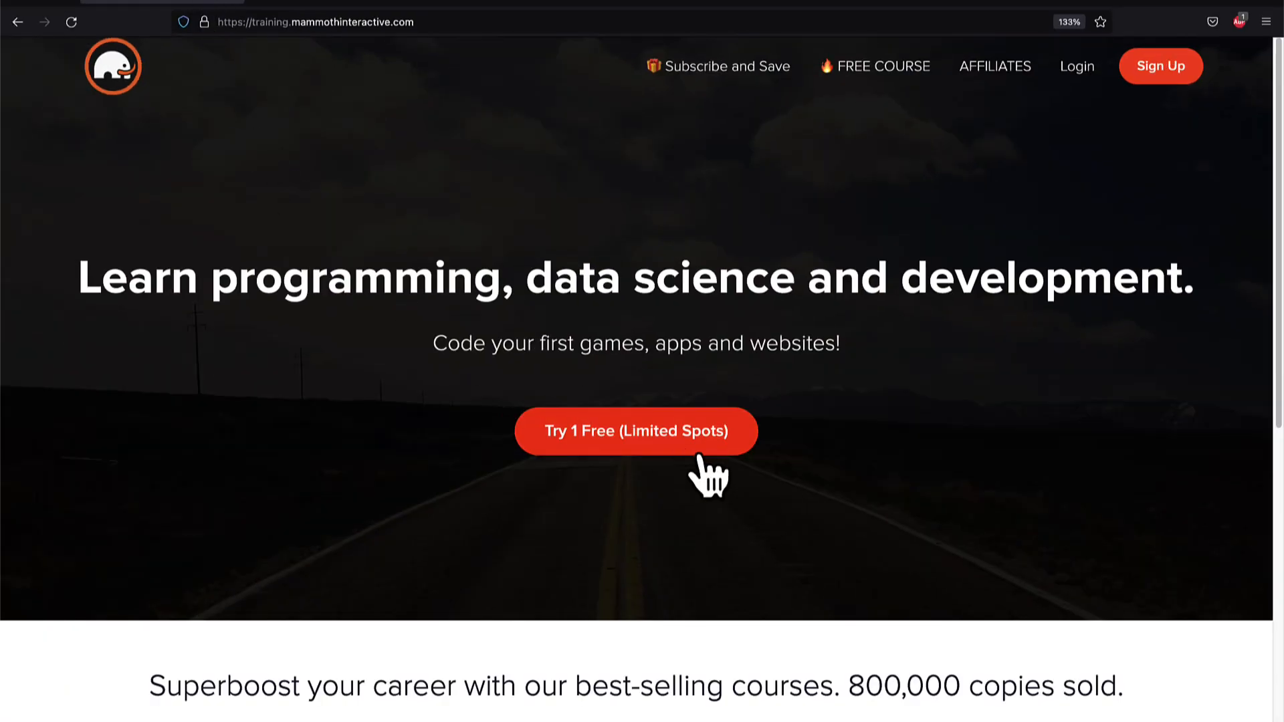
Open View All Products and browse bundles like Machine Learning 3.0 and Ultimate Membership
scroll(down, 3)
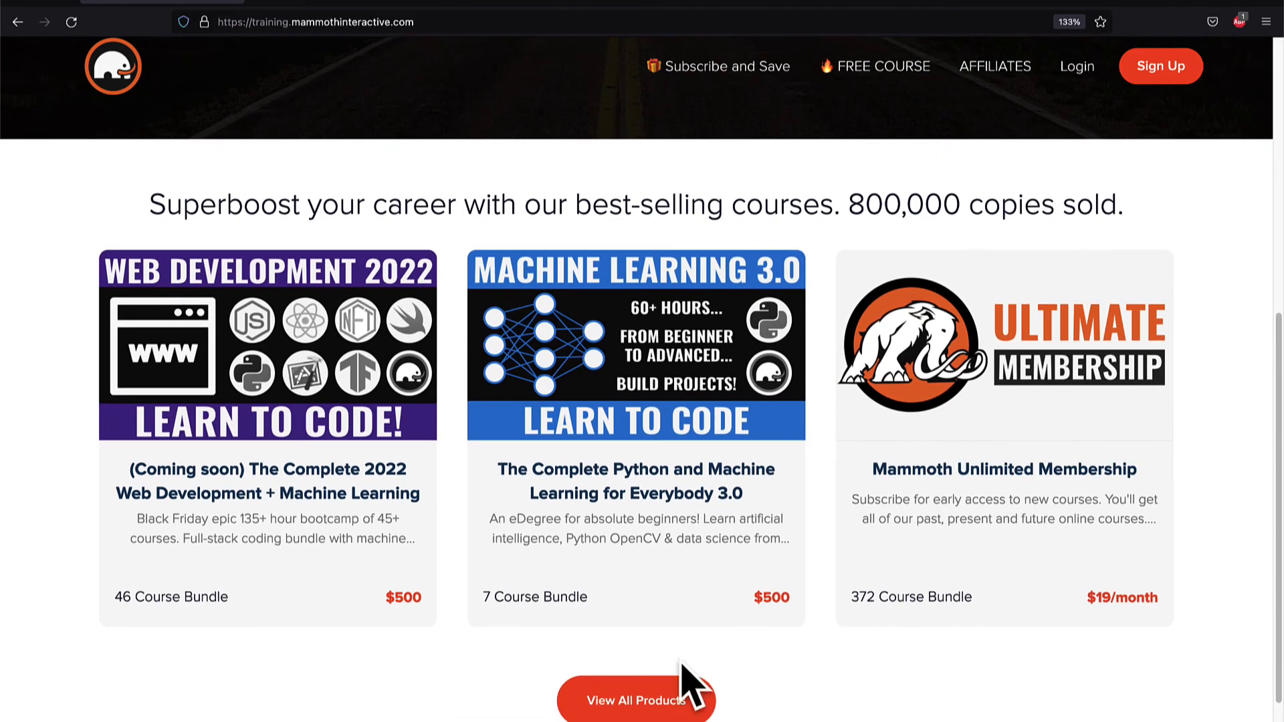
mouse_move(673, 647)
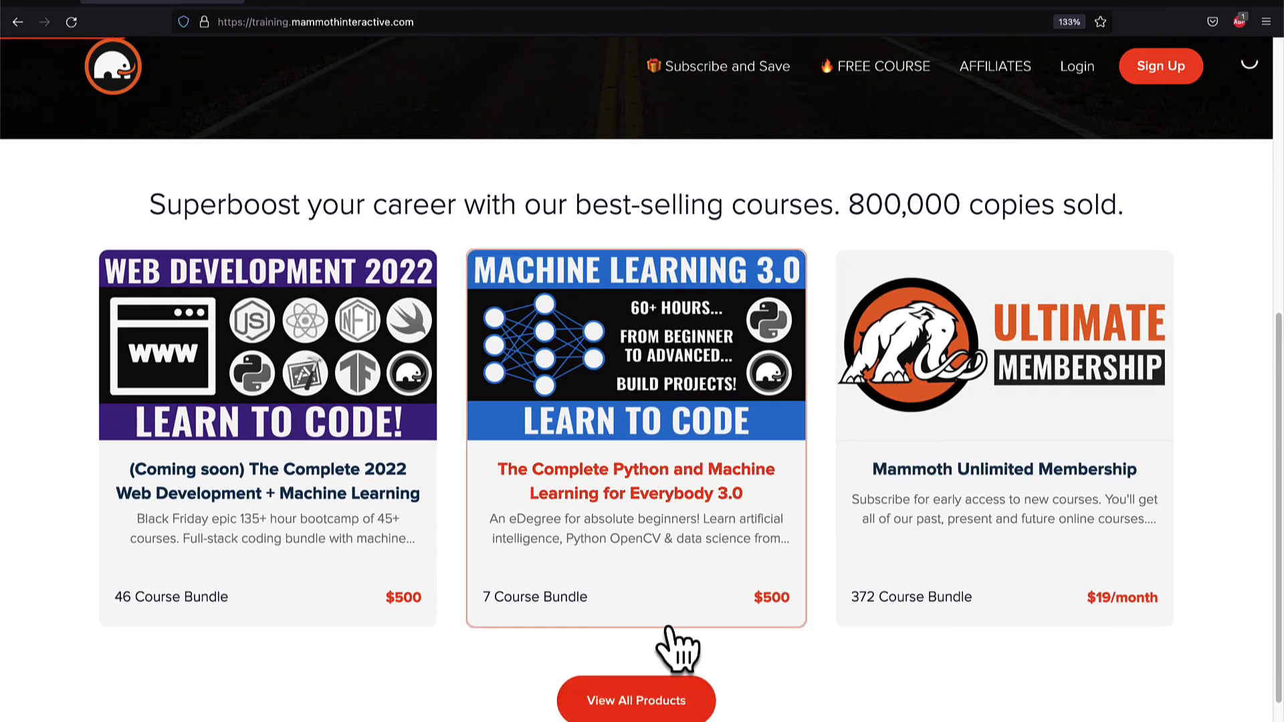
click(636, 700)
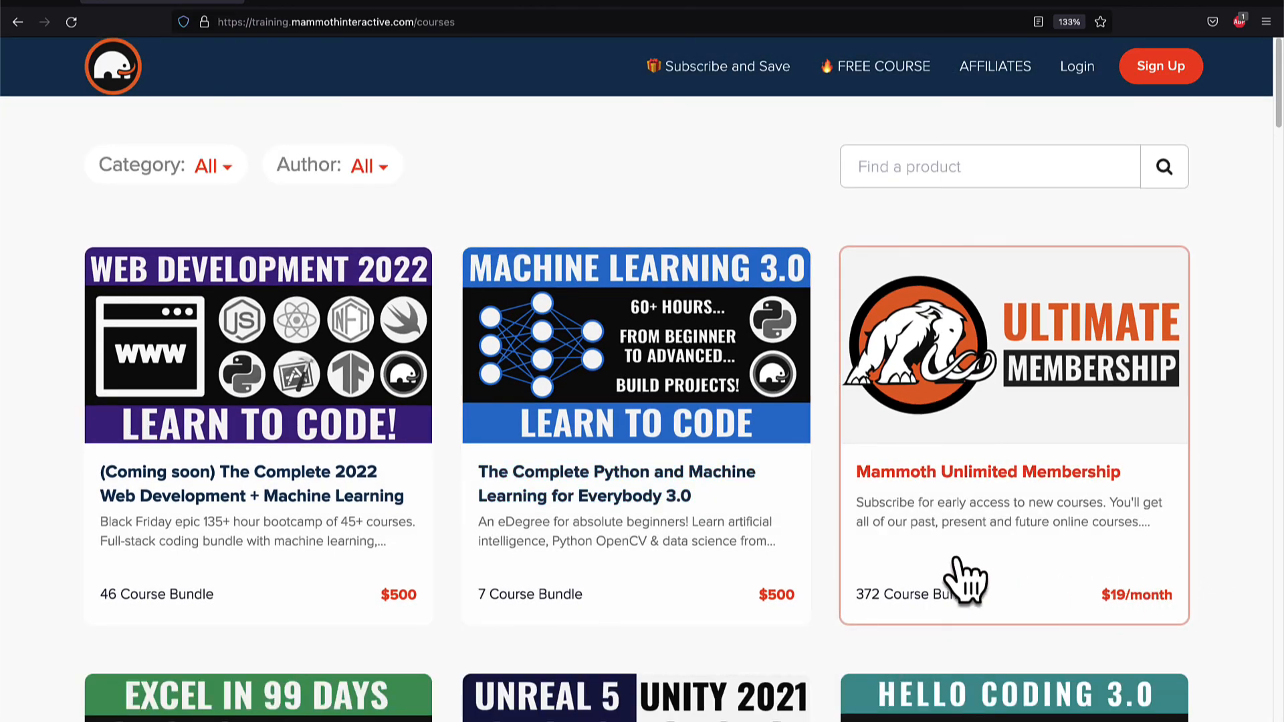
mouse_move(1245, 597)
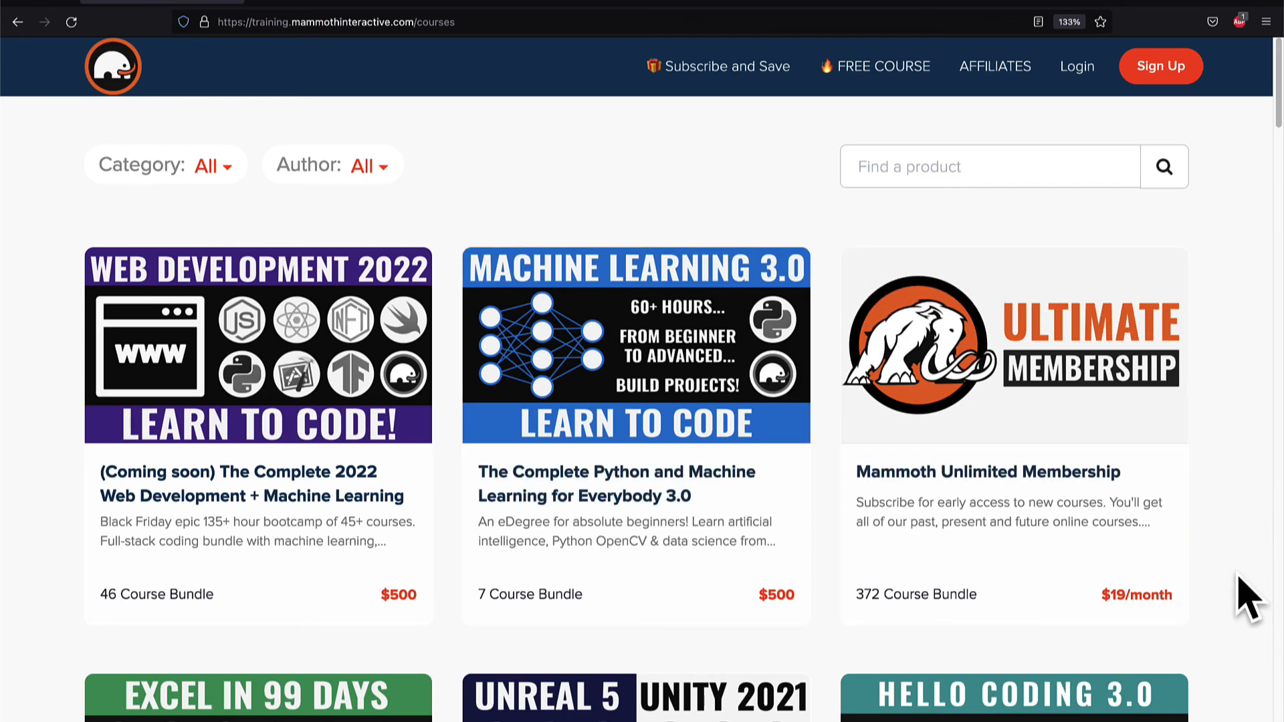
scroll(down, 3)
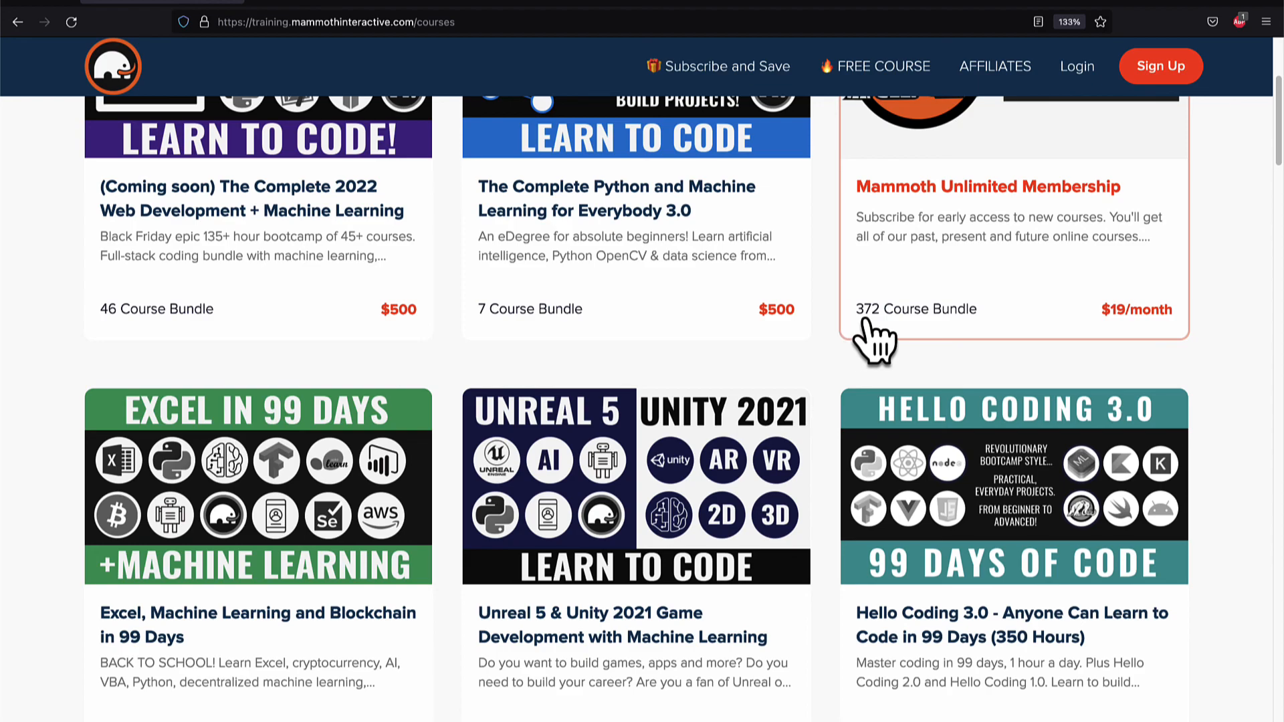
scroll(down, 3)
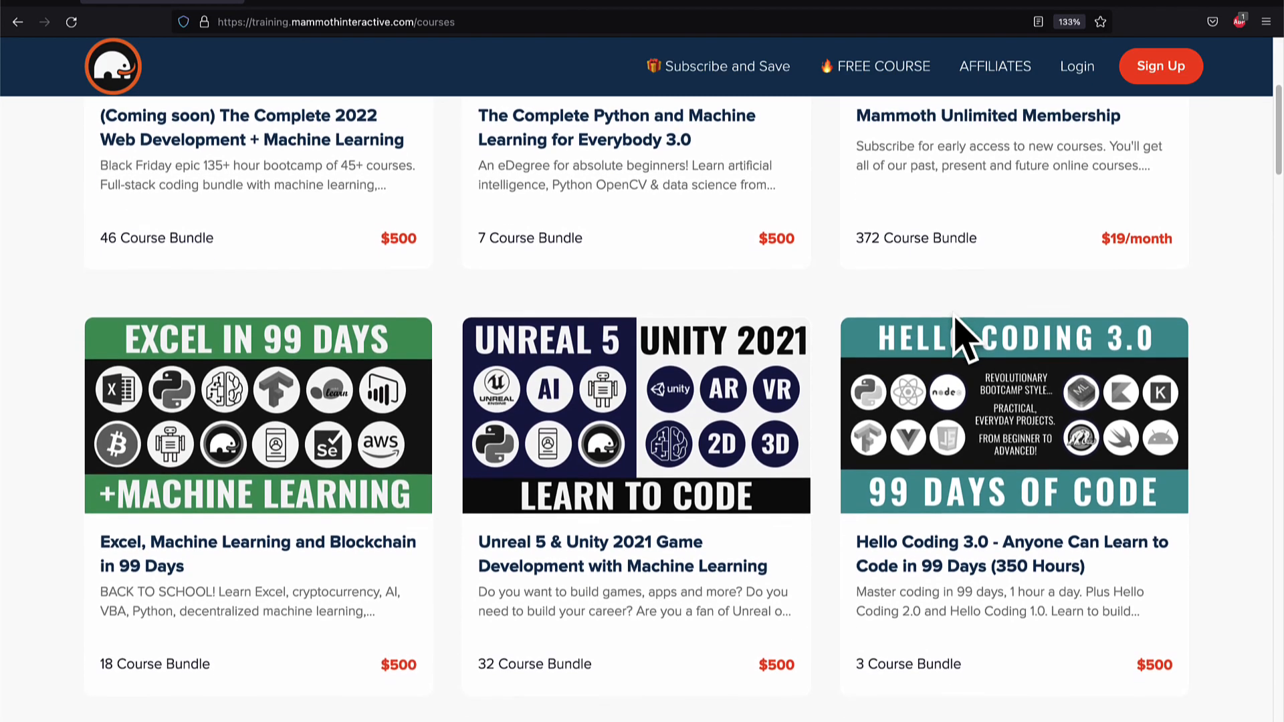